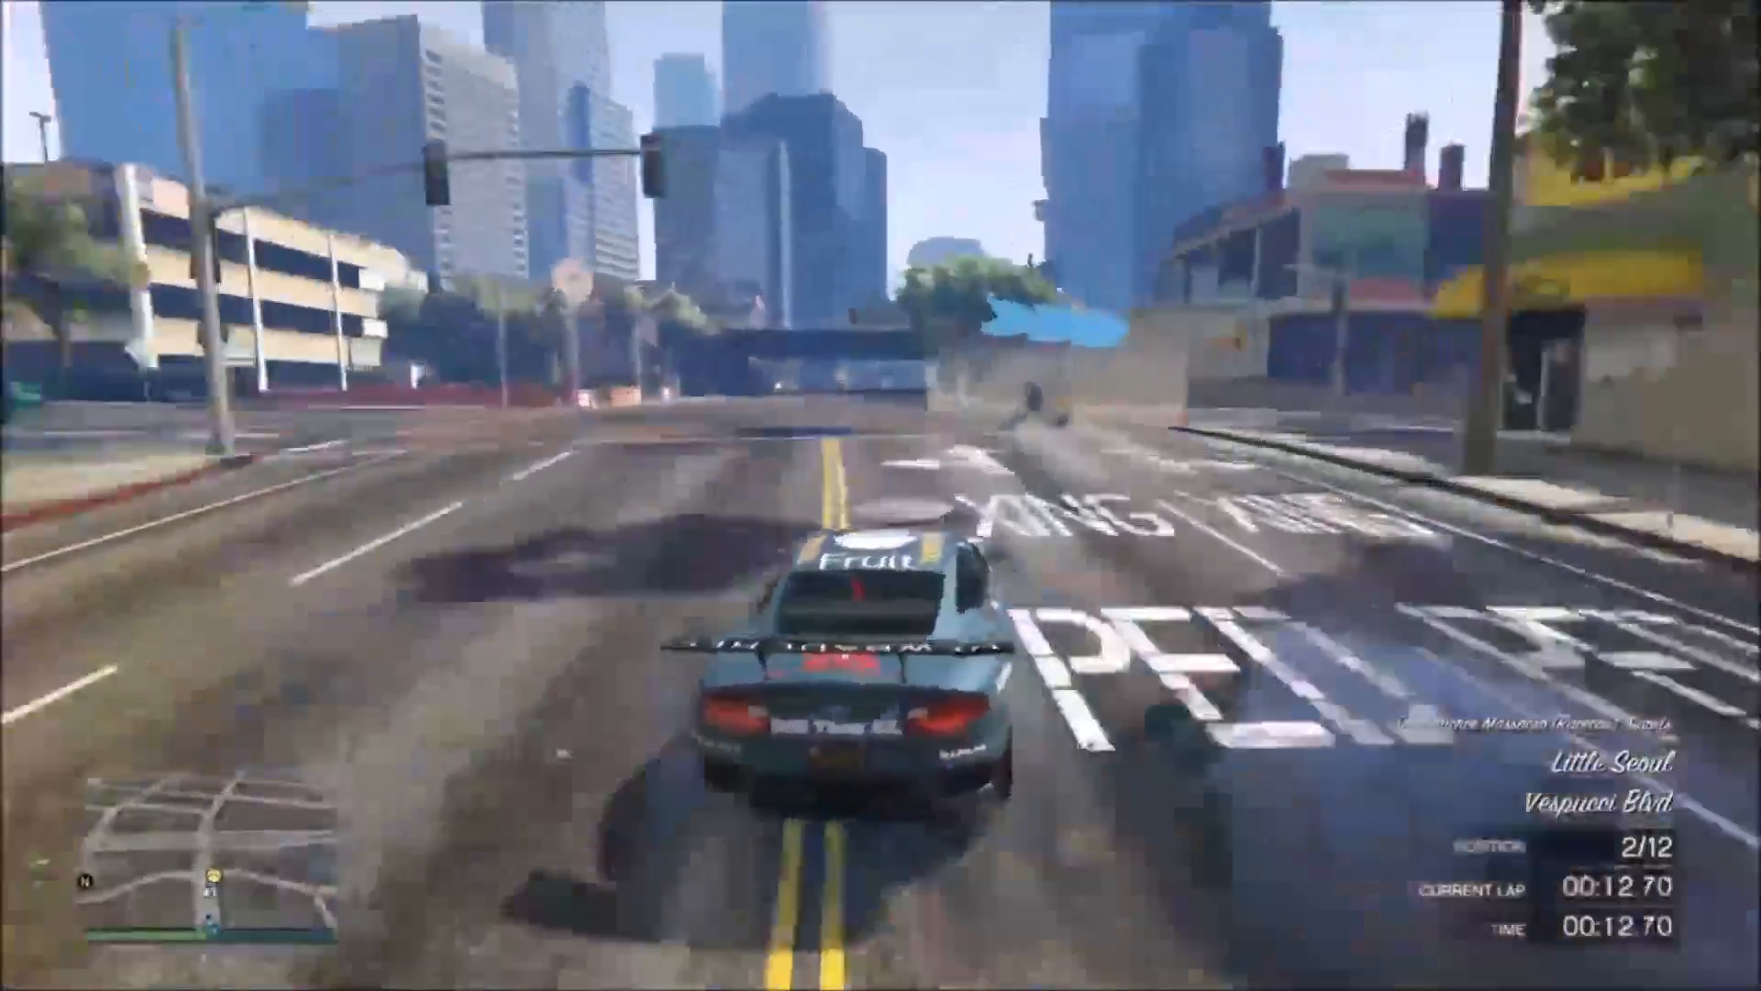
Finish driving the GTA V street race, then switch to MrBossFTW's YouTube Videos page.
{"action": "key", "text": "w"}
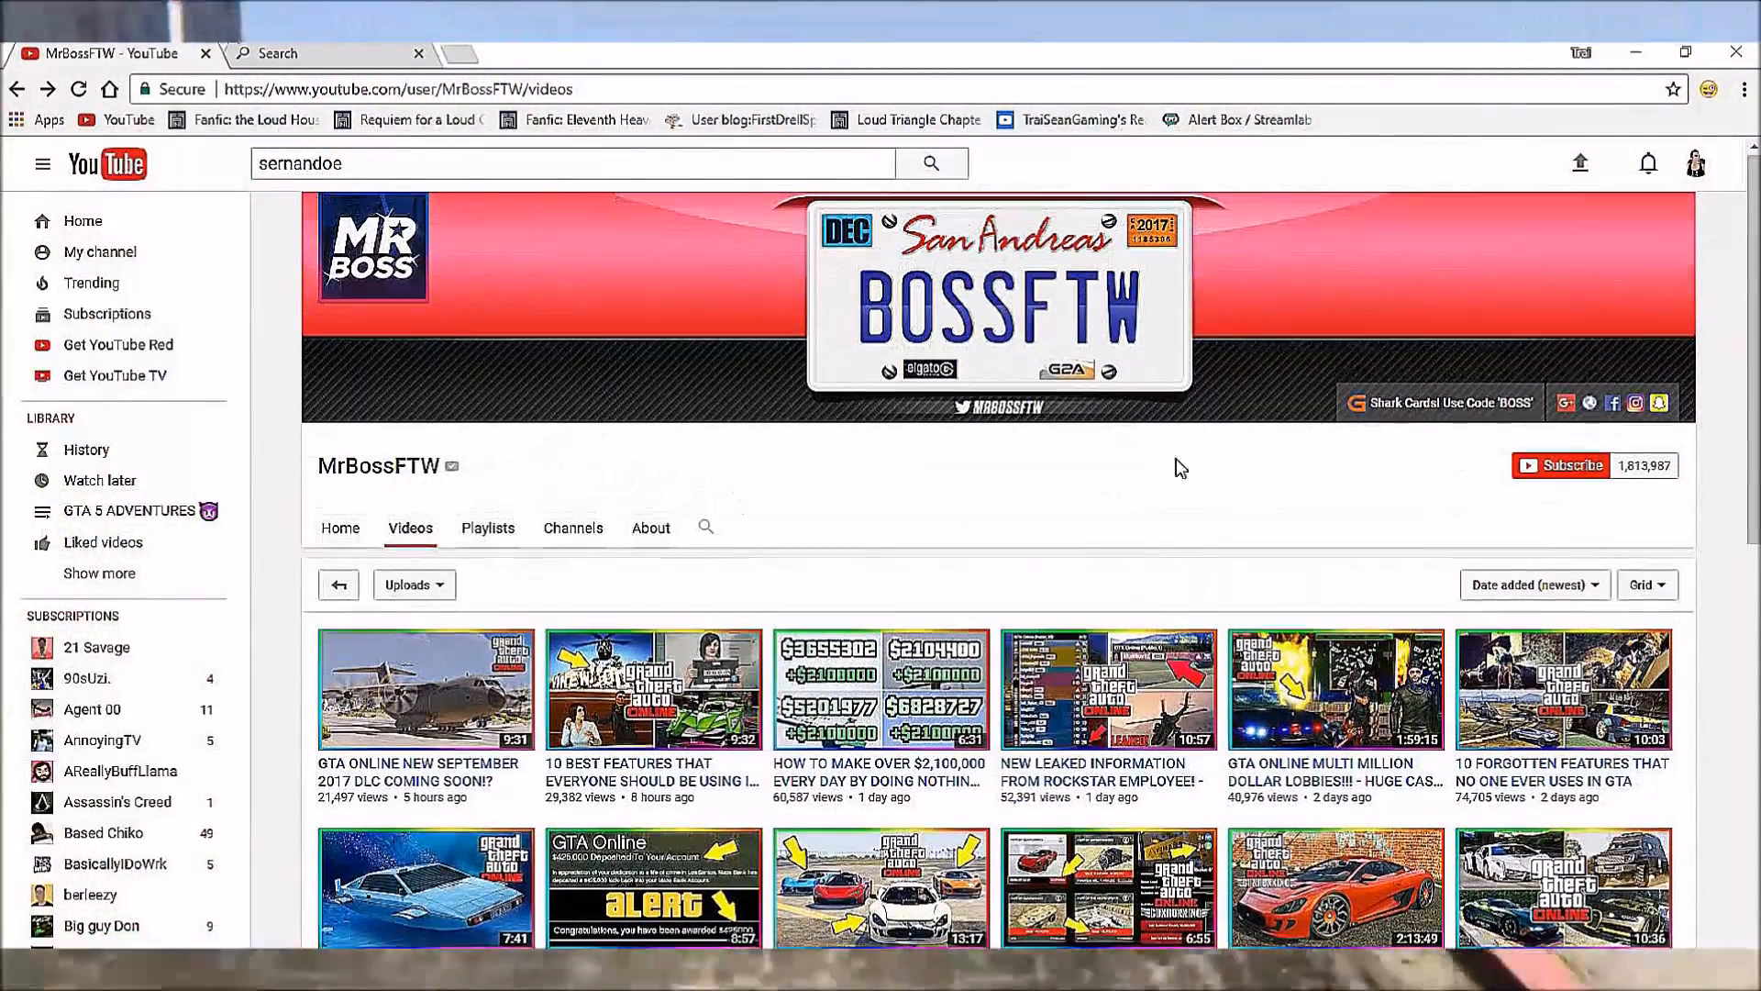
Scroll through MrBossFTW's first batch of uploads to the bottom of the grid.
{"action": "scroll", "scroll_direction": "down", "scroll_amount": 3}
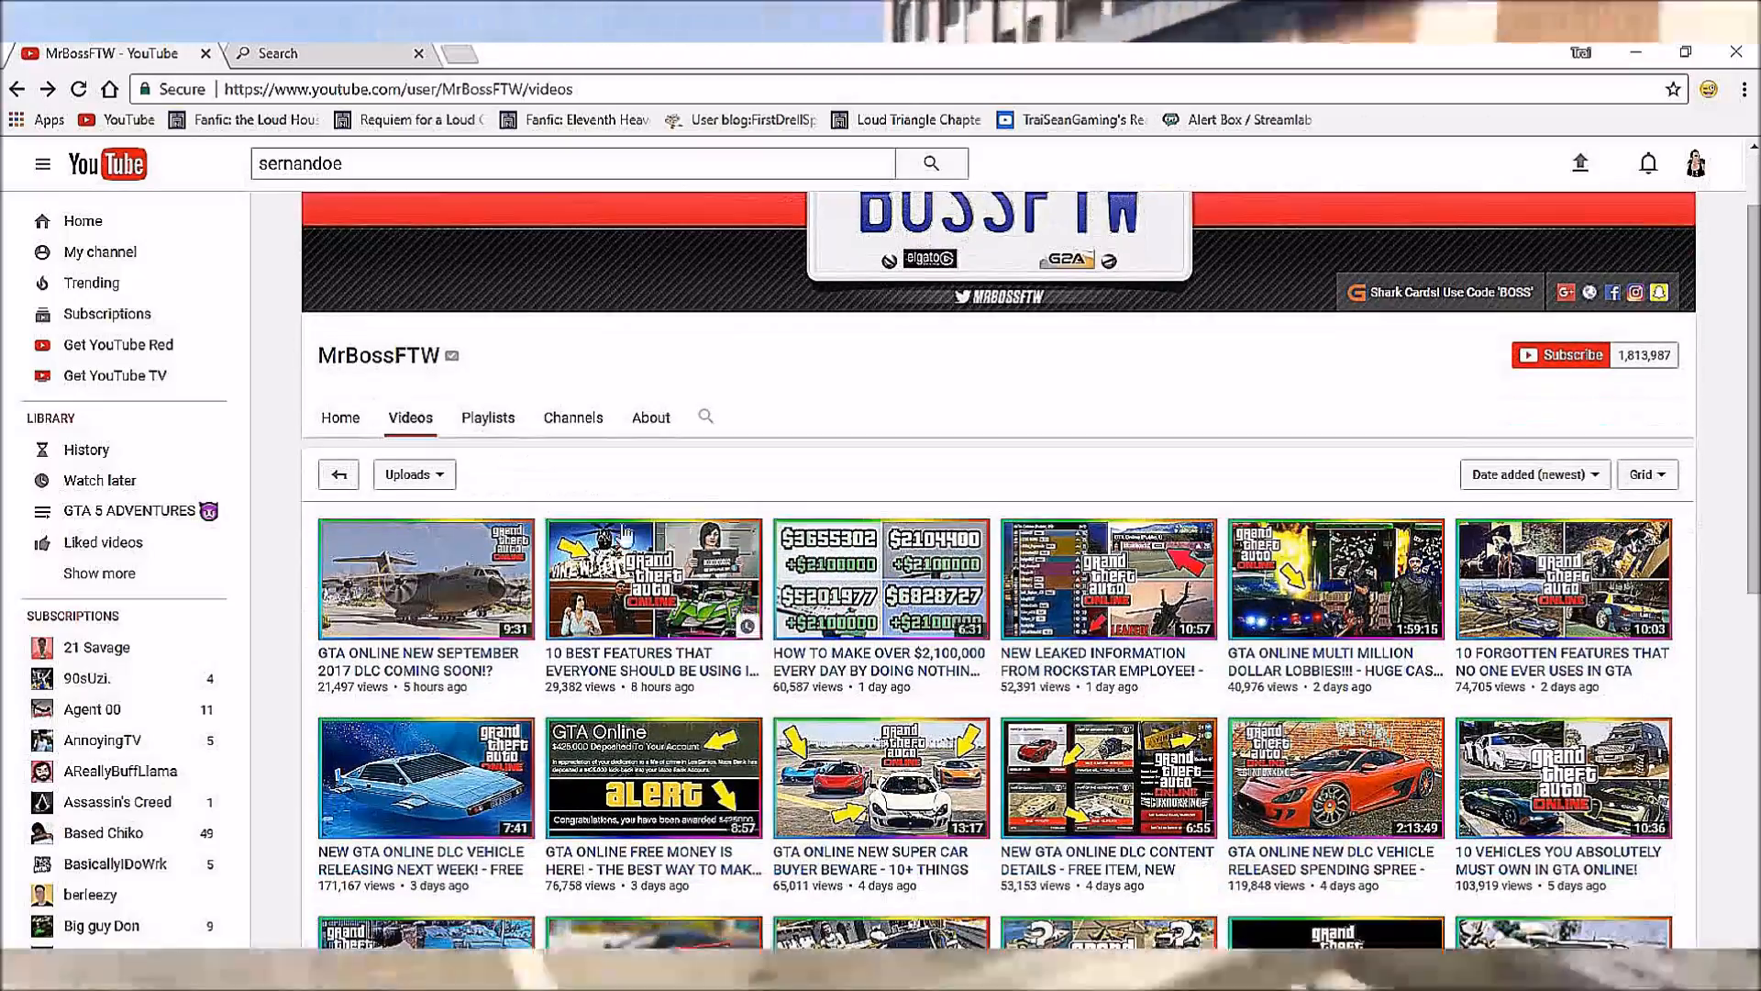
{"action": "scroll", "scroll_direction": "down", "scroll_amount": 3}
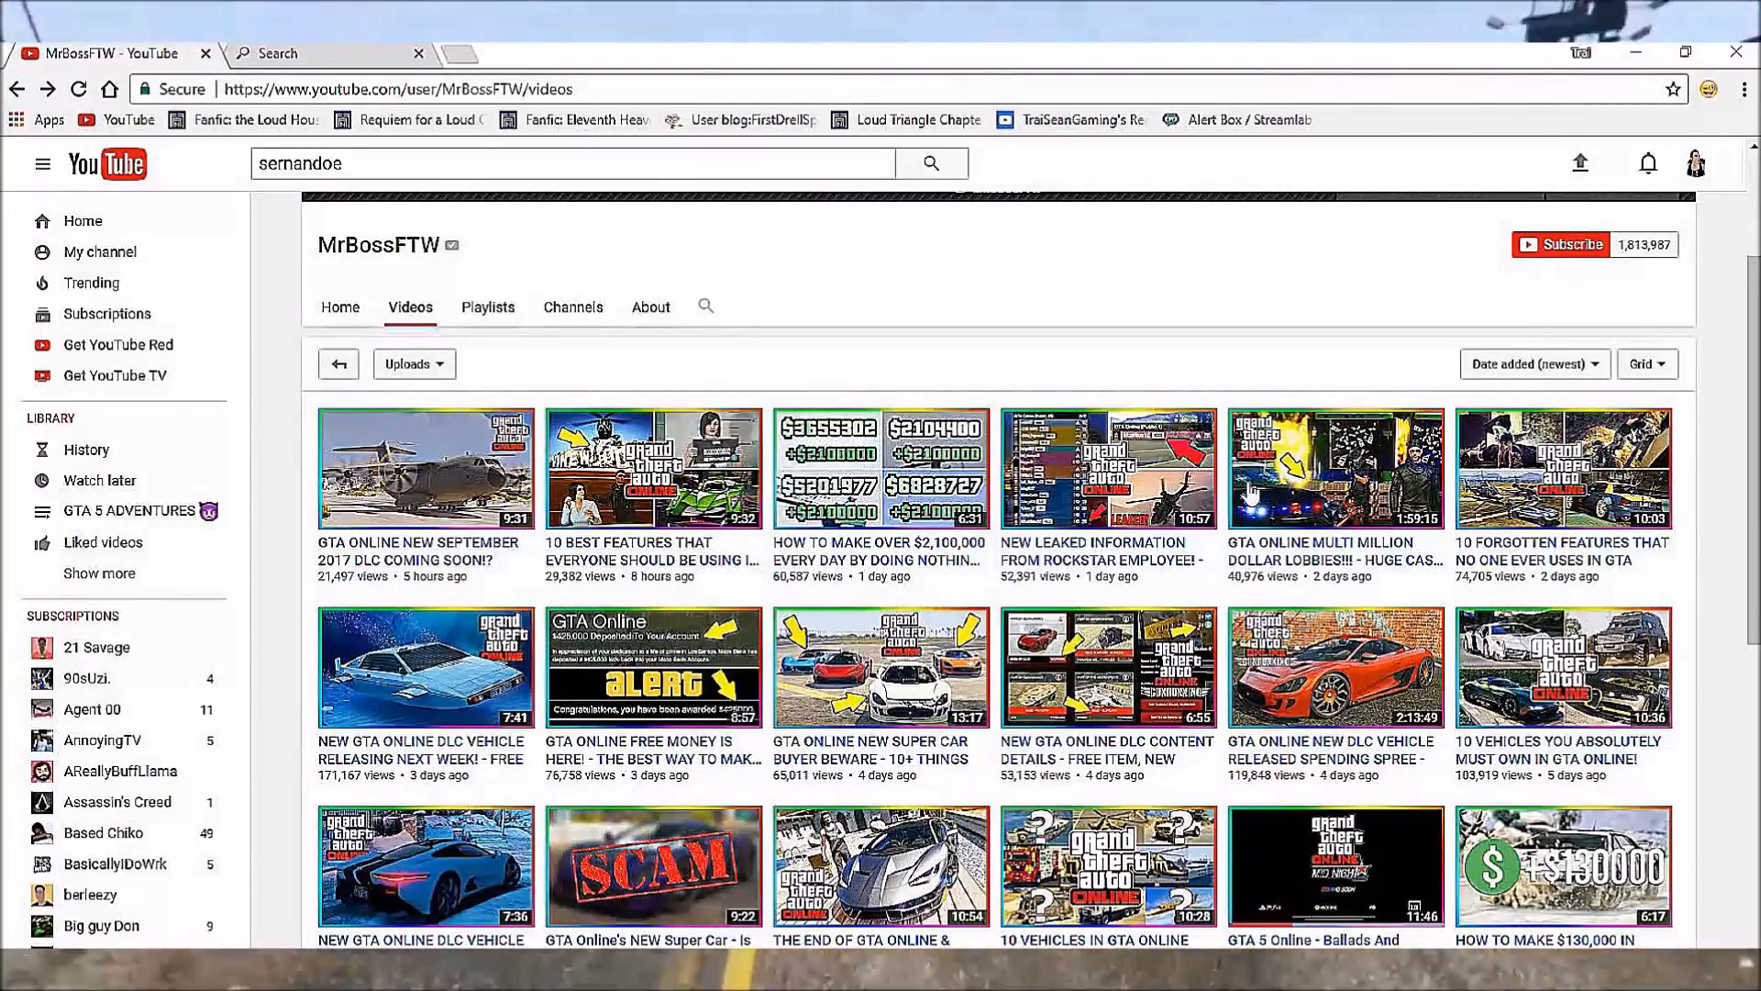
{"action": "scroll", "scroll_direction": "down", "scroll_amount": 3}
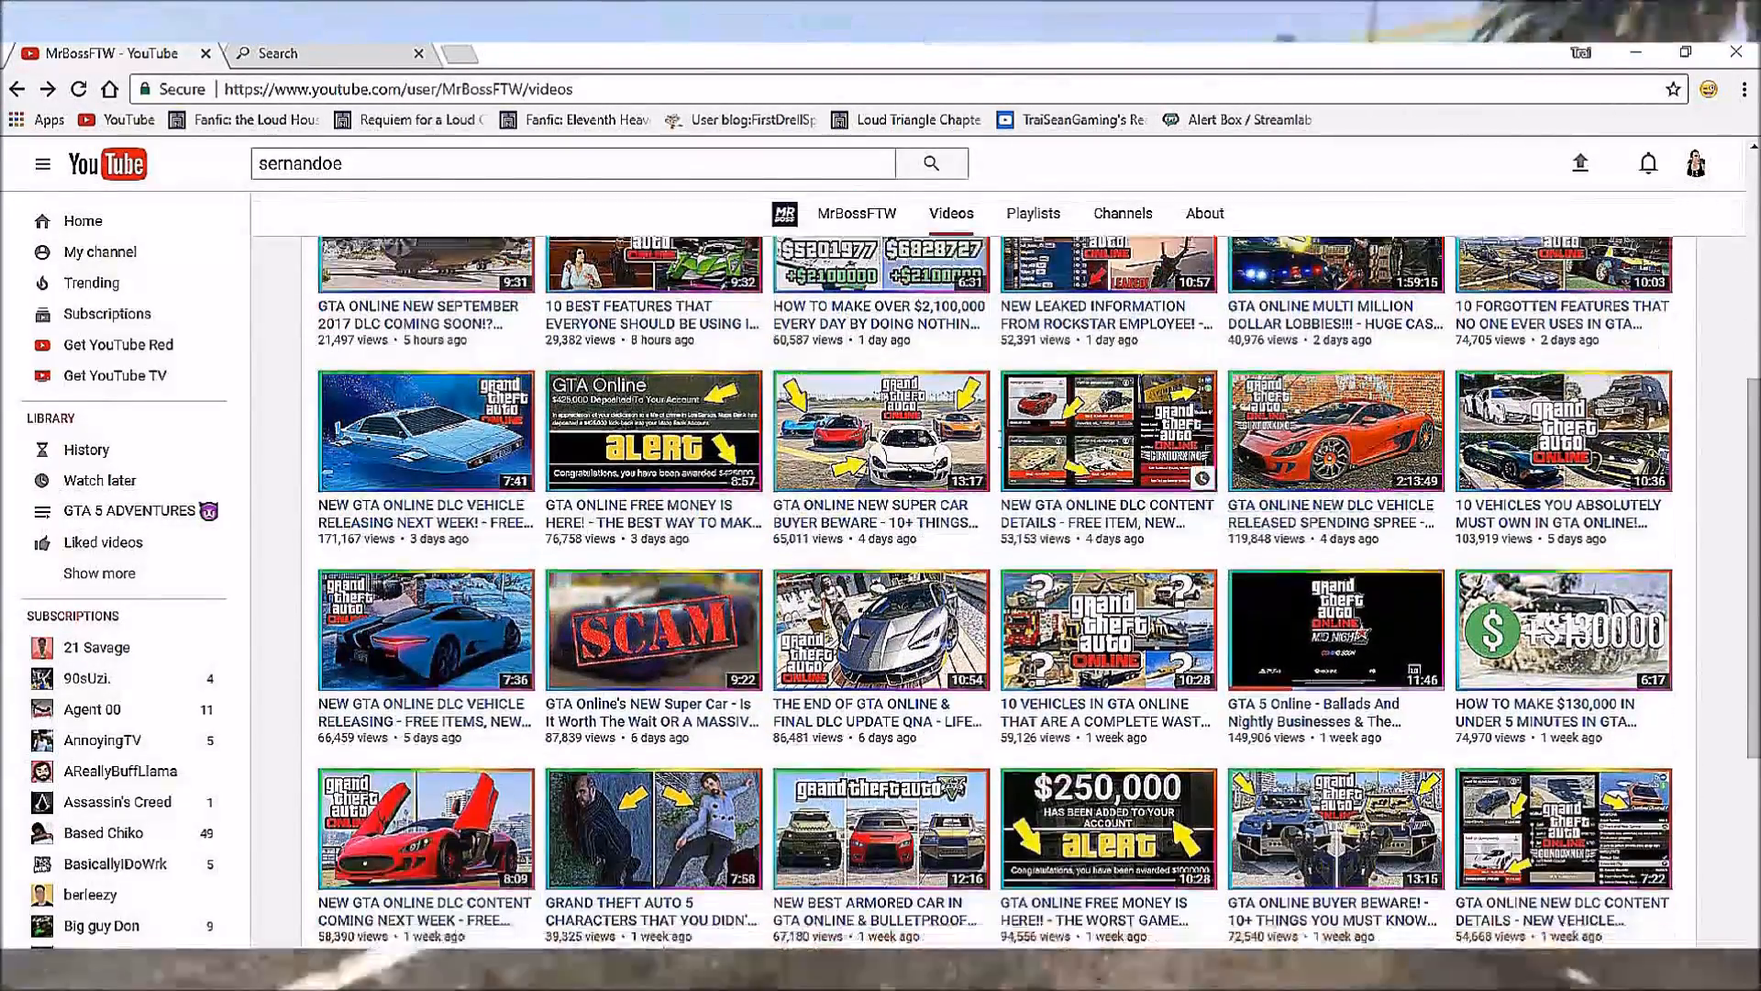
{"action": "scroll", "scroll_direction": "down", "scroll_amount": 3}
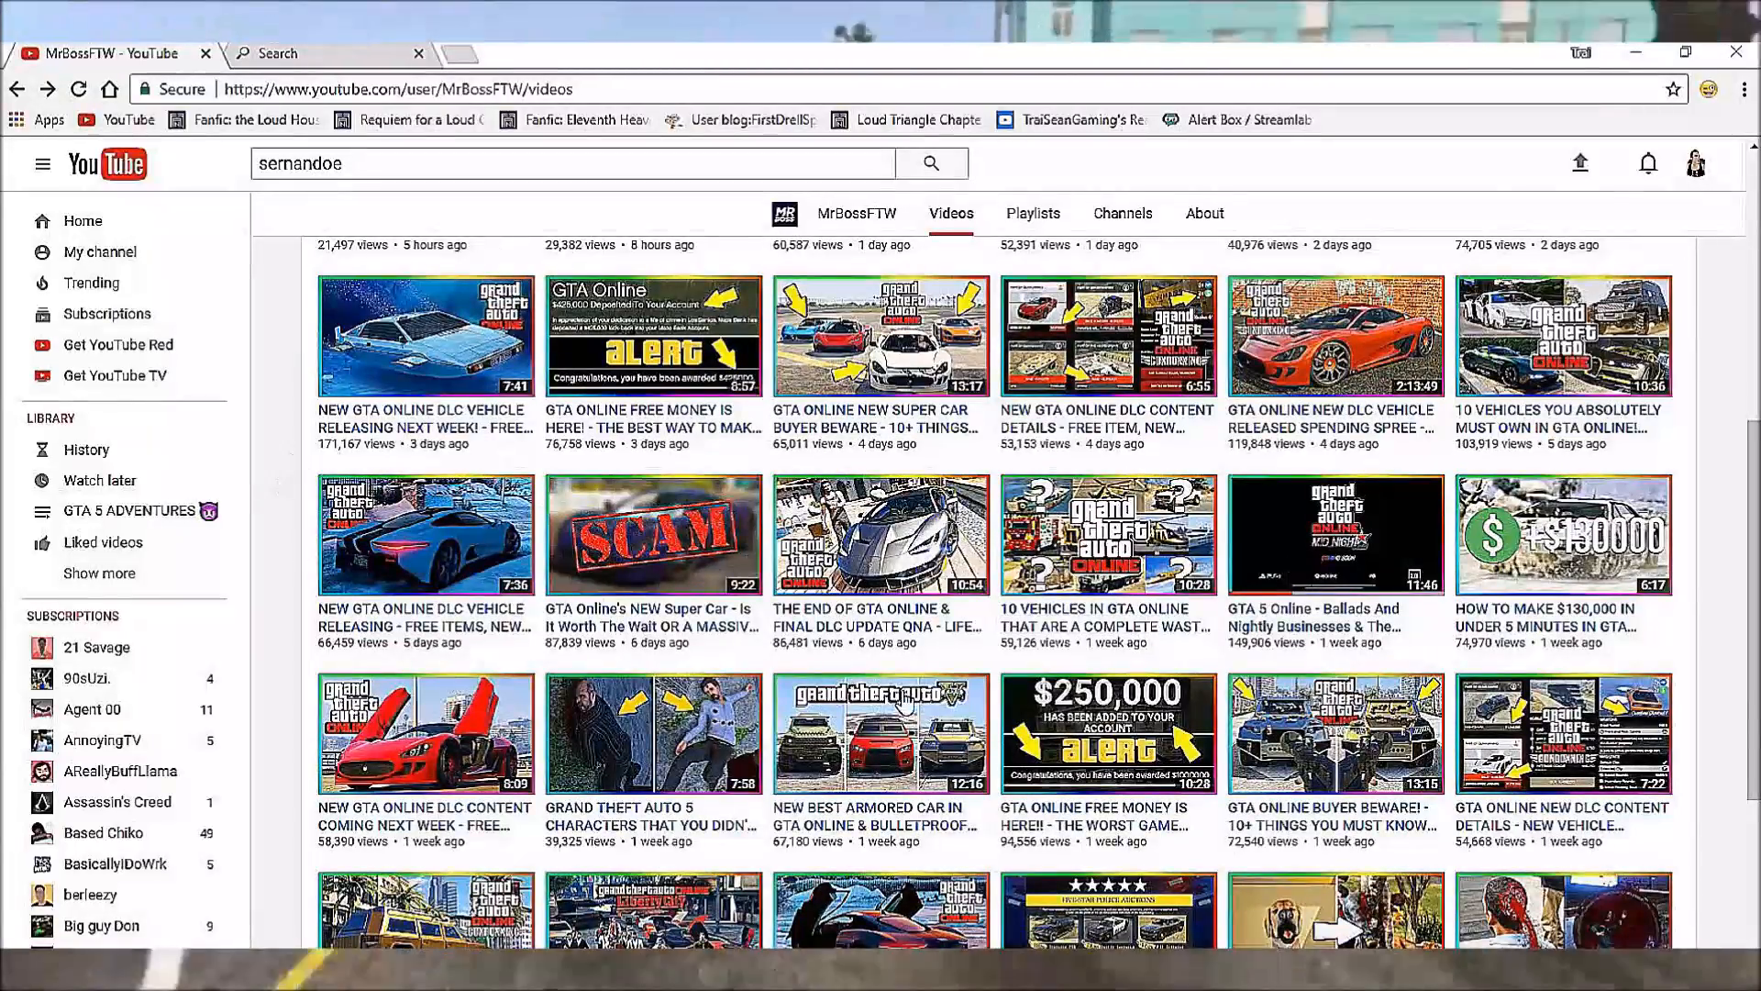
{"action": "scroll", "scroll_direction": "down", "scroll_amount": 3}
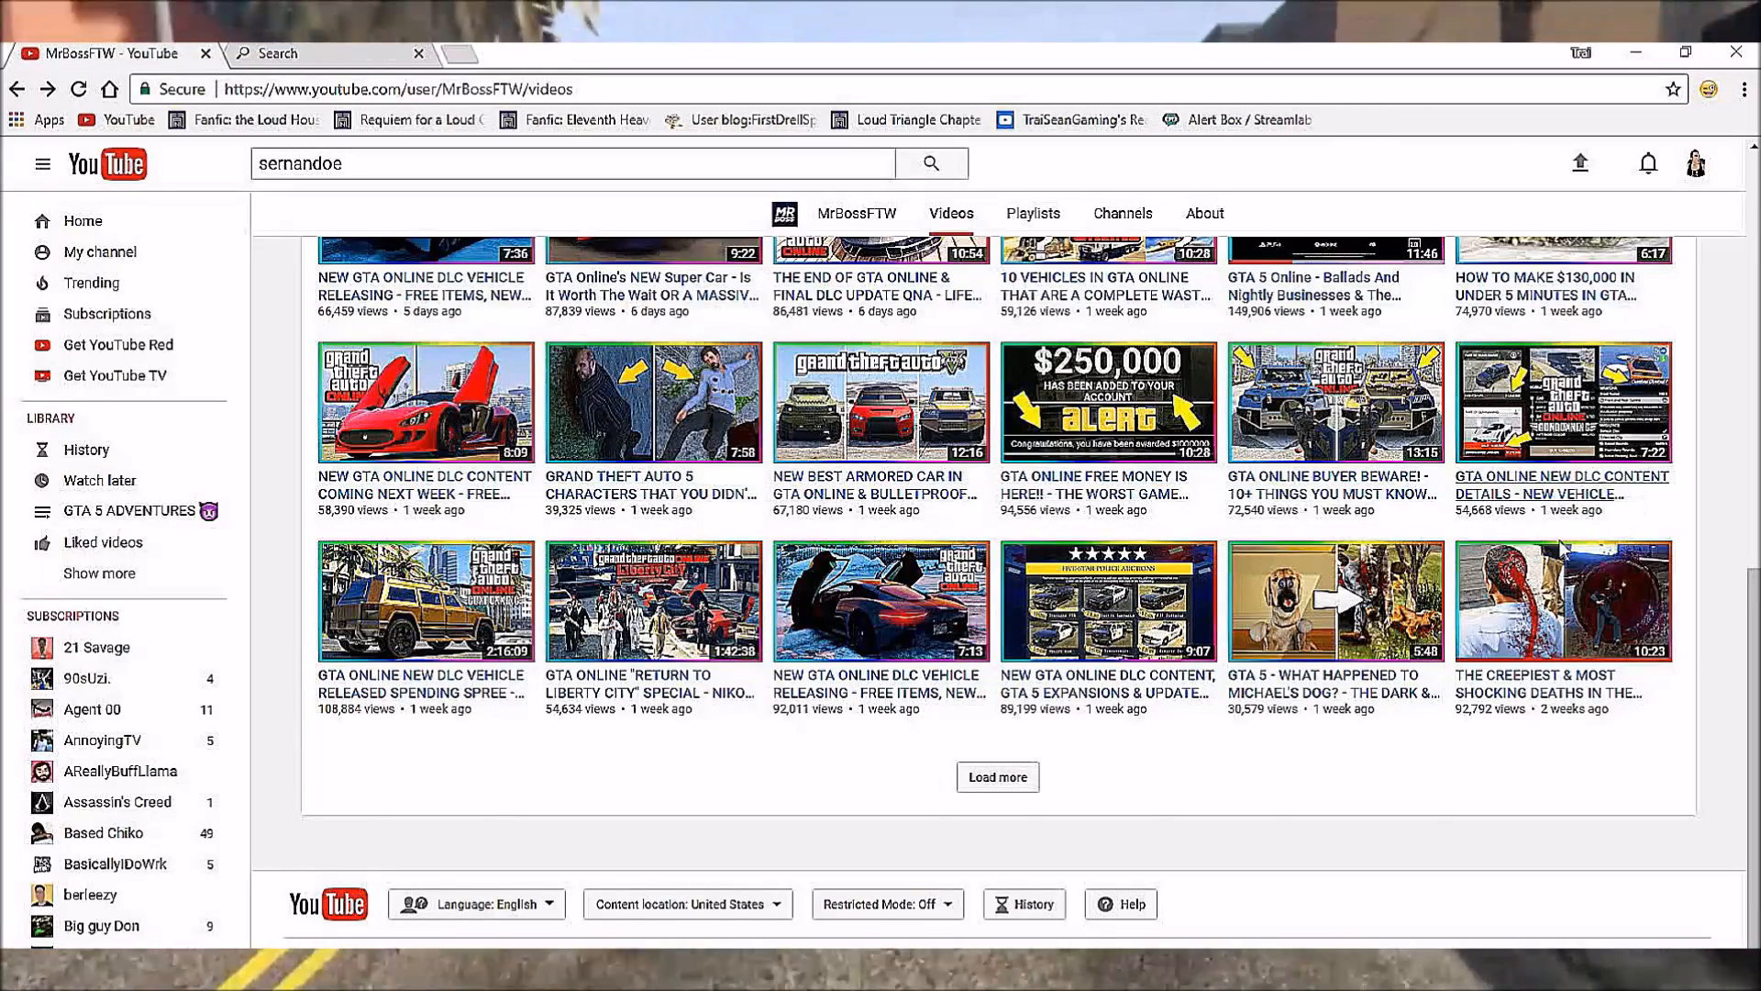
Load a second batch of MrBossFTW's older videos and scroll through it.
{"action": "left_click", "coordinate": [996, 776]}
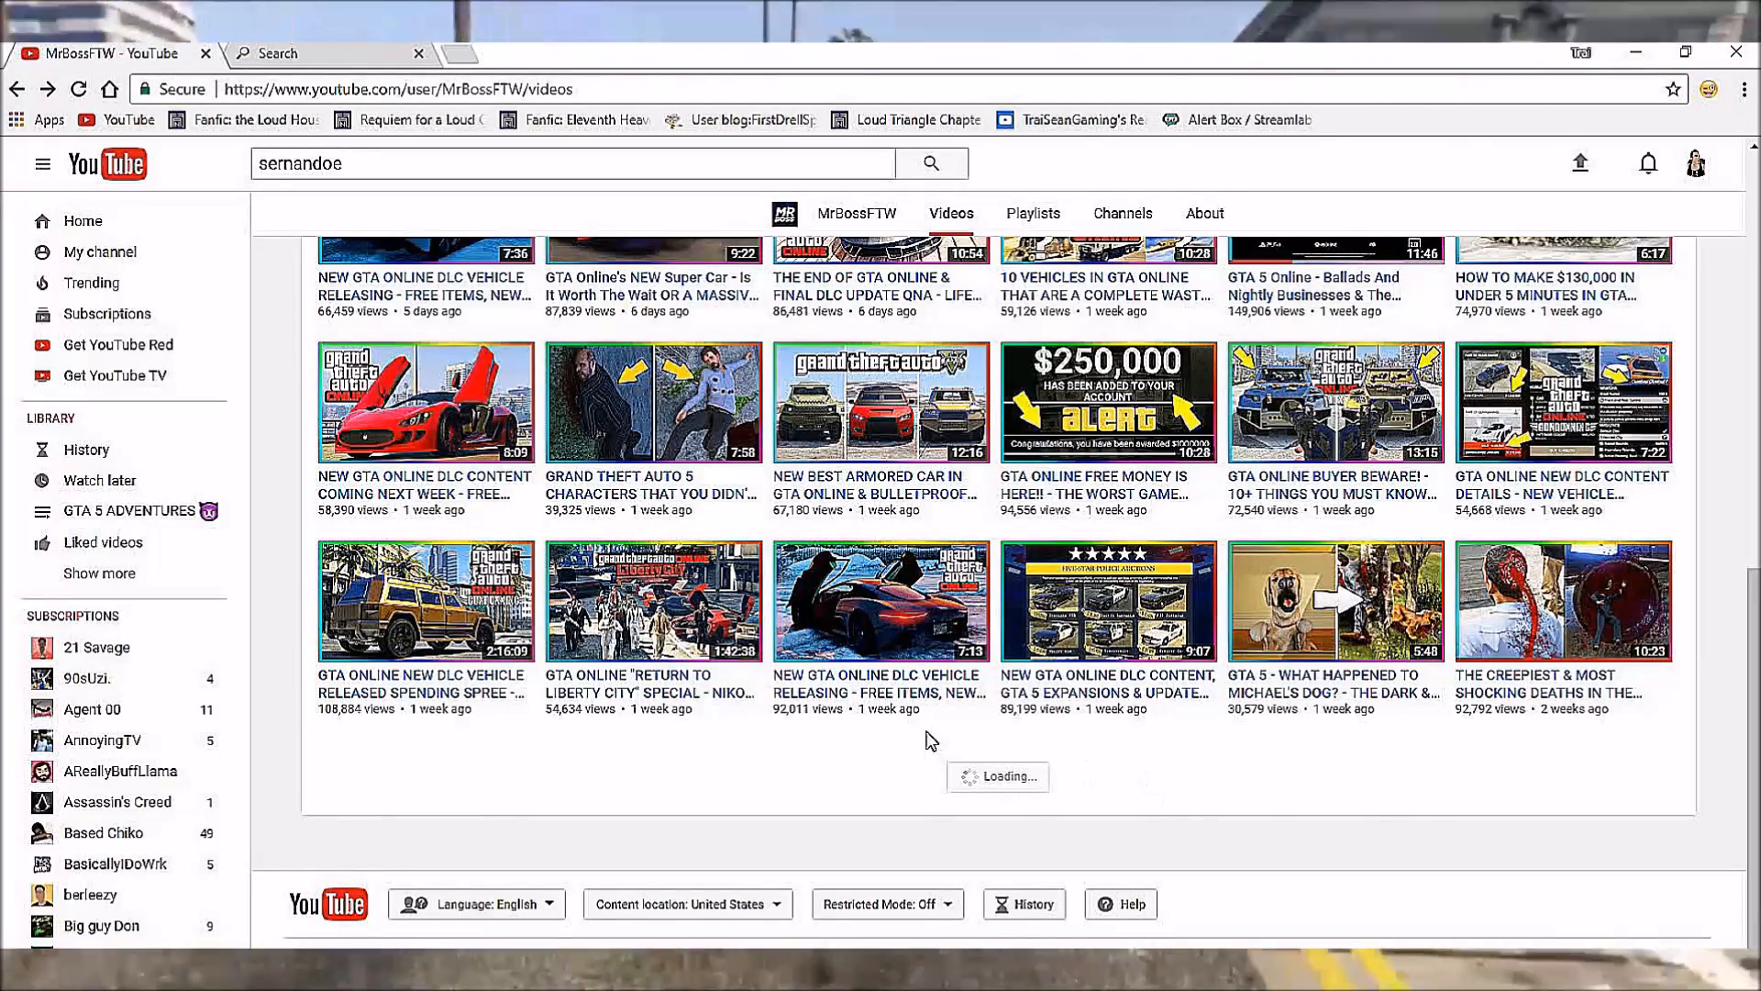
{"action": "scroll", "scroll_direction": "down", "scroll_amount": 3}
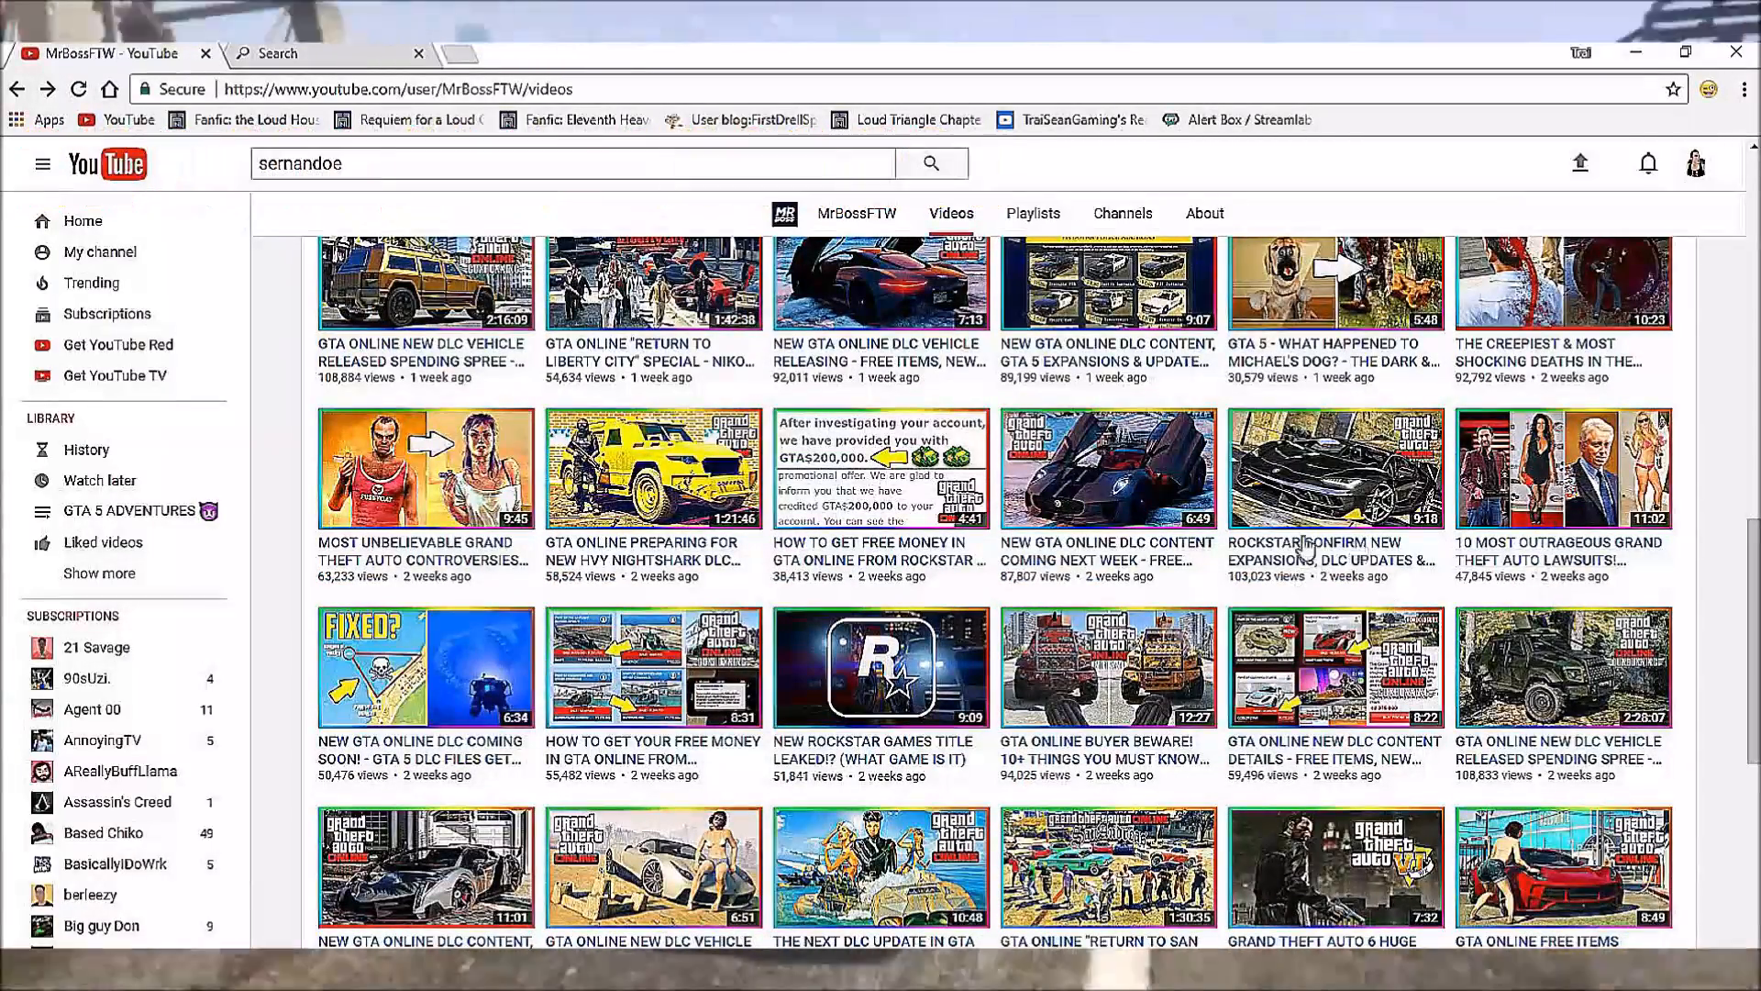
{"action": "scroll", "scroll_direction": "down", "scroll_amount": 3}
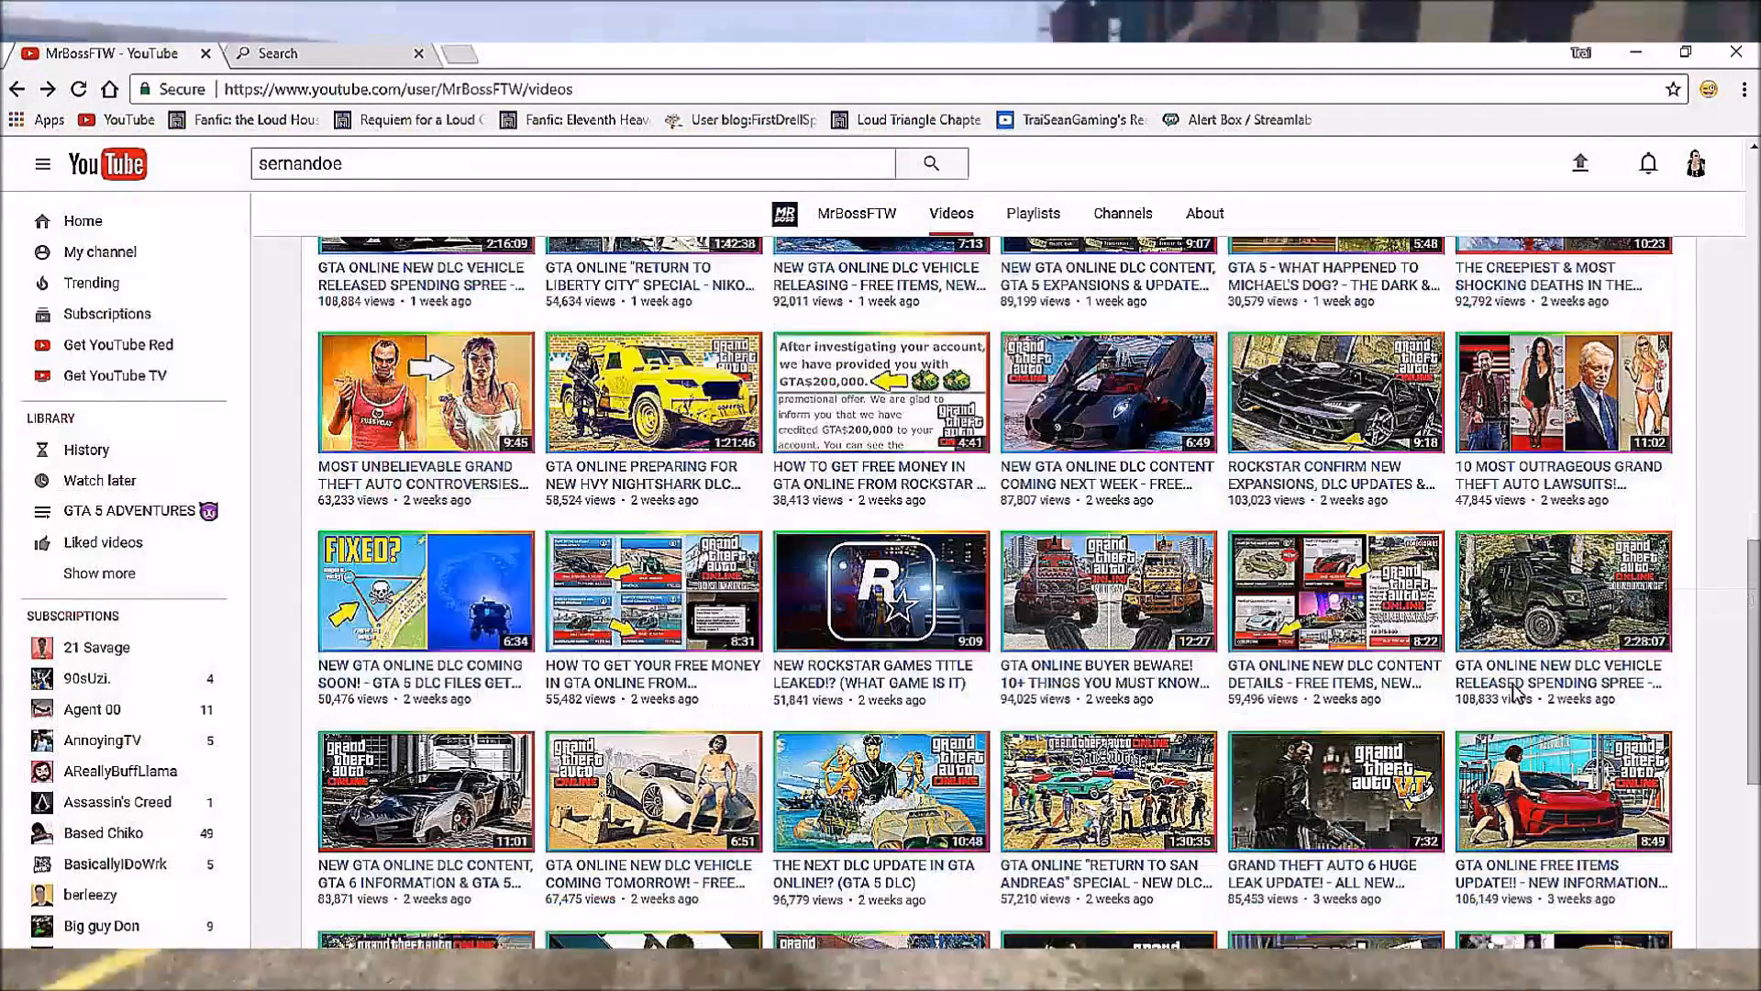
{"action": "scroll", "scroll_direction": "down", "scroll_amount": 3}
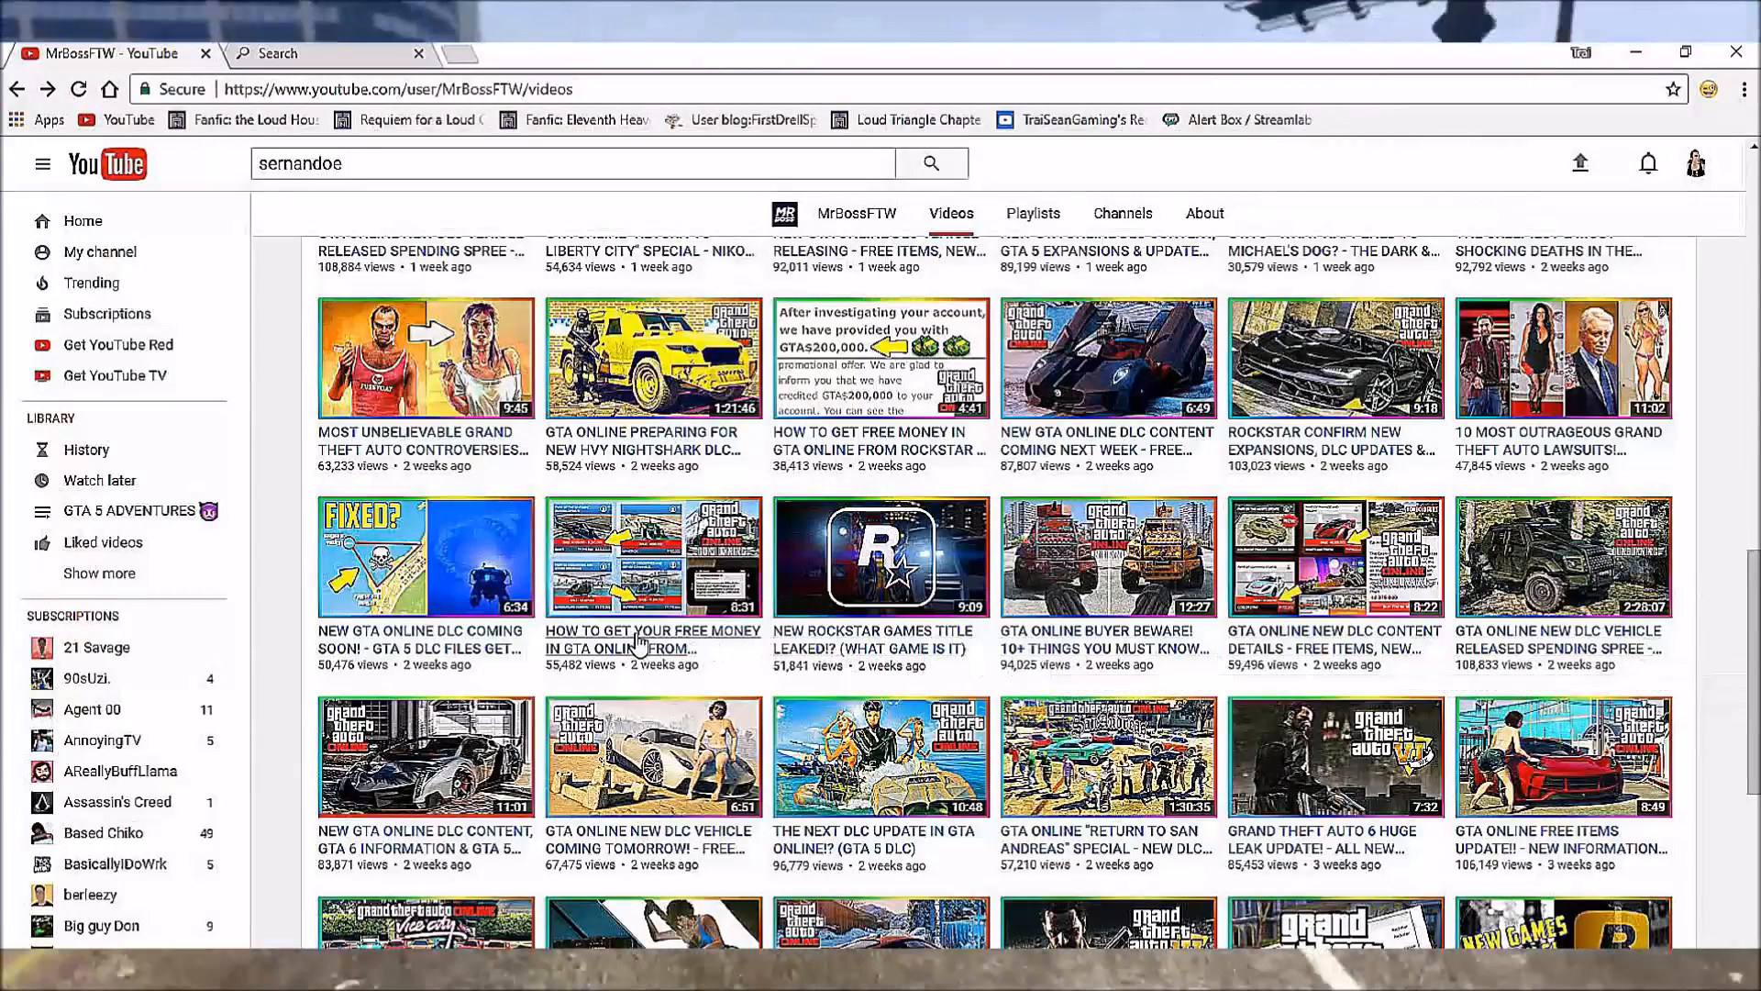
{"action": "scroll", "scroll_direction": "down", "scroll_amount": 3}
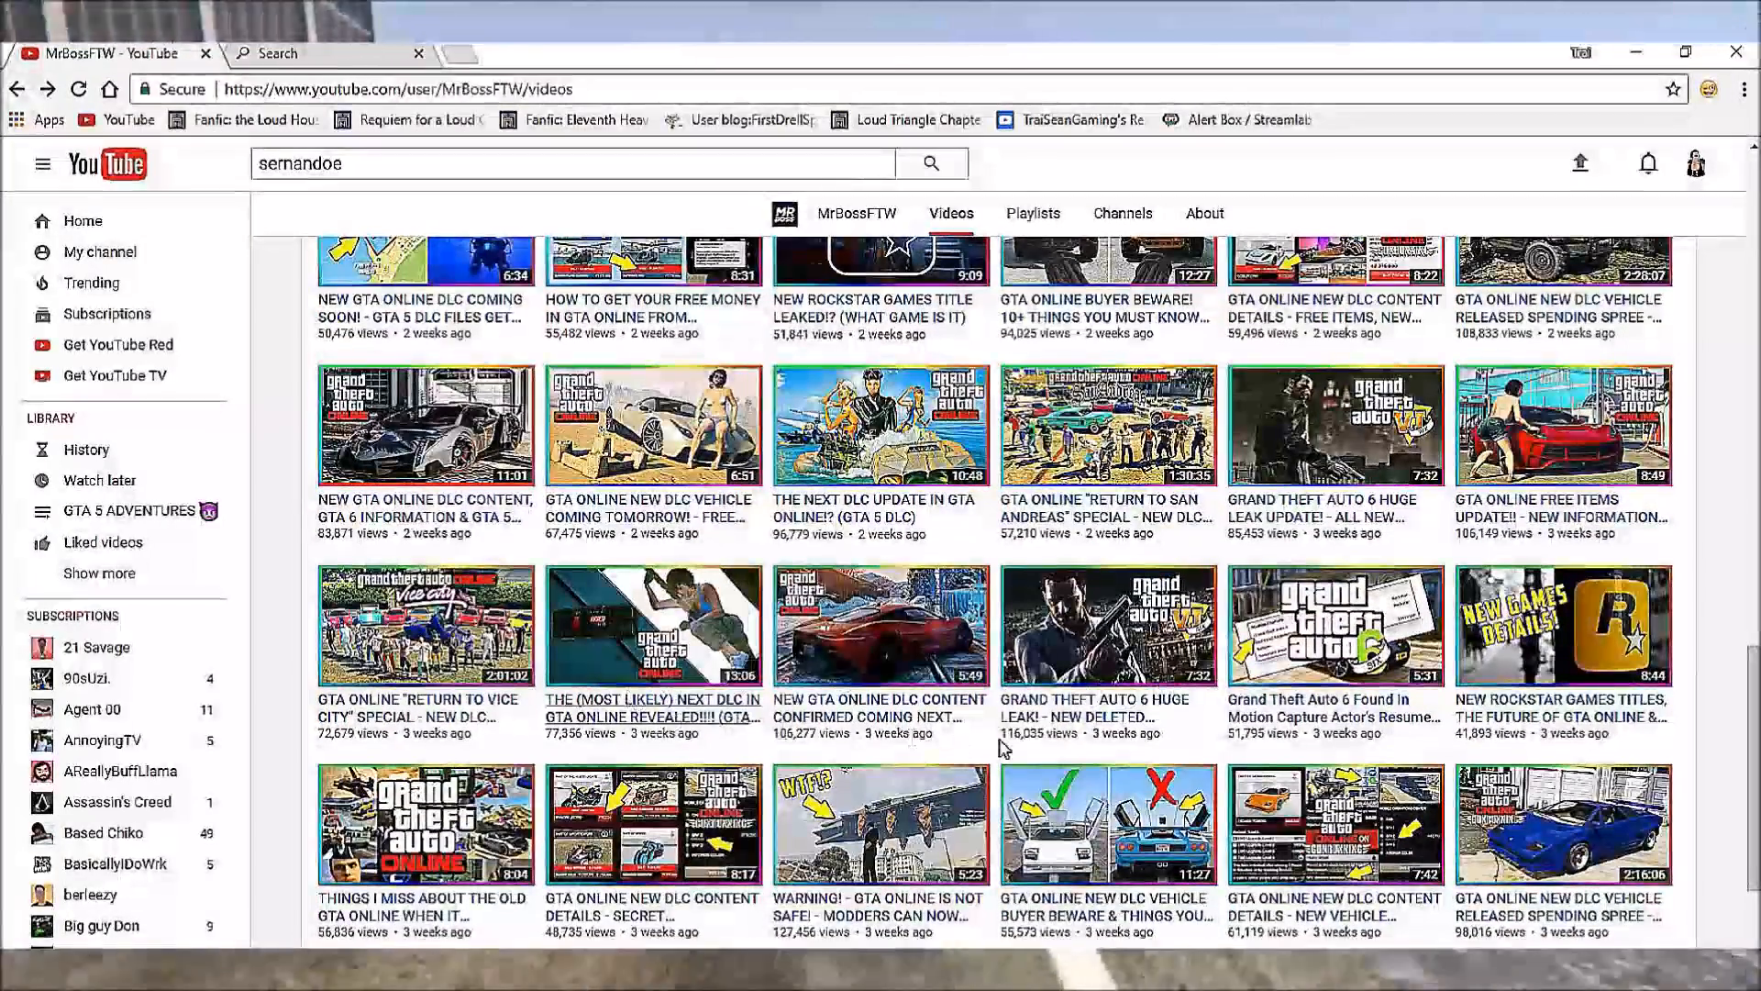
{"action": "mouse_move", "coordinate": [1096, 707]}
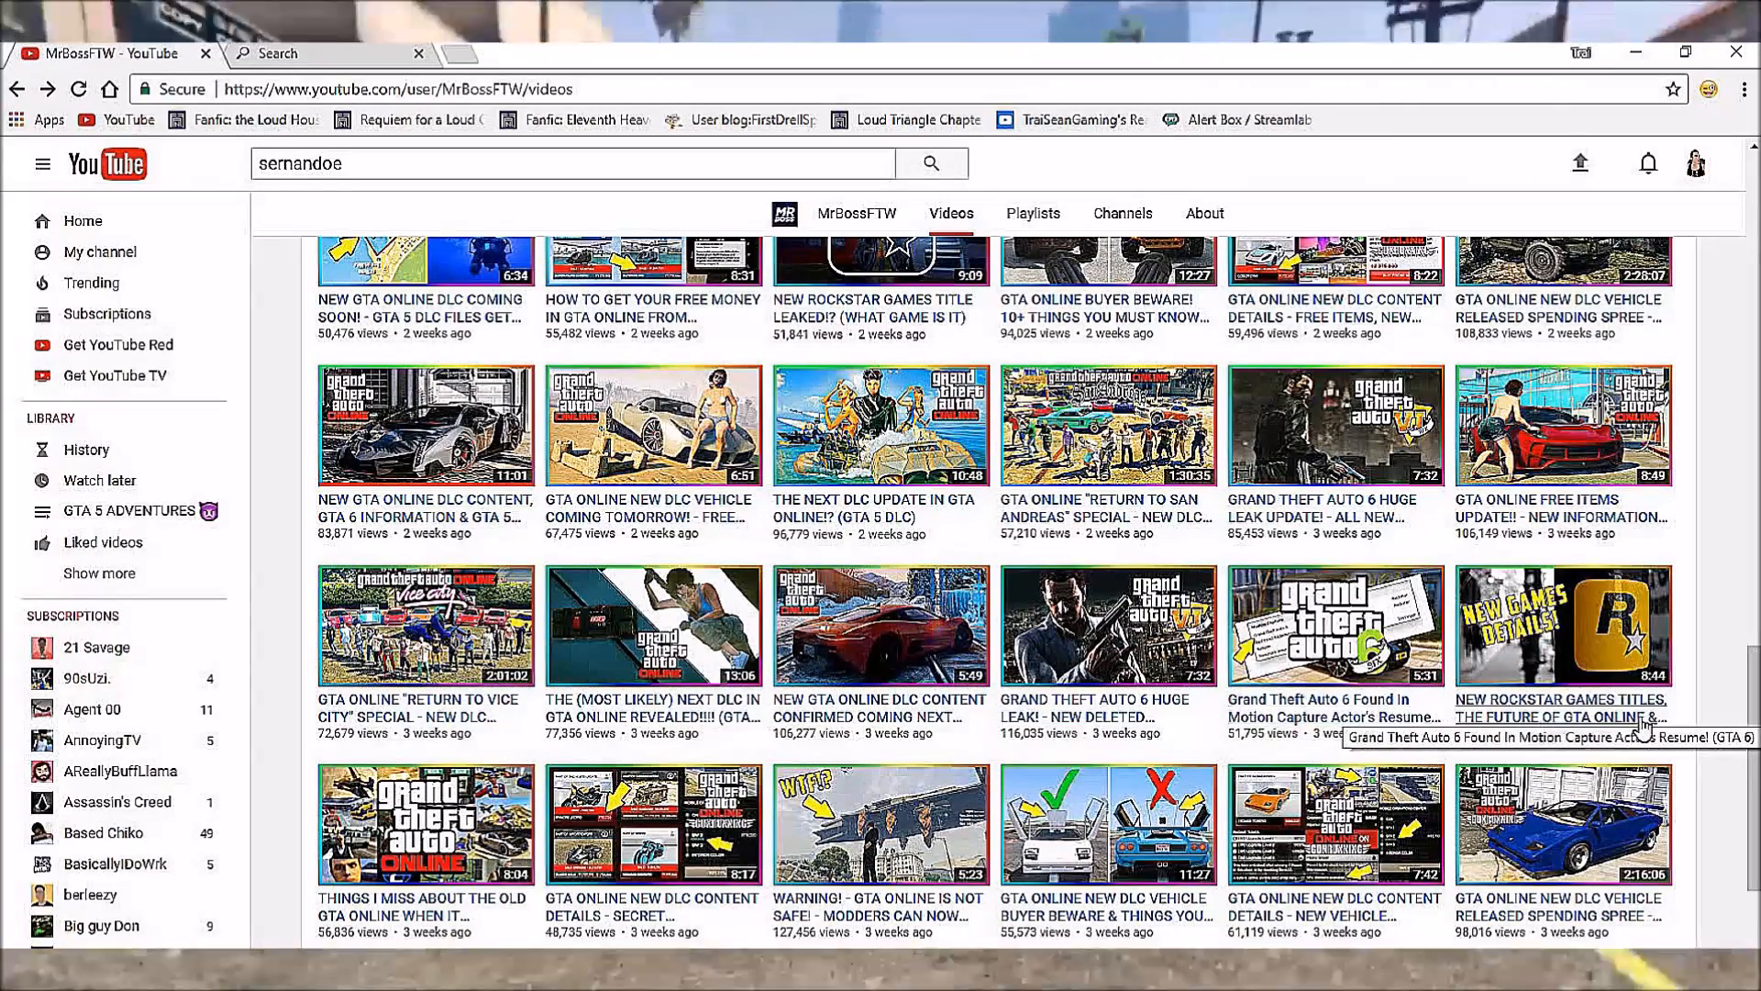
{"action": "scroll", "scroll_direction": "down", "scroll_amount": 3}
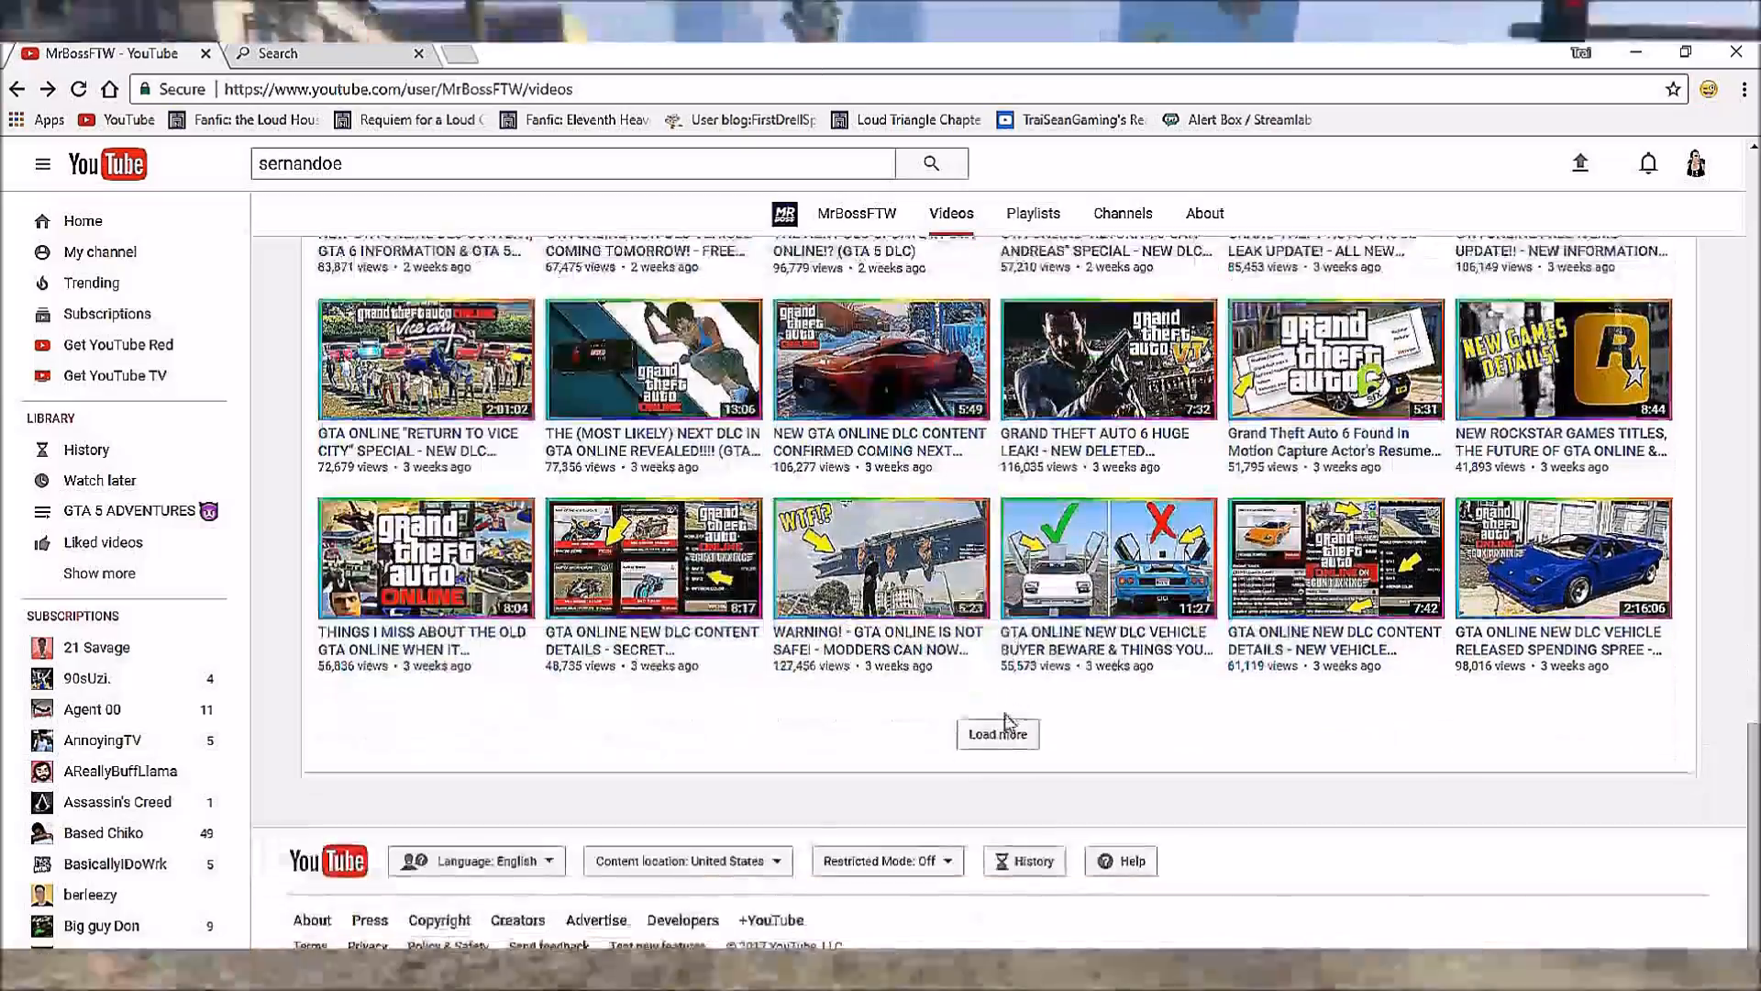
Load a third batch and scroll back to uploads about a month old.
{"action": "left_click", "coordinate": [997, 734]}
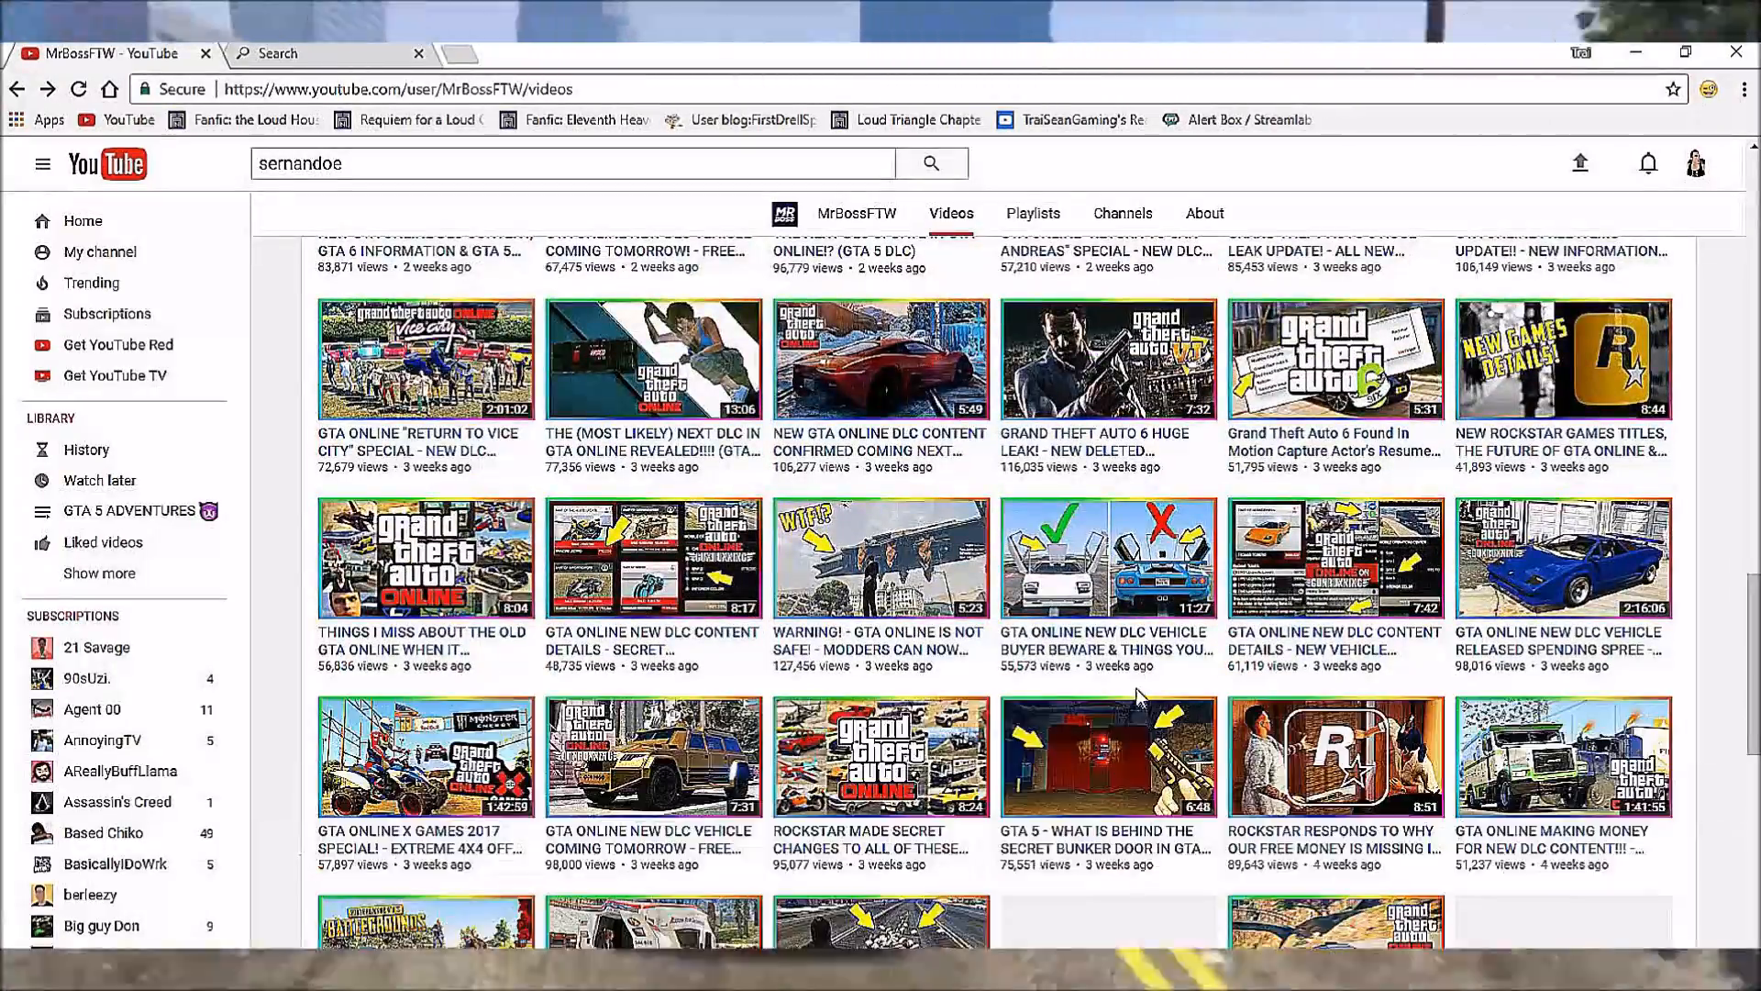
{"action": "scroll", "scroll_direction": "down", "scroll_amount": 3}
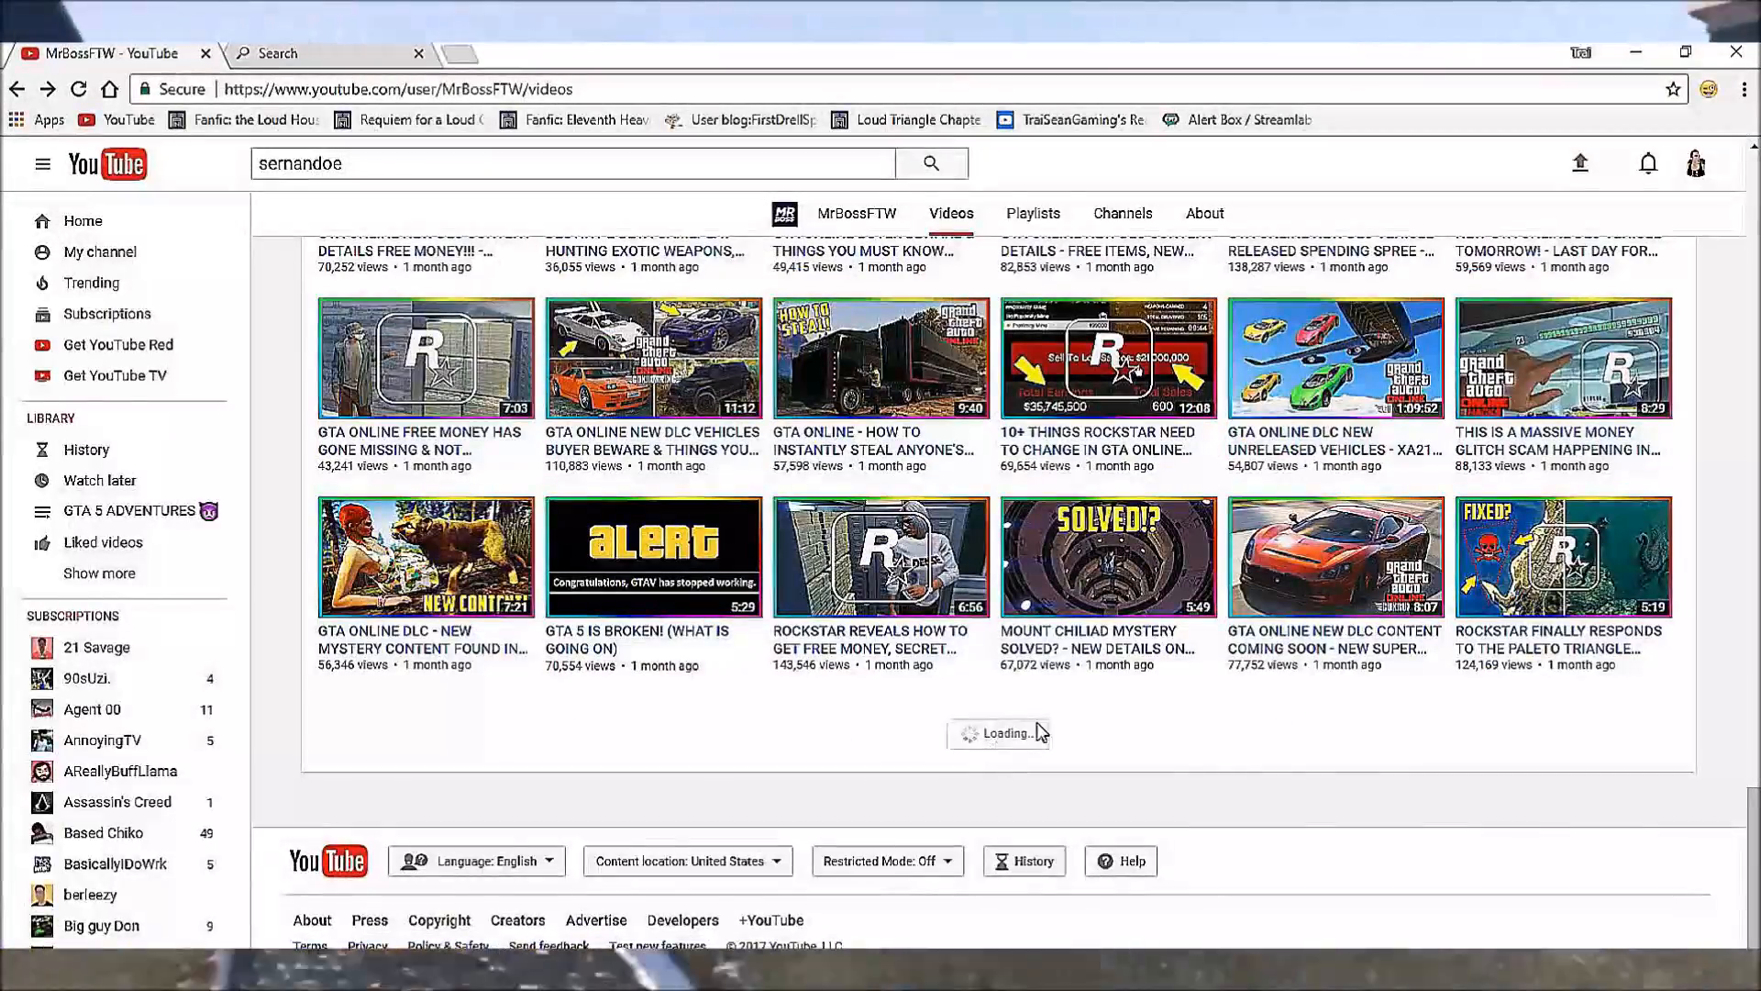
{"action": "scroll", "scroll_direction": "down", "scroll_amount": 3}
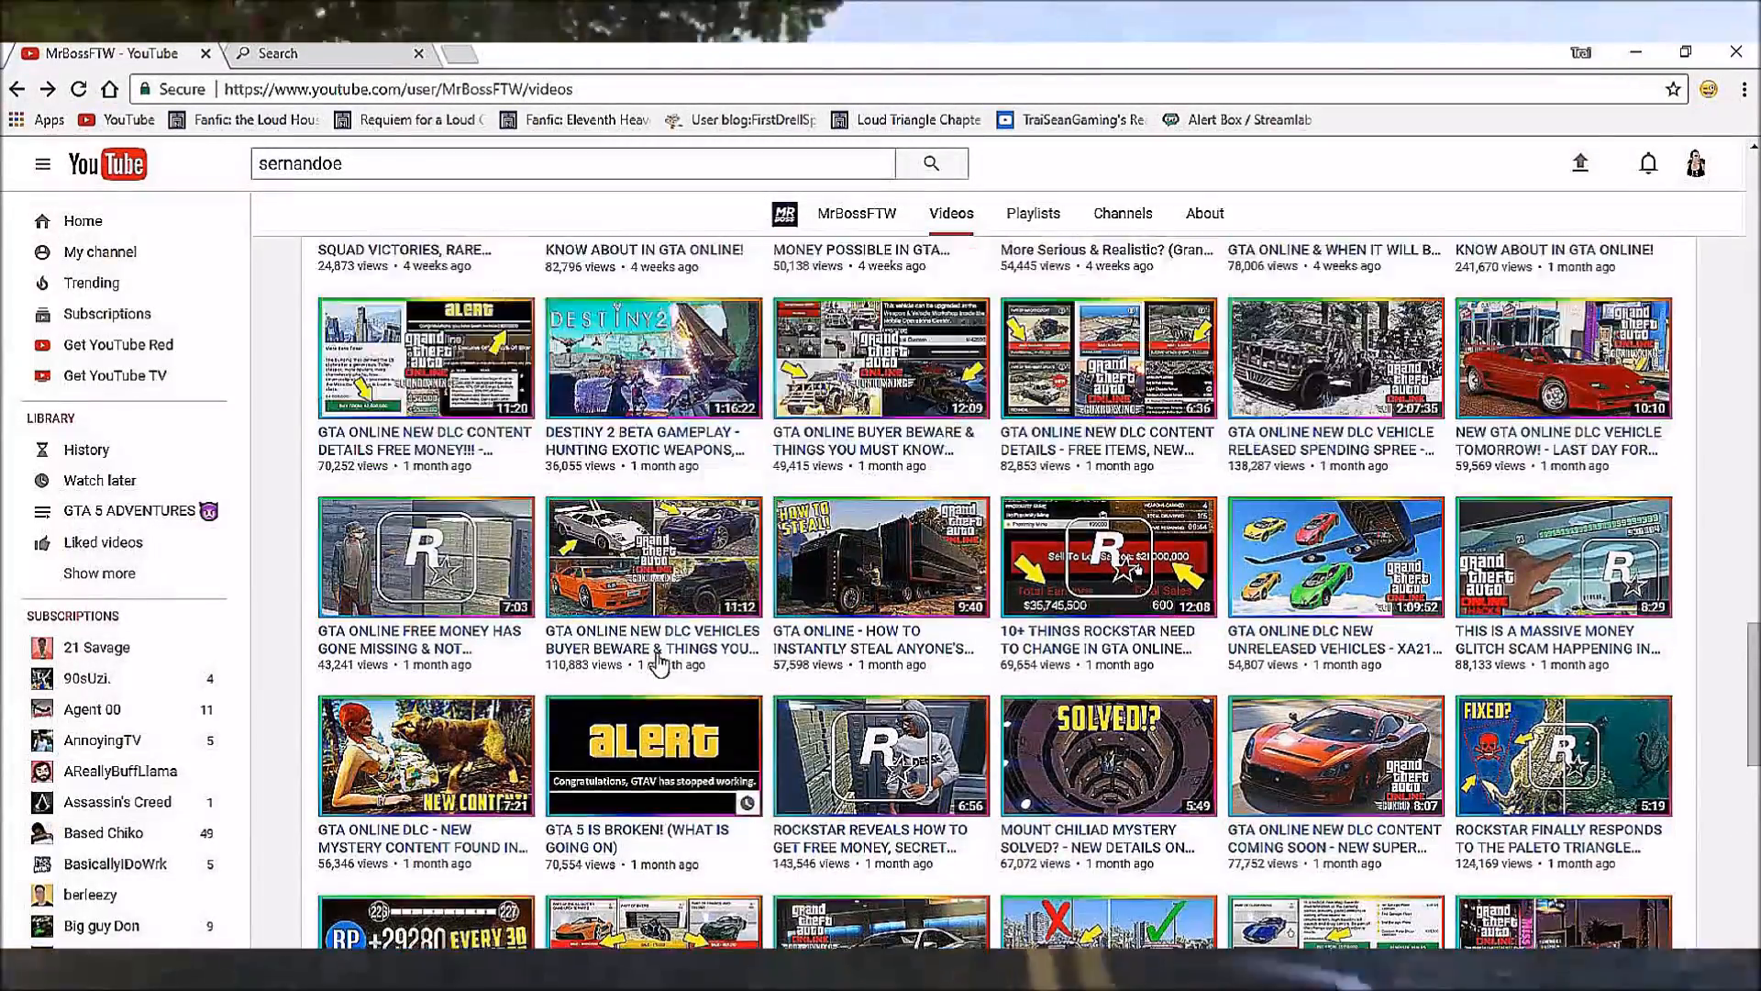
{"action": "scroll", "scroll_direction": "down", "scroll_amount": 3}
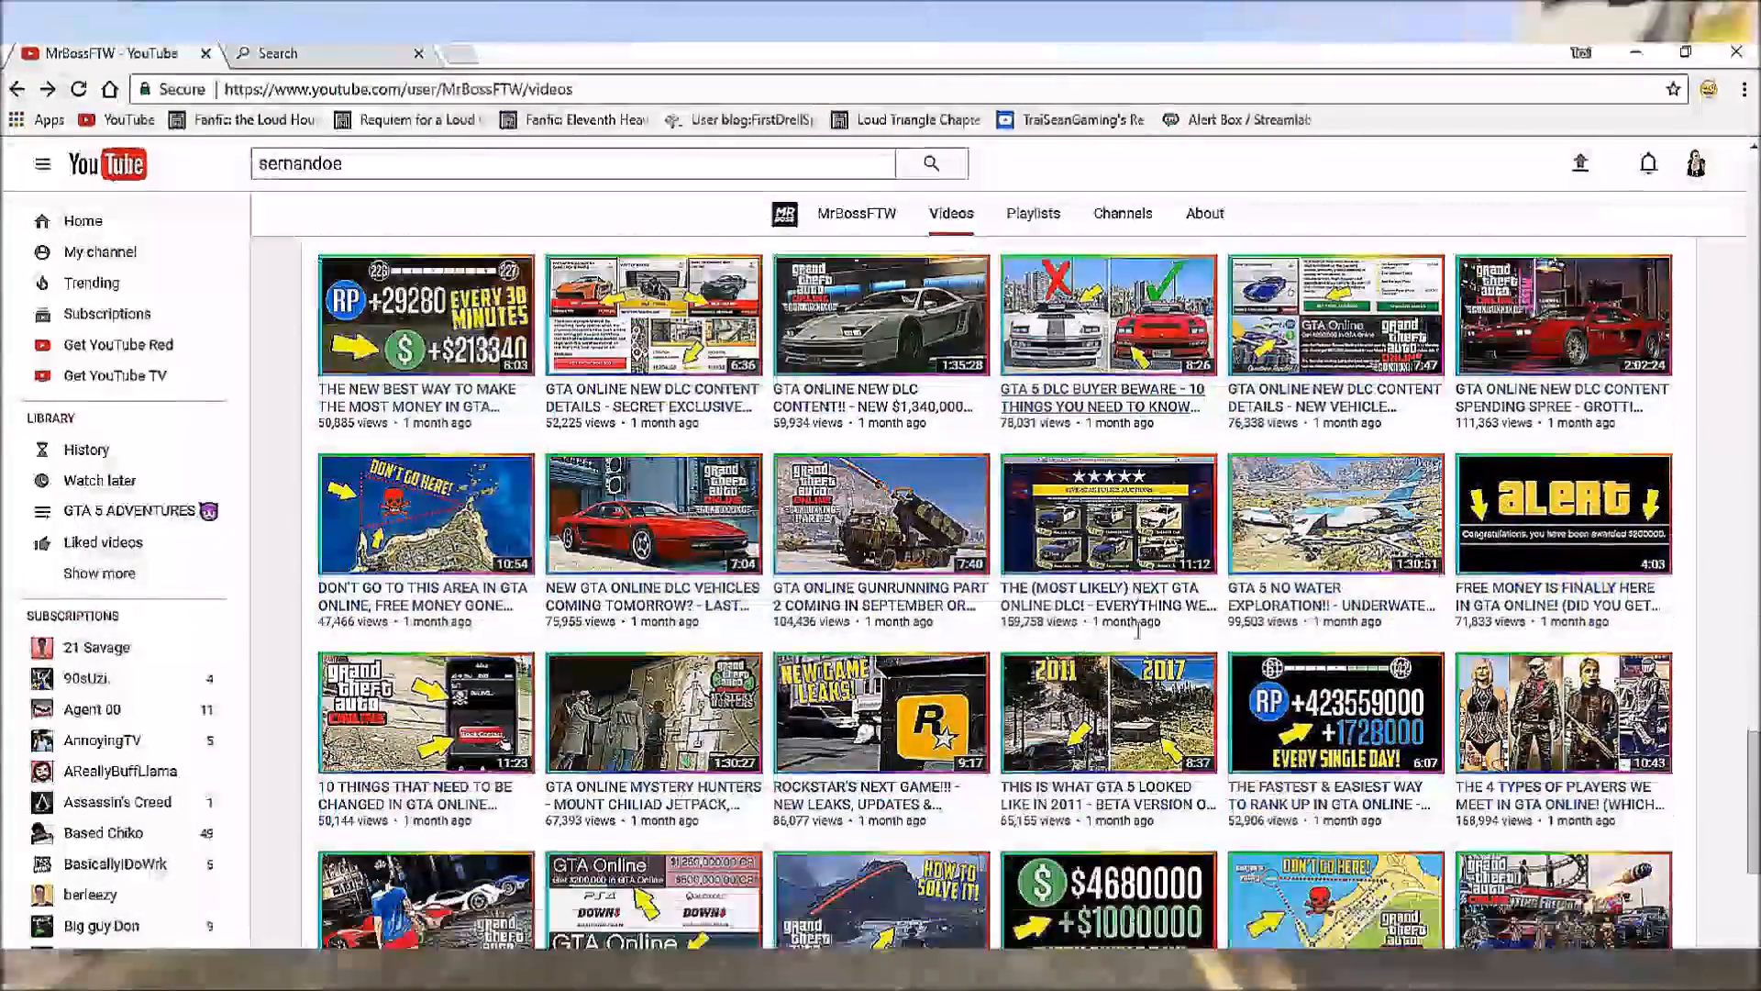
{"action": "scroll", "scroll_direction": "down", "scroll_amount": 3}
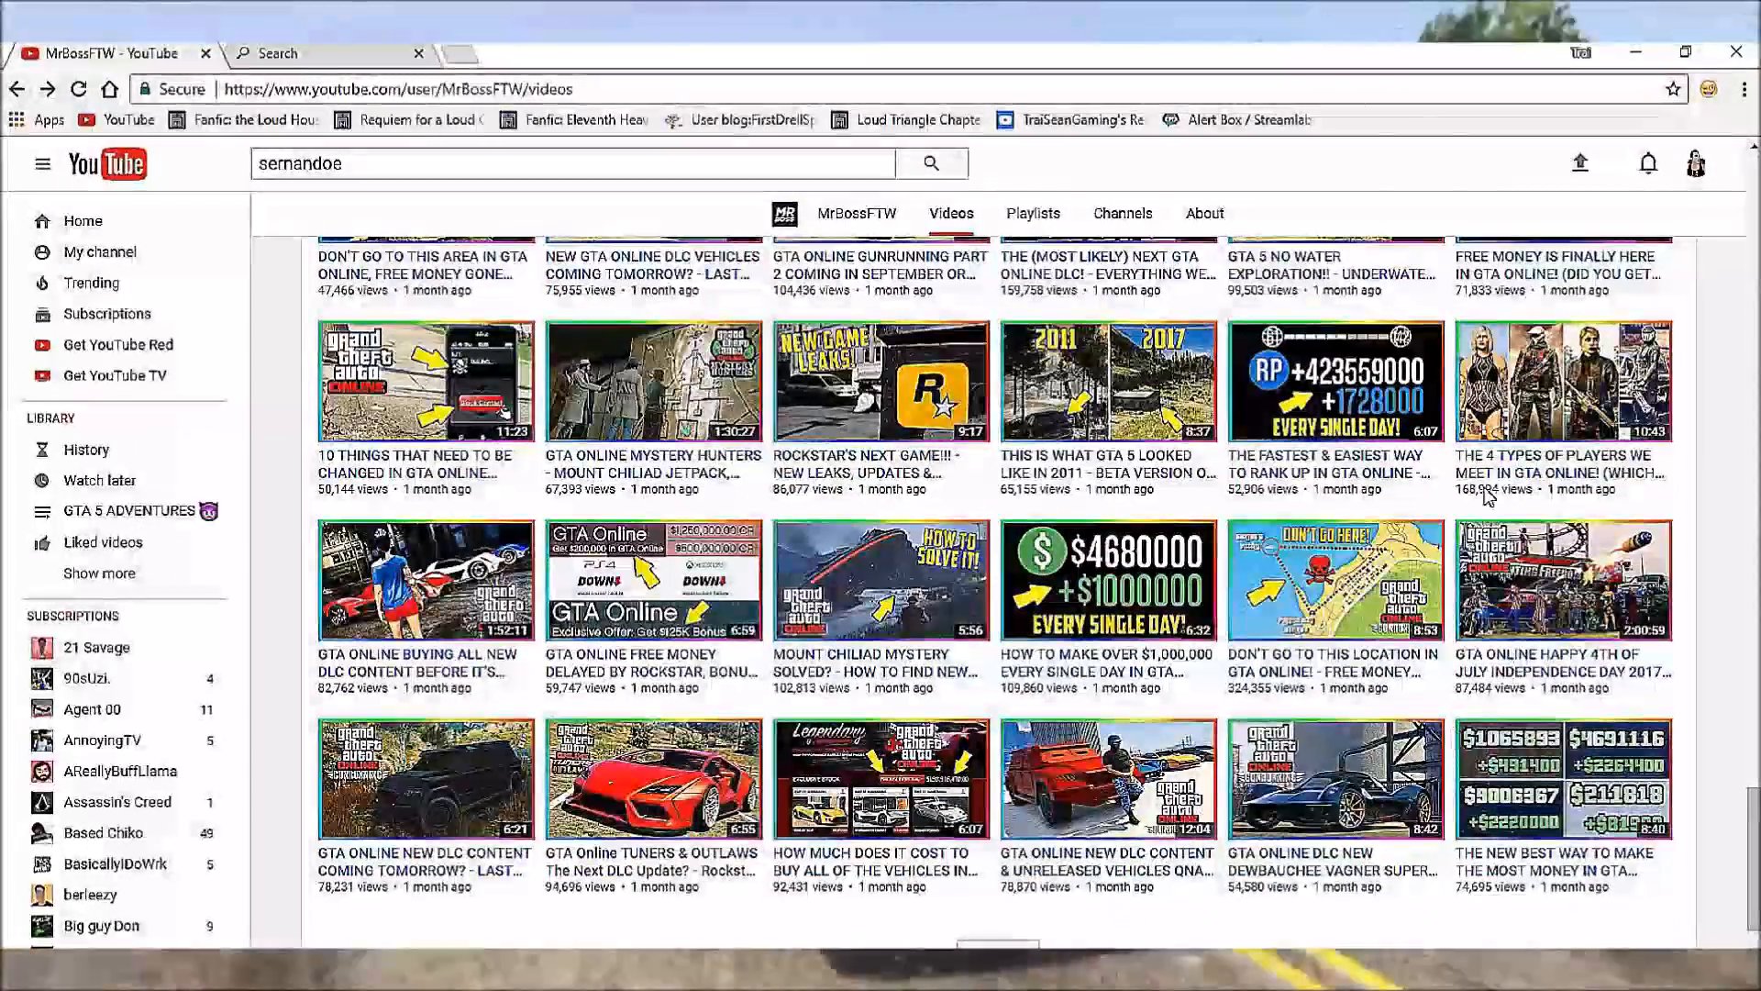
{"action": "scroll", "scroll_direction": "down", "scroll_amount": 3}
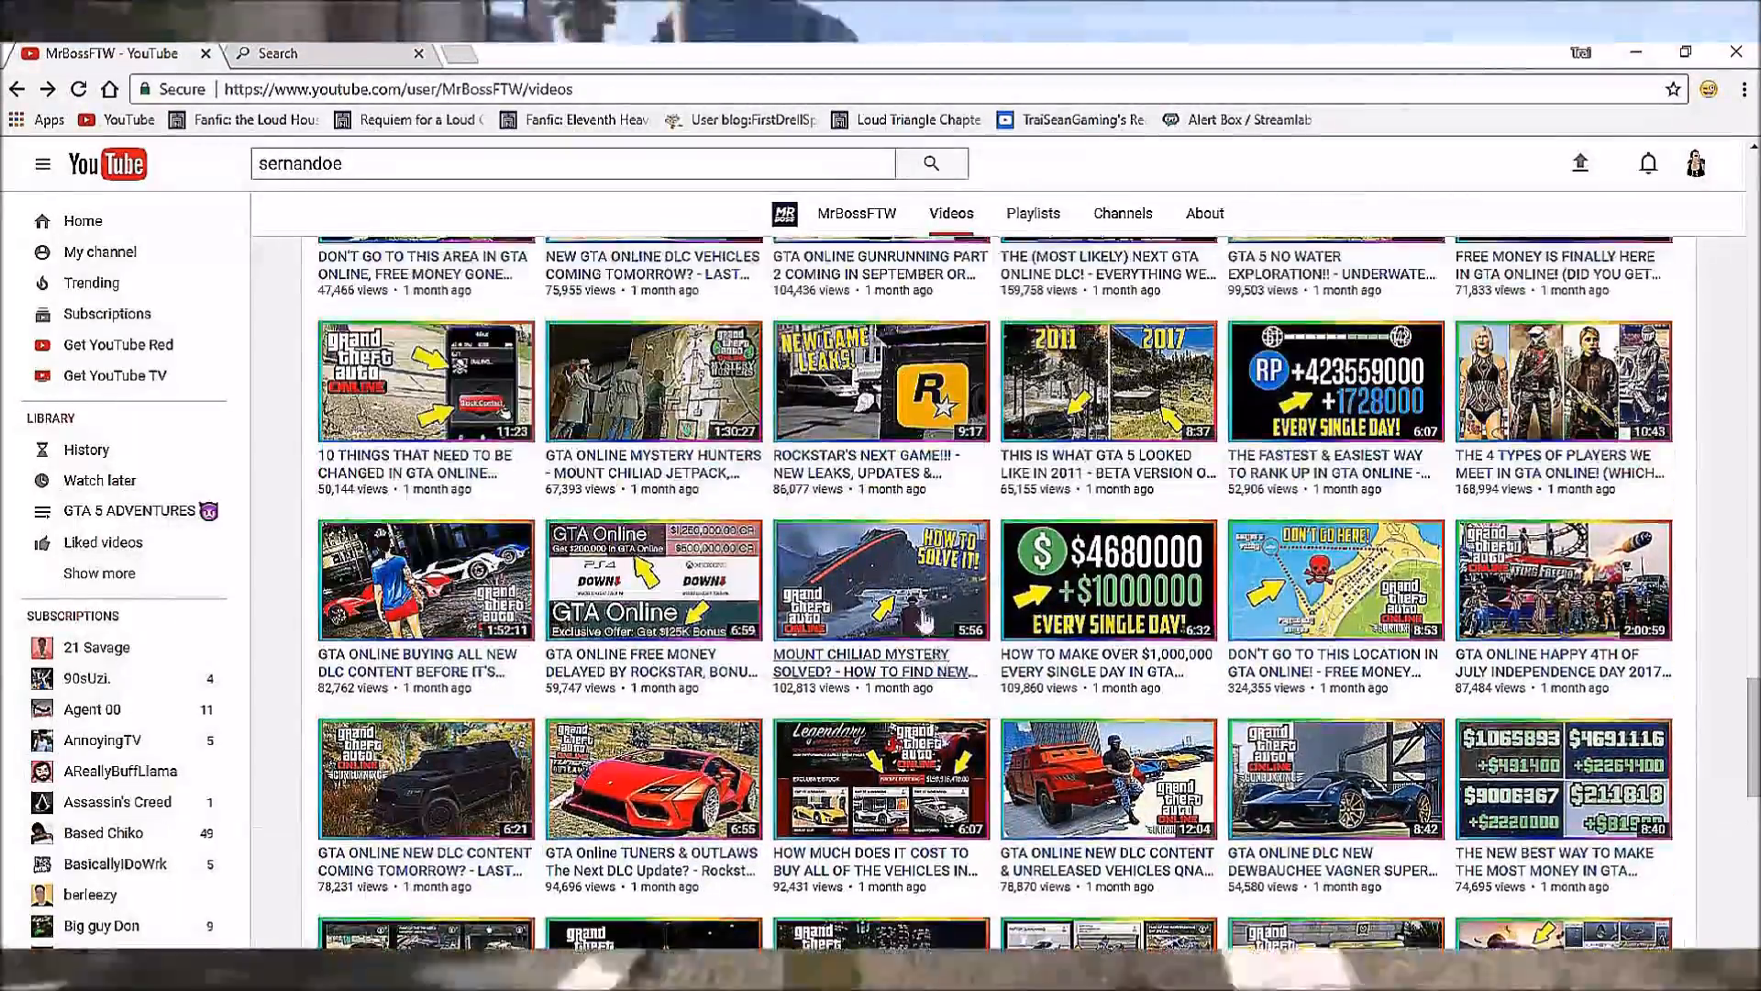
{"action": "scroll", "scroll_direction": "down", "scroll_amount": 3}
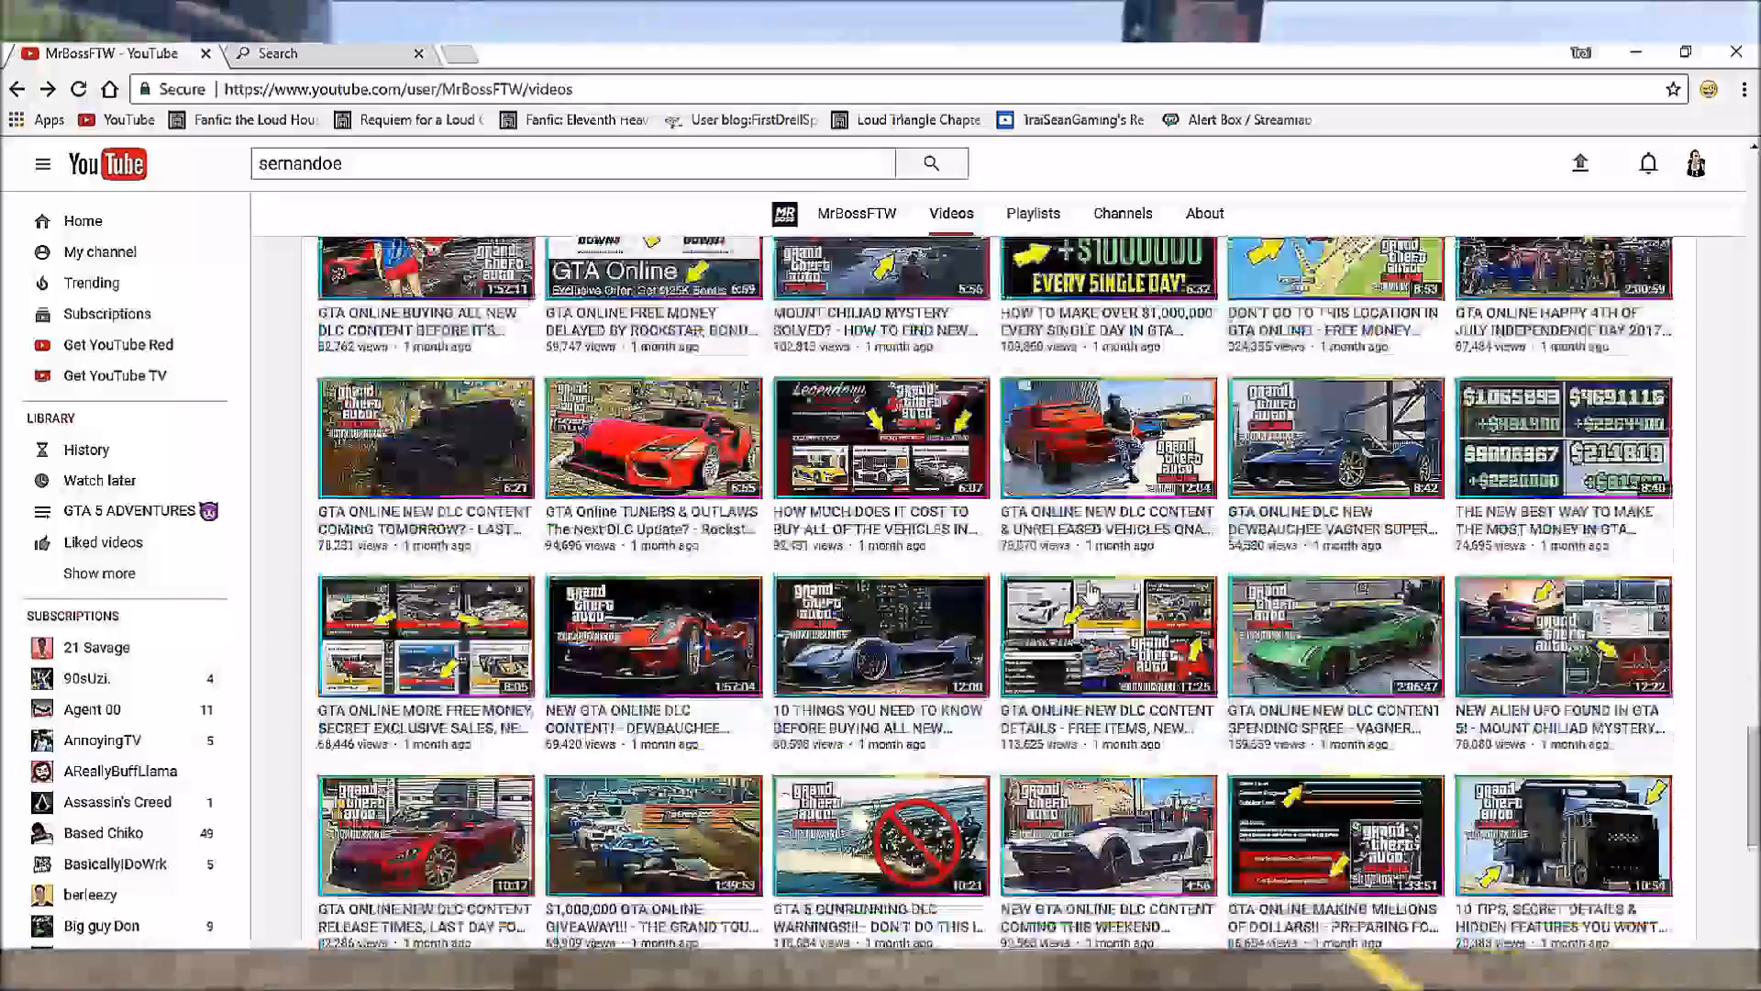
{"action": "scroll", "scroll_direction": "down", "scroll_amount": 3}
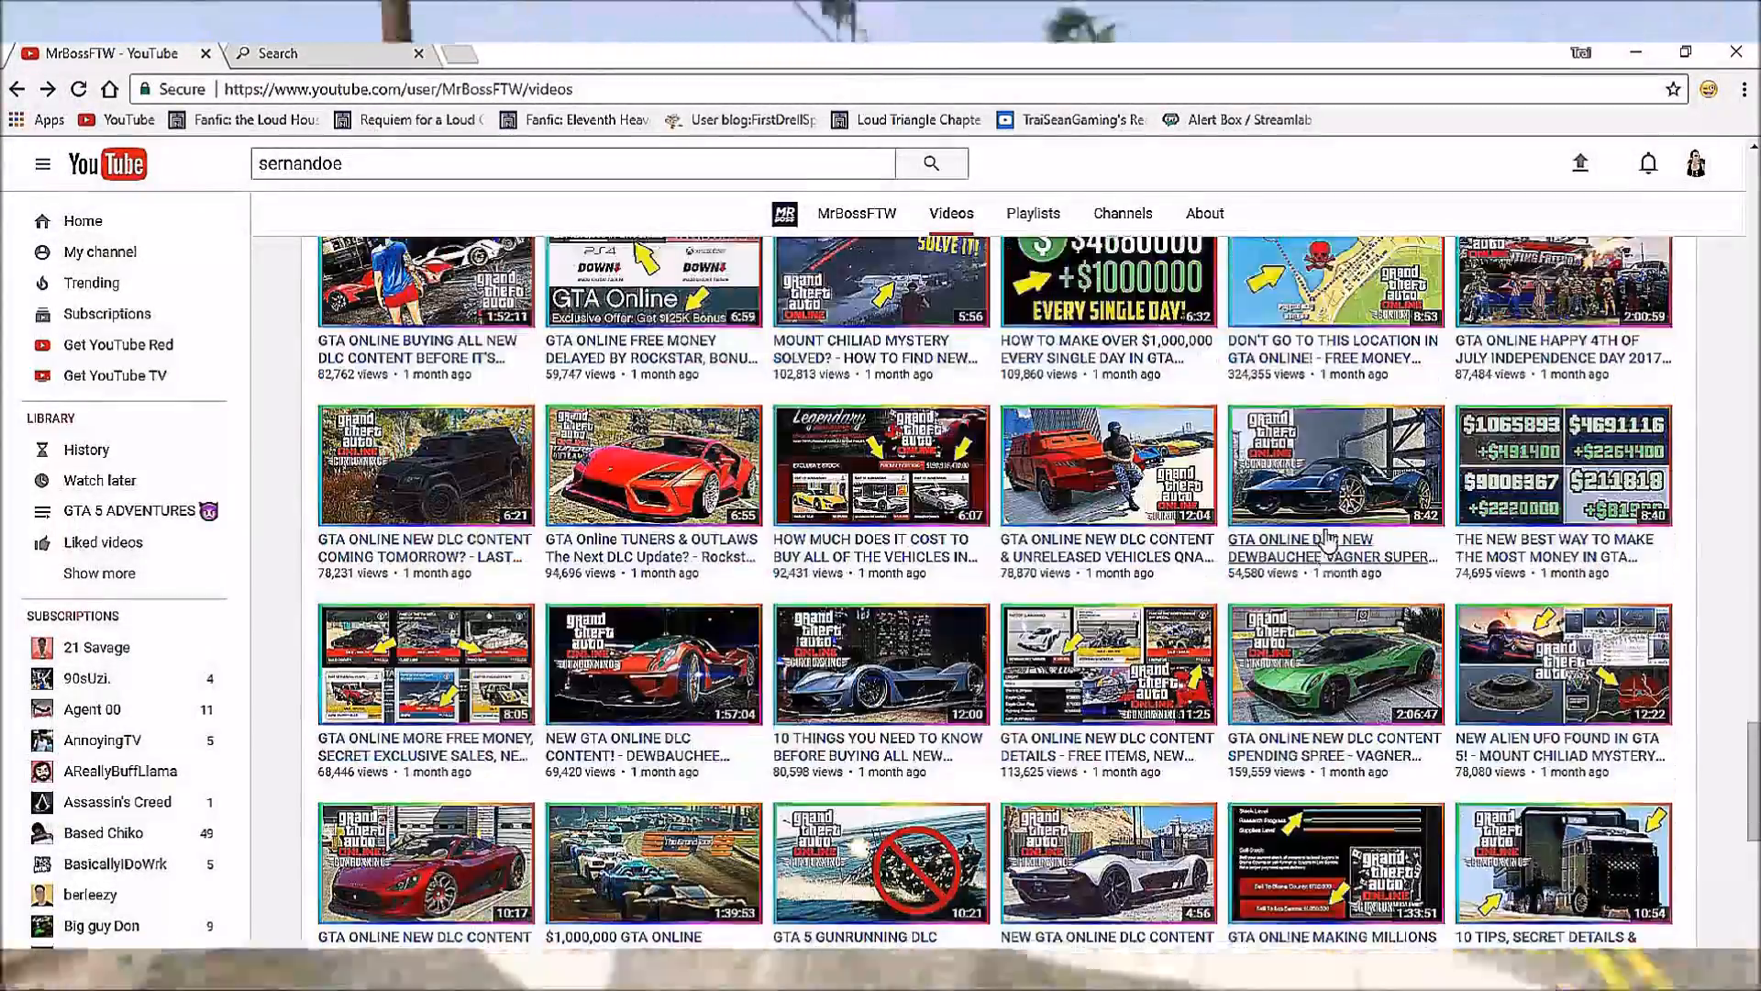
{"action": "scroll", "scroll_direction": "down", "scroll_amount": 3}
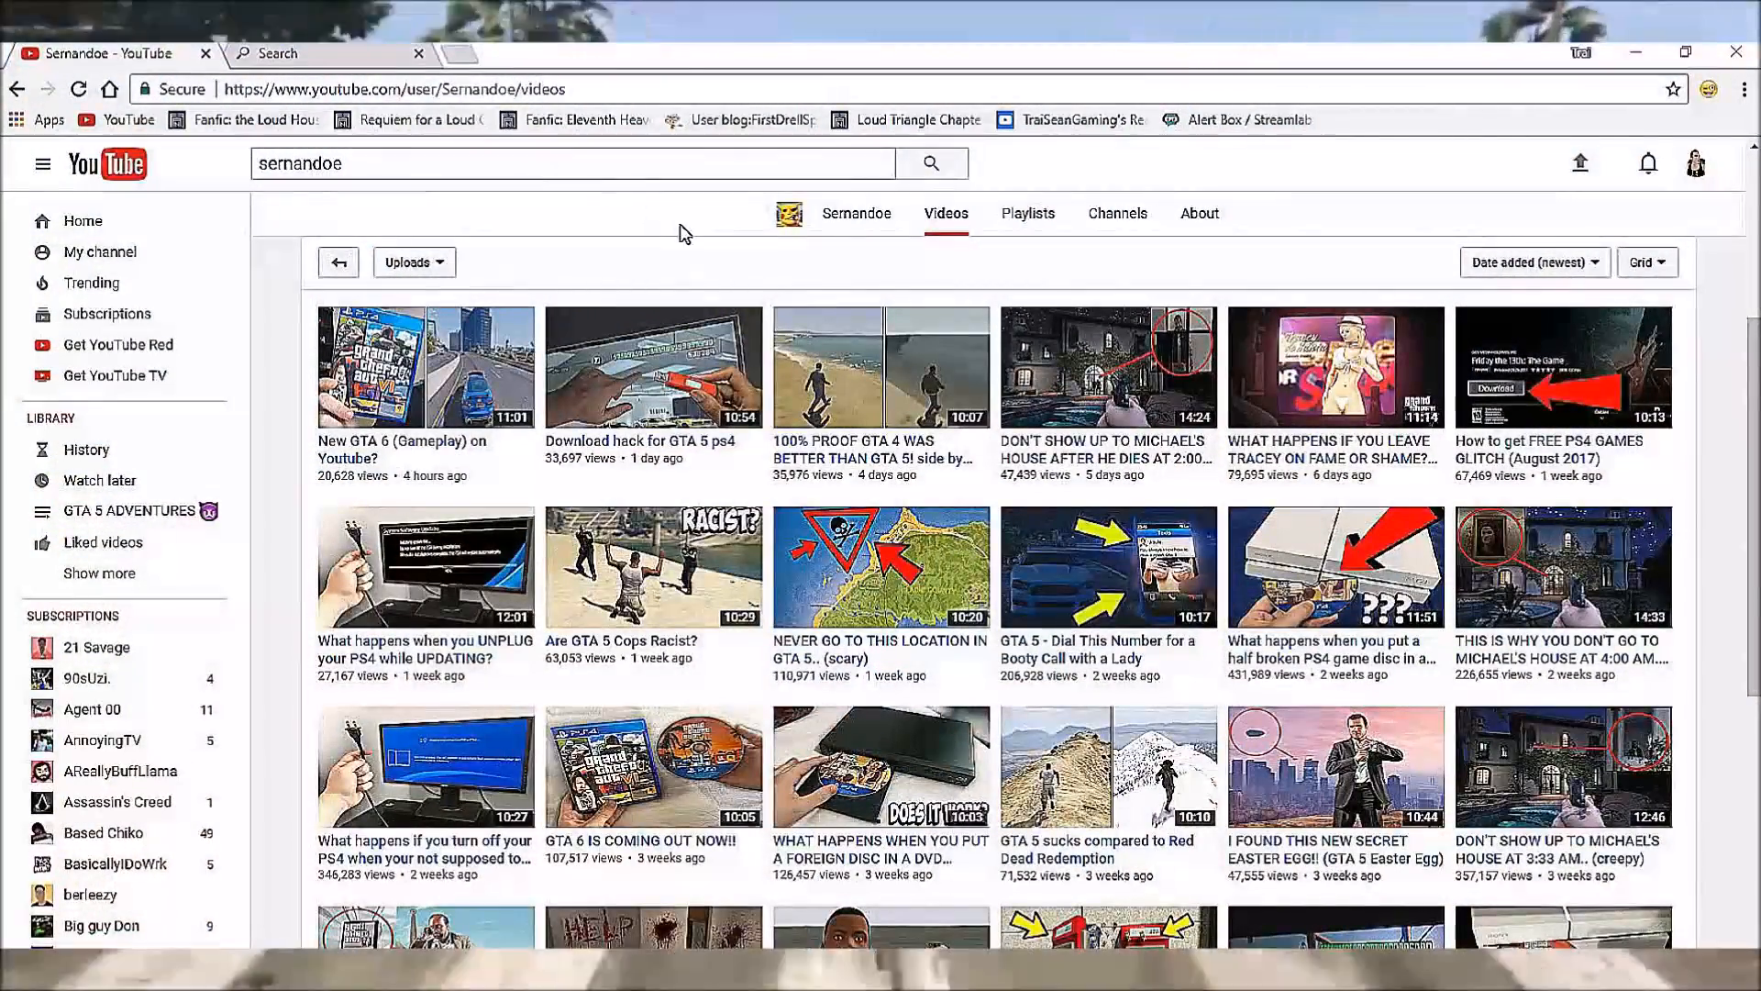
{"action": "mouse_move", "coordinate": [1577, 286]}
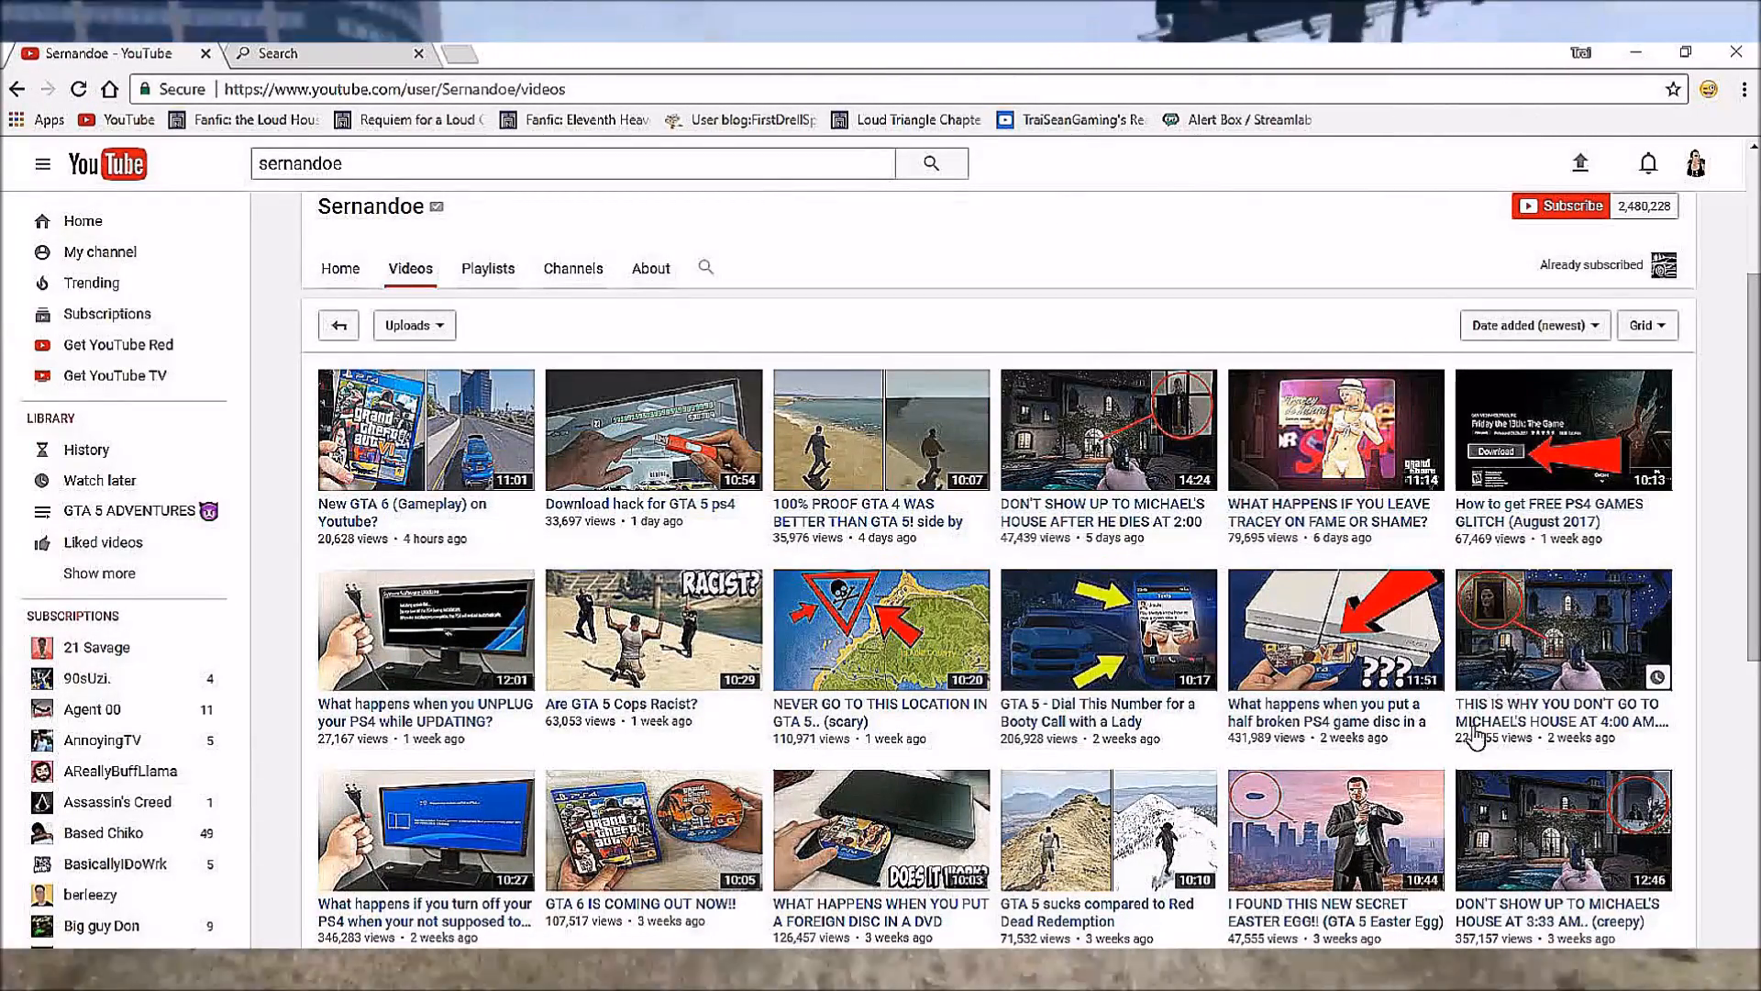
{"action": "mouse_move", "coordinate": [655, 691]}
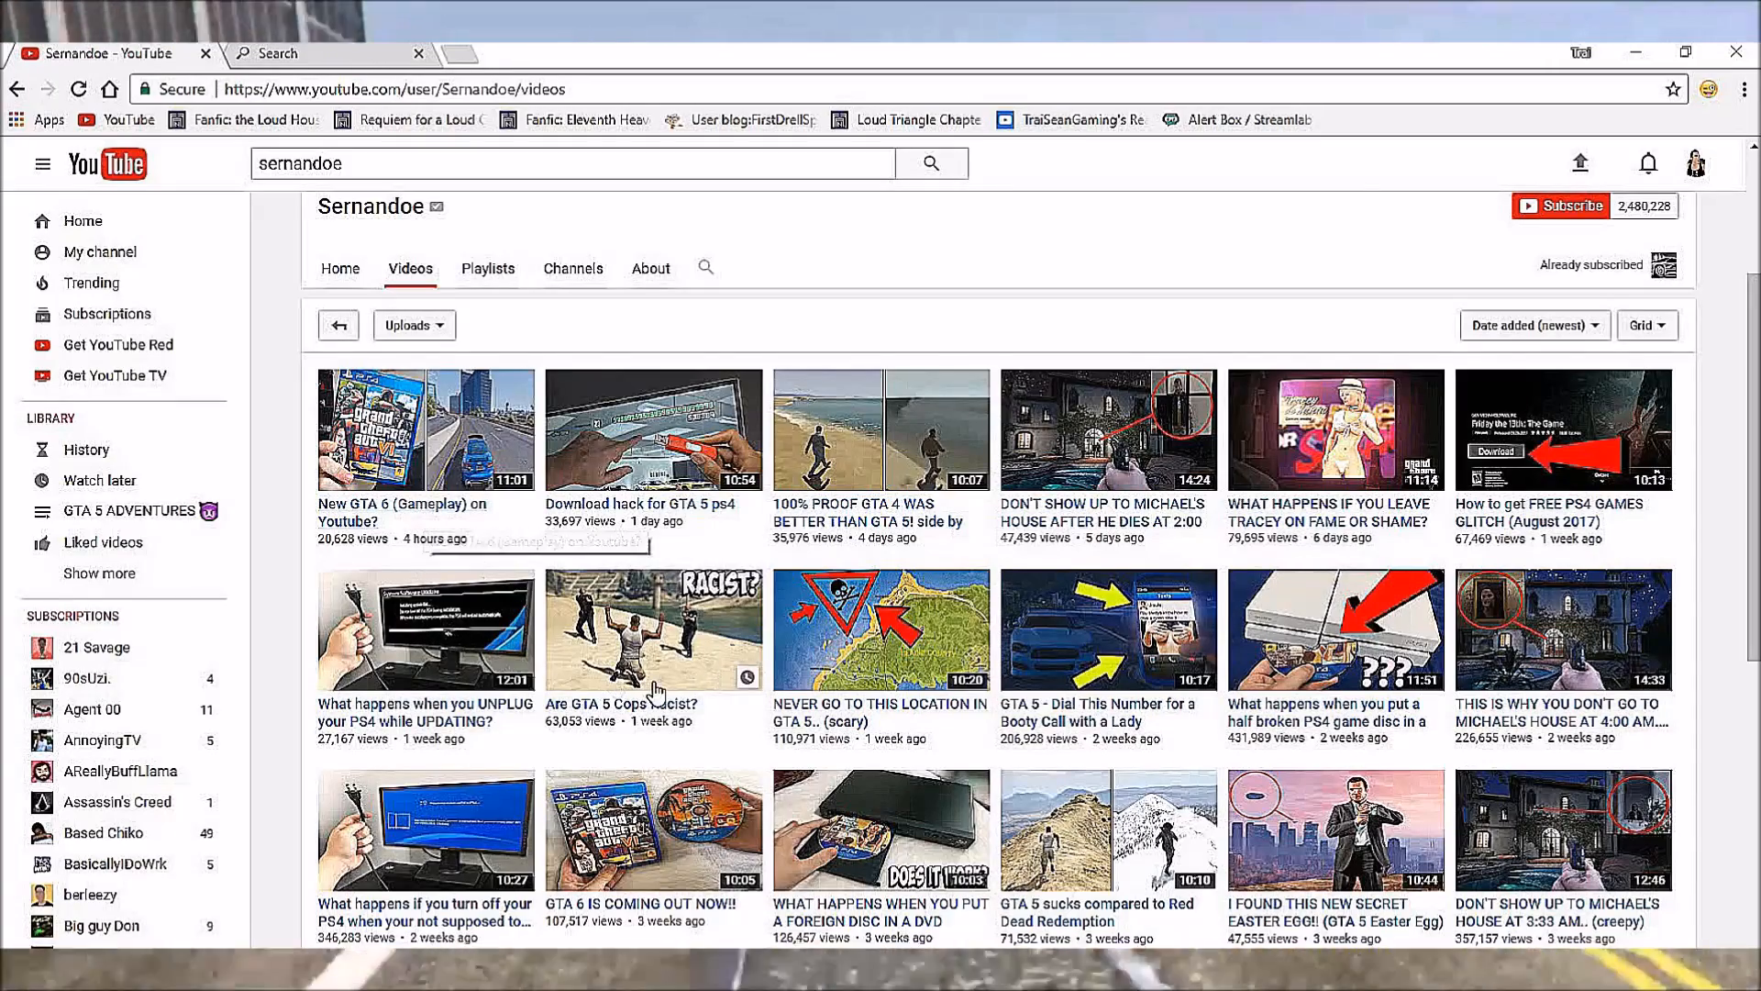
Scroll through Sernandoe's recent uploads, comparing their view counts.
{"action": "scroll", "scroll_direction": "down", "scroll_amount": 3}
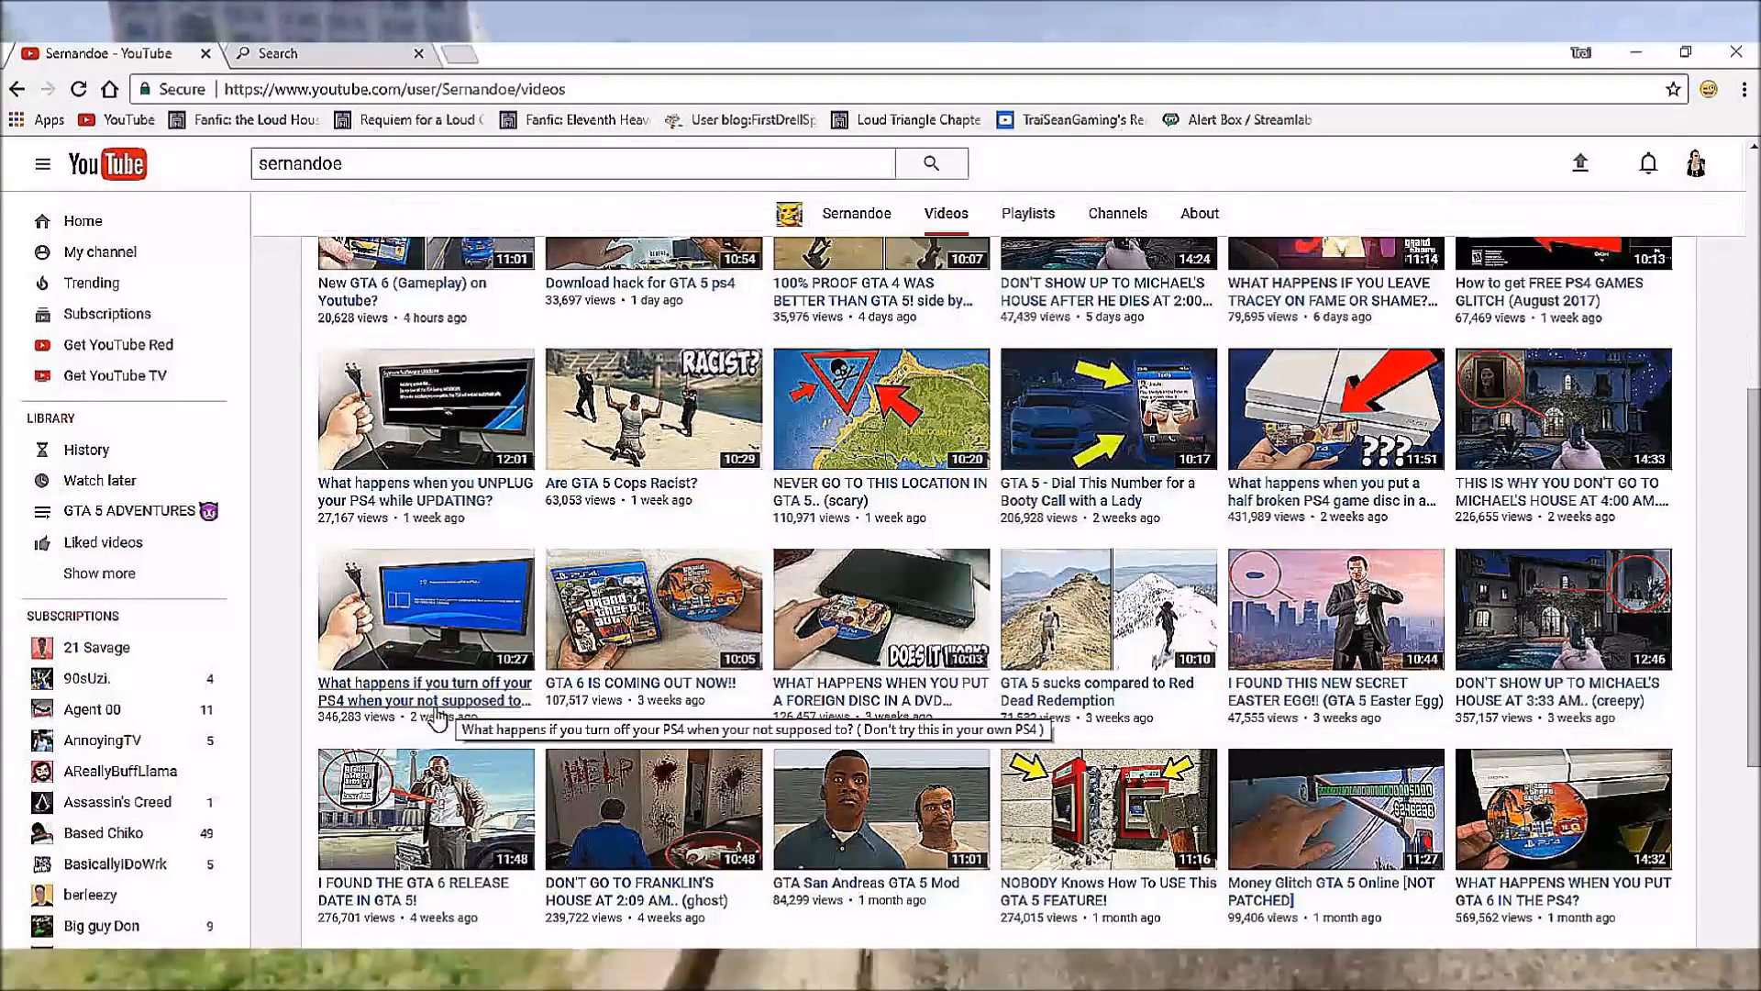
{"action": "scroll", "scroll_direction": "down", "scroll_amount": 3}
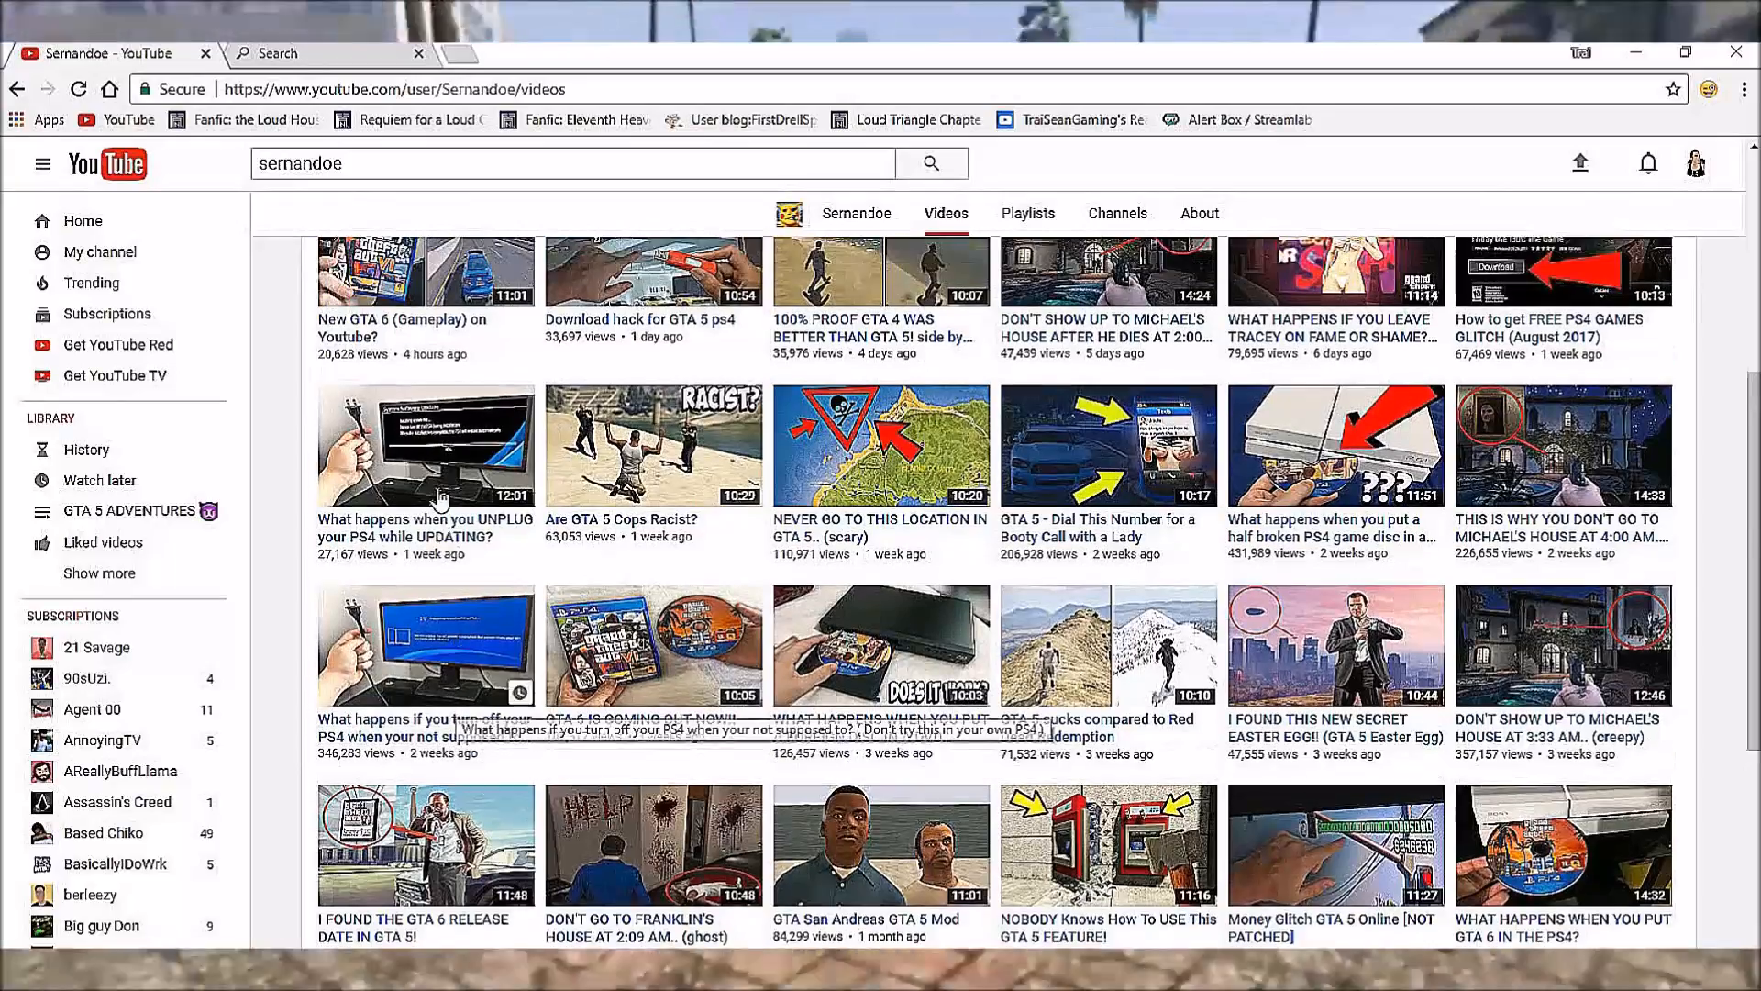
{"action": "scroll", "scroll_direction": "up", "scroll_amount": 3}
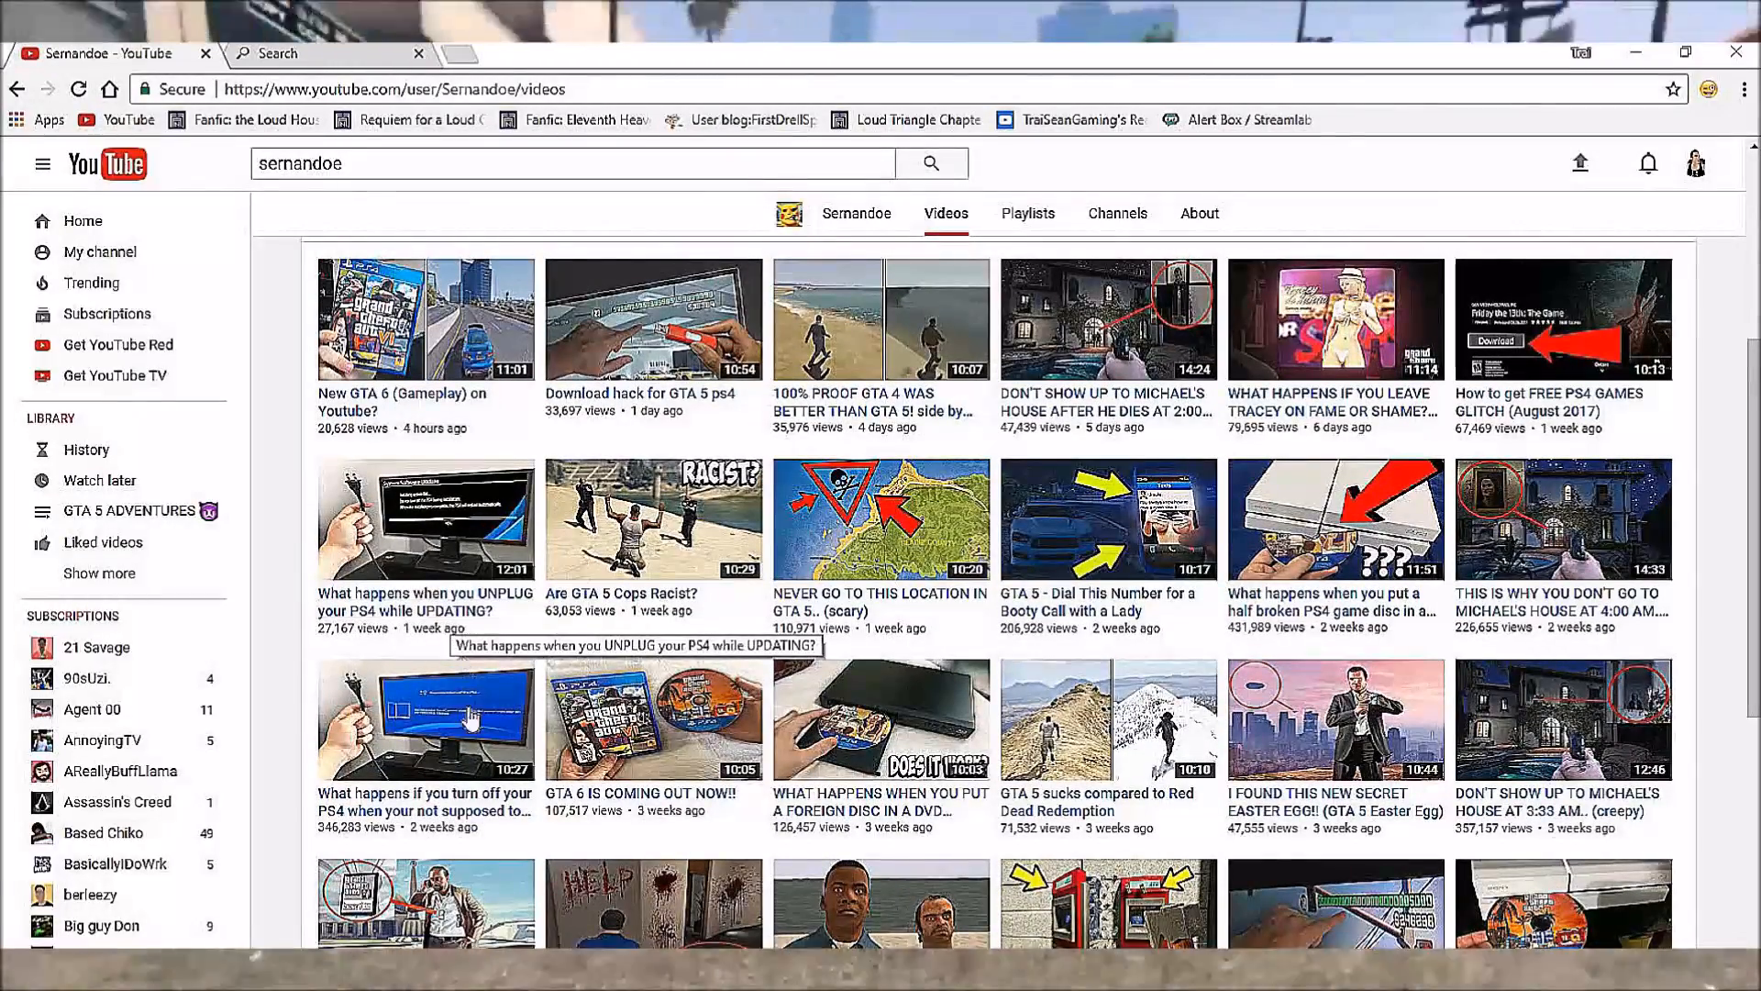
{"action": "scroll", "scroll_direction": "down", "scroll_amount": 3}
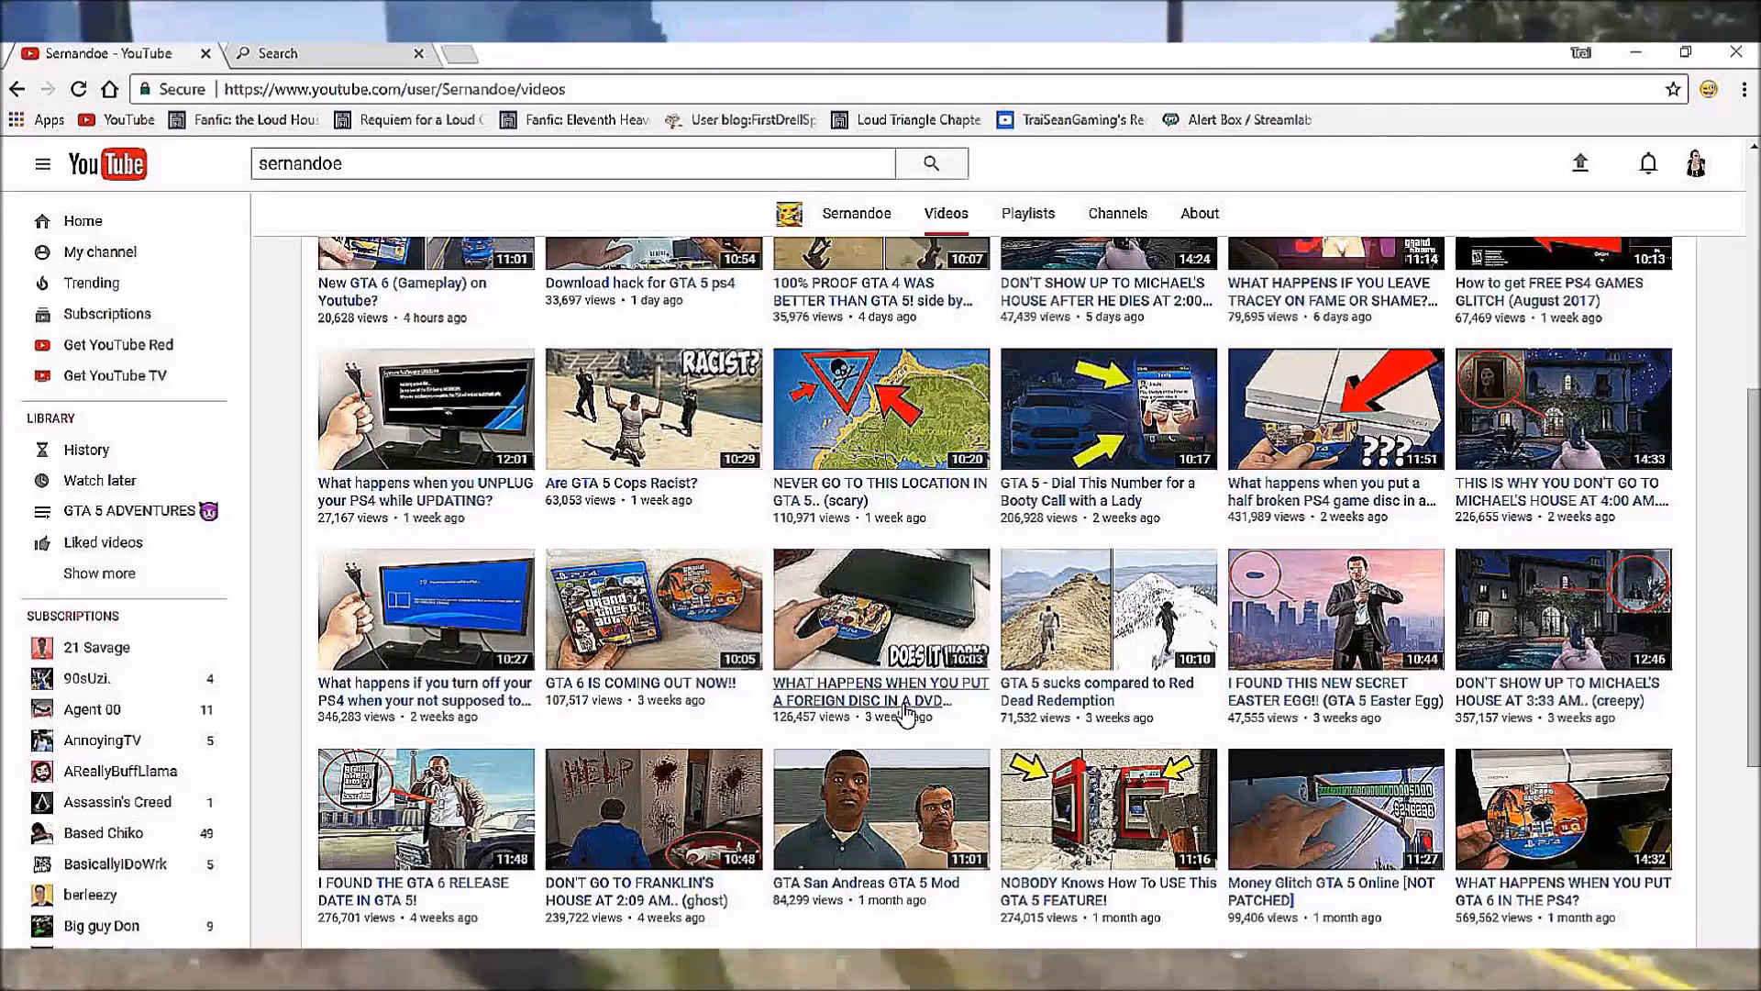
{"action": "scroll", "scroll_direction": "down", "scroll_amount": 3}
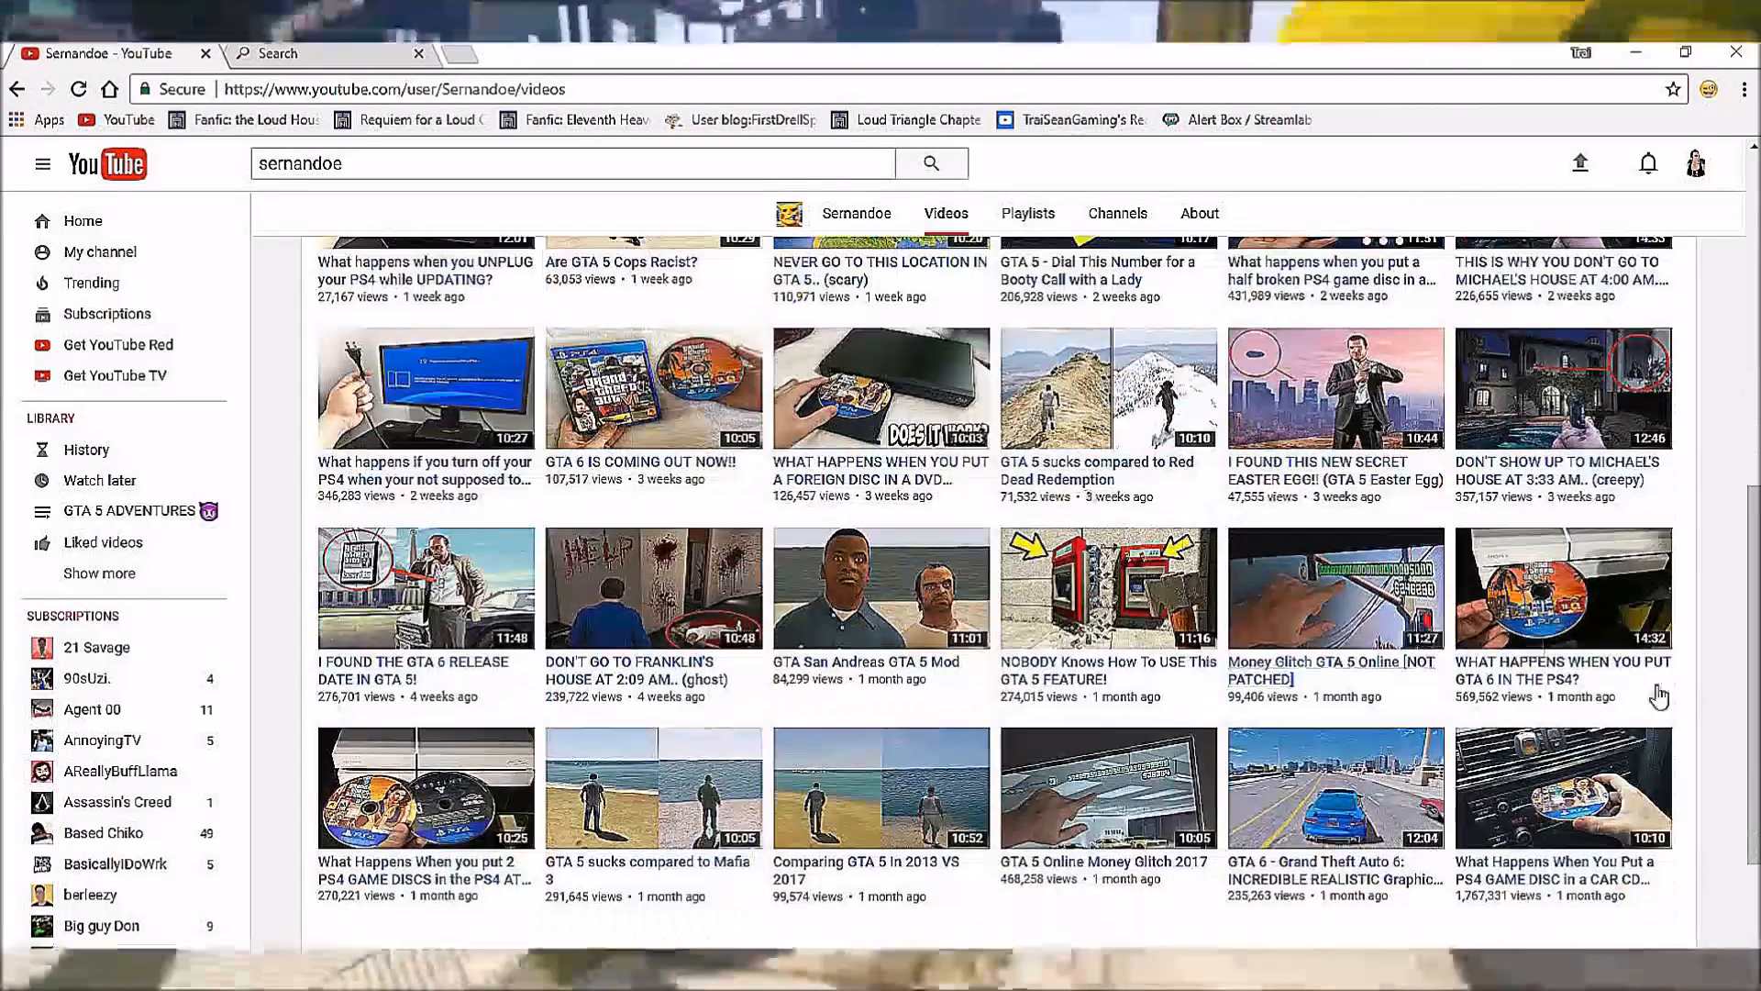
{"action": "scroll", "scroll_direction": "down", "scroll_amount": 3}
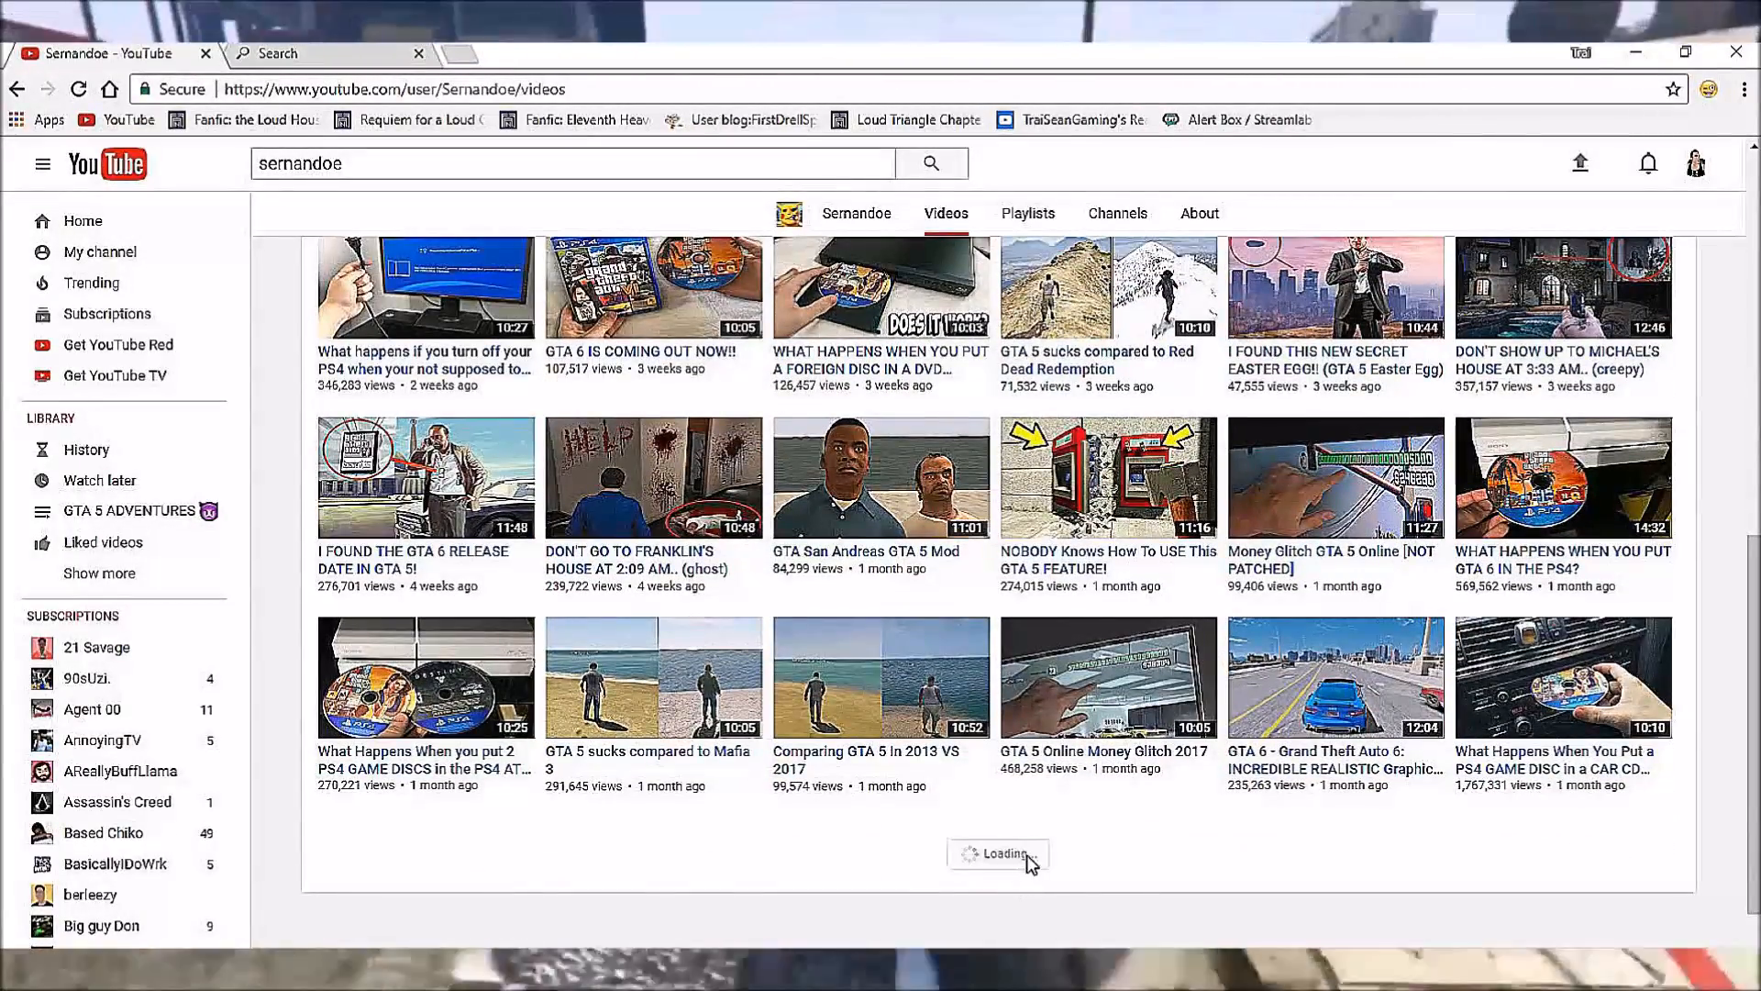
{"action": "scroll", "scroll_direction": "down", "scroll_amount": 3}
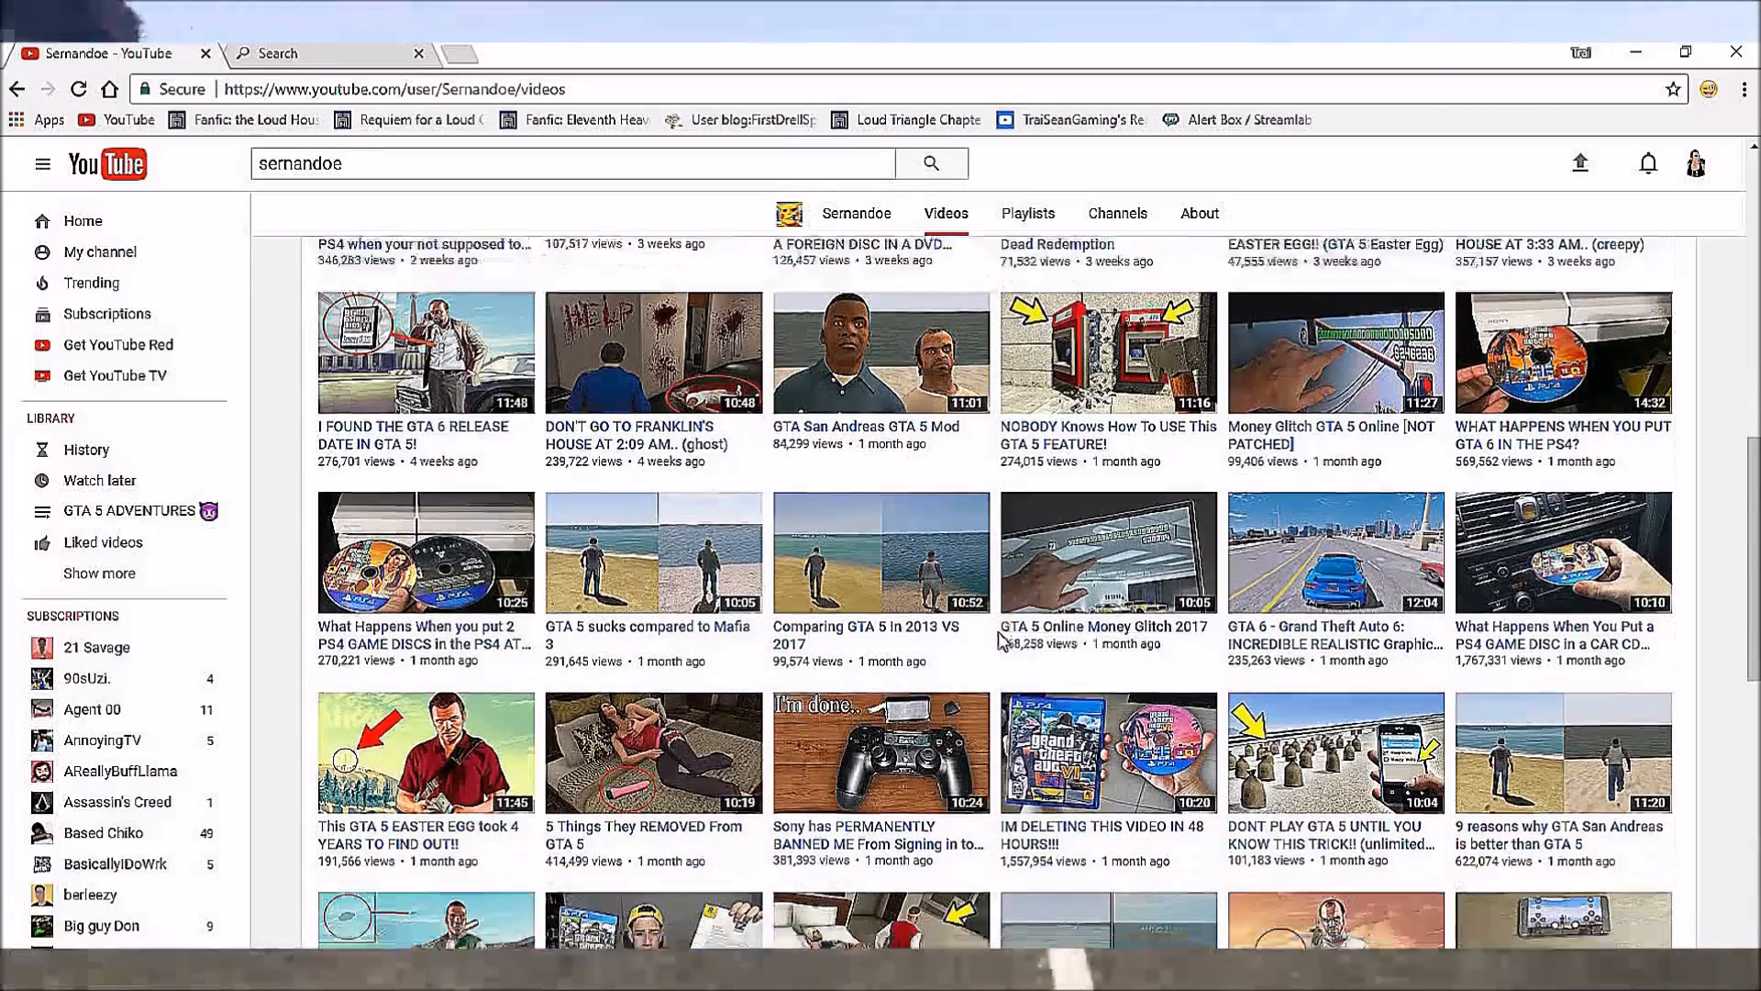
{"action": "scroll", "scroll_direction": "down", "scroll_amount": 3}
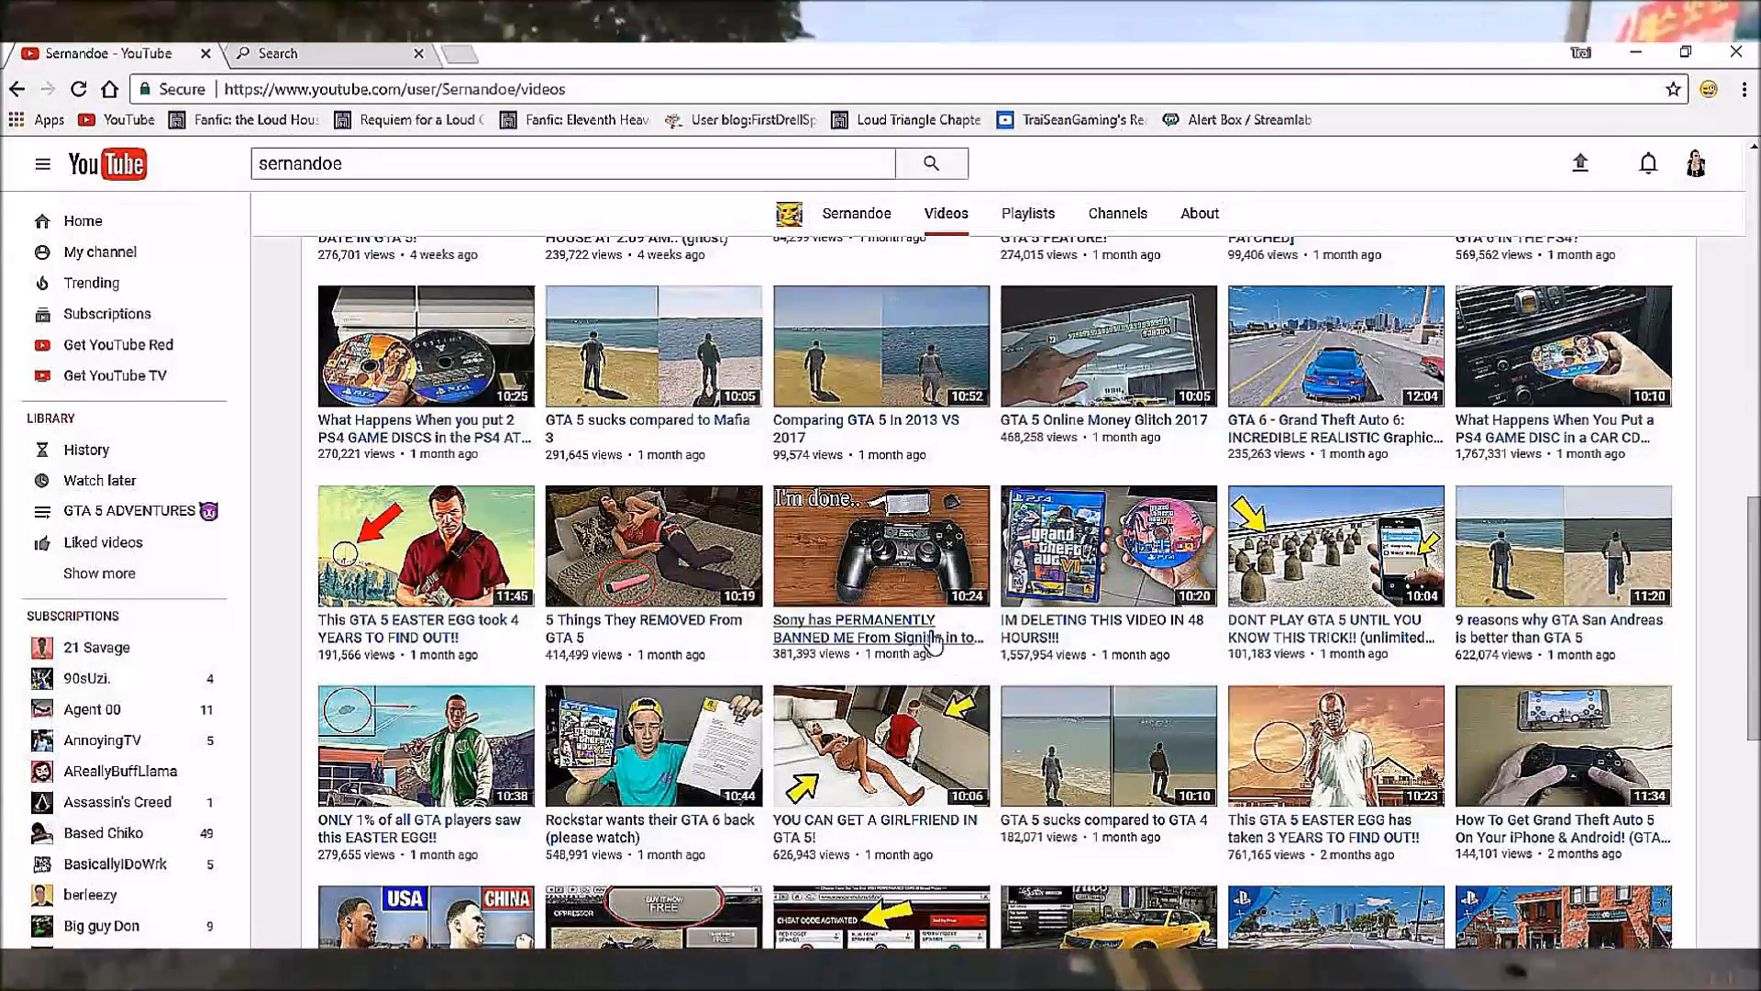
{"action": "scroll", "scroll_direction": "down", "scroll_amount": 3}
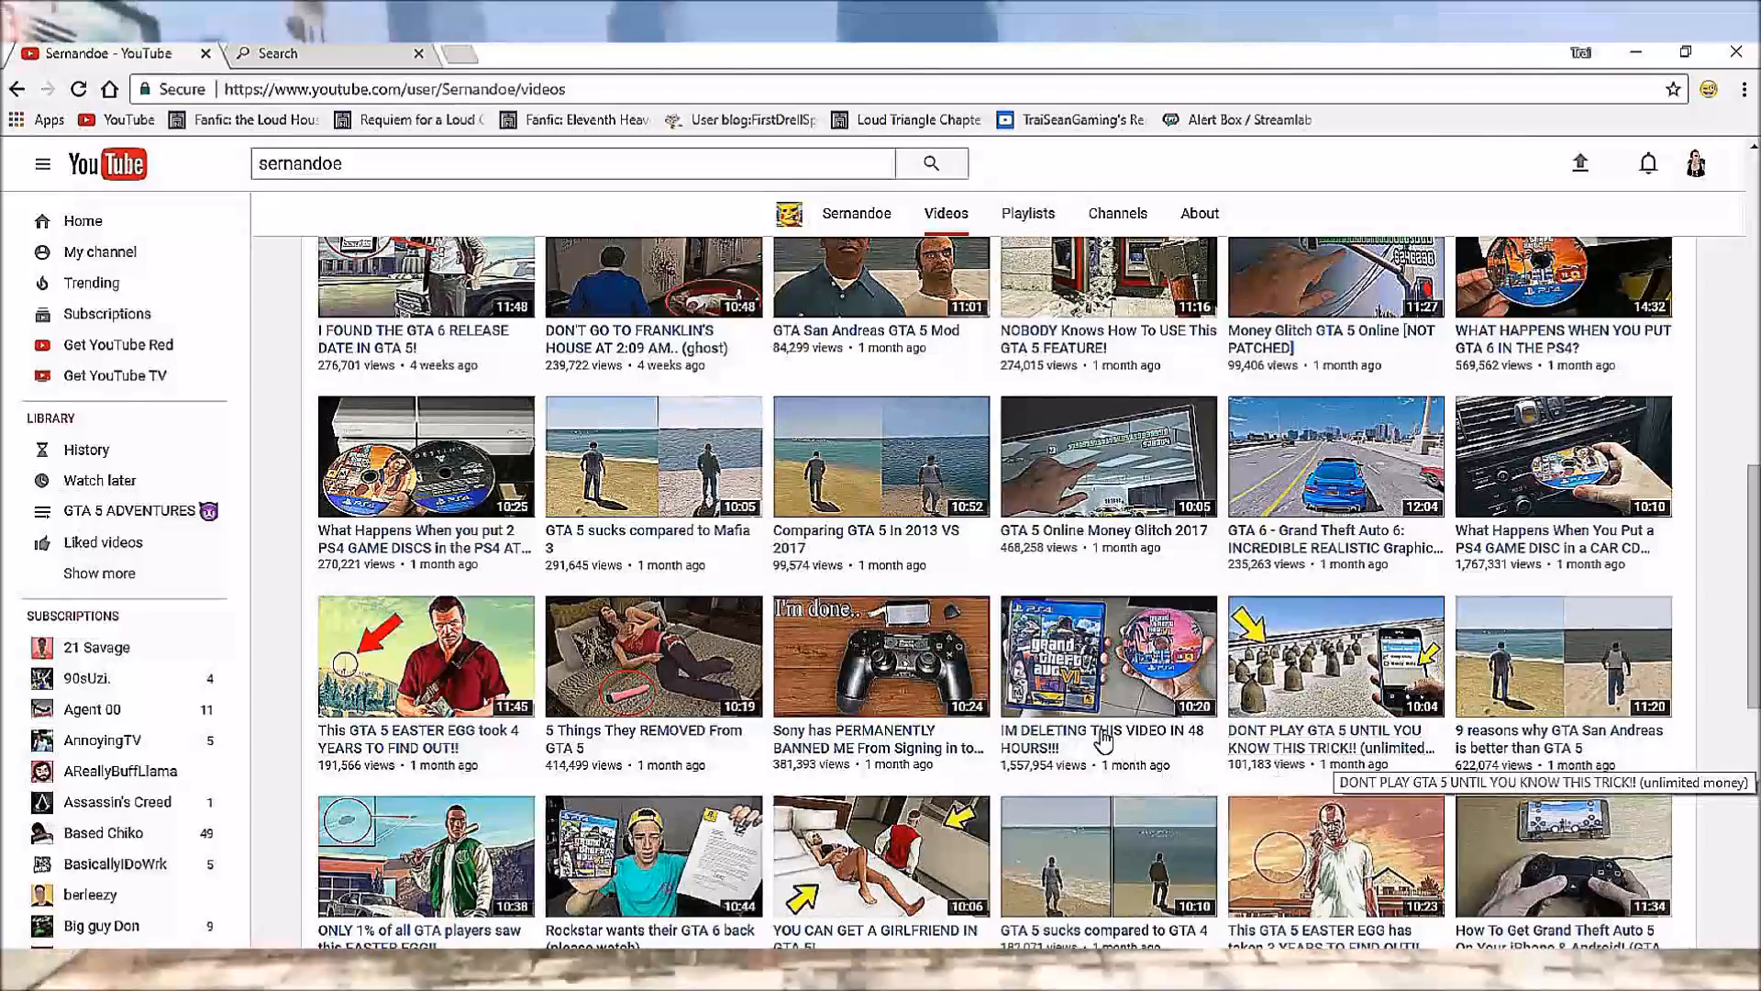
{"action": "mouse_move", "coordinate": [1413, 756]}
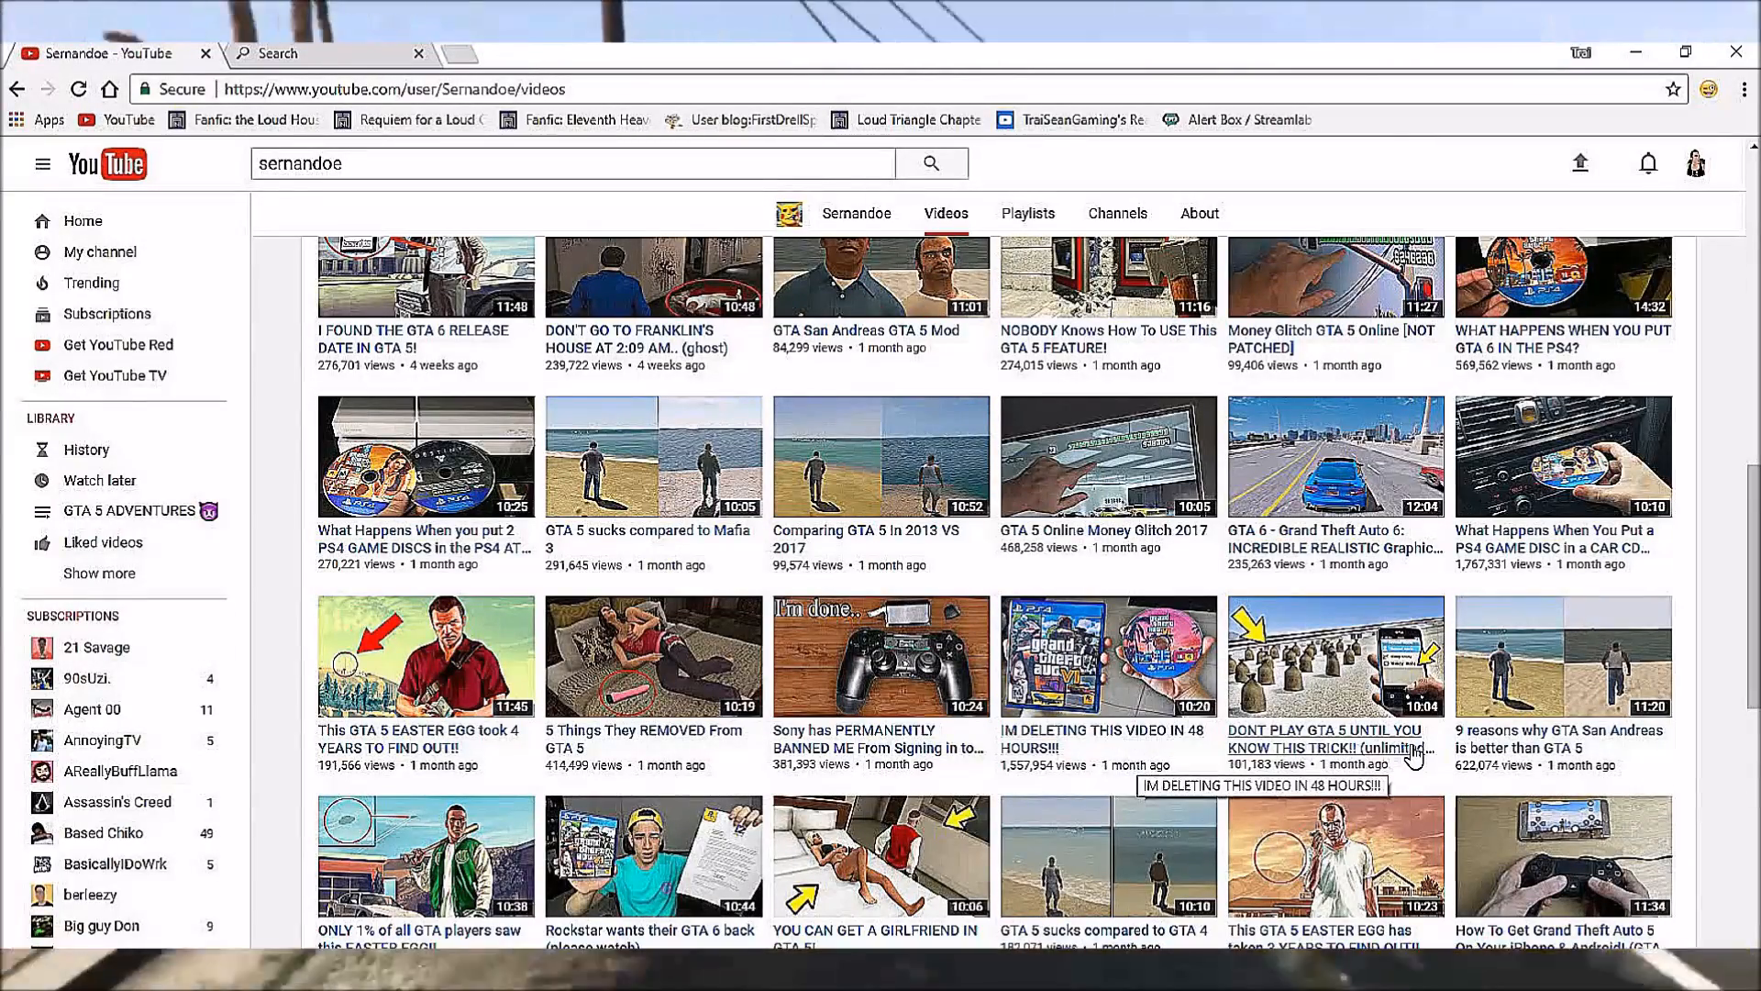
{"action": "mouse_move", "coordinate": [1168, 740]}
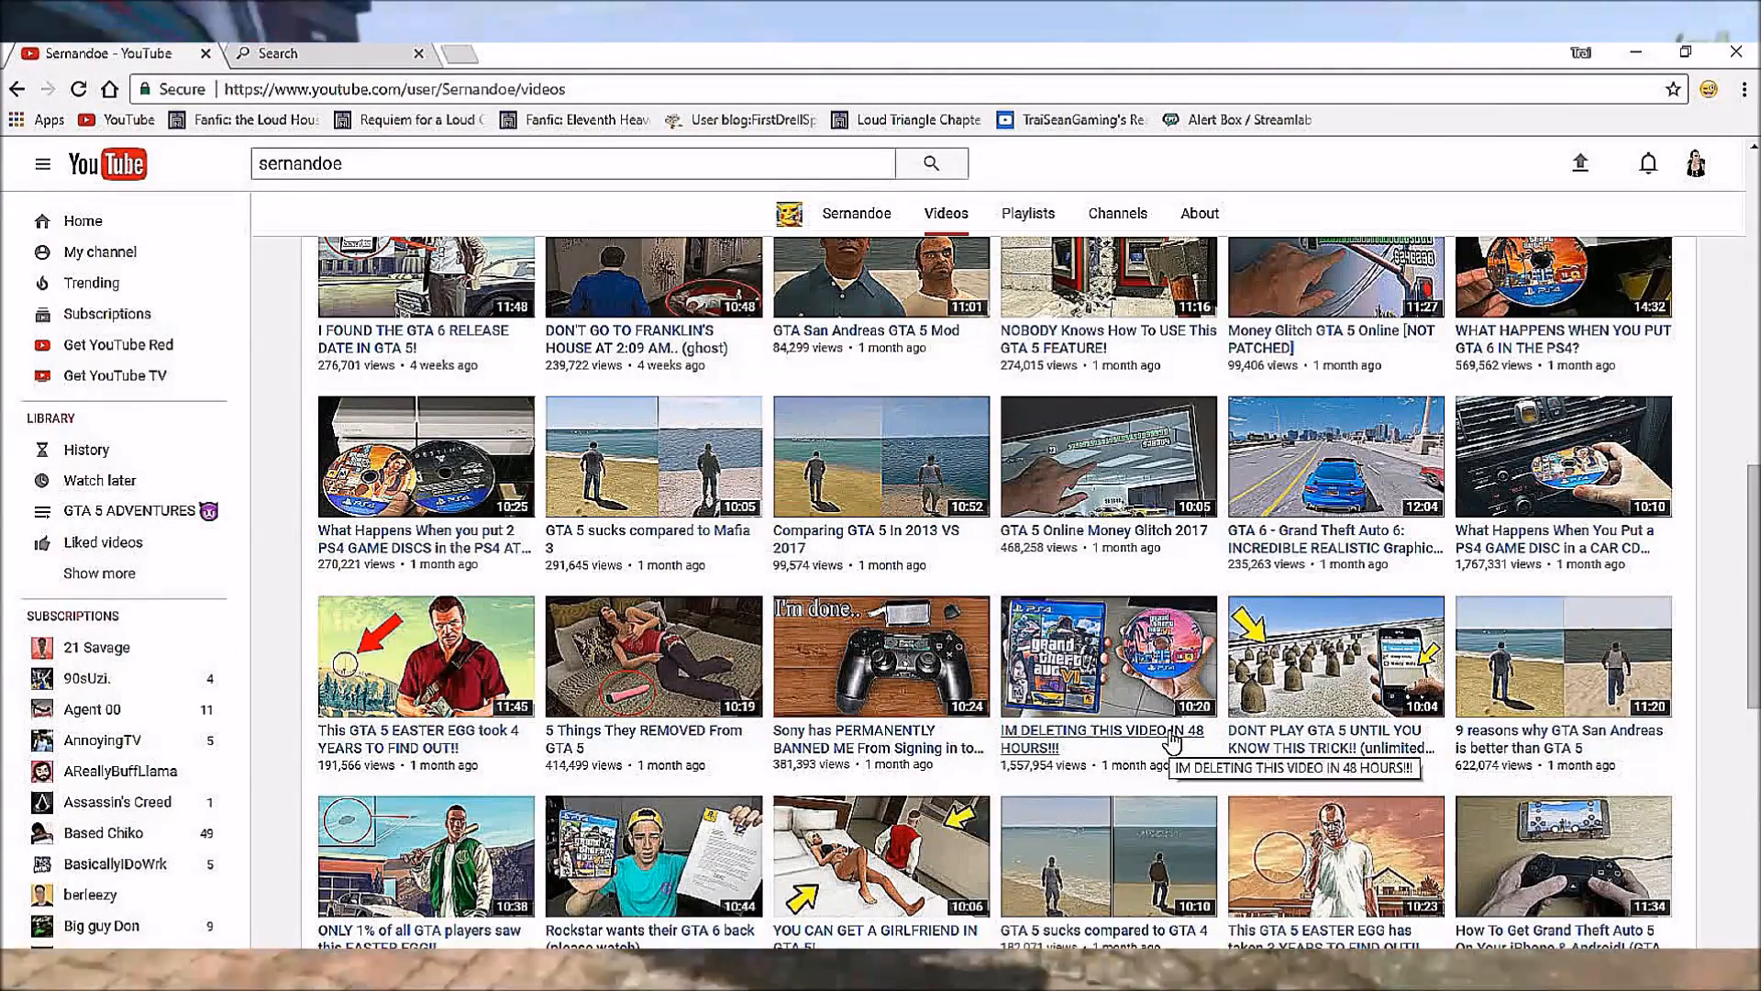
{"action": "mouse_move", "coordinate": [1401, 761]}
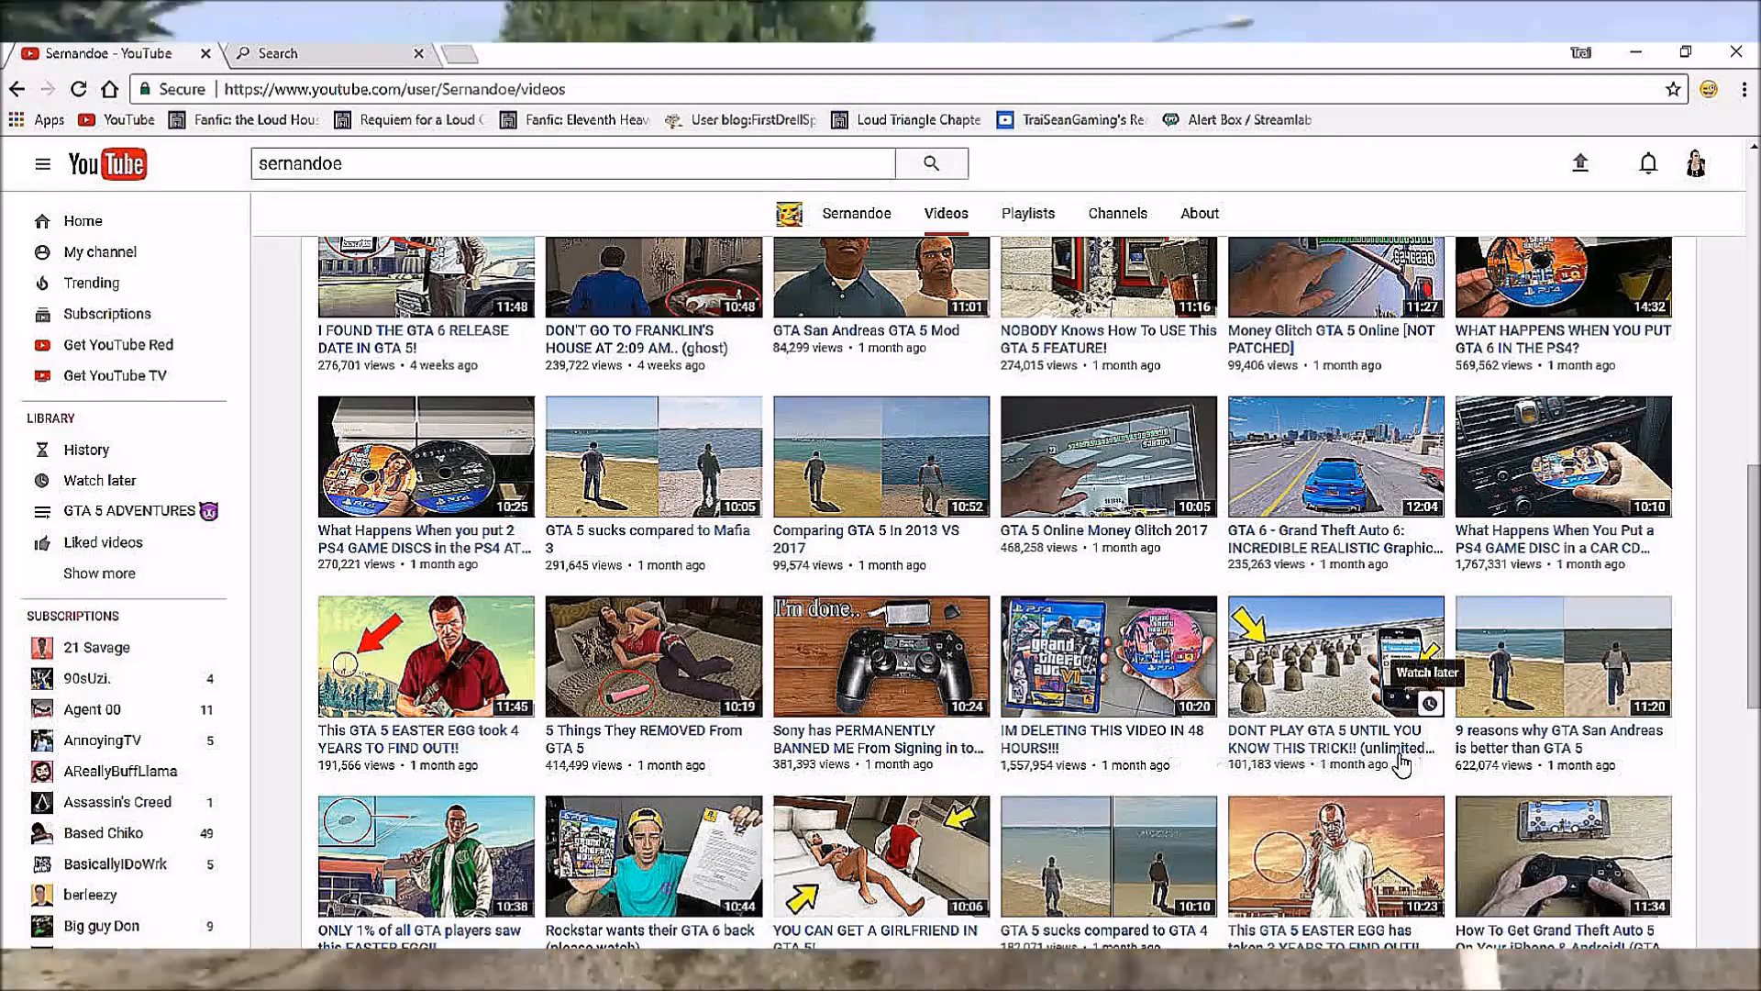
{"action": "mouse_move", "coordinate": [1441, 779]}
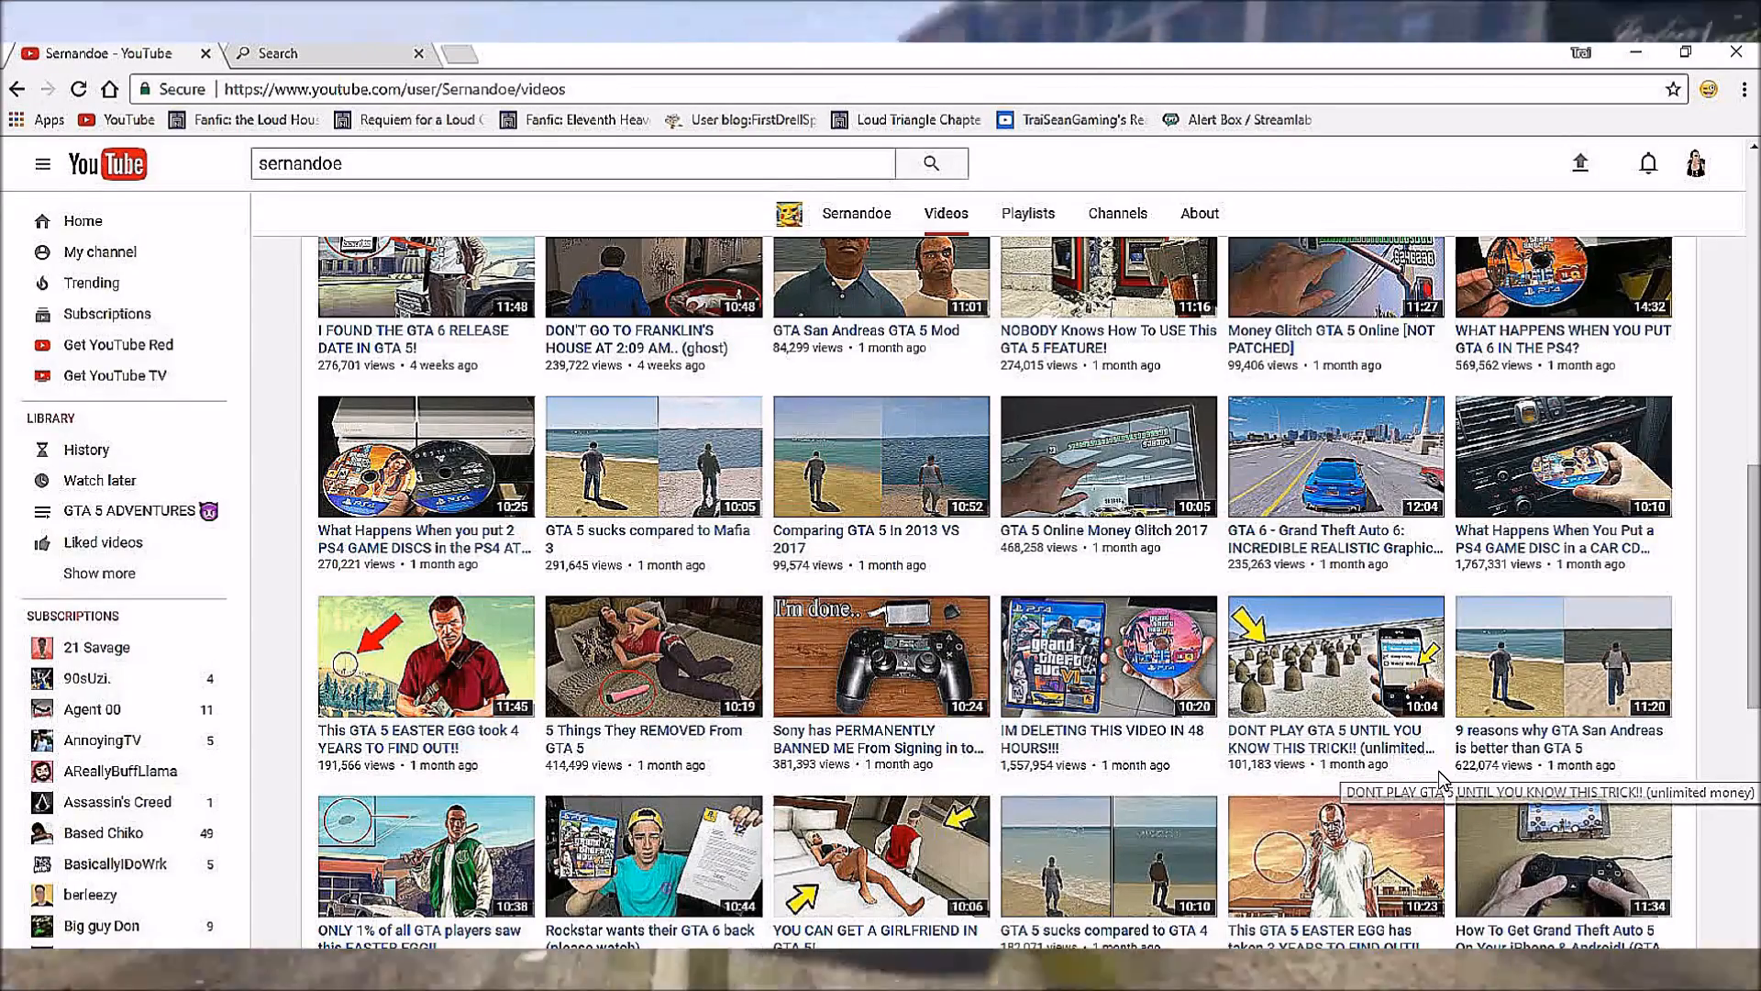
Scroll down to the end of Sernandoe's loaded videos.
{"action": "scroll", "scroll_direction": "down", "scroll_amount": 3}
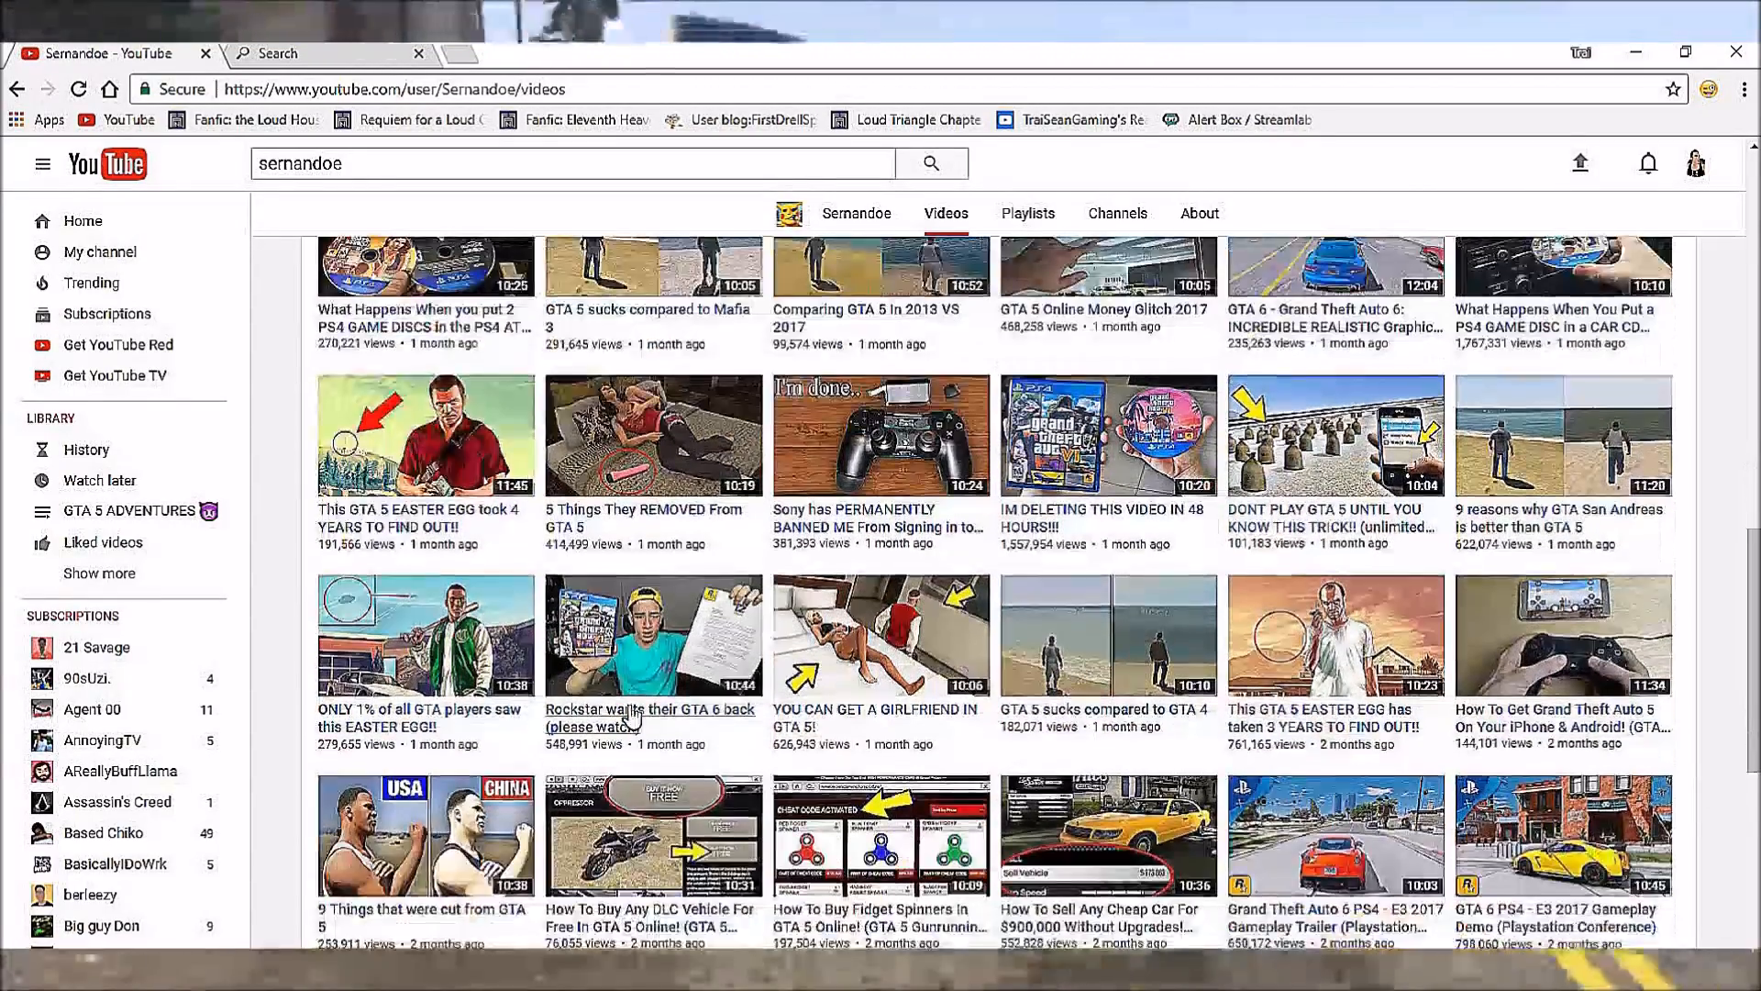
{"action": "scroll", "scroll_direction": "down", "scroll_amount": 3}
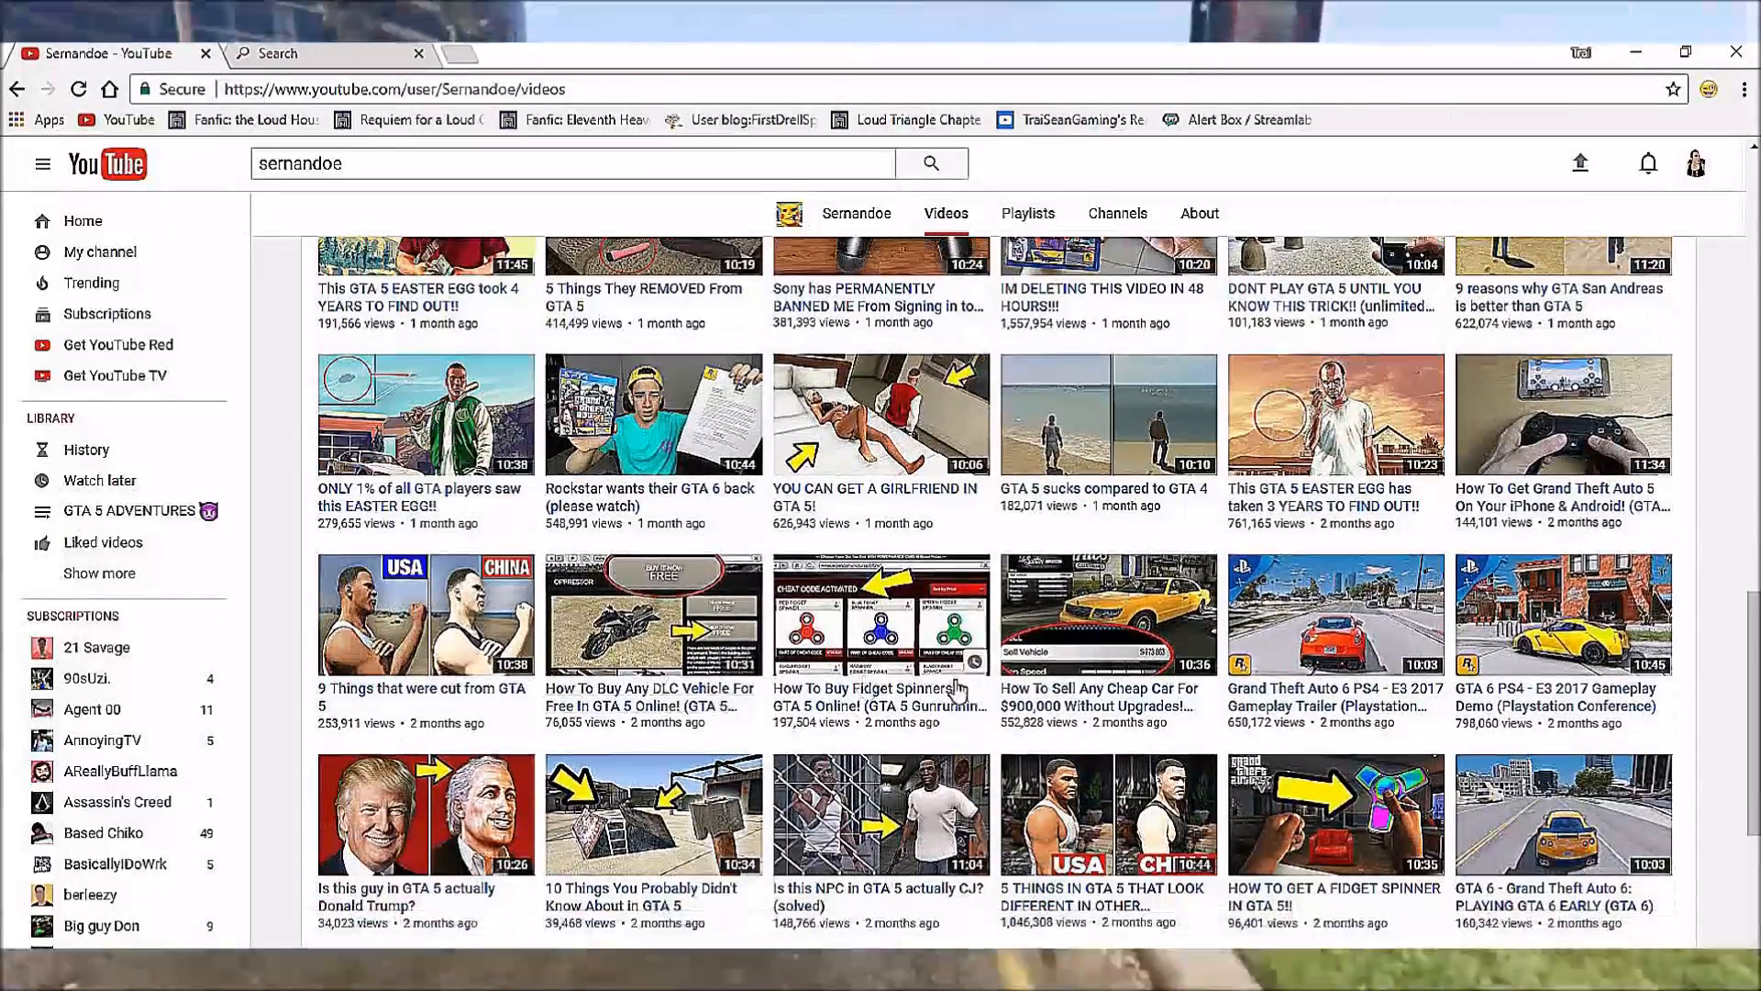
{"action": "scroll", "scroll_direction": "down", "scroll_amount": 3}
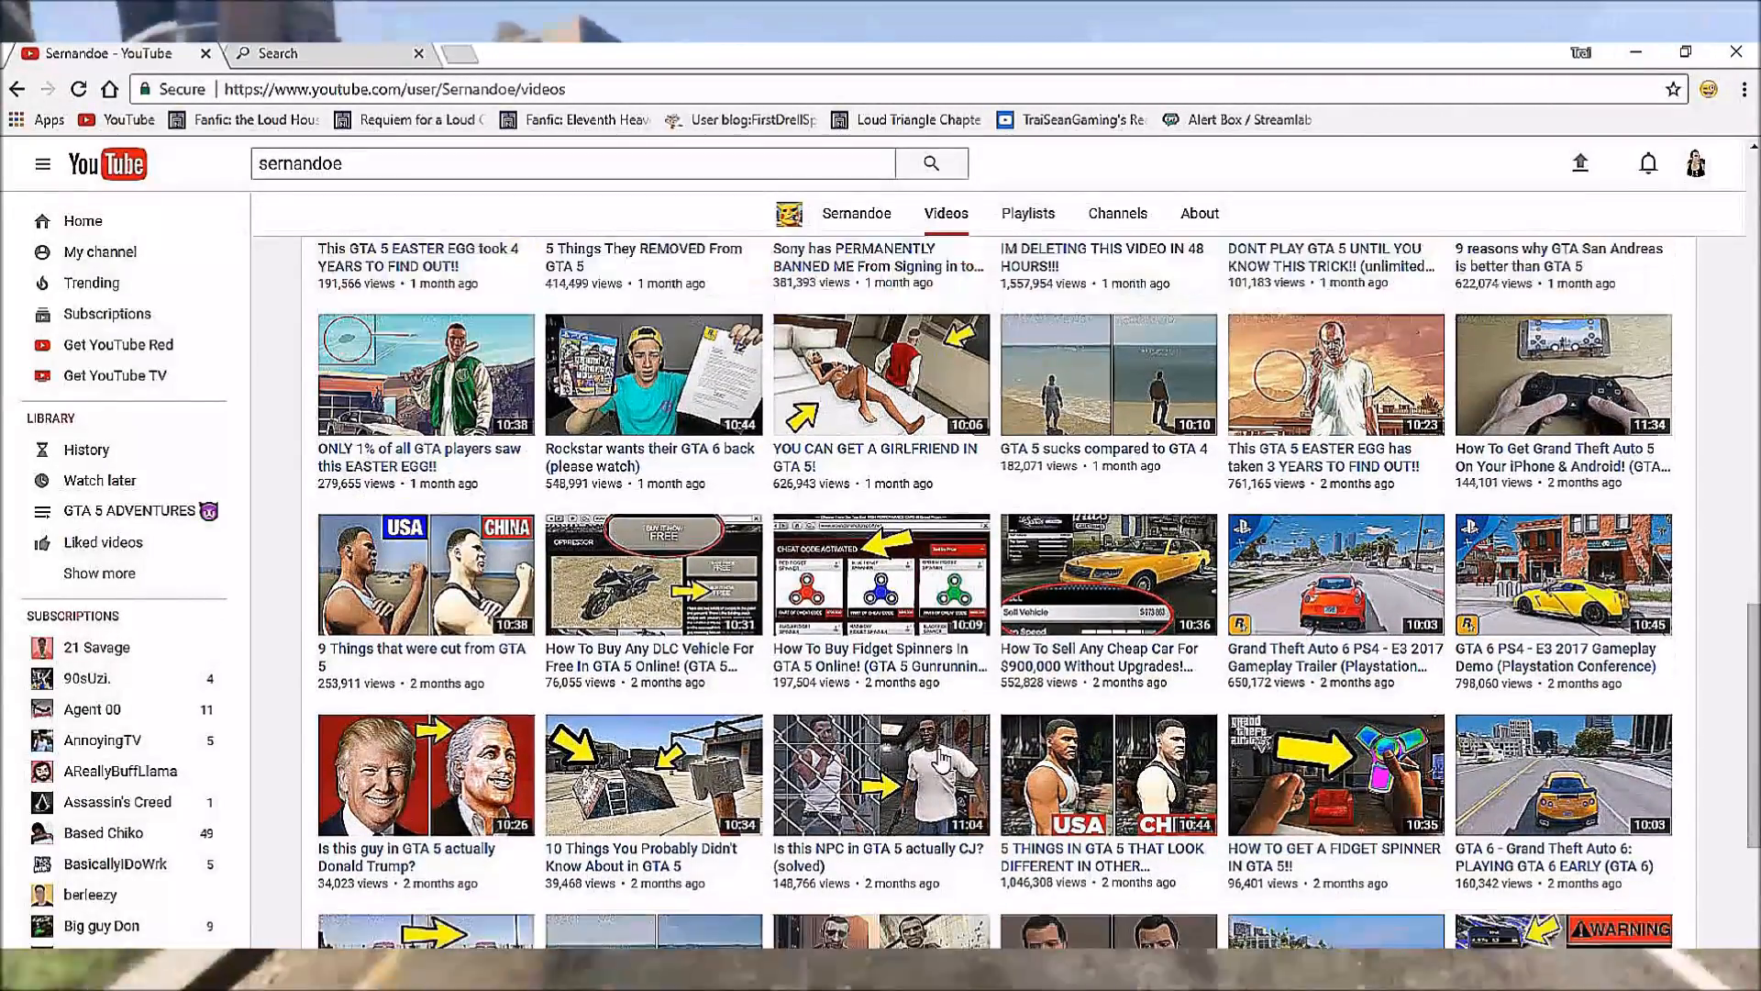
{"action": "scroll", "scroll_direction": "down", "scroll_amount": 3}
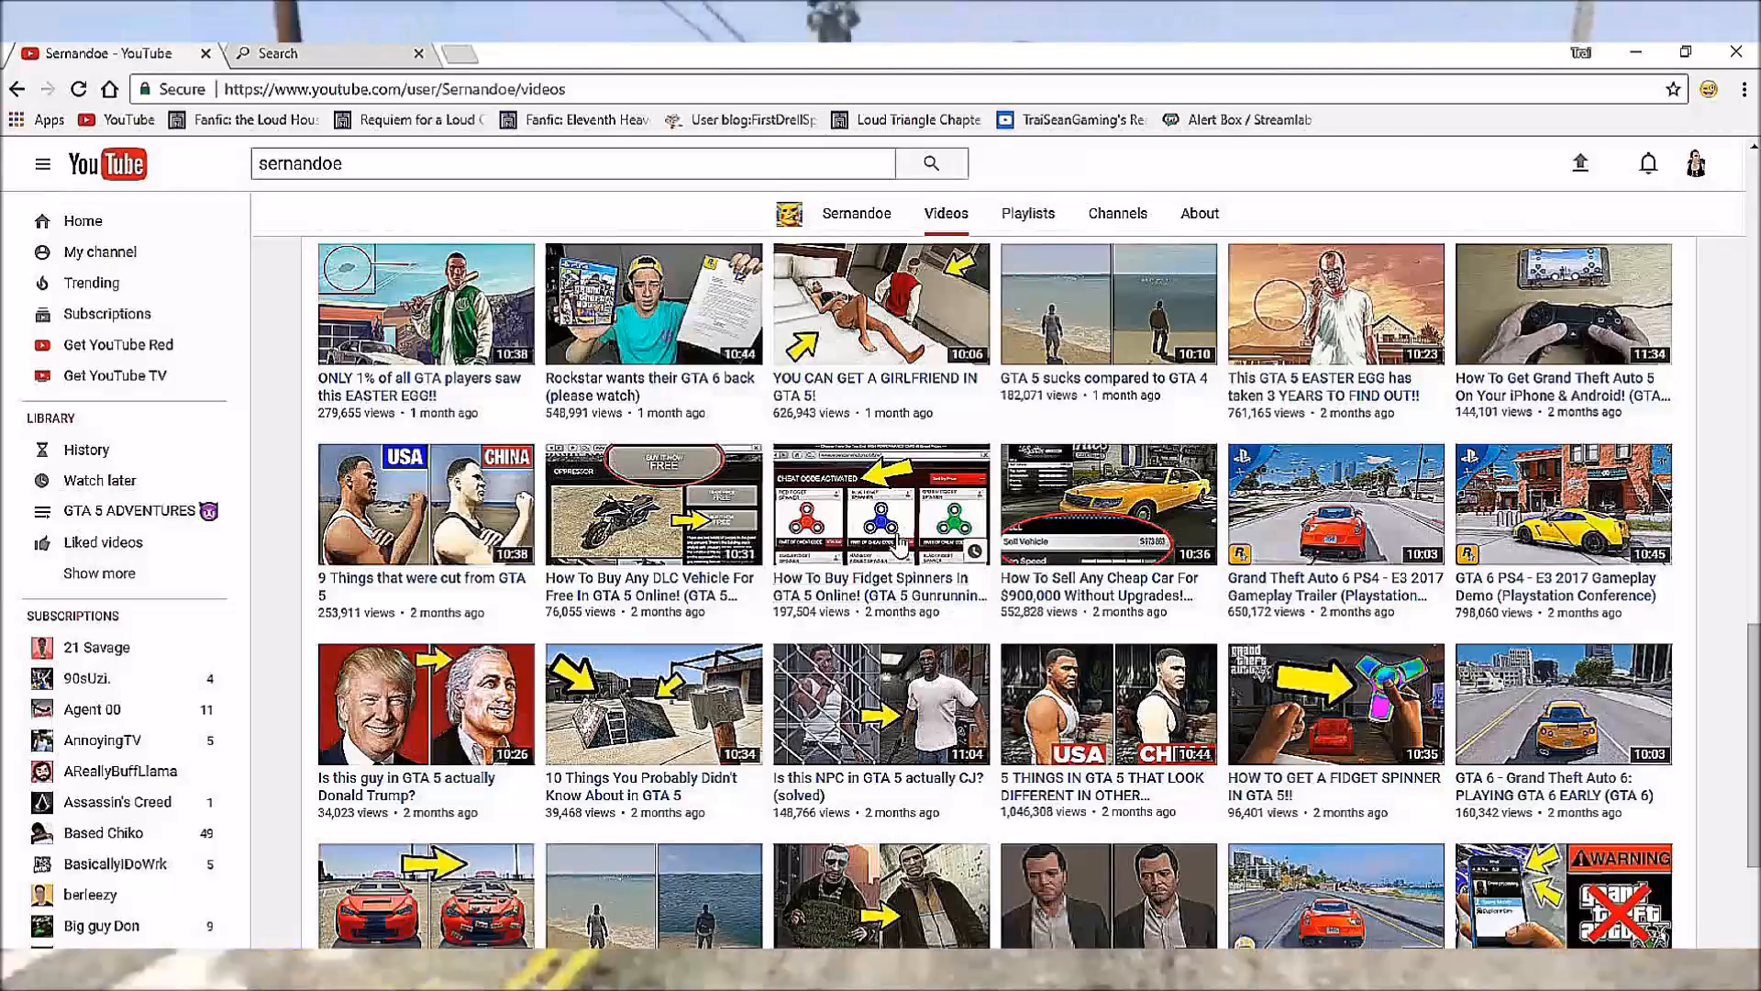
{"action": "scroll", "scroll_direction": "down", "scroll_amount": 3}
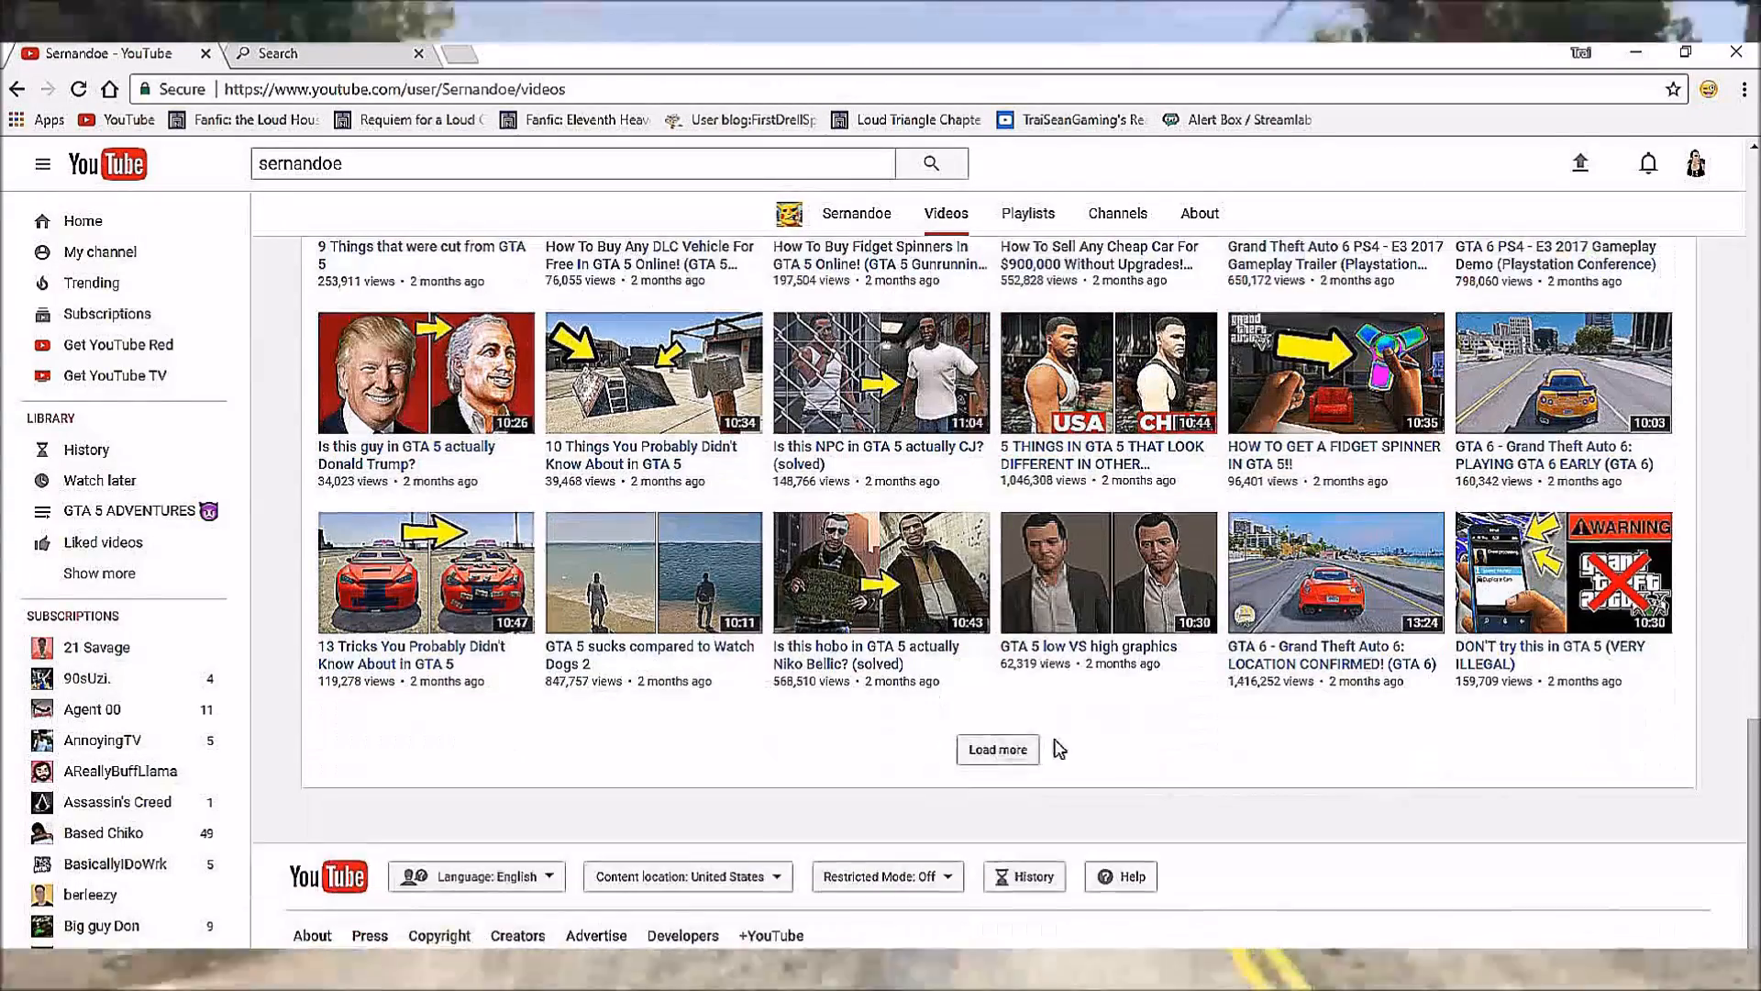
Load Sernandoe's older videos and browse uploads from two to five months ago.
{"action": "left_click", "coordinate": [997, 750]}
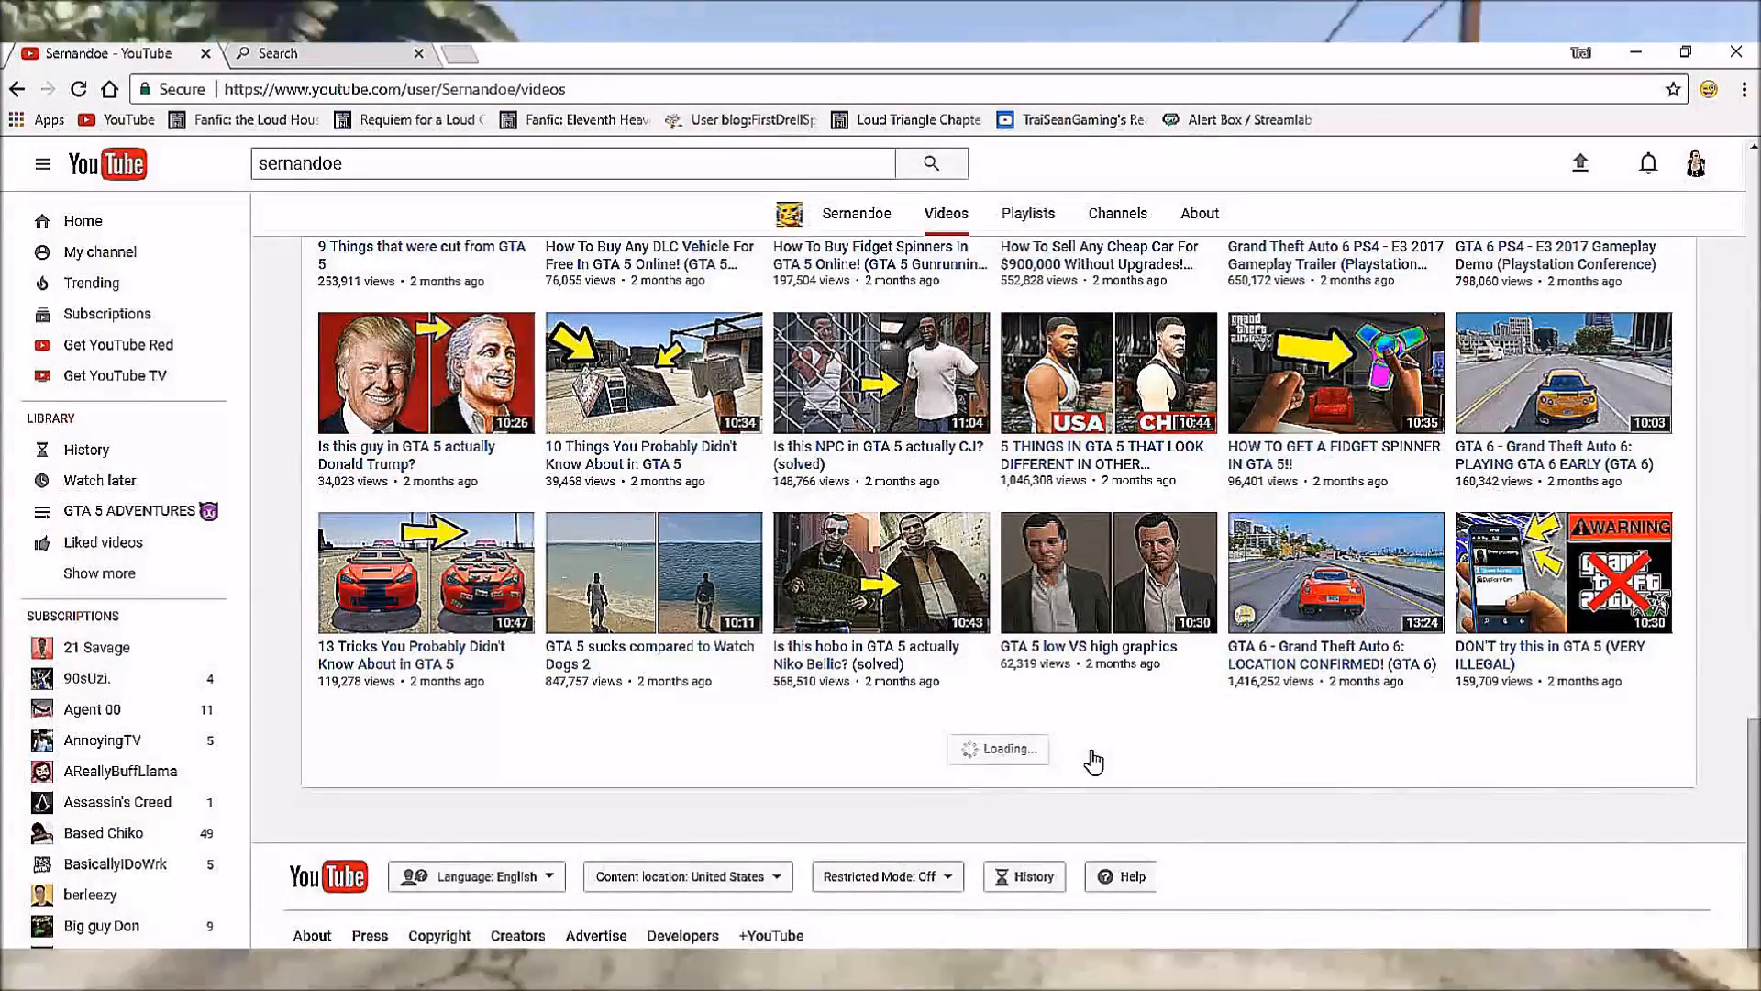
{"action": "scroll", "scroll_direction": "down", "scroll_amount": 3}
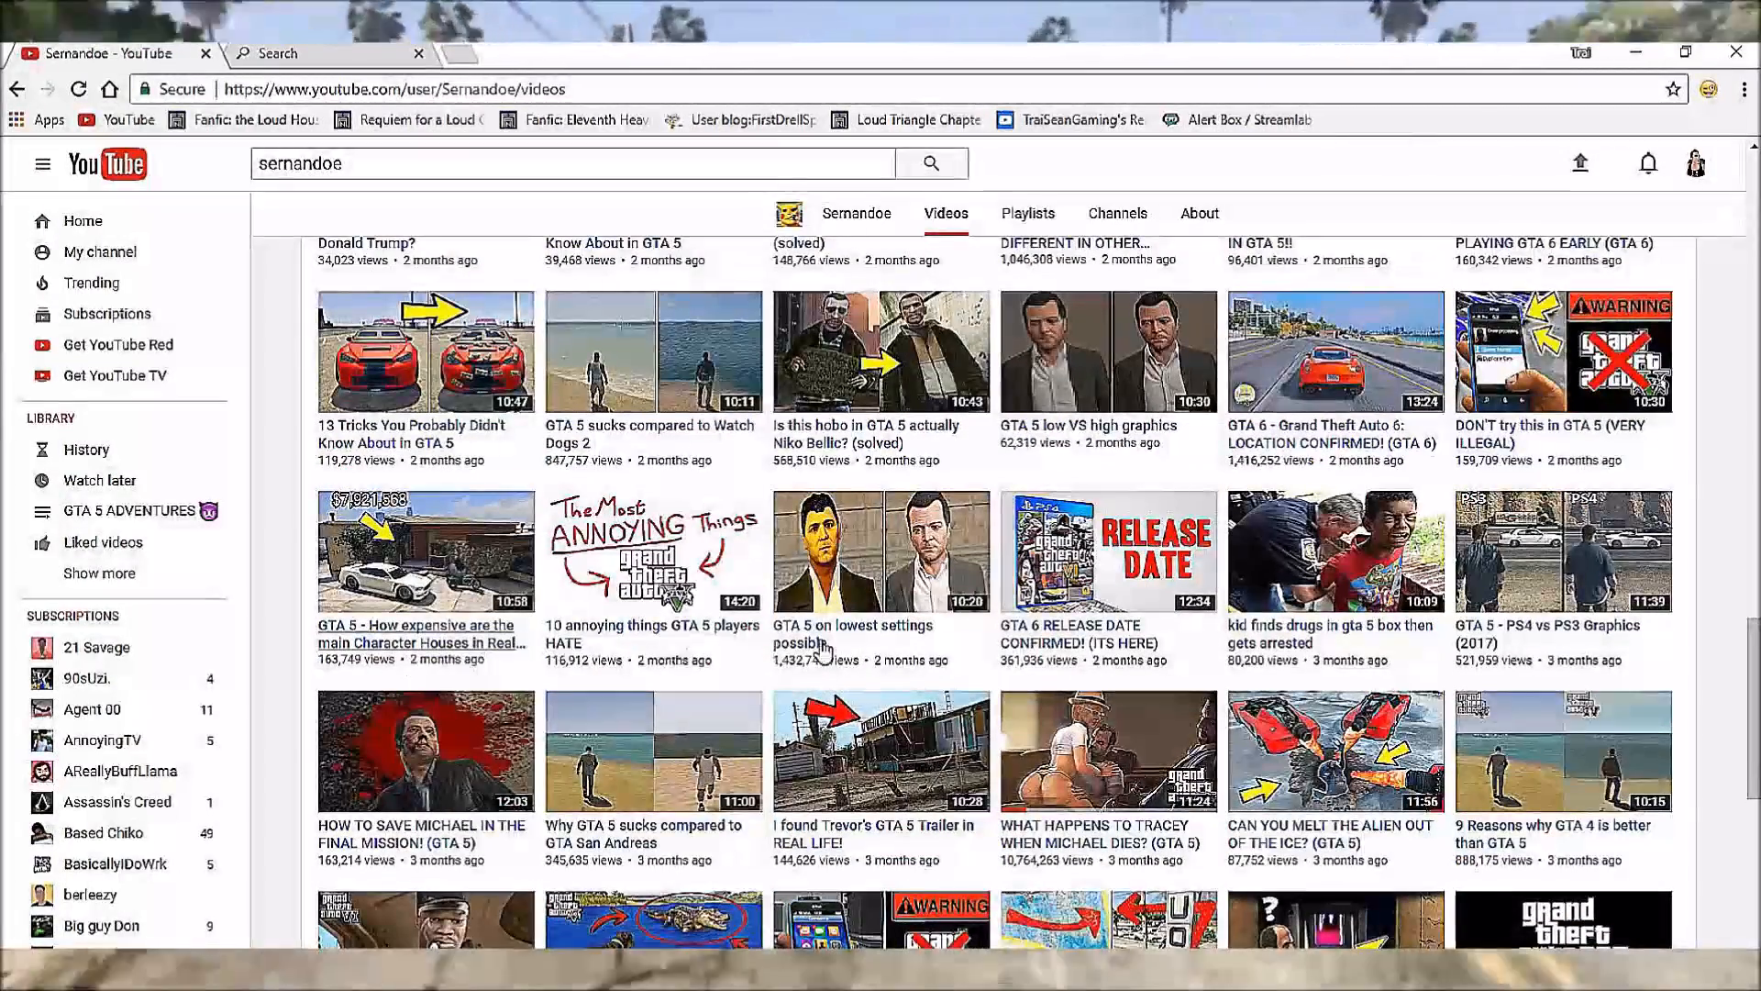
{"action": "mouse_move", "coordinate": [905, 640]}
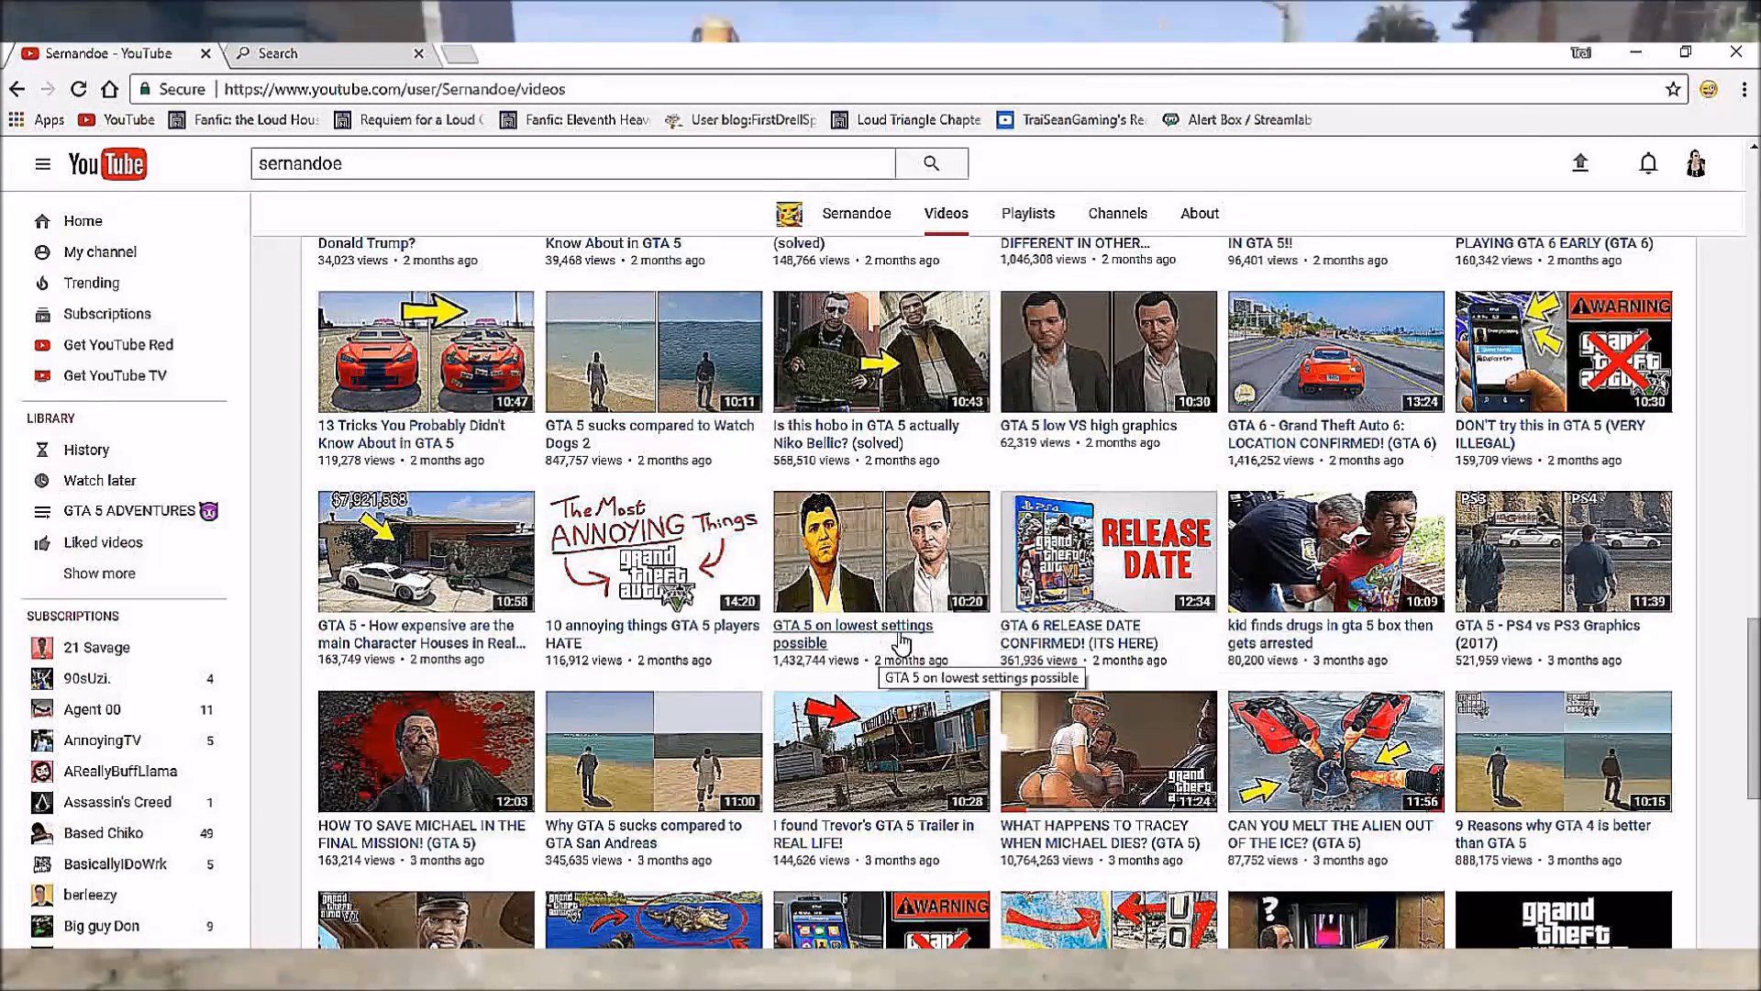
{"action": "scroll", "scroll_direction": "down", "scroll_amount": 3}
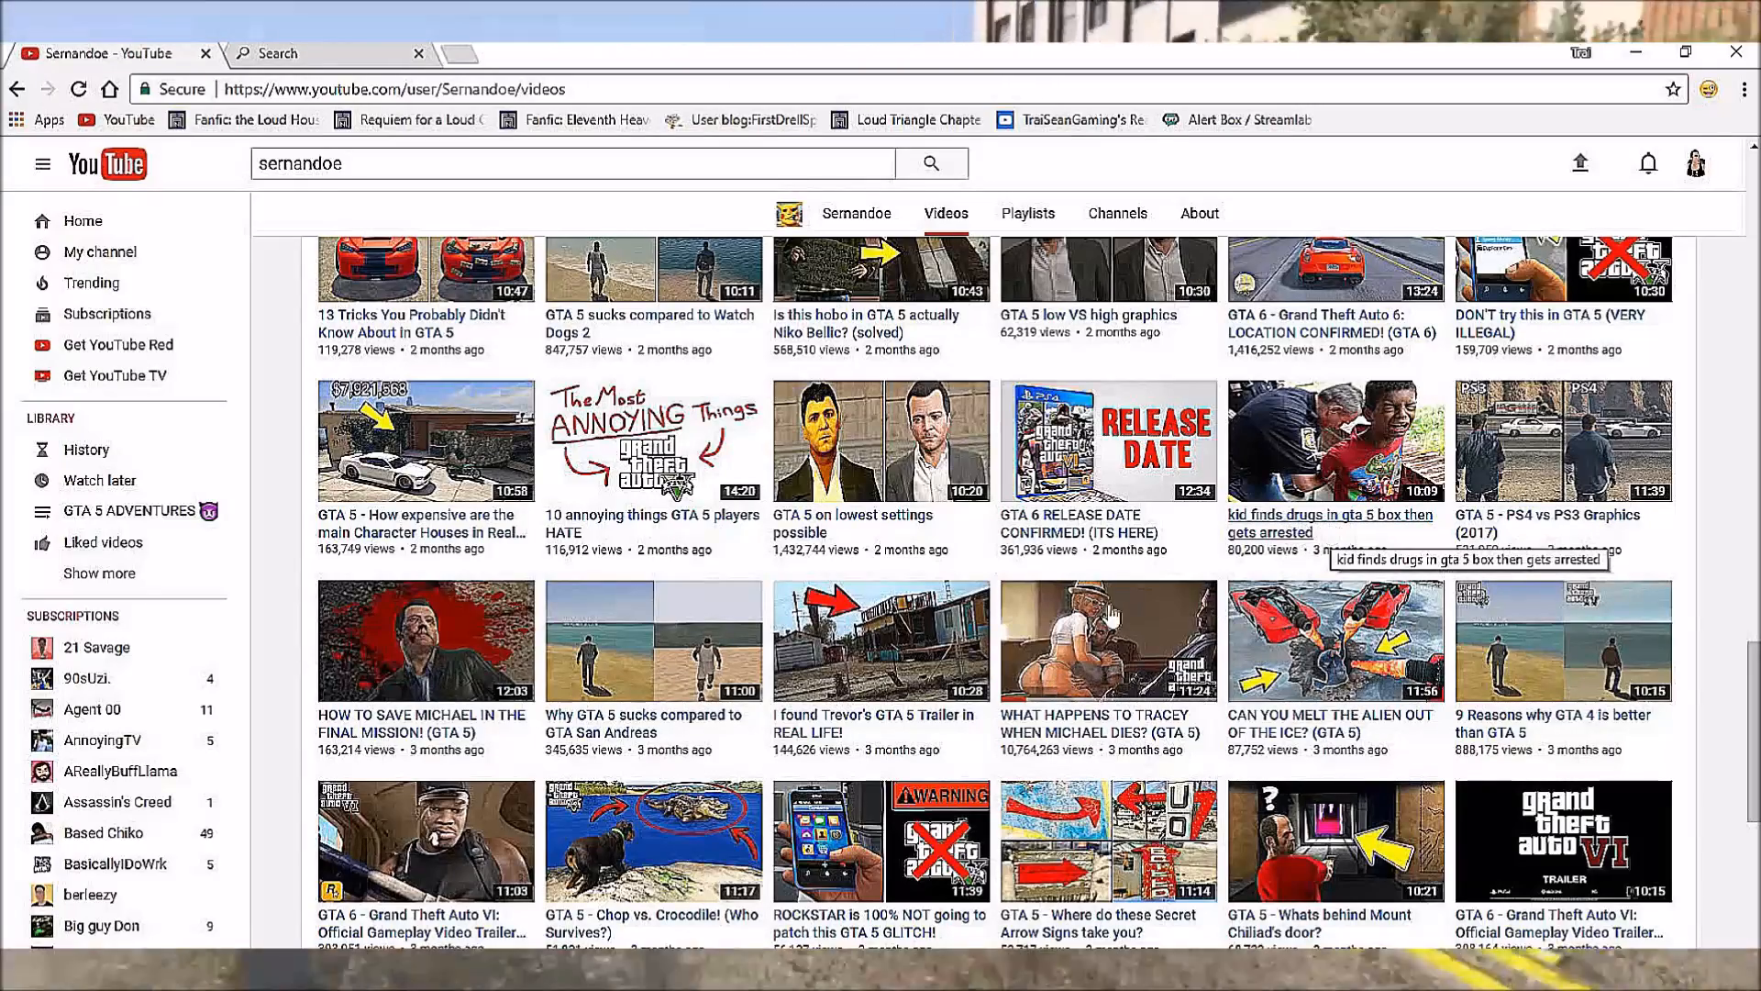
{"action": "scroll", "scroll_direction": "down", "scroll_amount": 3}
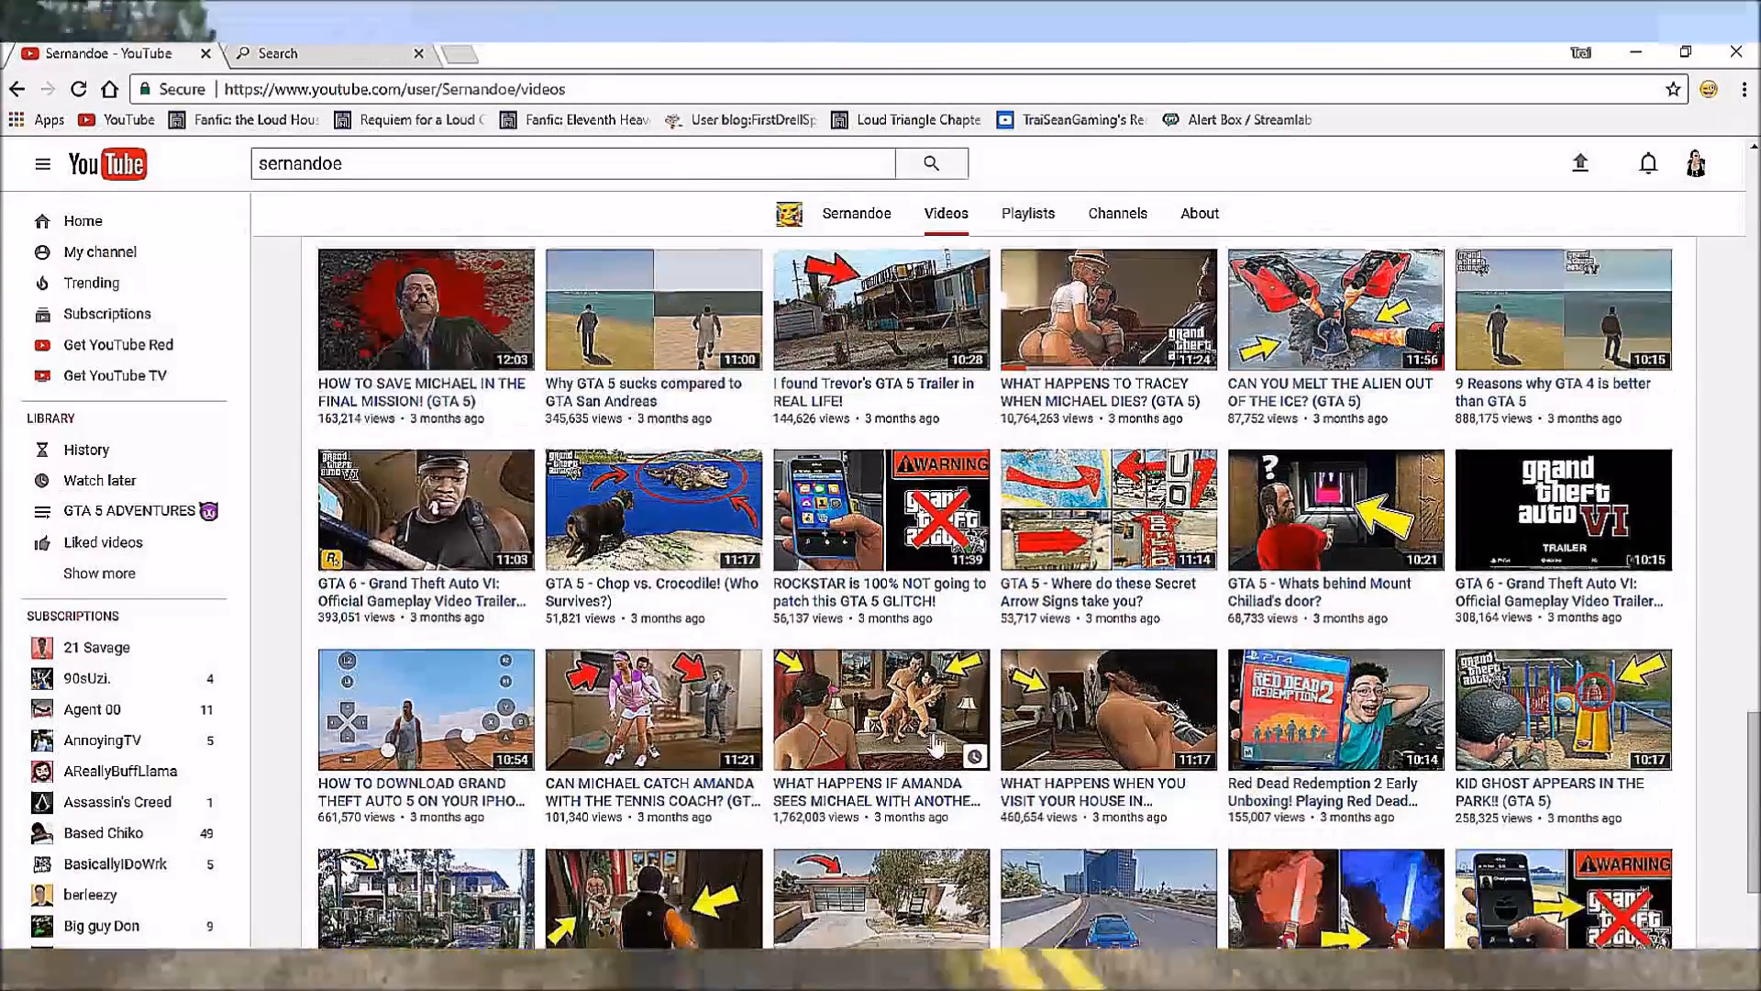
{"action": "scroll", "scroll_direction": "down", "scroll_amount": 3}
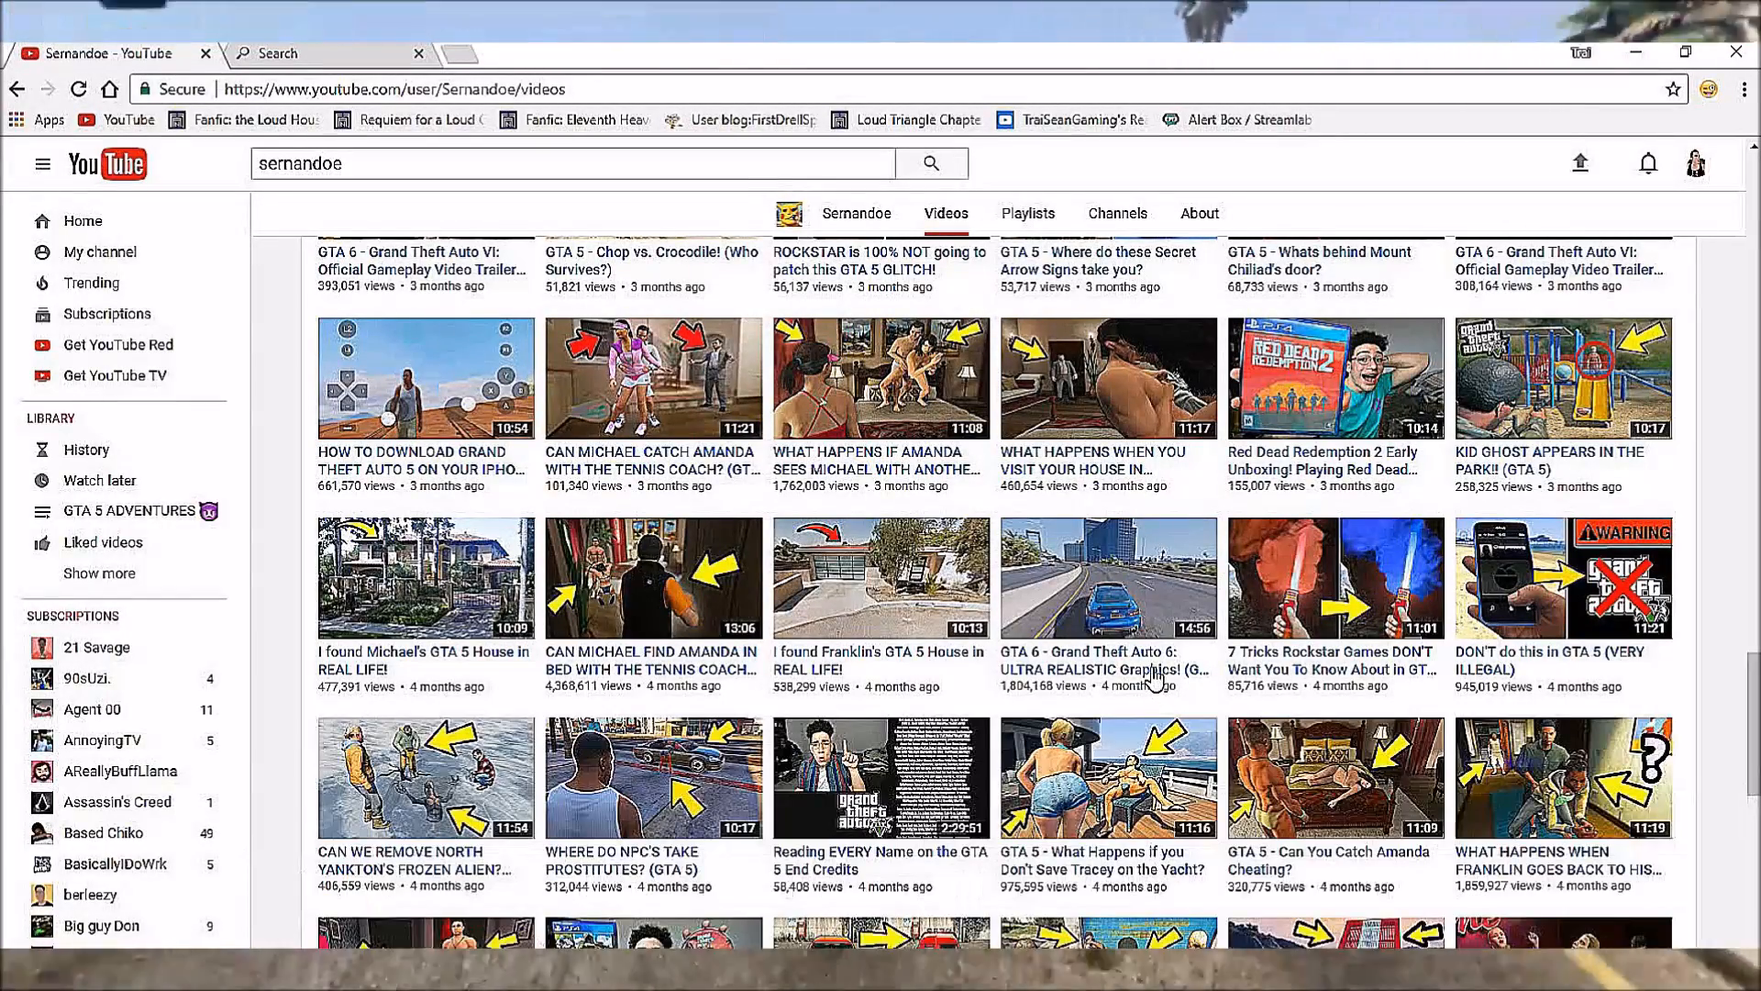
{"action": "mouse_move", "coordinate": [1153, 675]}
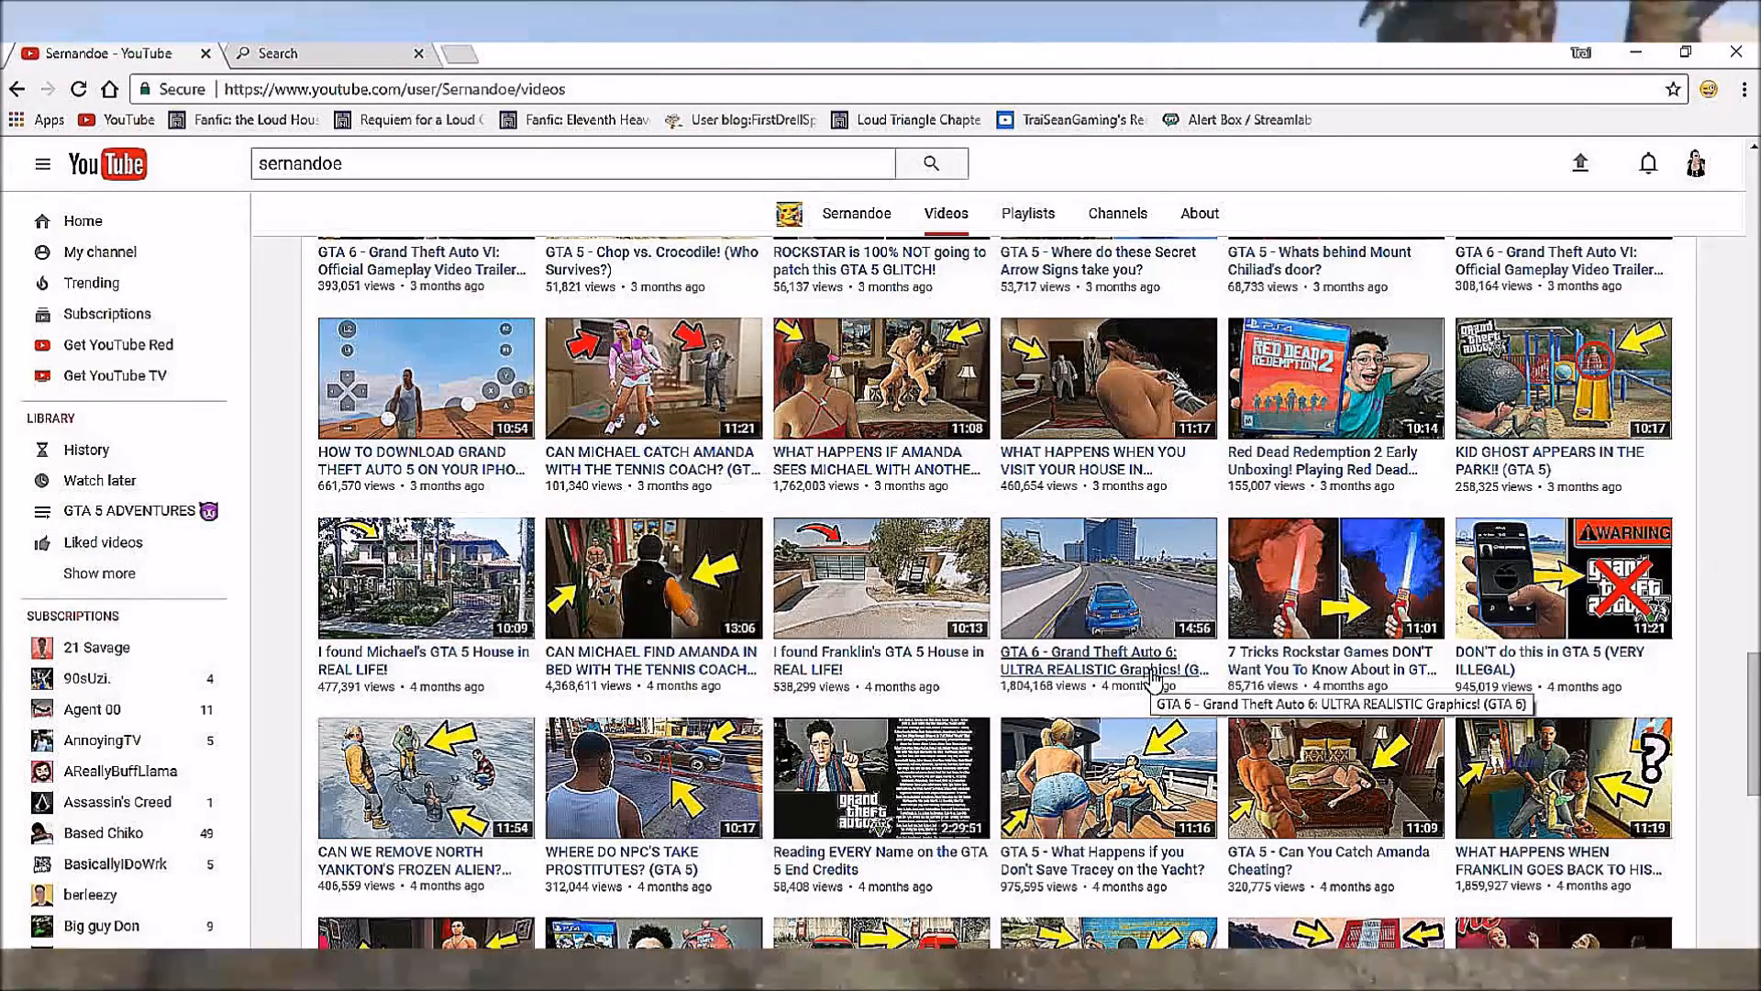
{"action": "mouse_move", "coordinate": [876, 661]}
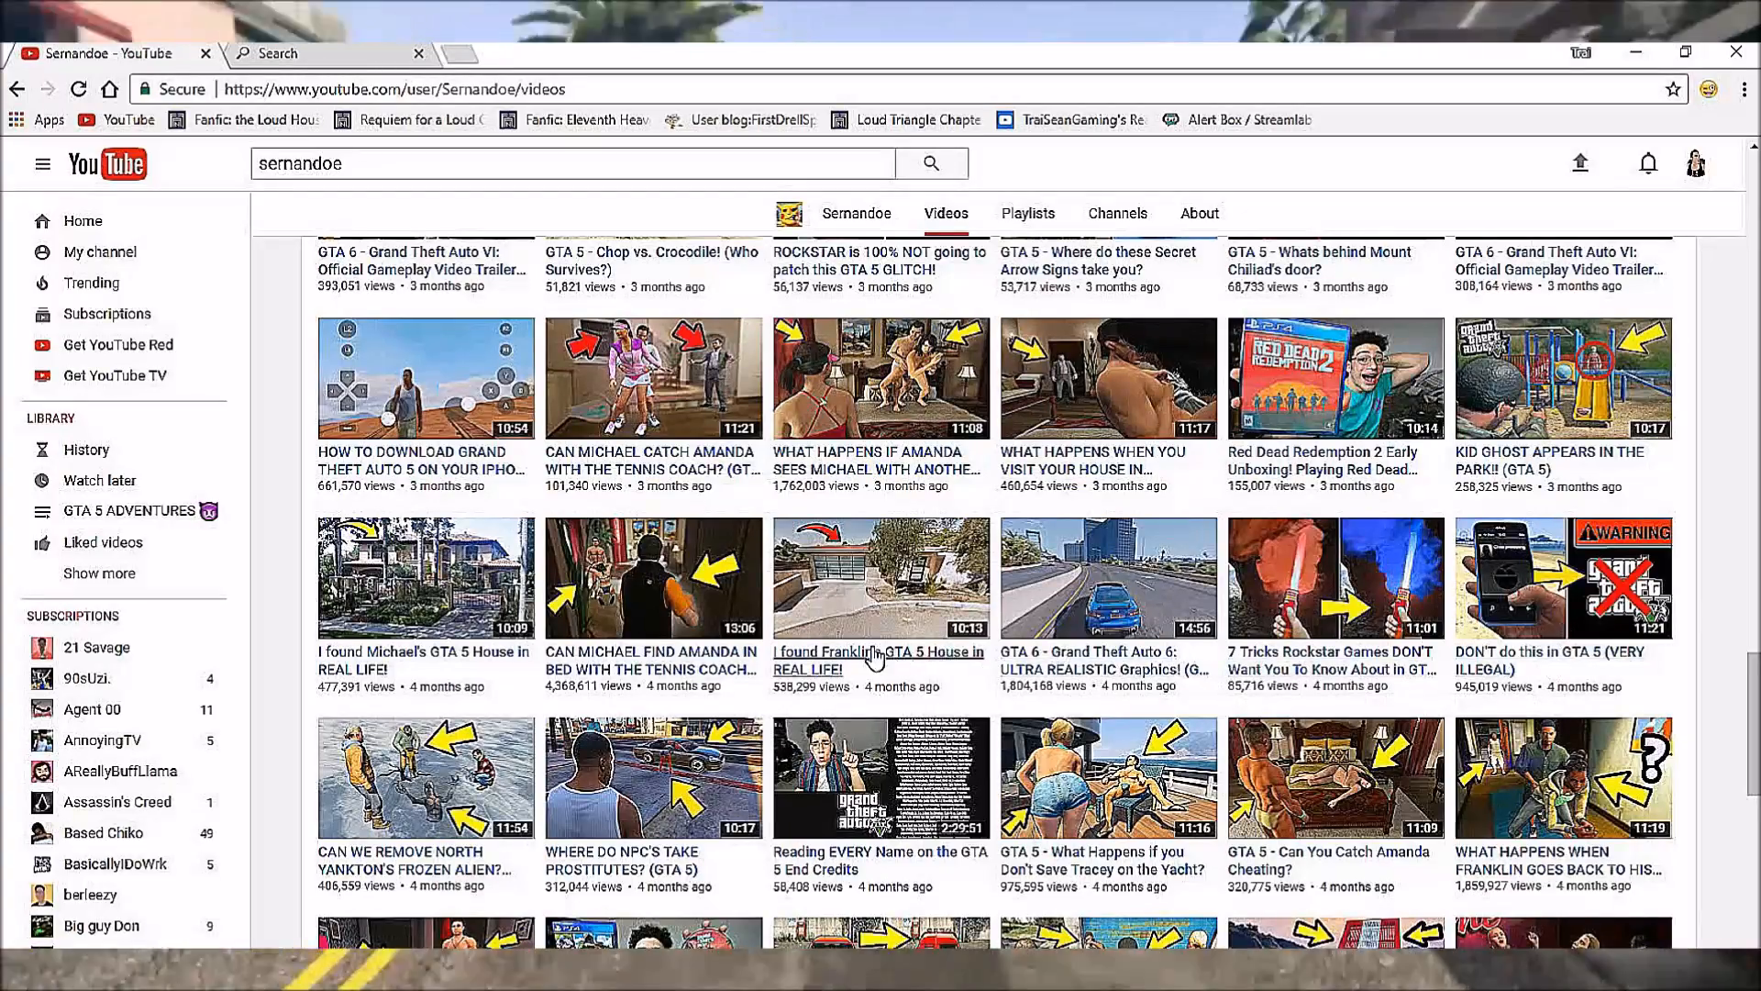
{"action": "scroll", "scroll_direction": "down", "scroll_amount": 3}
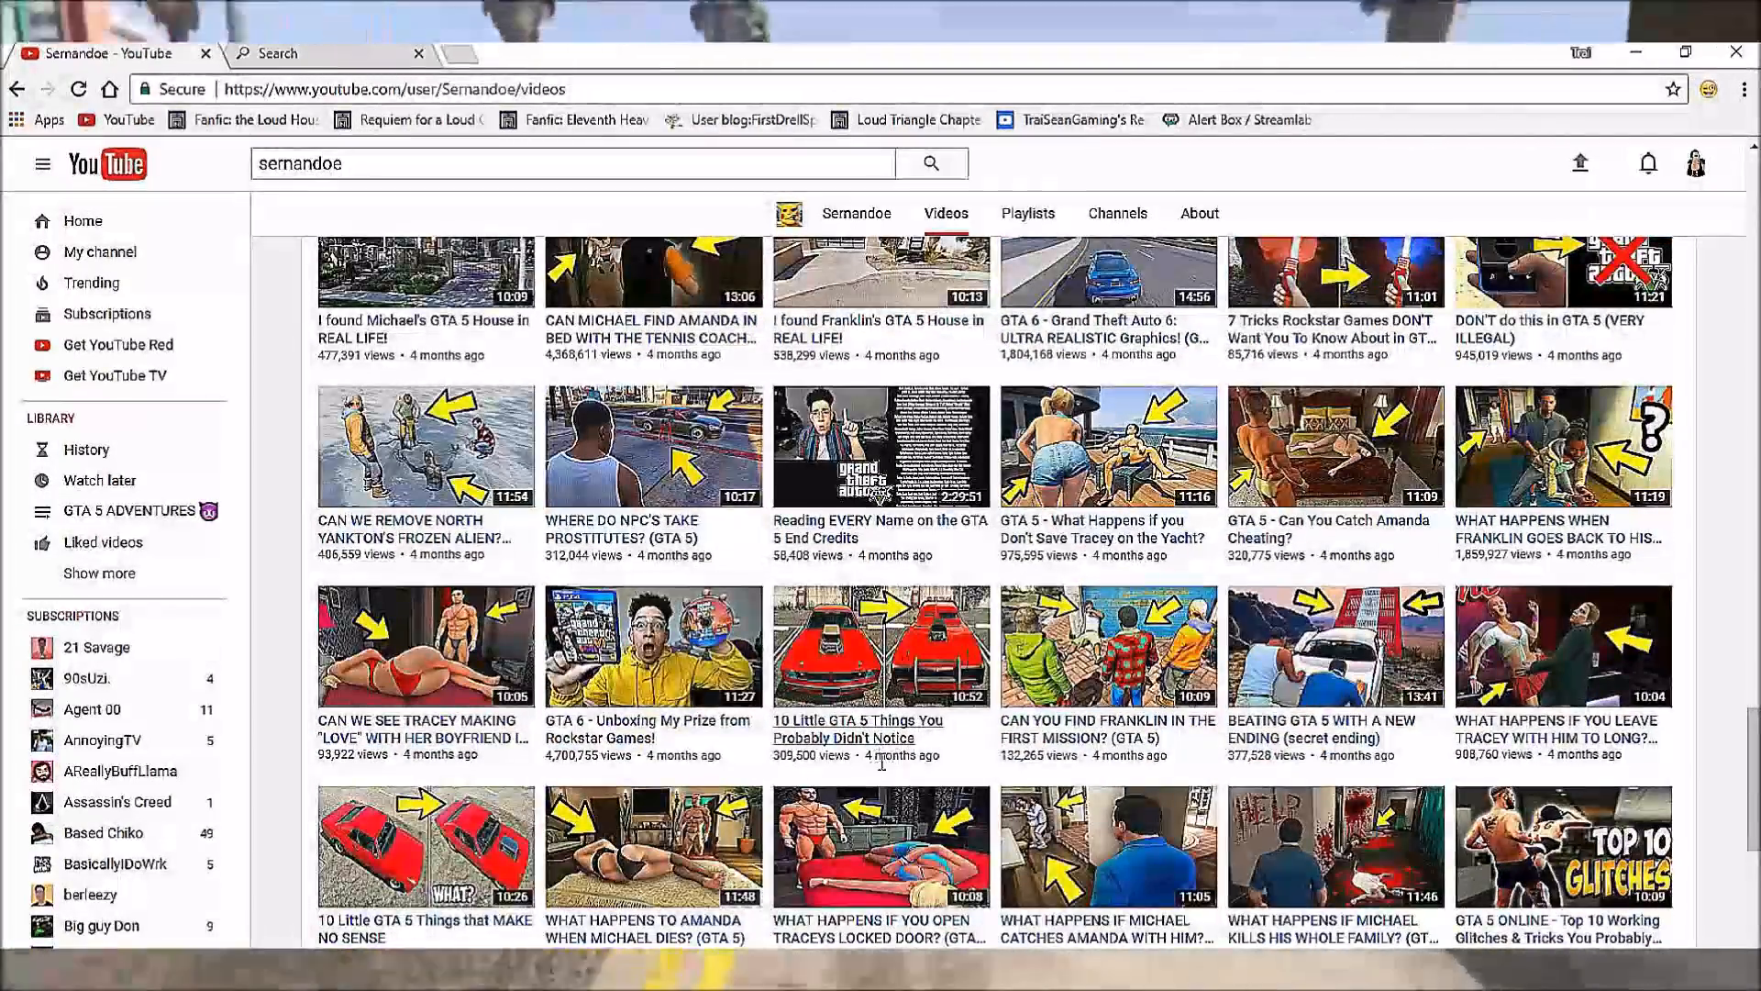
{"action": "scroll", "scroll_direction": "down", "scroll_amount": 3}
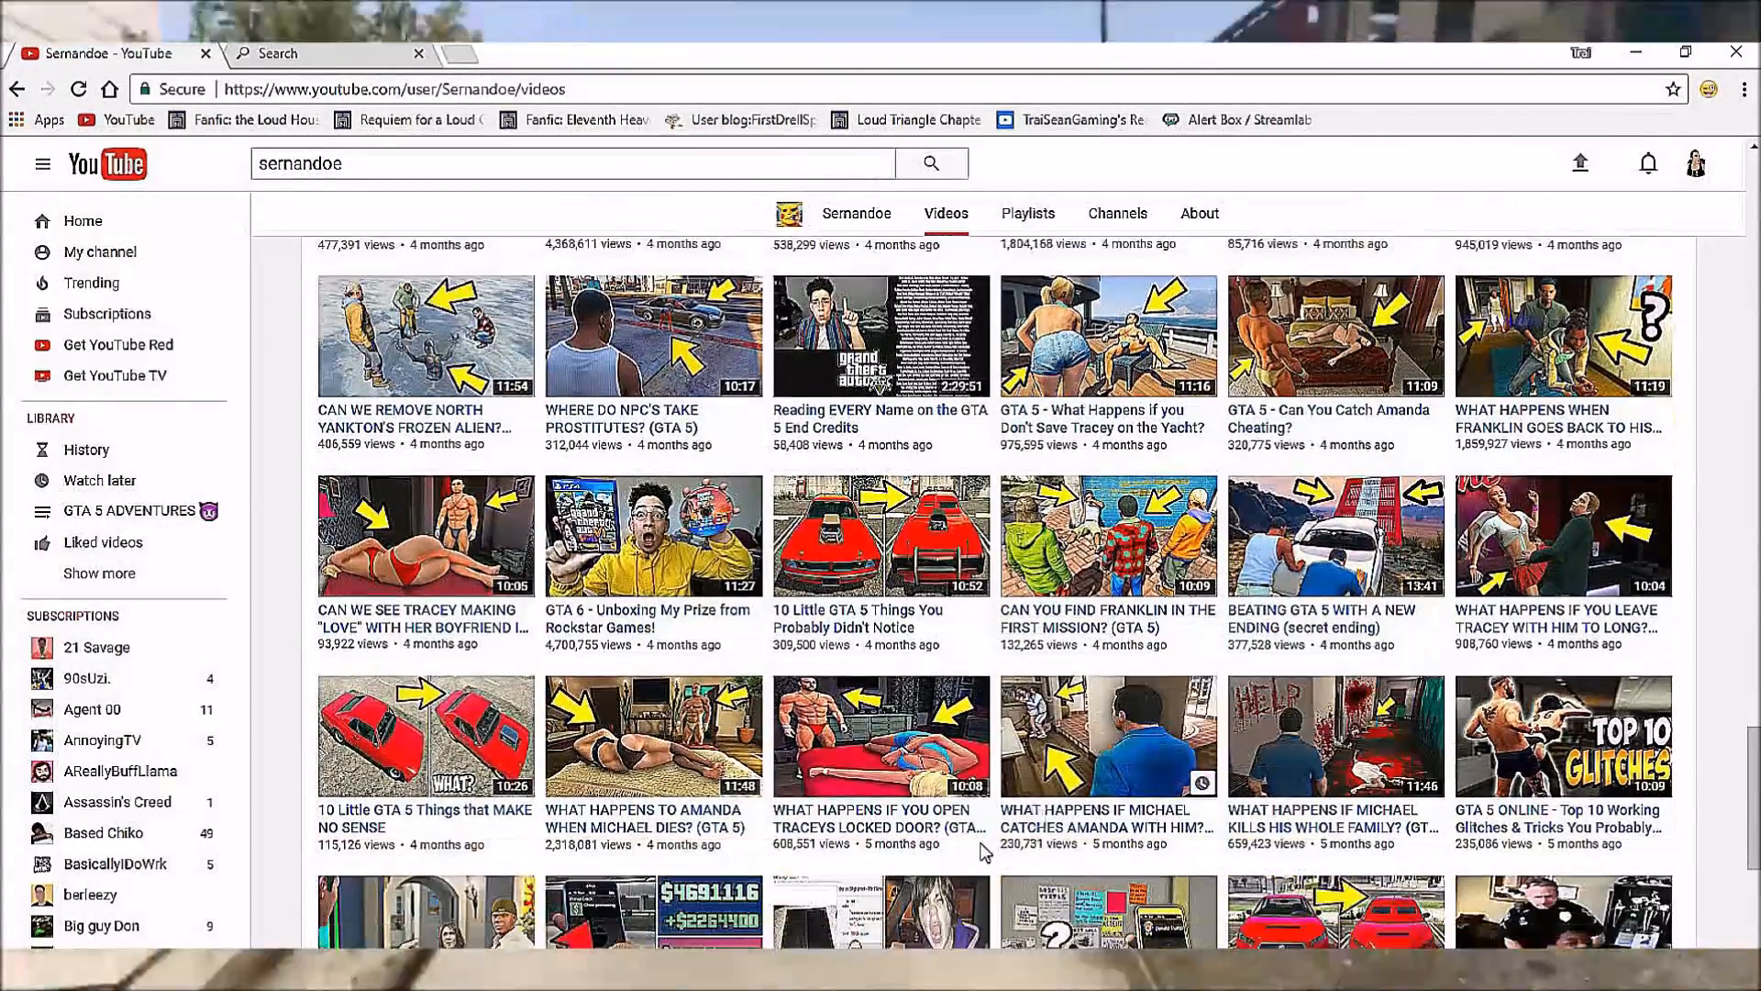
{"action": "scroll", "scroll_direction": "up", "scroll_amount": 3}
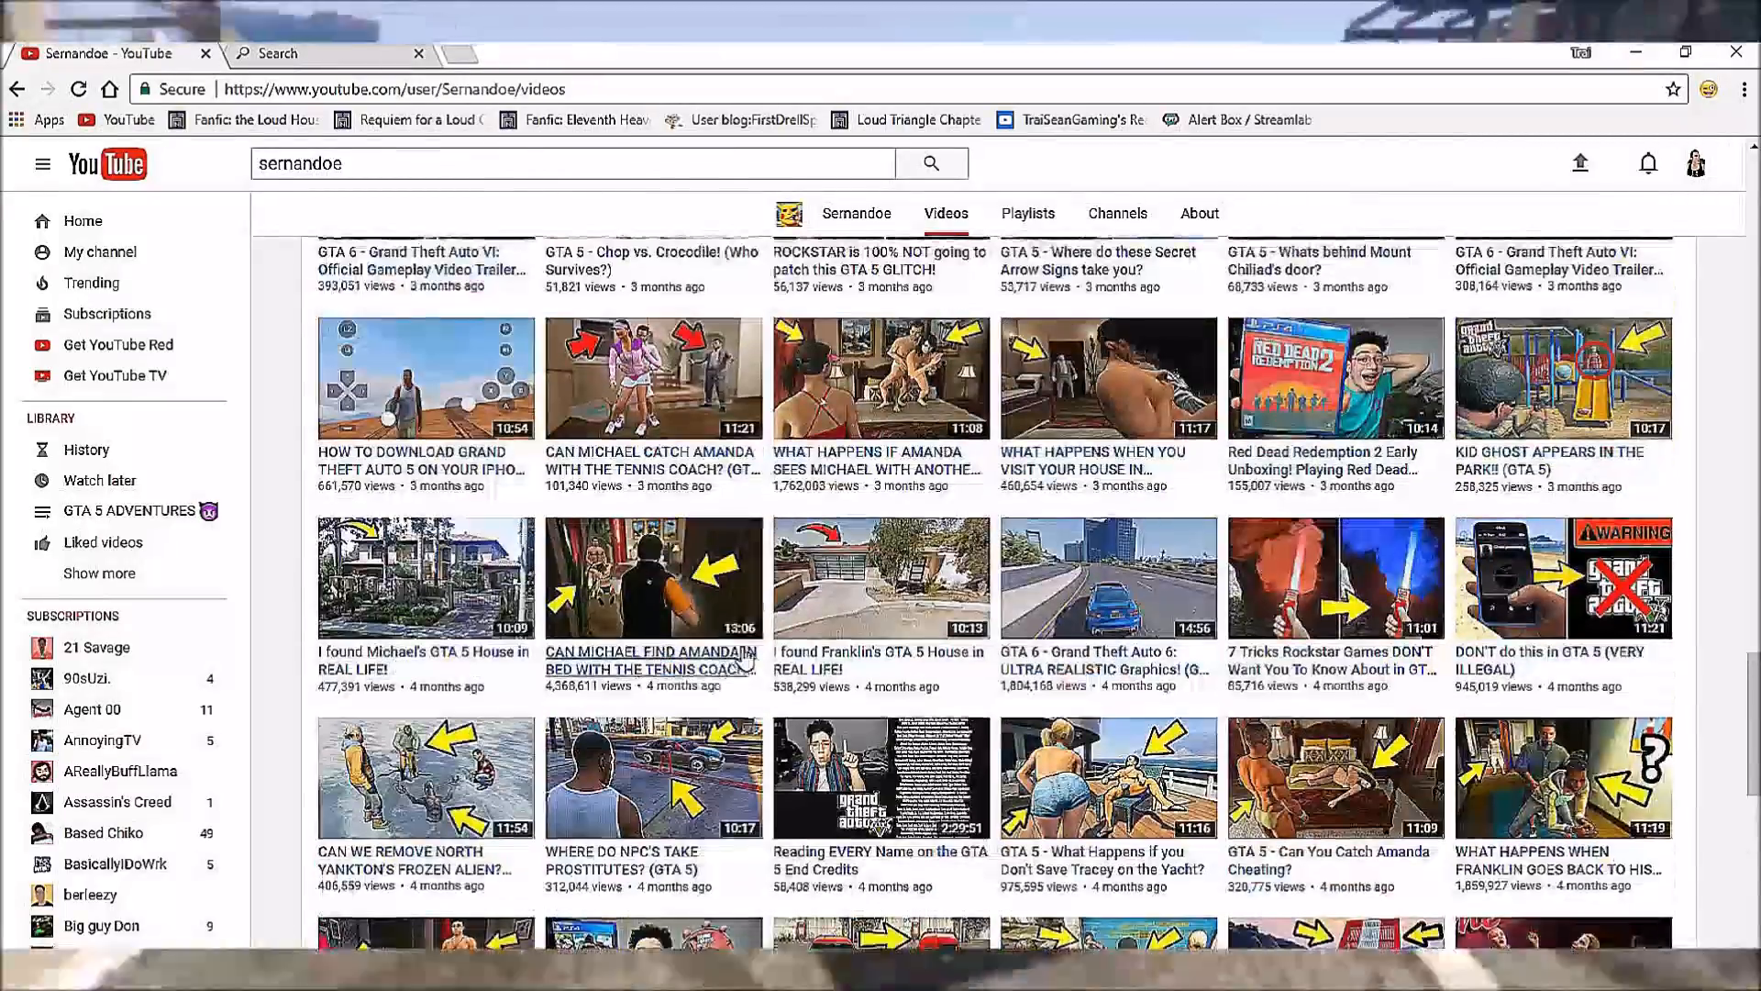
{"action": "scroll", "scroll_direction": "down", "scroll_amount": 3}
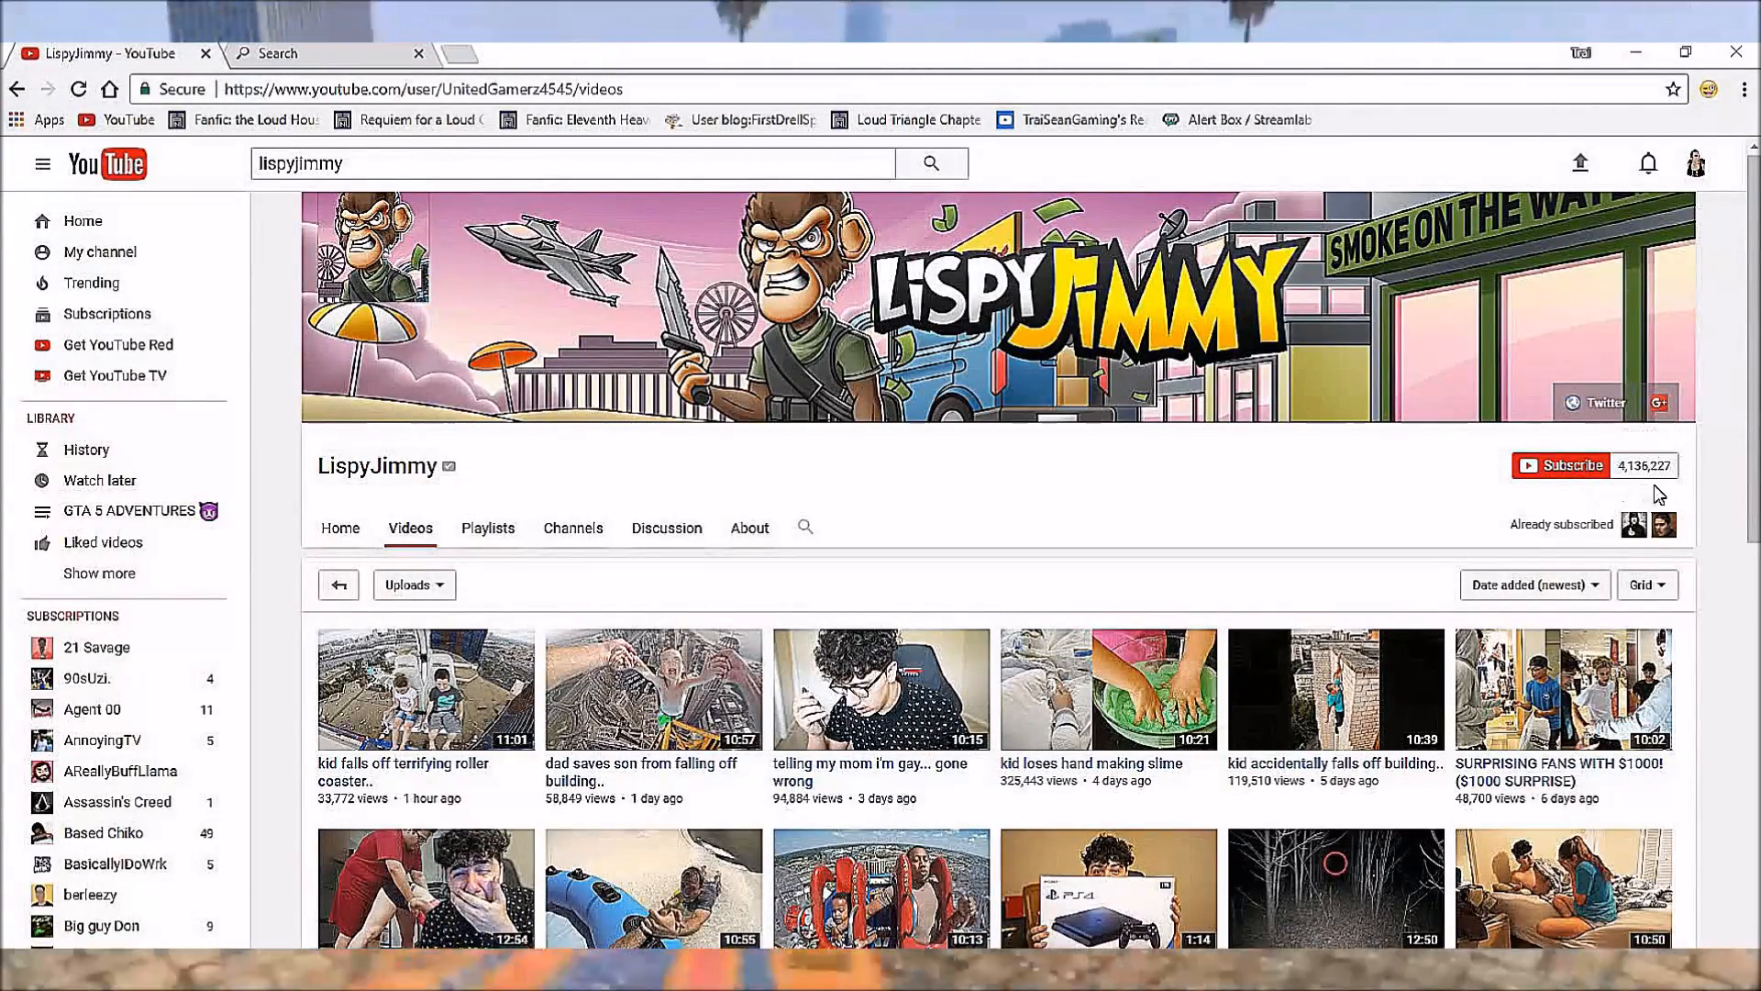
{"action": "mouse_move", "coordinate": [1643, 465]}
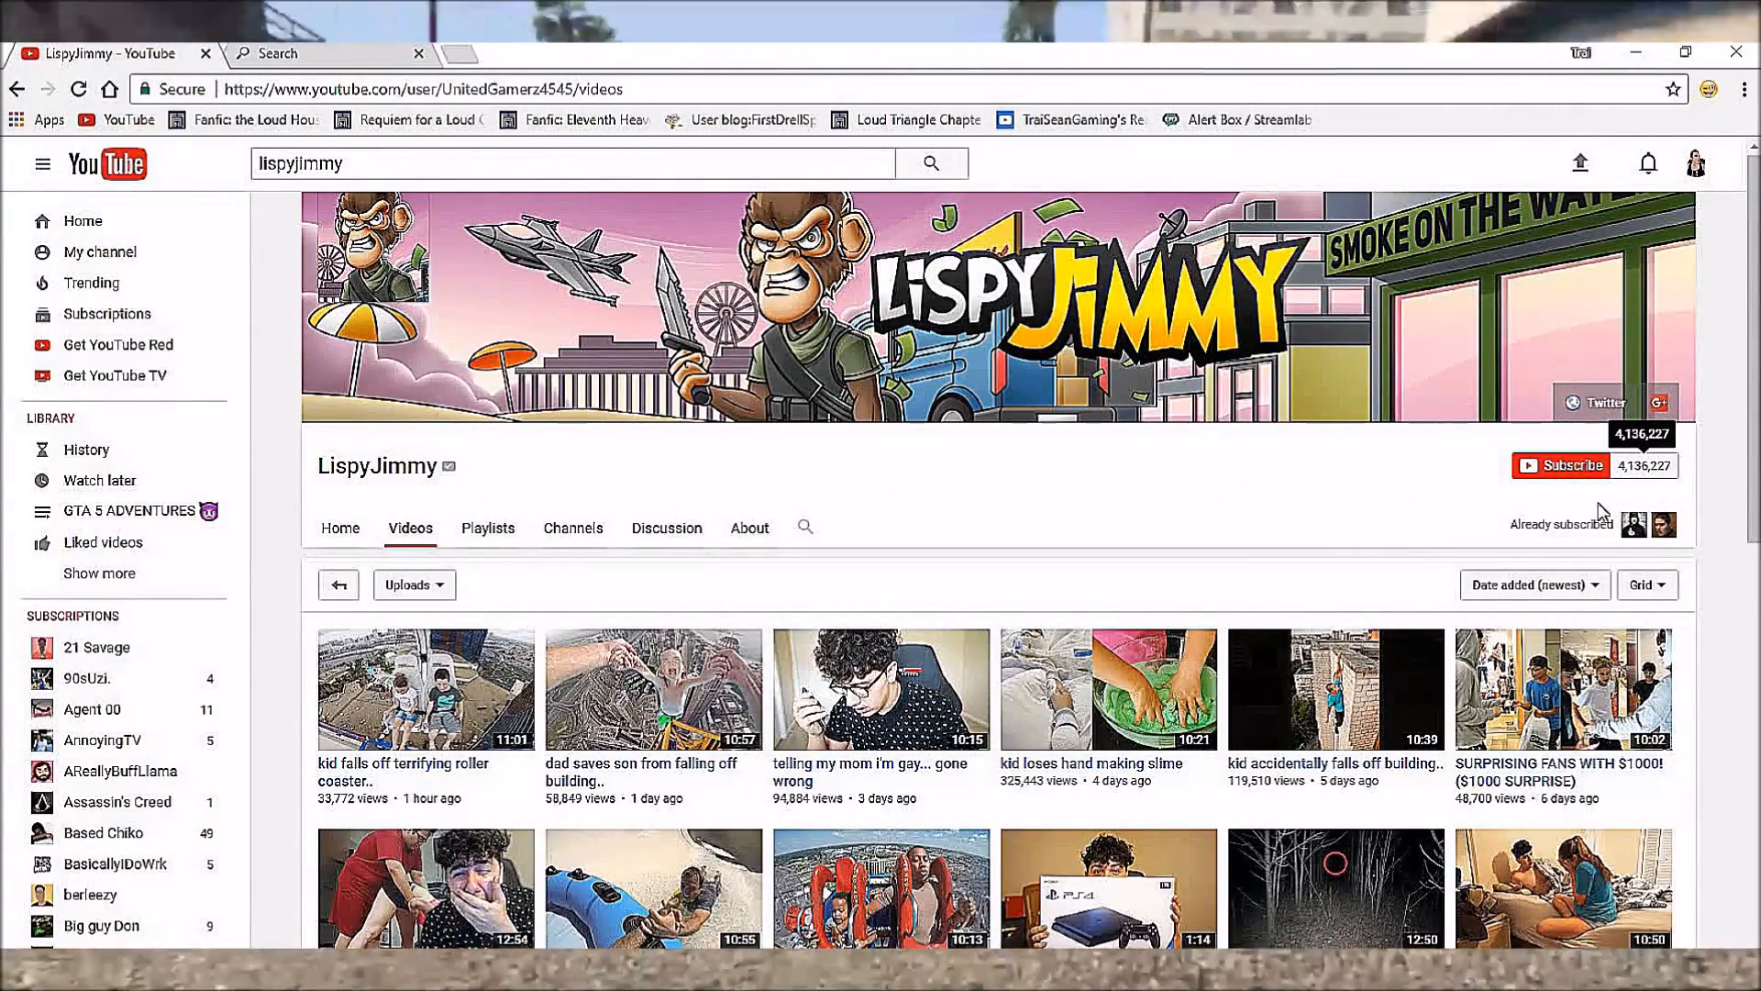
Scroll LispyJimmy's video grid down to four-week-old uploads and the Load more button.
{"action": "scroll", "scroll_direction": "down", "scroll_amount": 3}
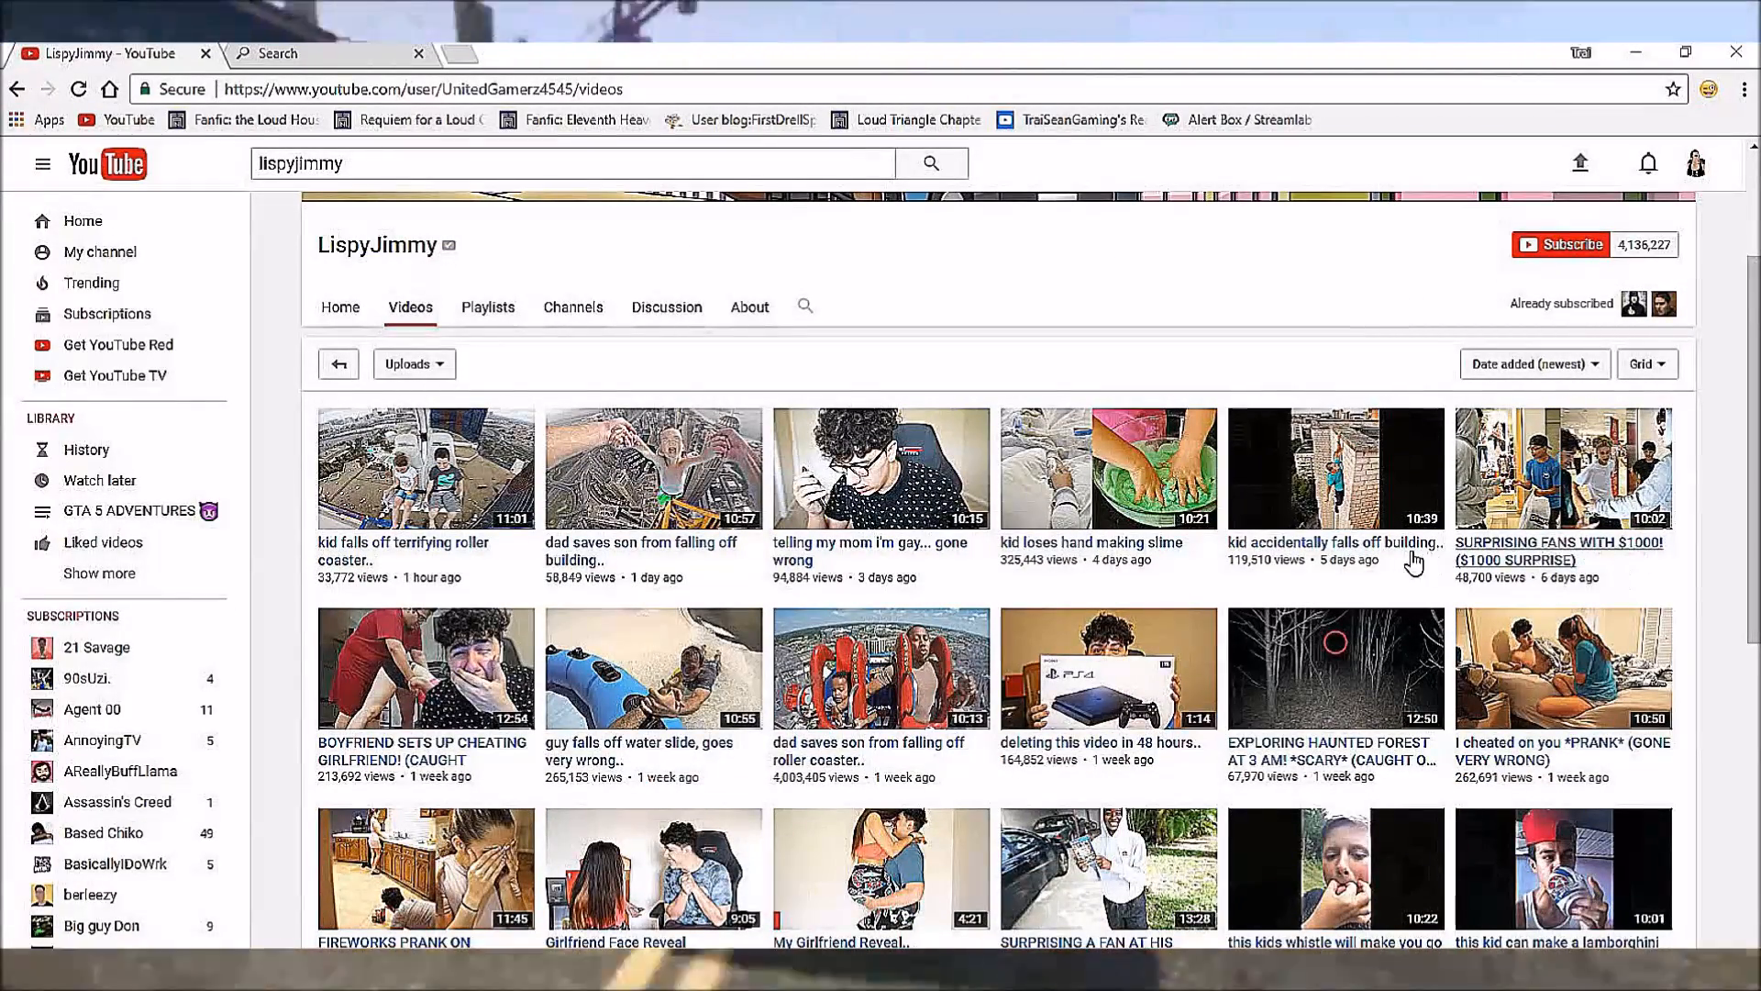
{"action": "mouse_move", "coordinate": [815, 730]}
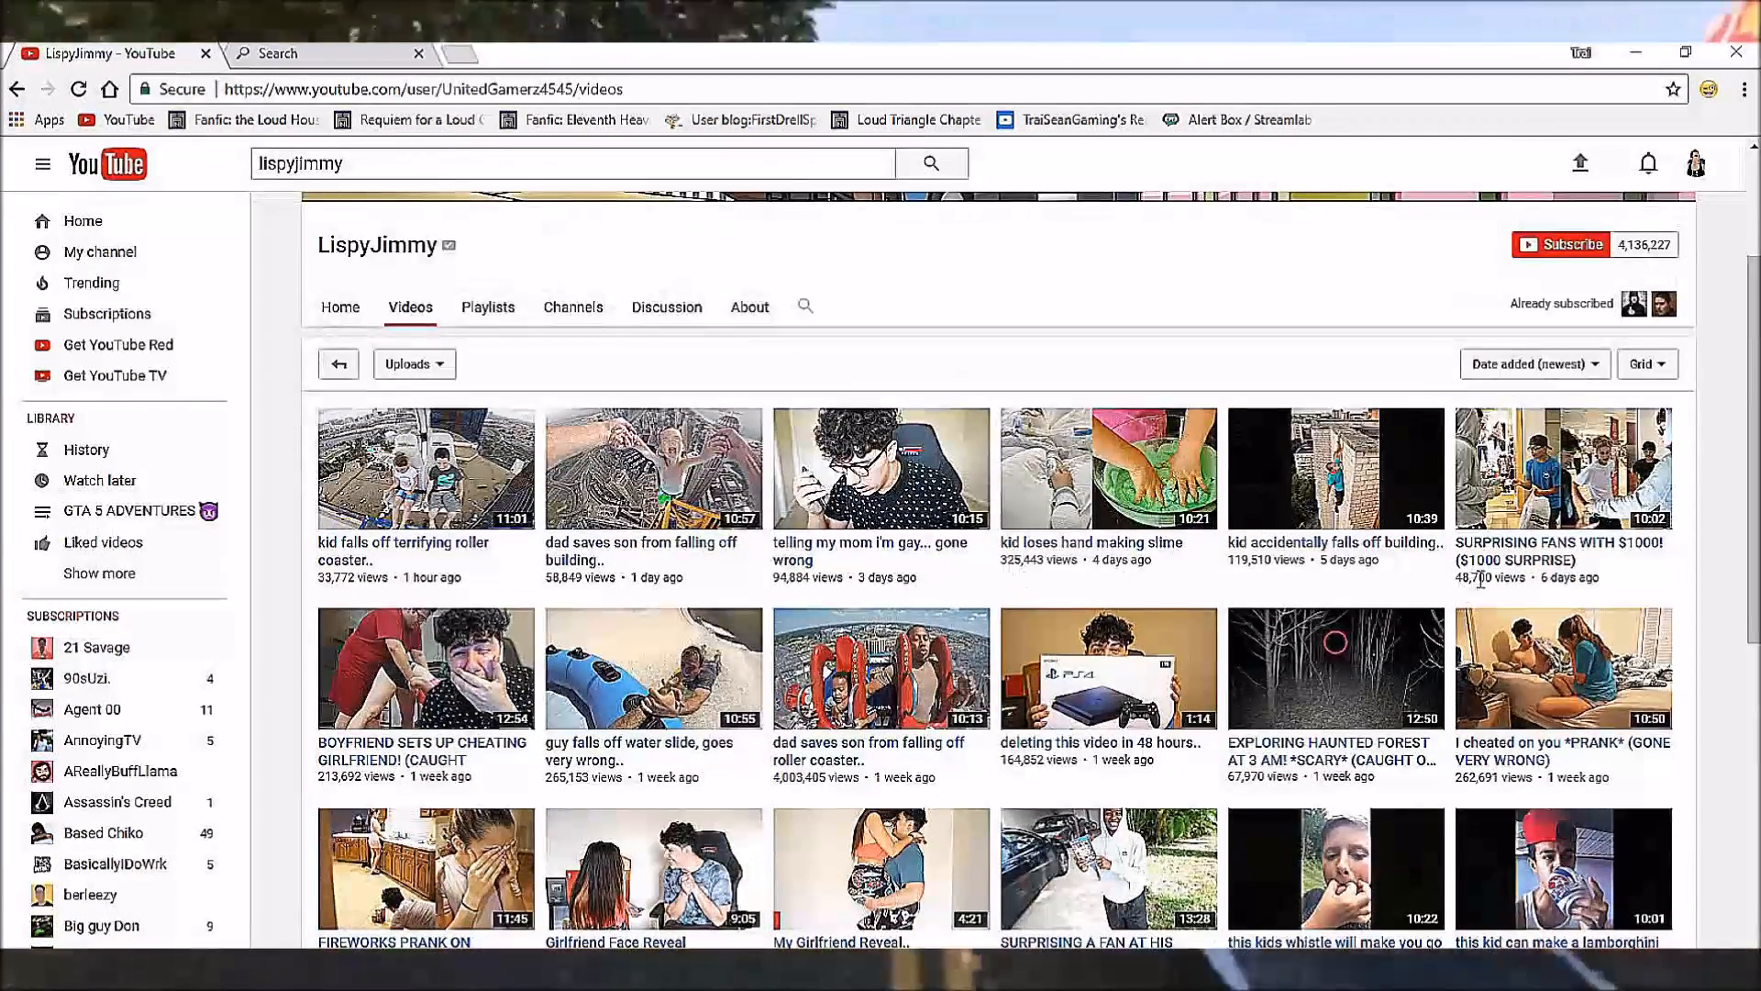
{"action": "mouse_move", "coordinate": [856, 760]}
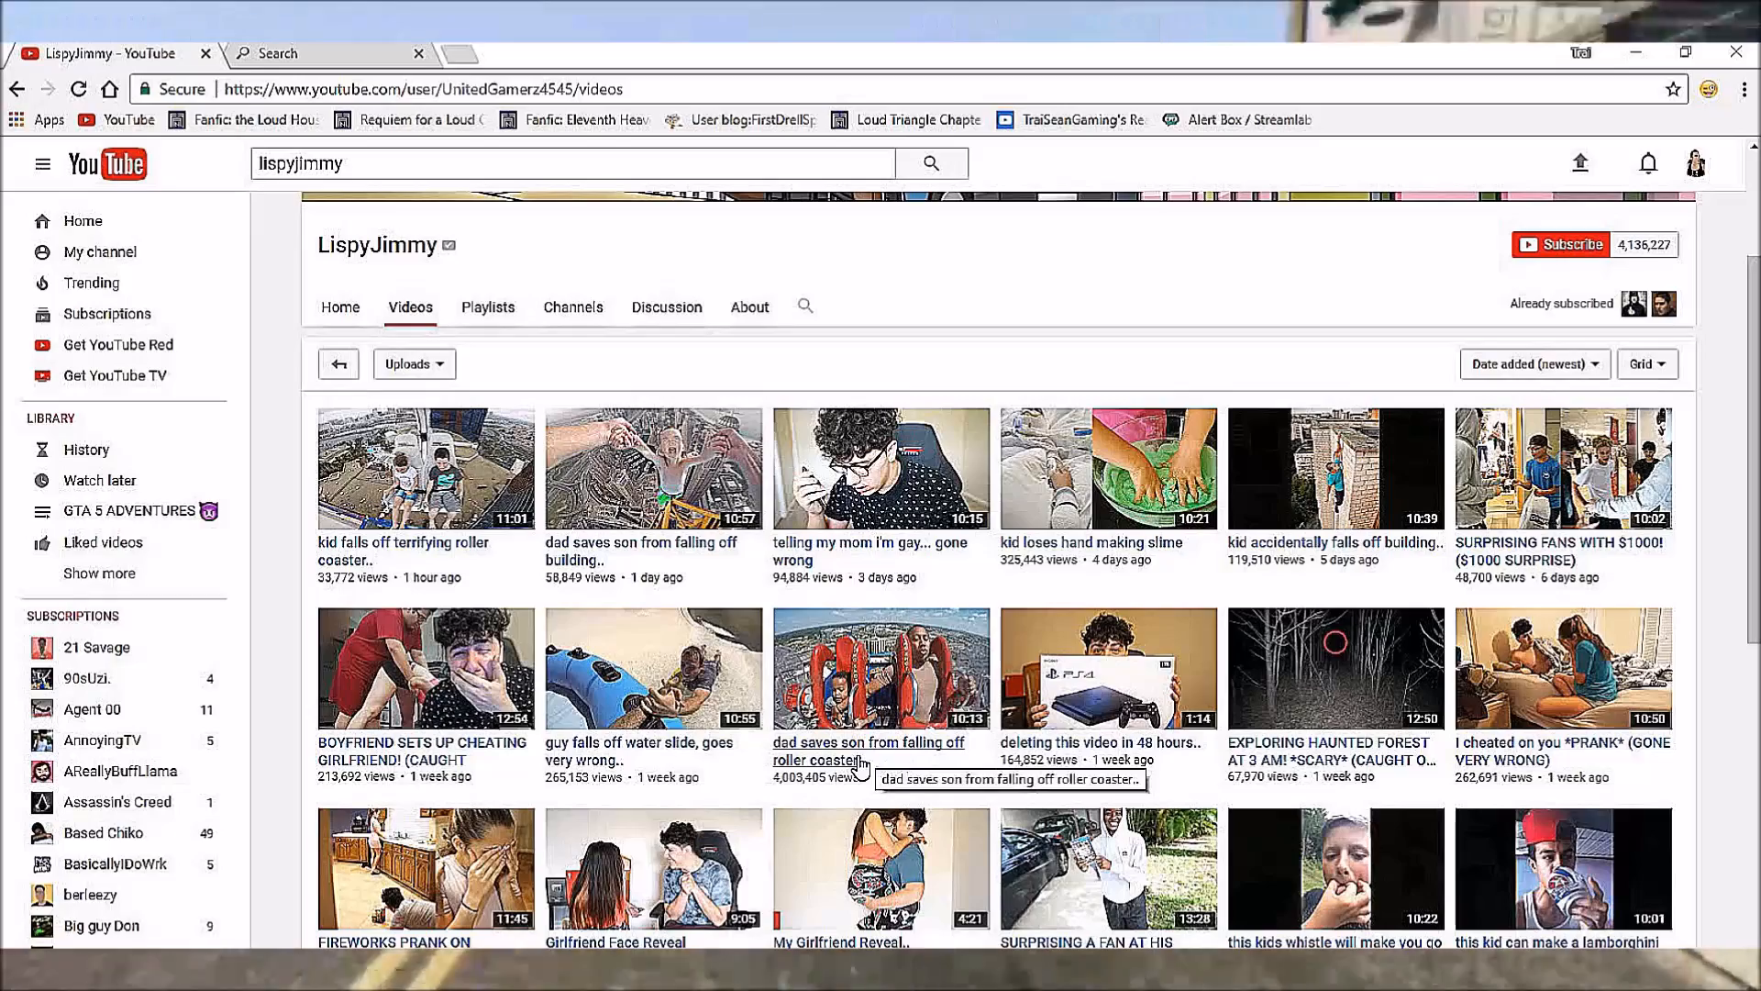
{"action": "scroll", "scroll_direction": "down", "scroll_amount": 3}
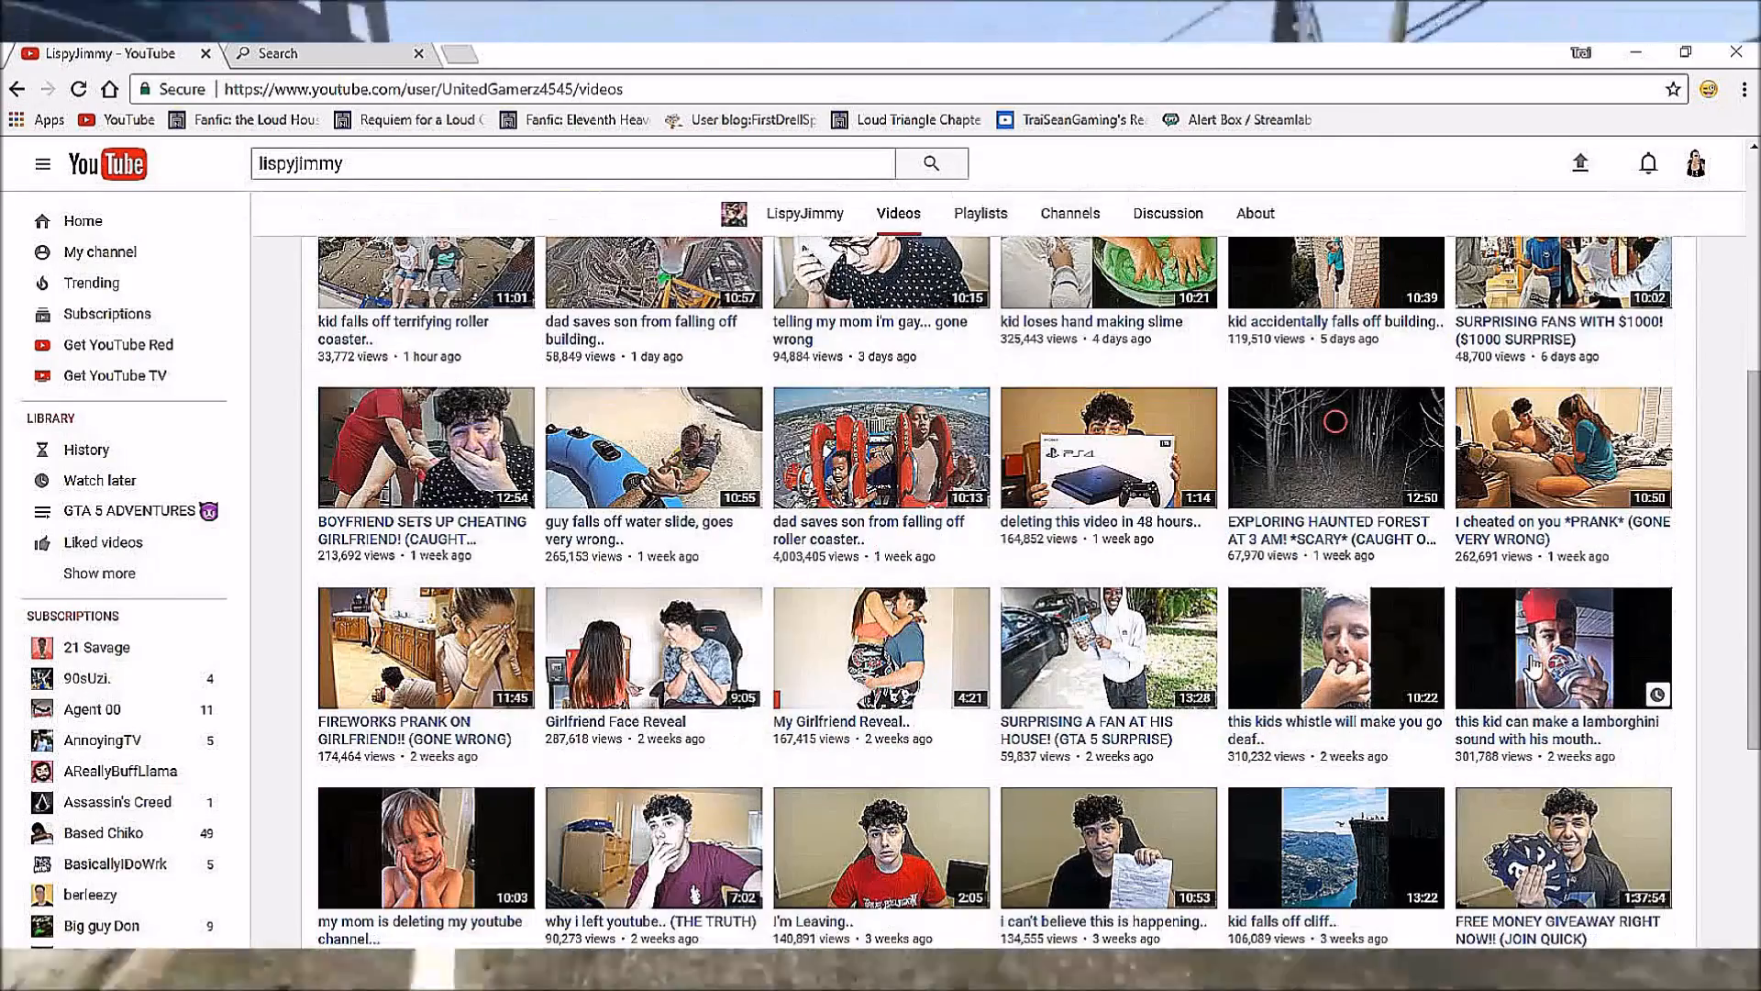
{"action": "scroll", "scroll_direction": "down", "scroll_amount": 3}
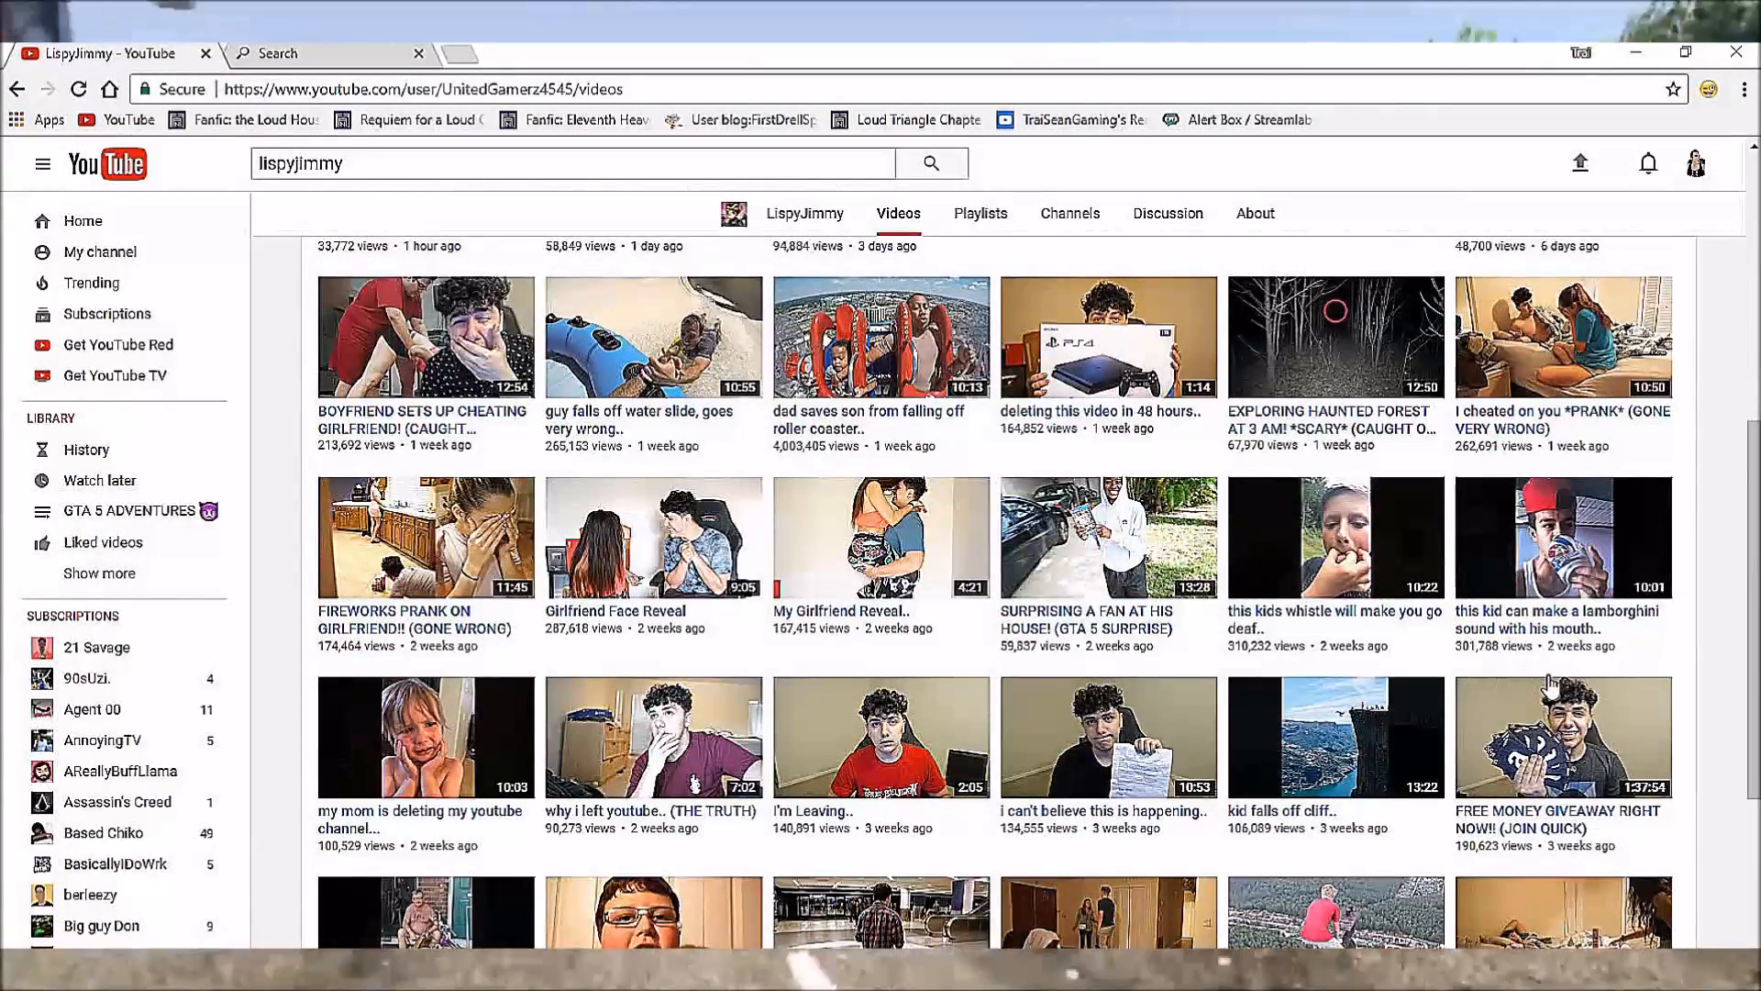
{"action": "scroll", "scroll_direction": "down", "scroll_amount": 3}
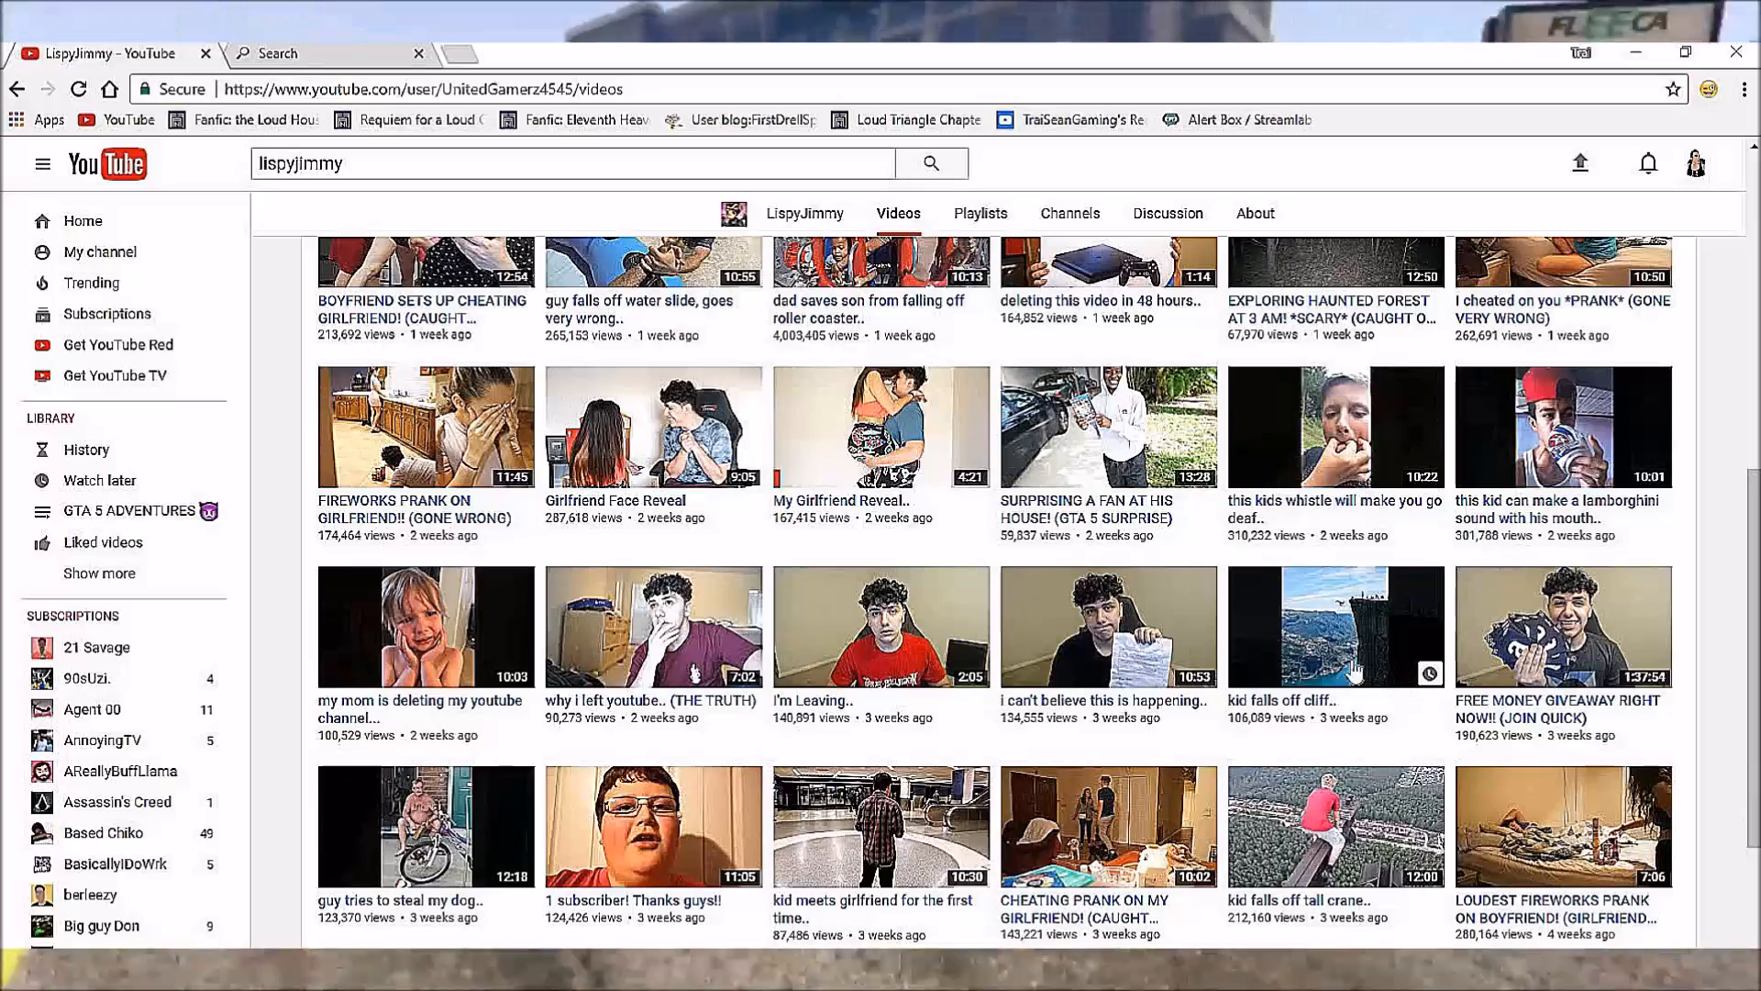
{"action": "scroll", "scroll_direction": "down", "scroll_amount": 3}
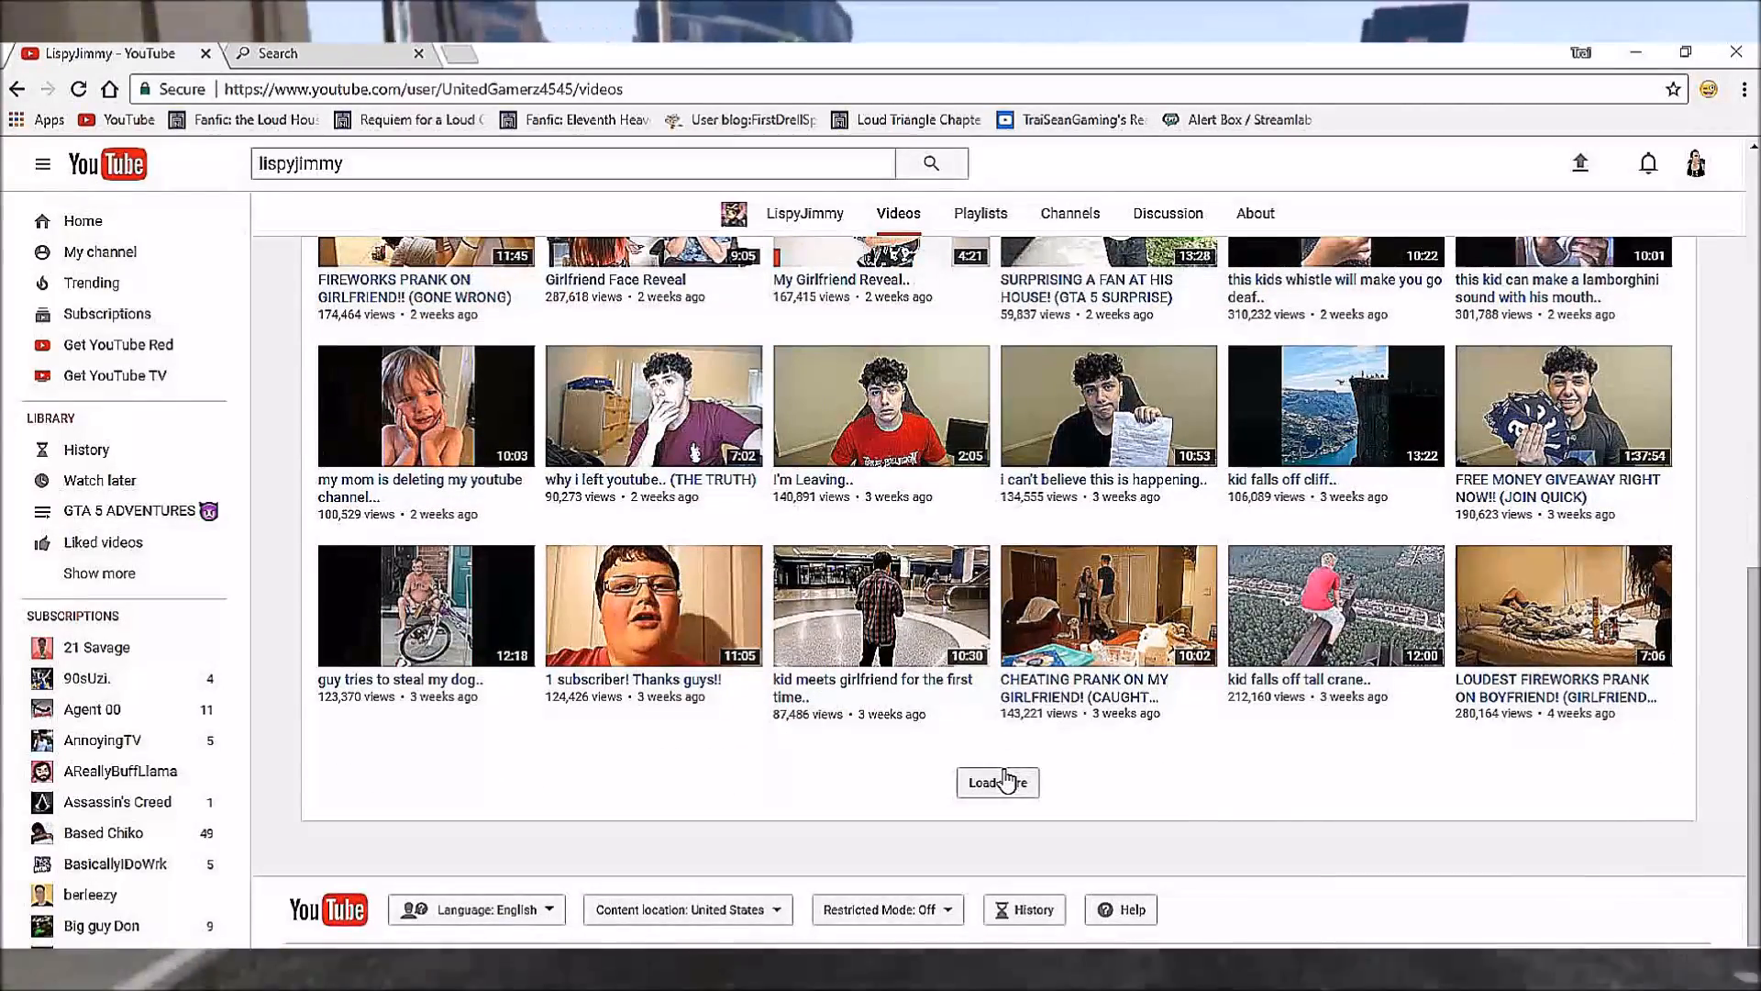
Load more of LispyJimmy's older videos and scroll through the new batch.
{"action": "left_click", "coordinate": [995, 781]}
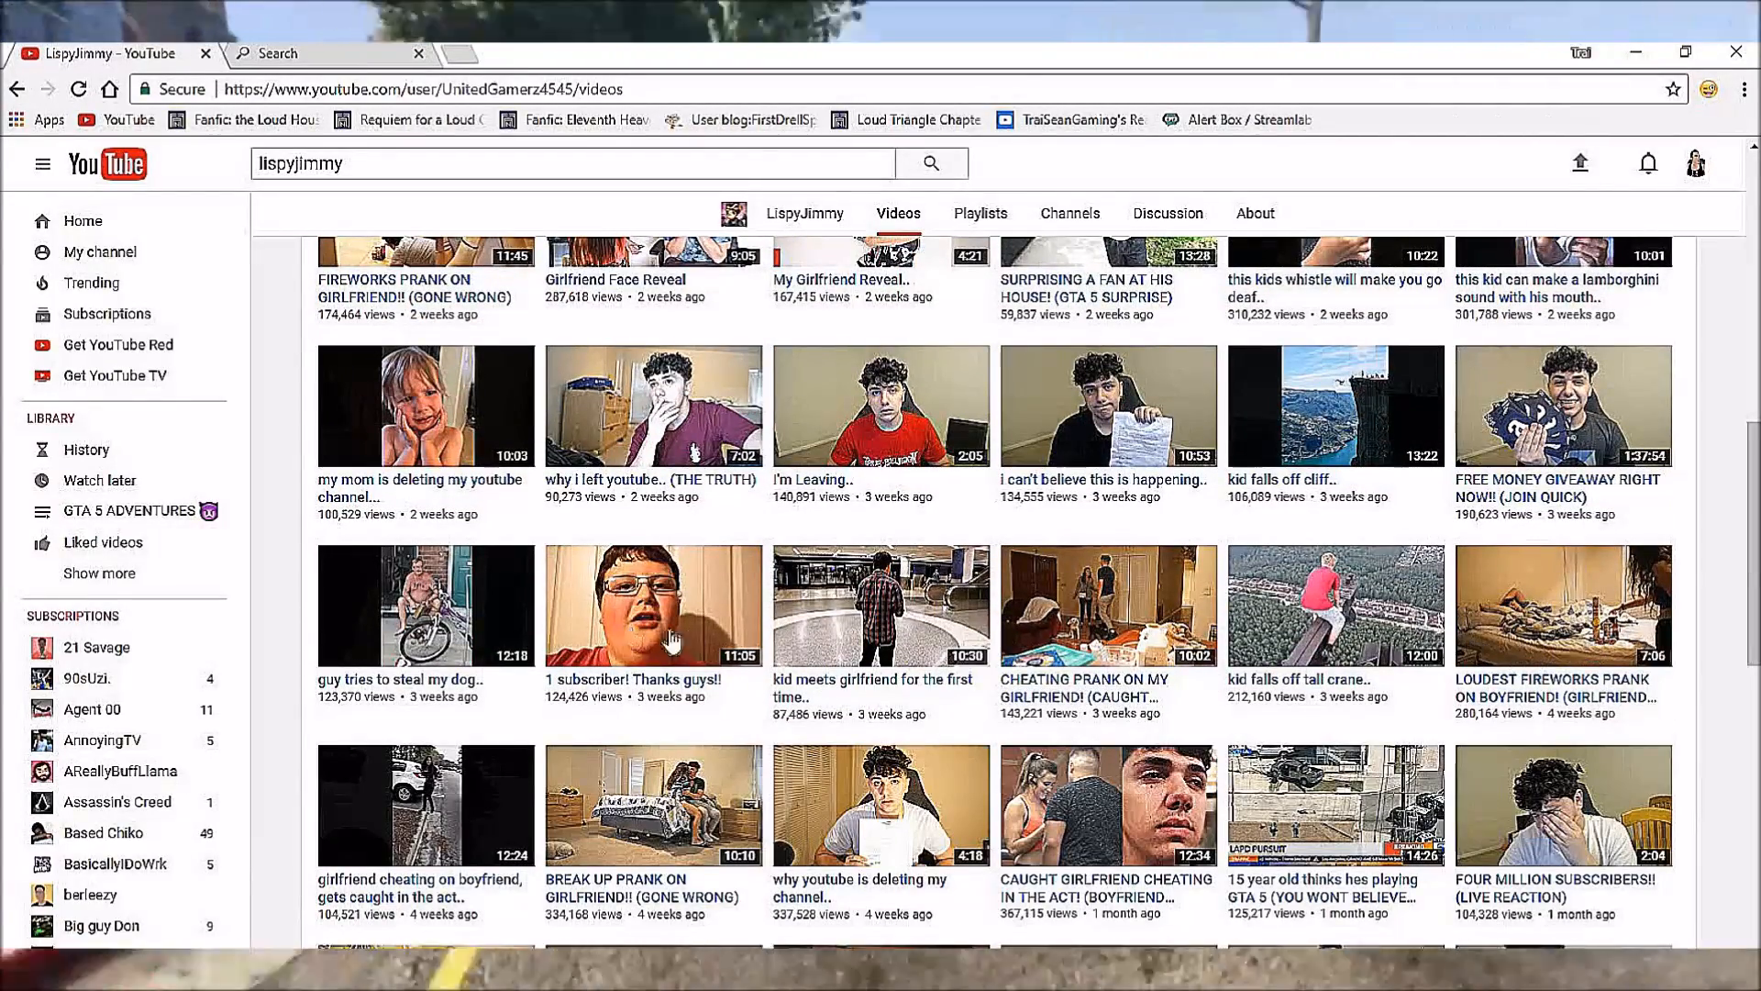
{"action": "mouse_move", "coordinate": [601, 632]}
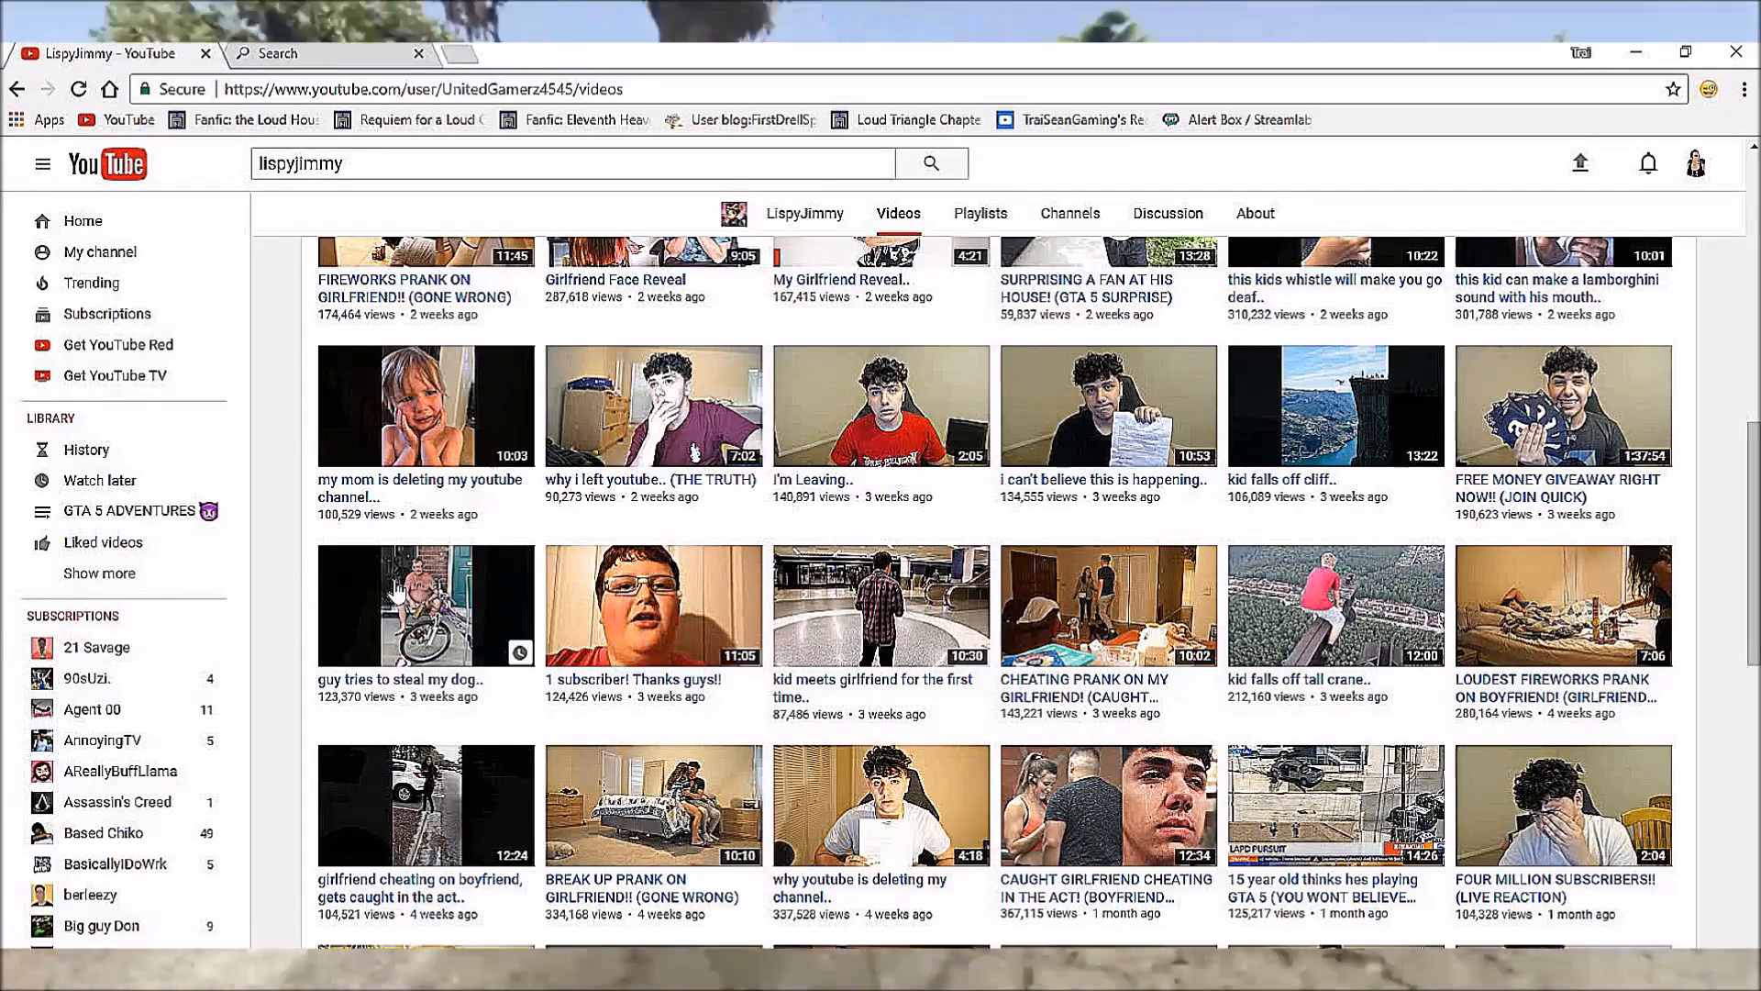
{"action": "scroll", "scroll_direction": "down", "scroll_amount": 3}
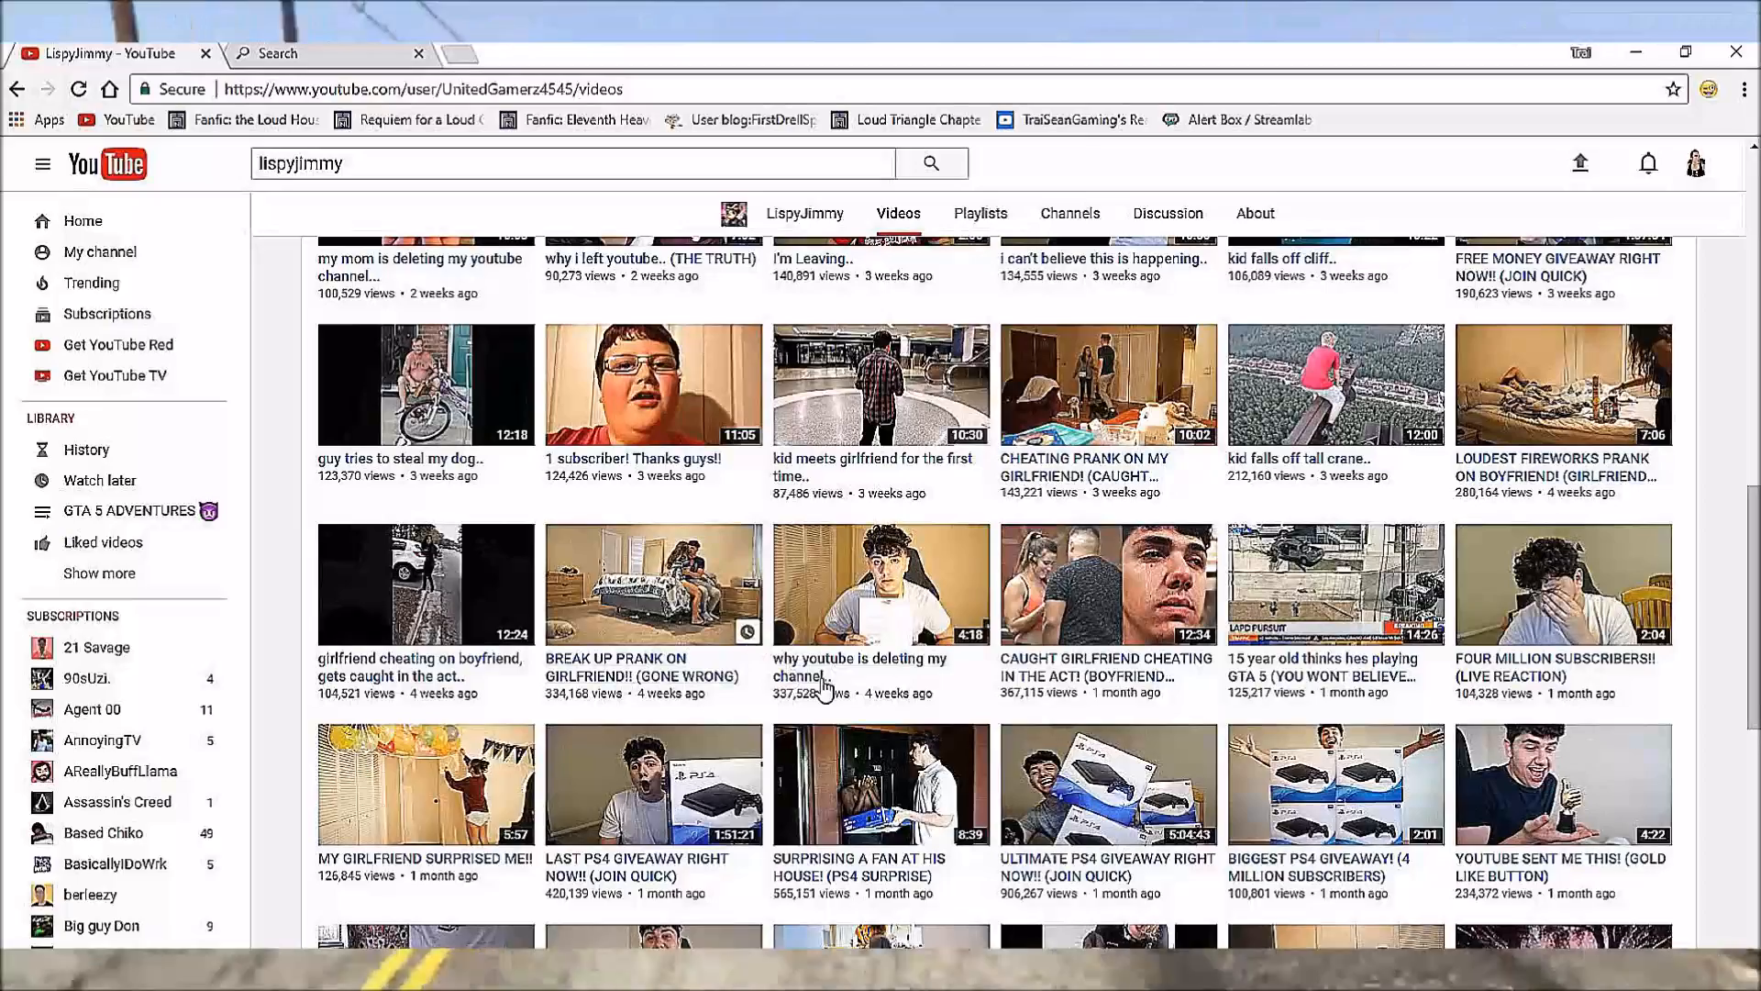
{"action": "scroll", "scroll_direction": "down", "scroll_amount": 3}
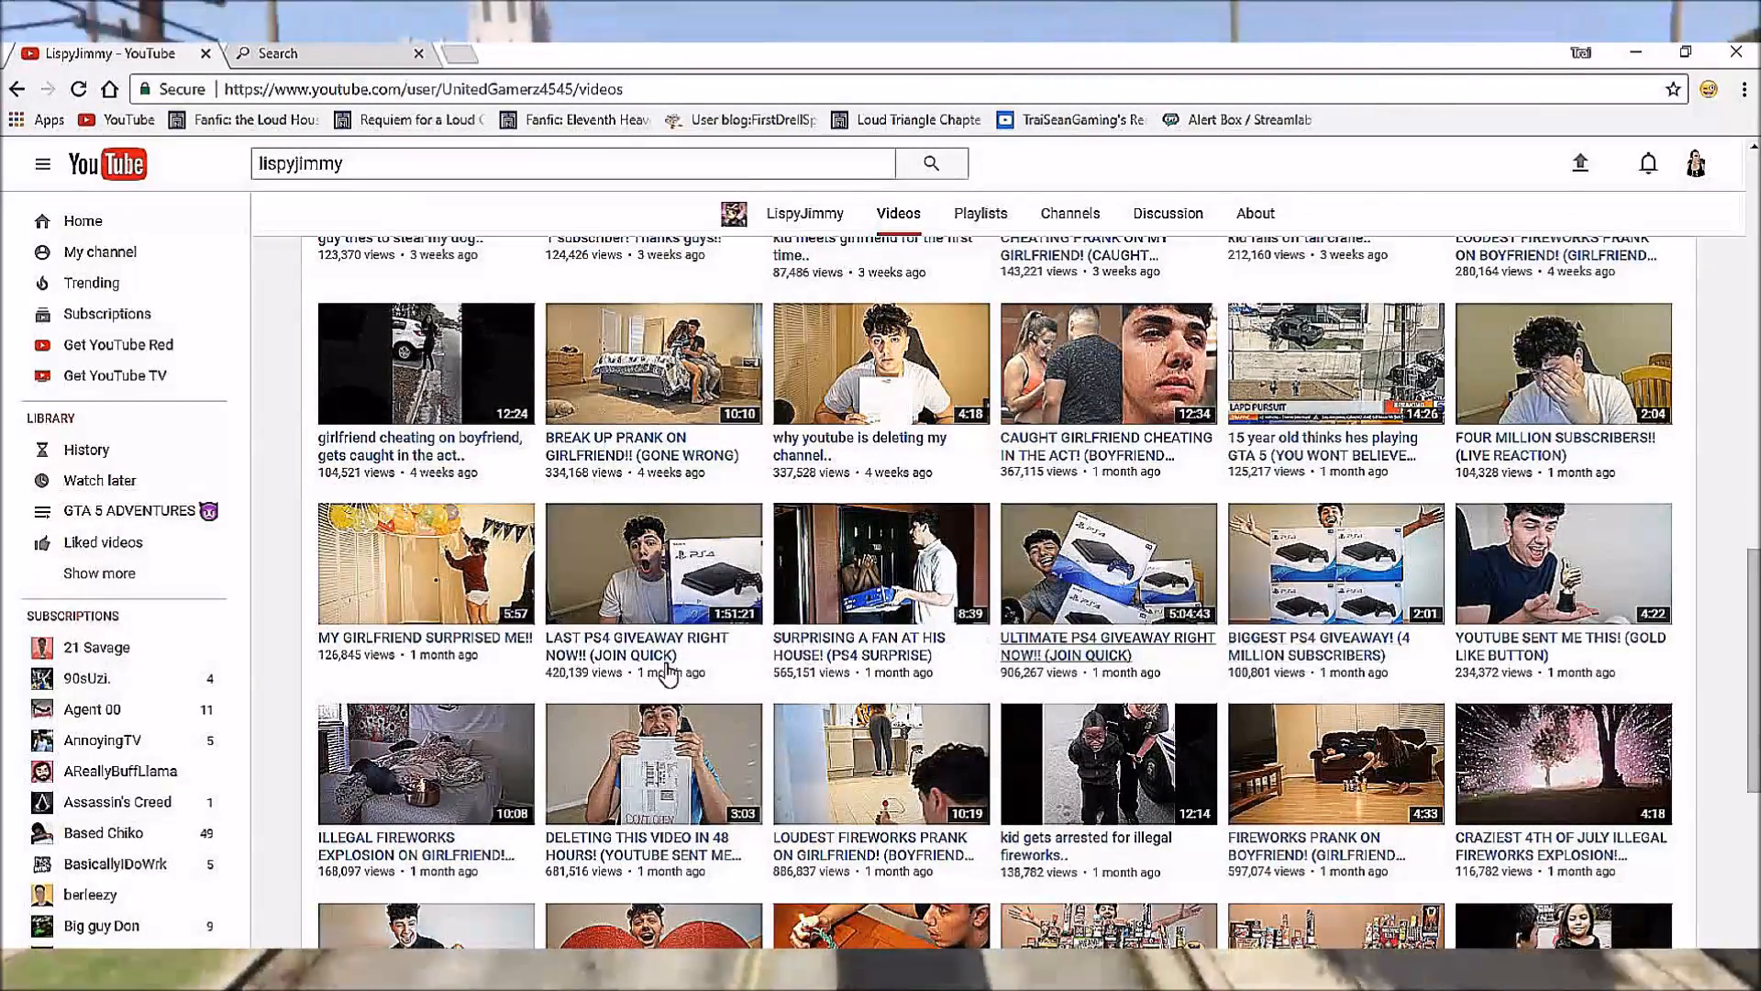
{"action": "scroll", "scroll_direction": "down", "scroll_amount": 3}
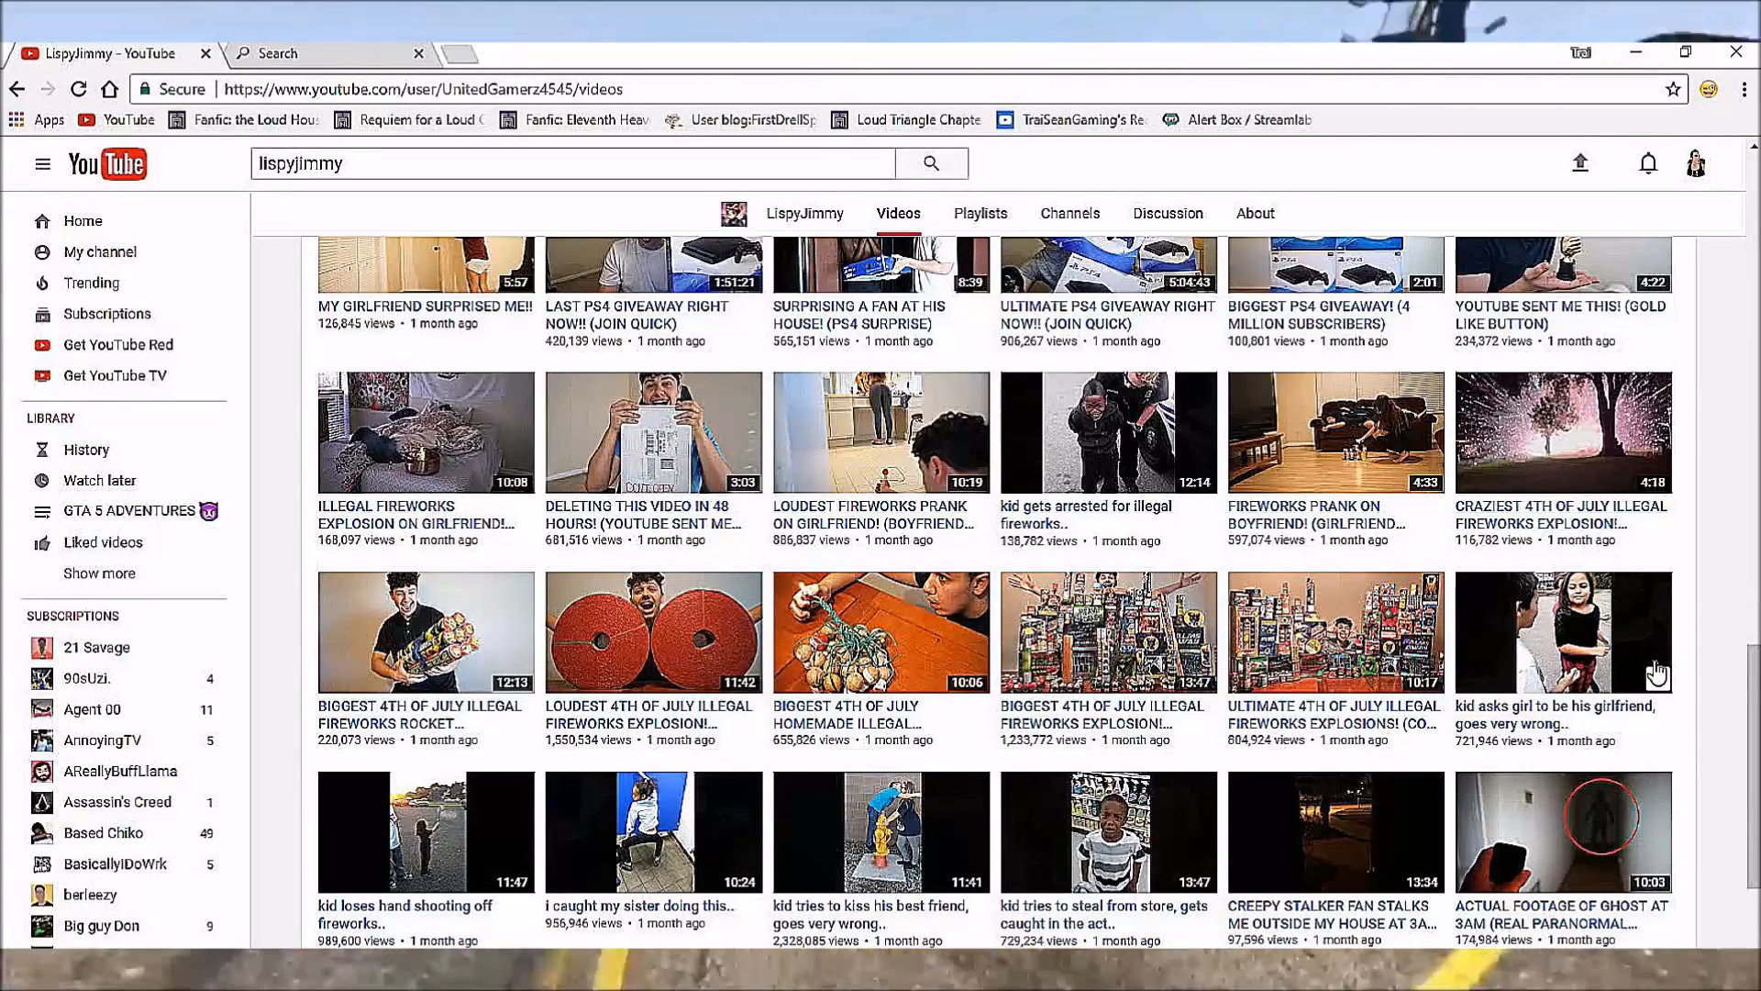
{"action": "scroll", "scroll_direction": "down", "scroll_amount": 3}
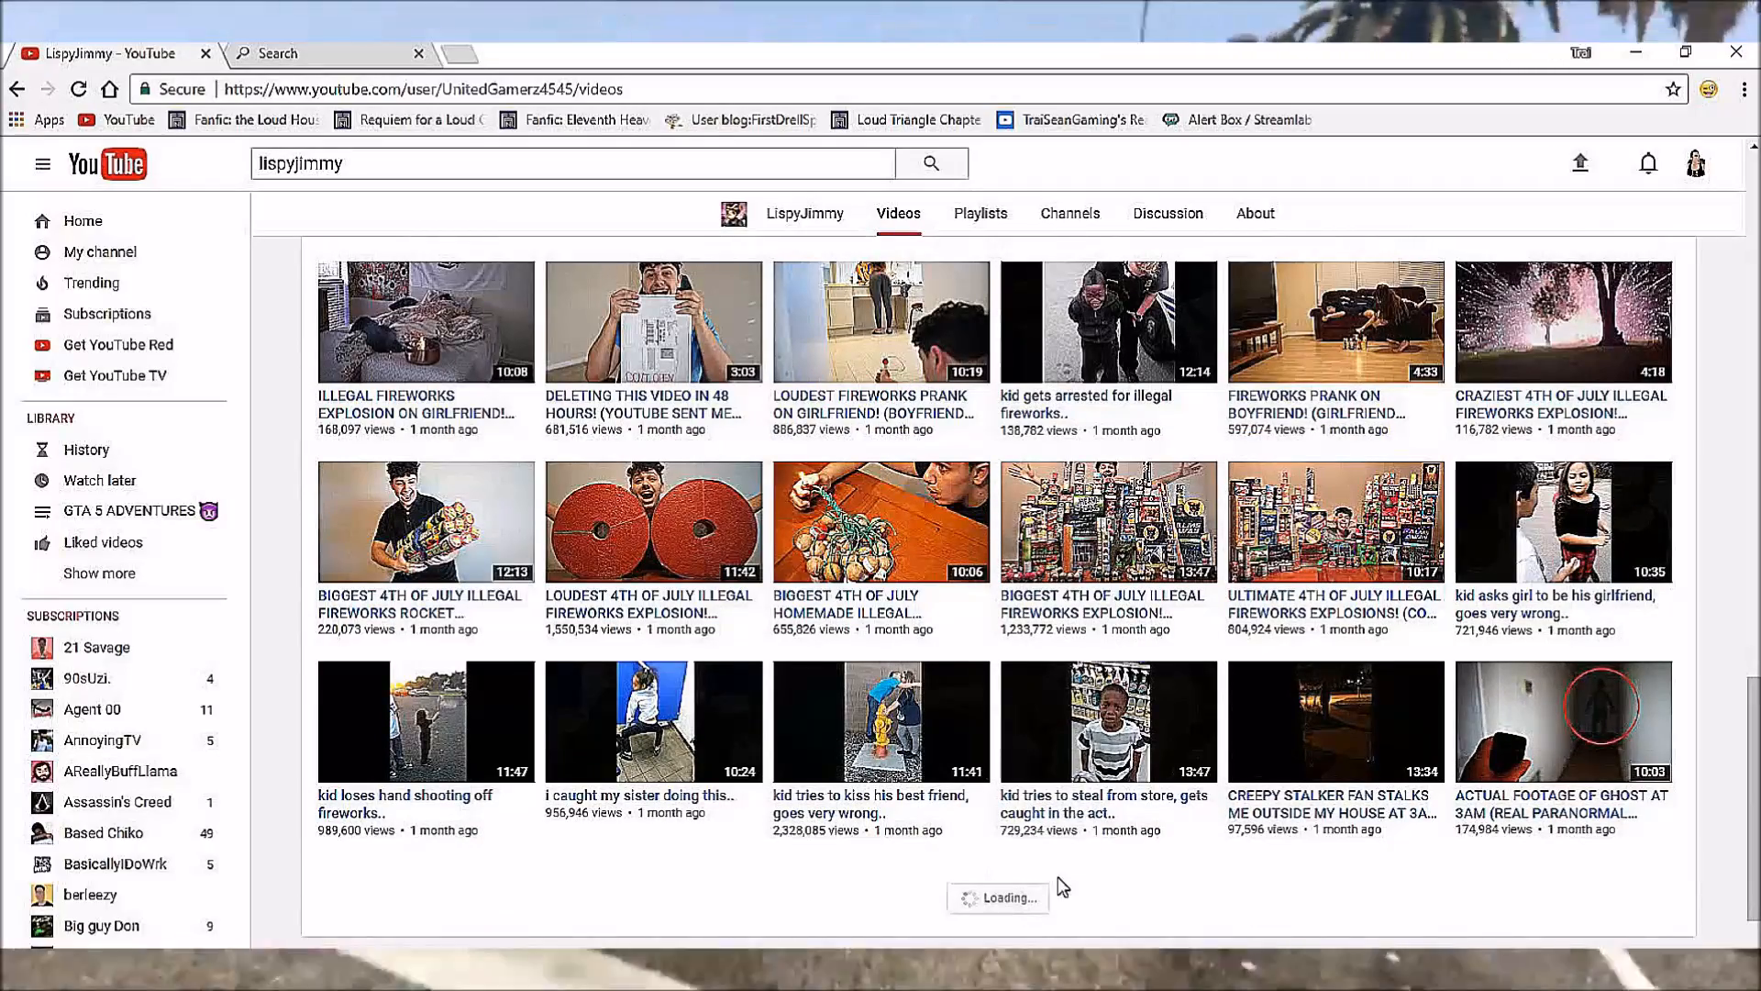
{"action": "scroll", "scroll_direction": "down", "scroll_amount": 3}
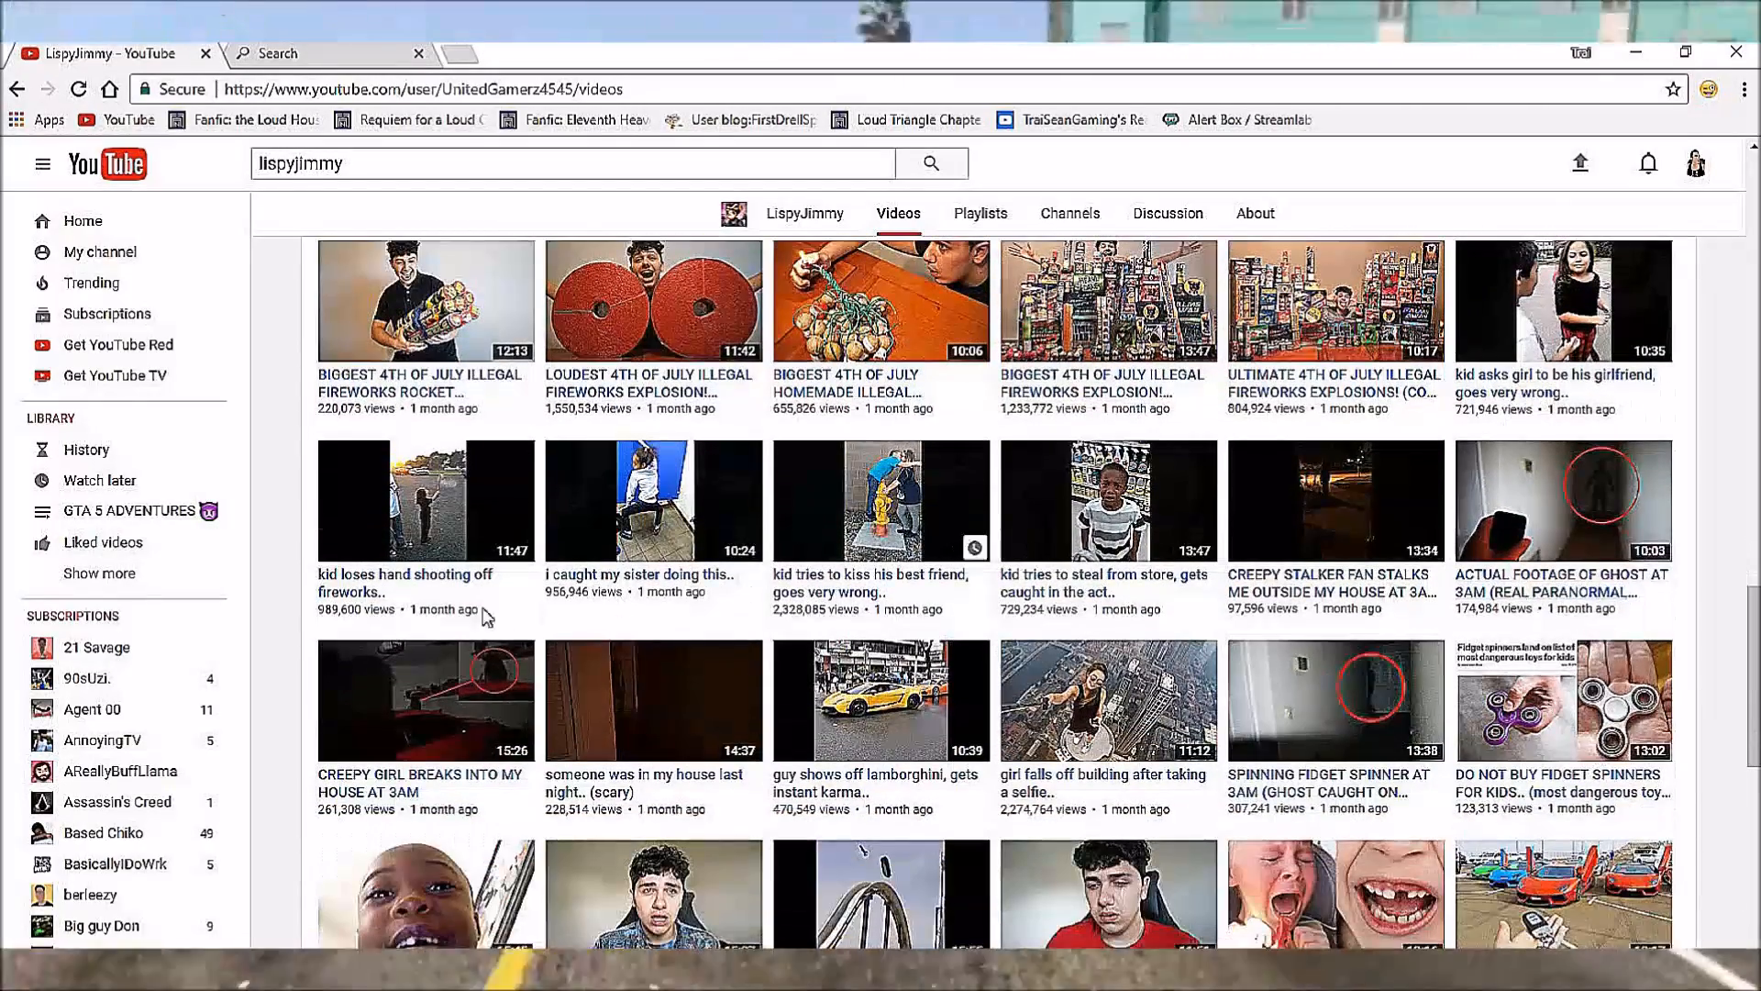
{"action": "scroll", "scroll_direction": "down", "scroll_amount": 3}
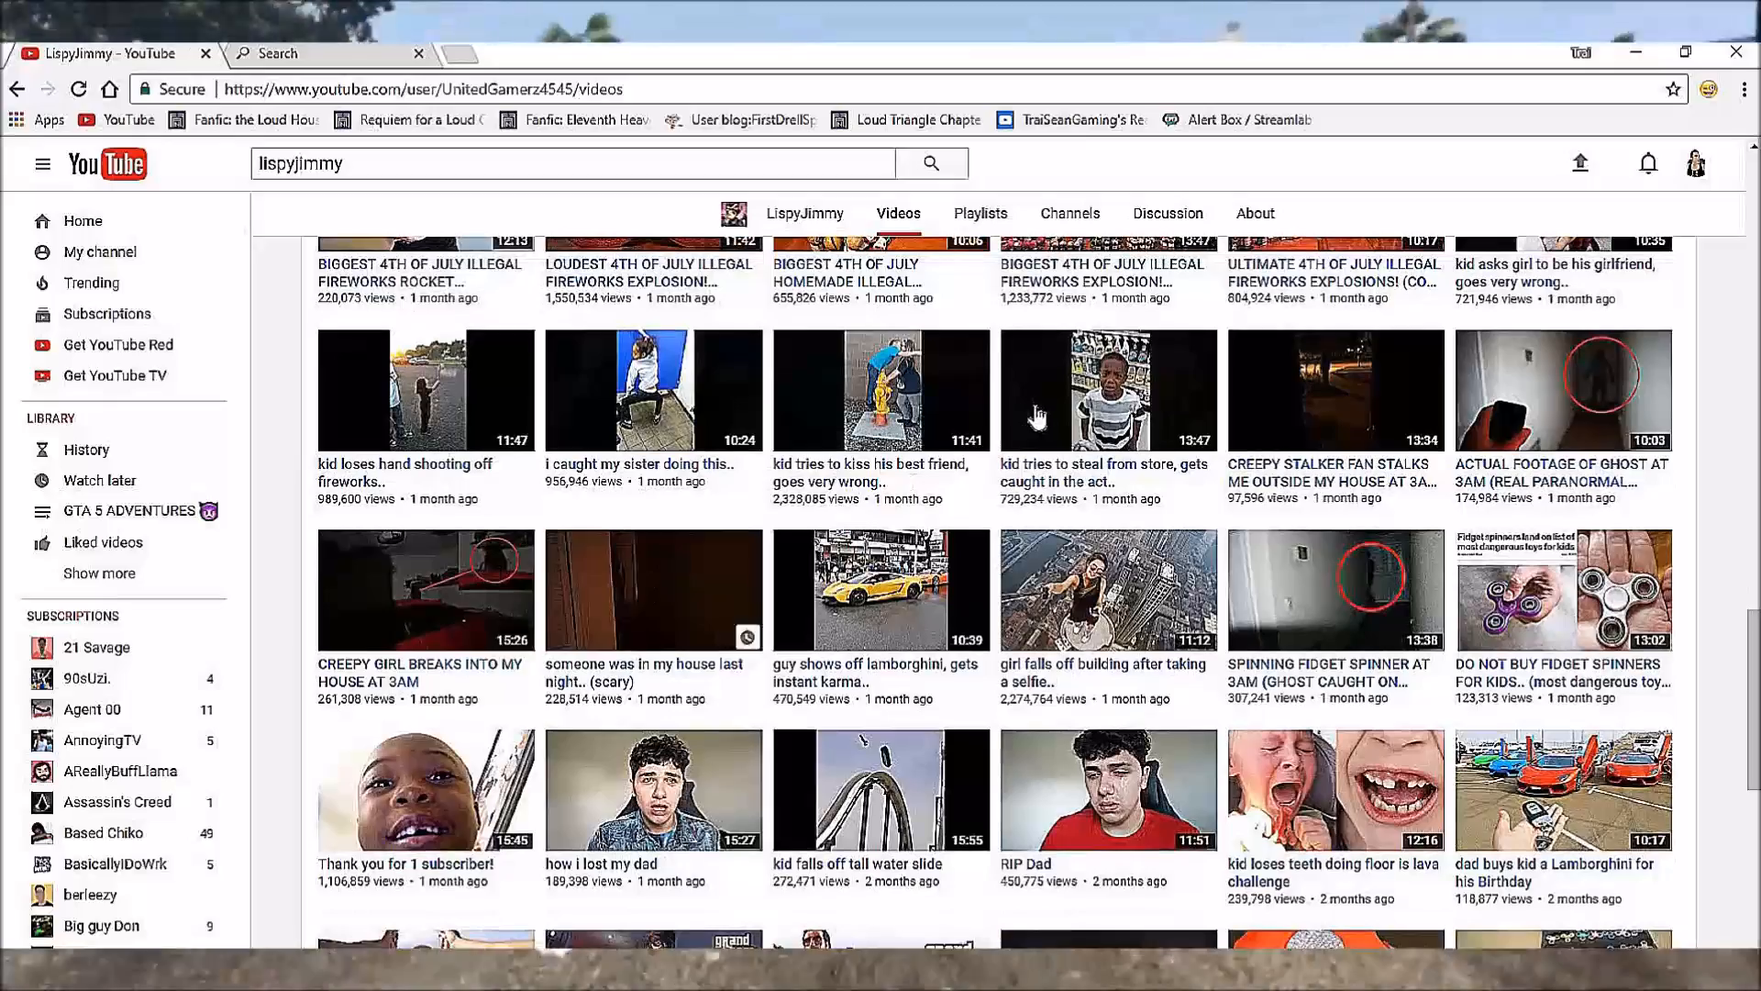
{"action": "scroll", "scroll_direction": "down", "scroll_amount": 3}
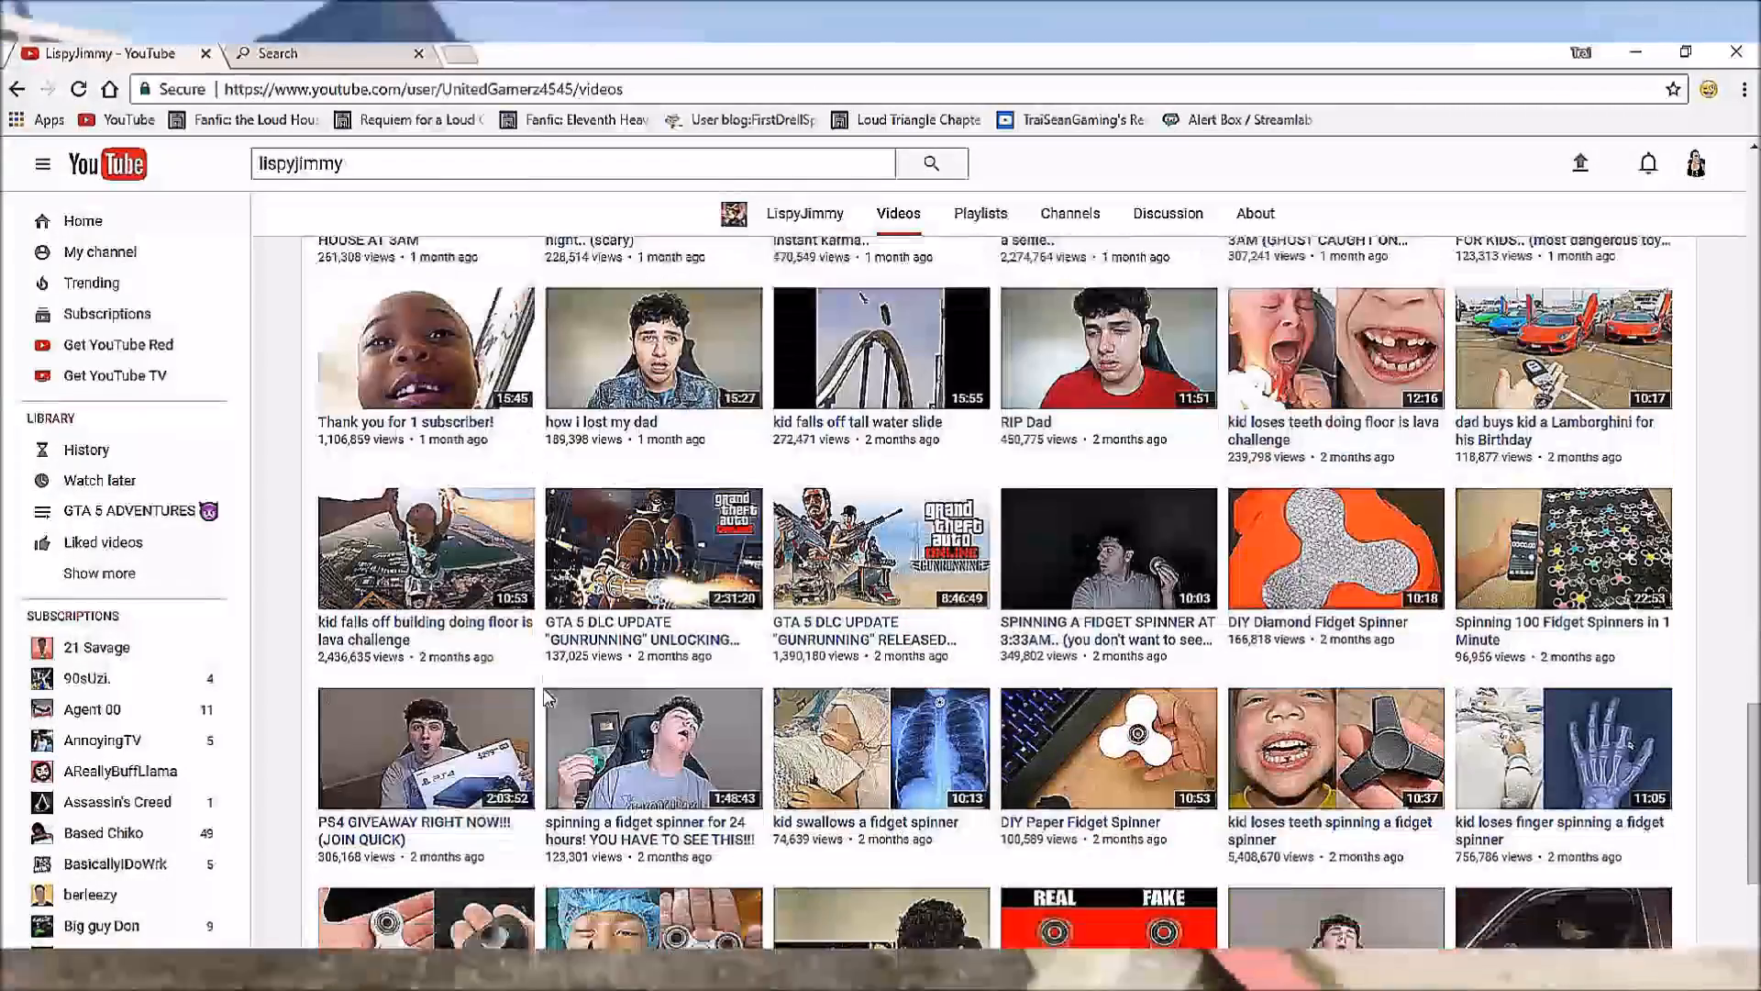
{"action": "scroll", "scroll_direction": "down", "scroll_amount": 3}
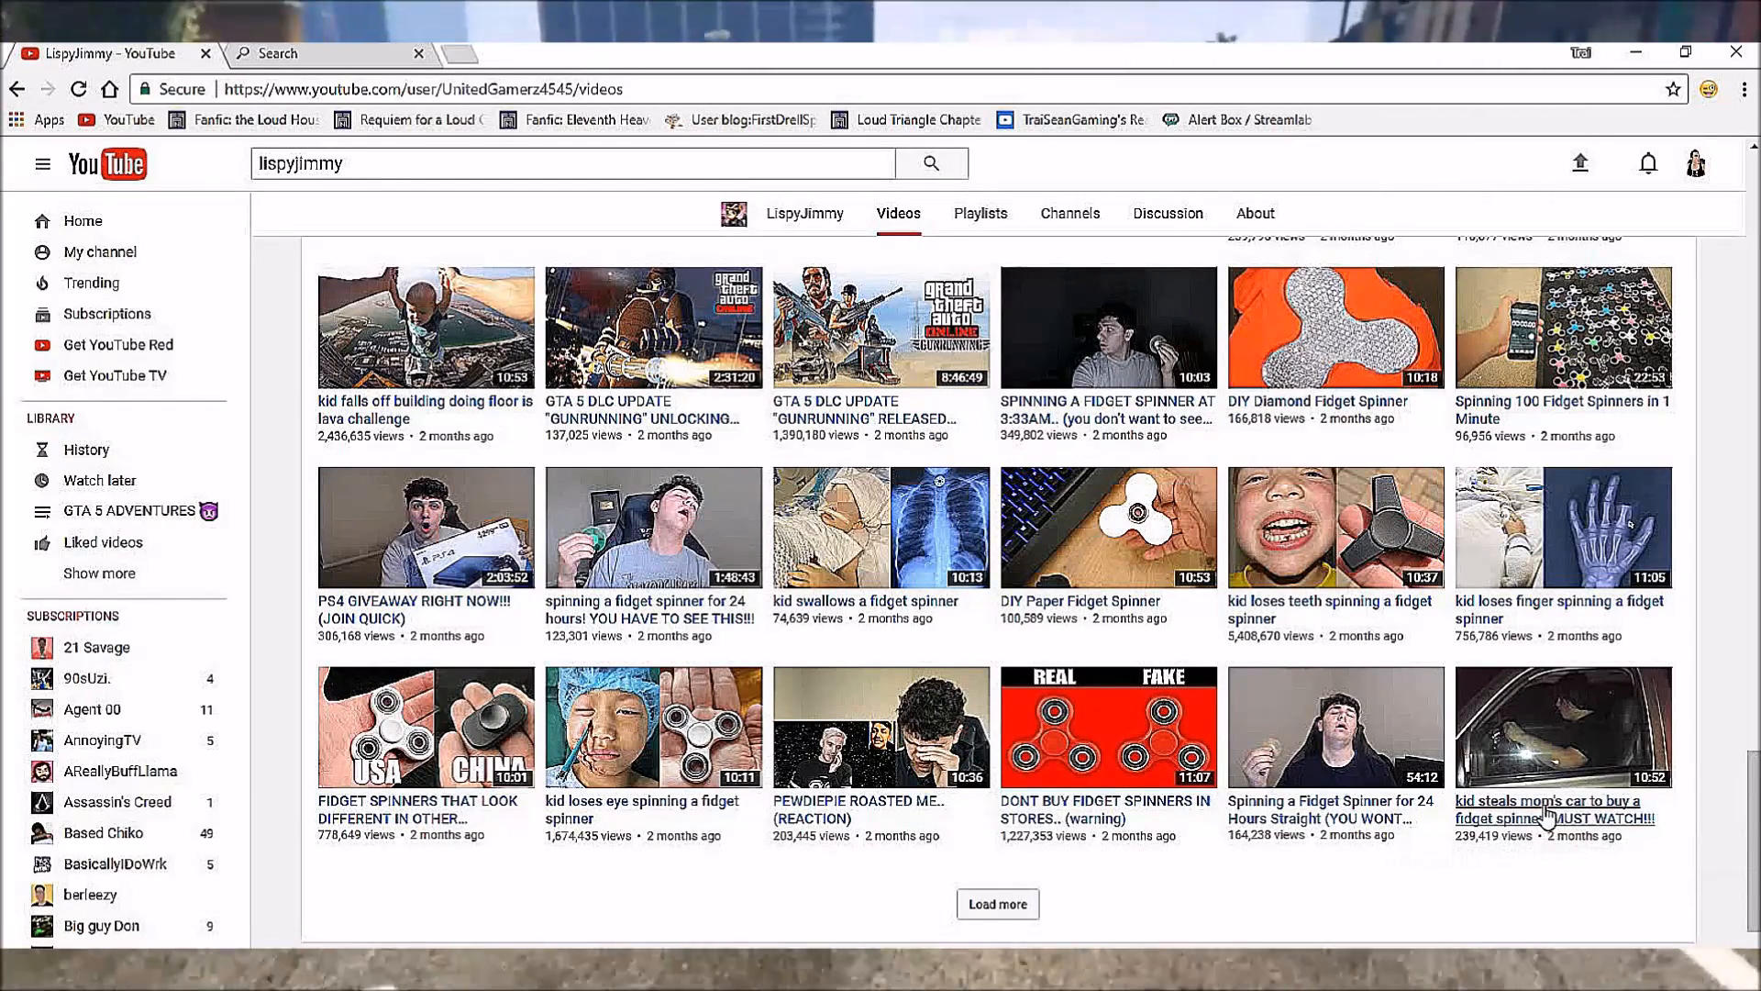
{"action": "mouse_move", "coordinate": [1556, 817]}
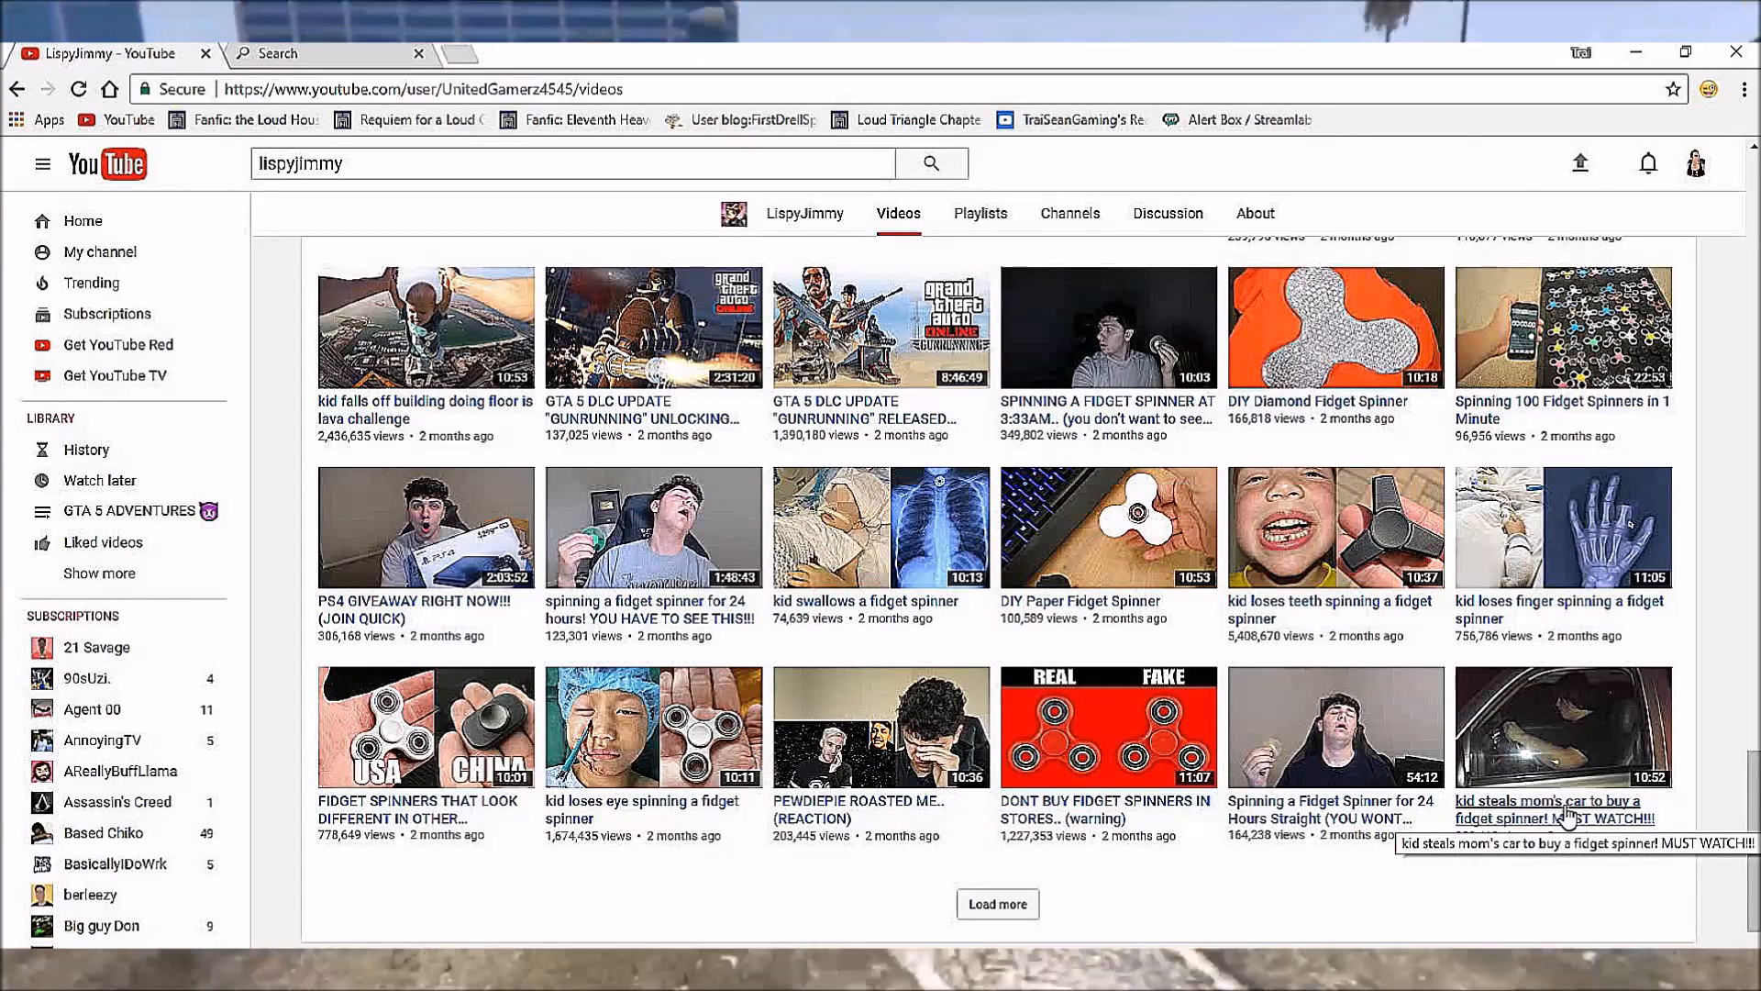
{"action": "mouse_move", "coordinate": [1115, 916]}
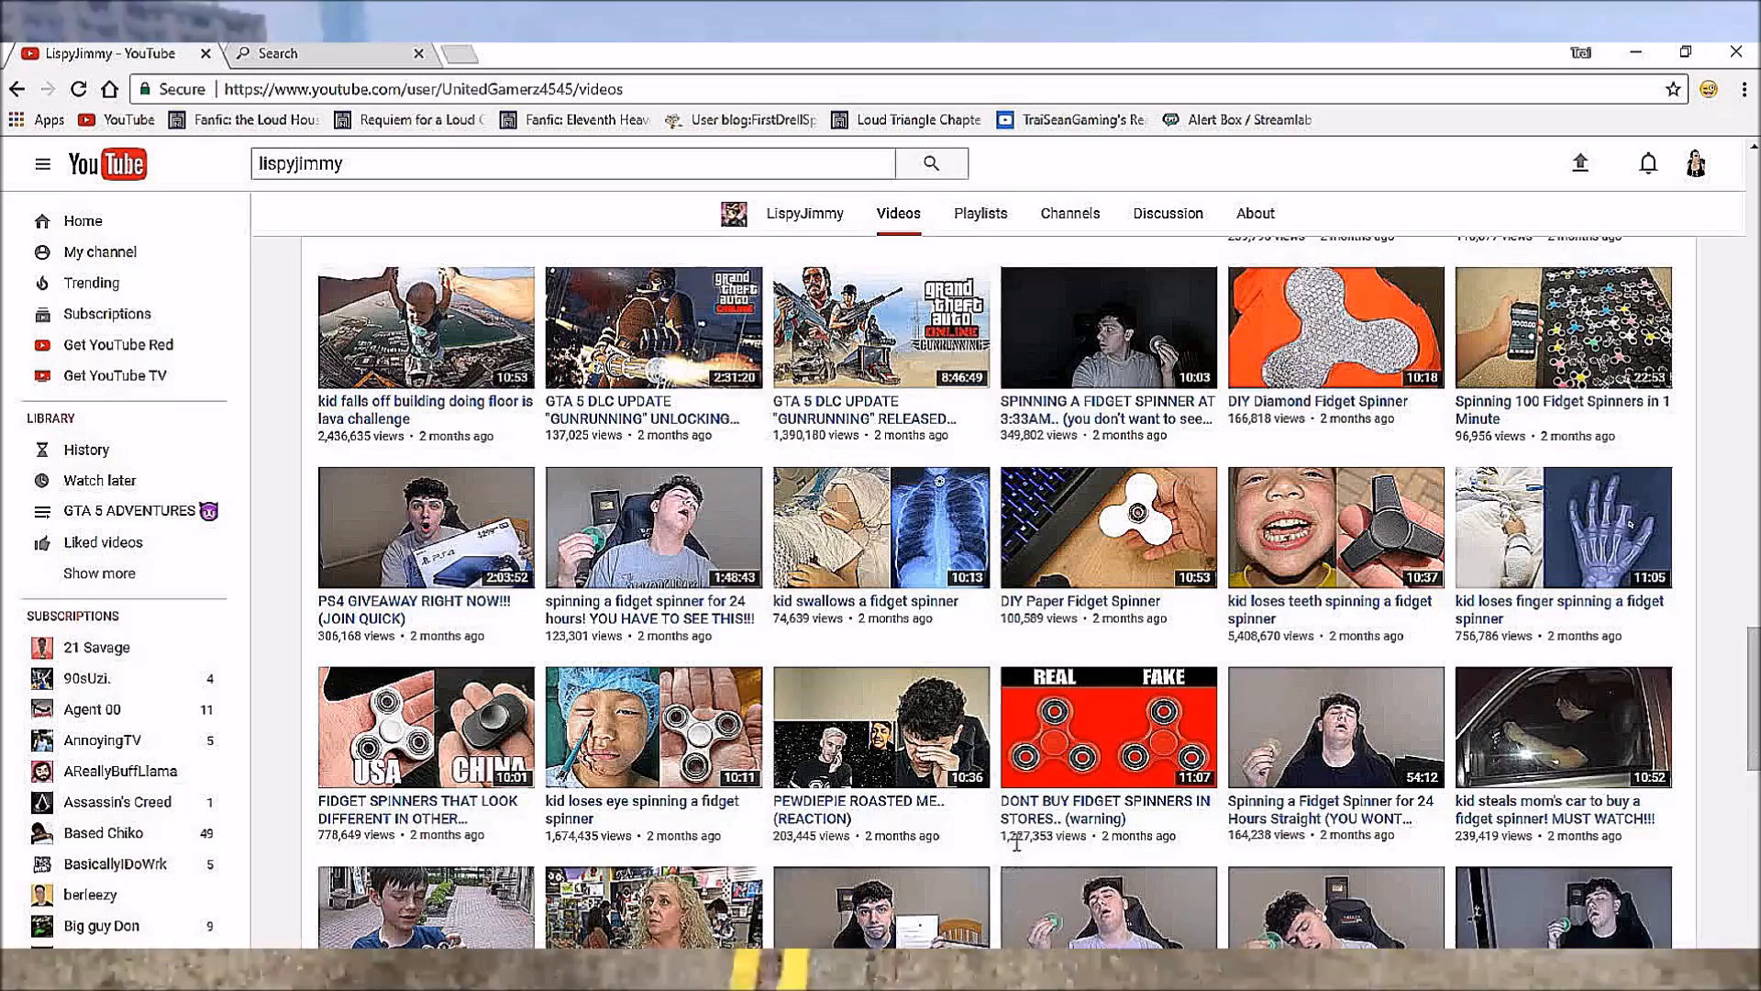
Keep scrolling down to LispyJimmy's three-month-old fidget spinner videos.
{"action": "scroll", "scroll_direction": "down", "scroll_amount": 3}
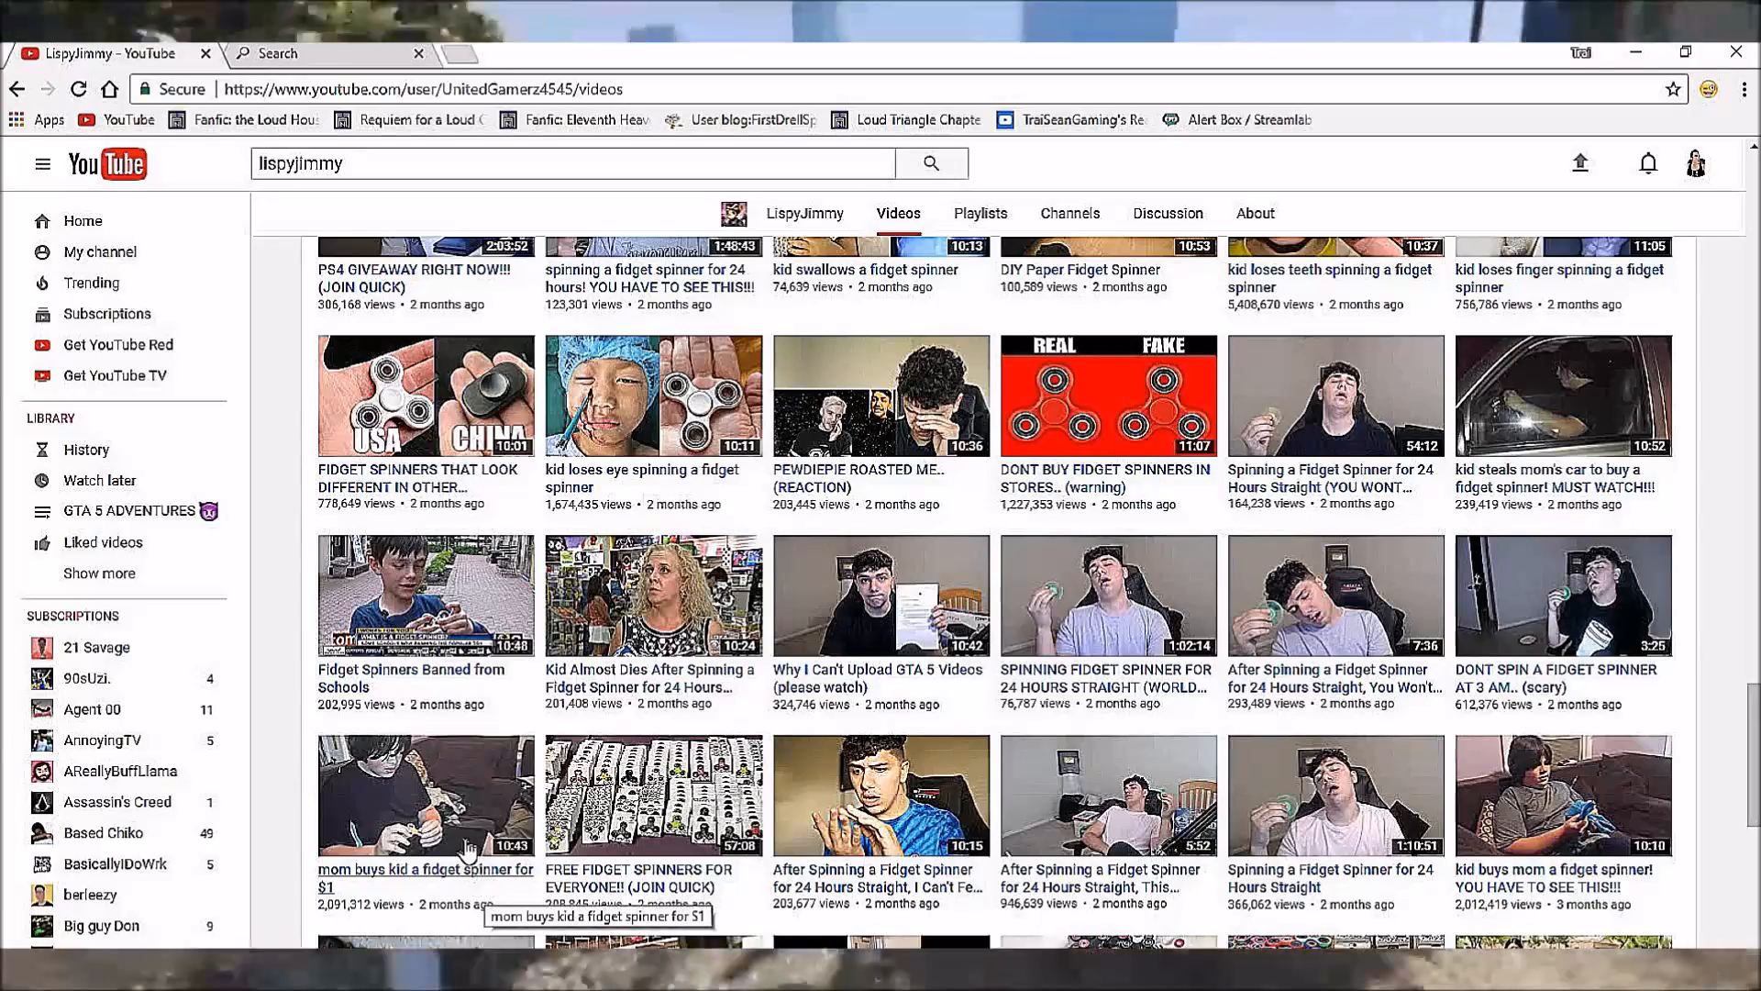
{"action": "scroll", "scroll_direction": "down", "scroll_amount": 3}
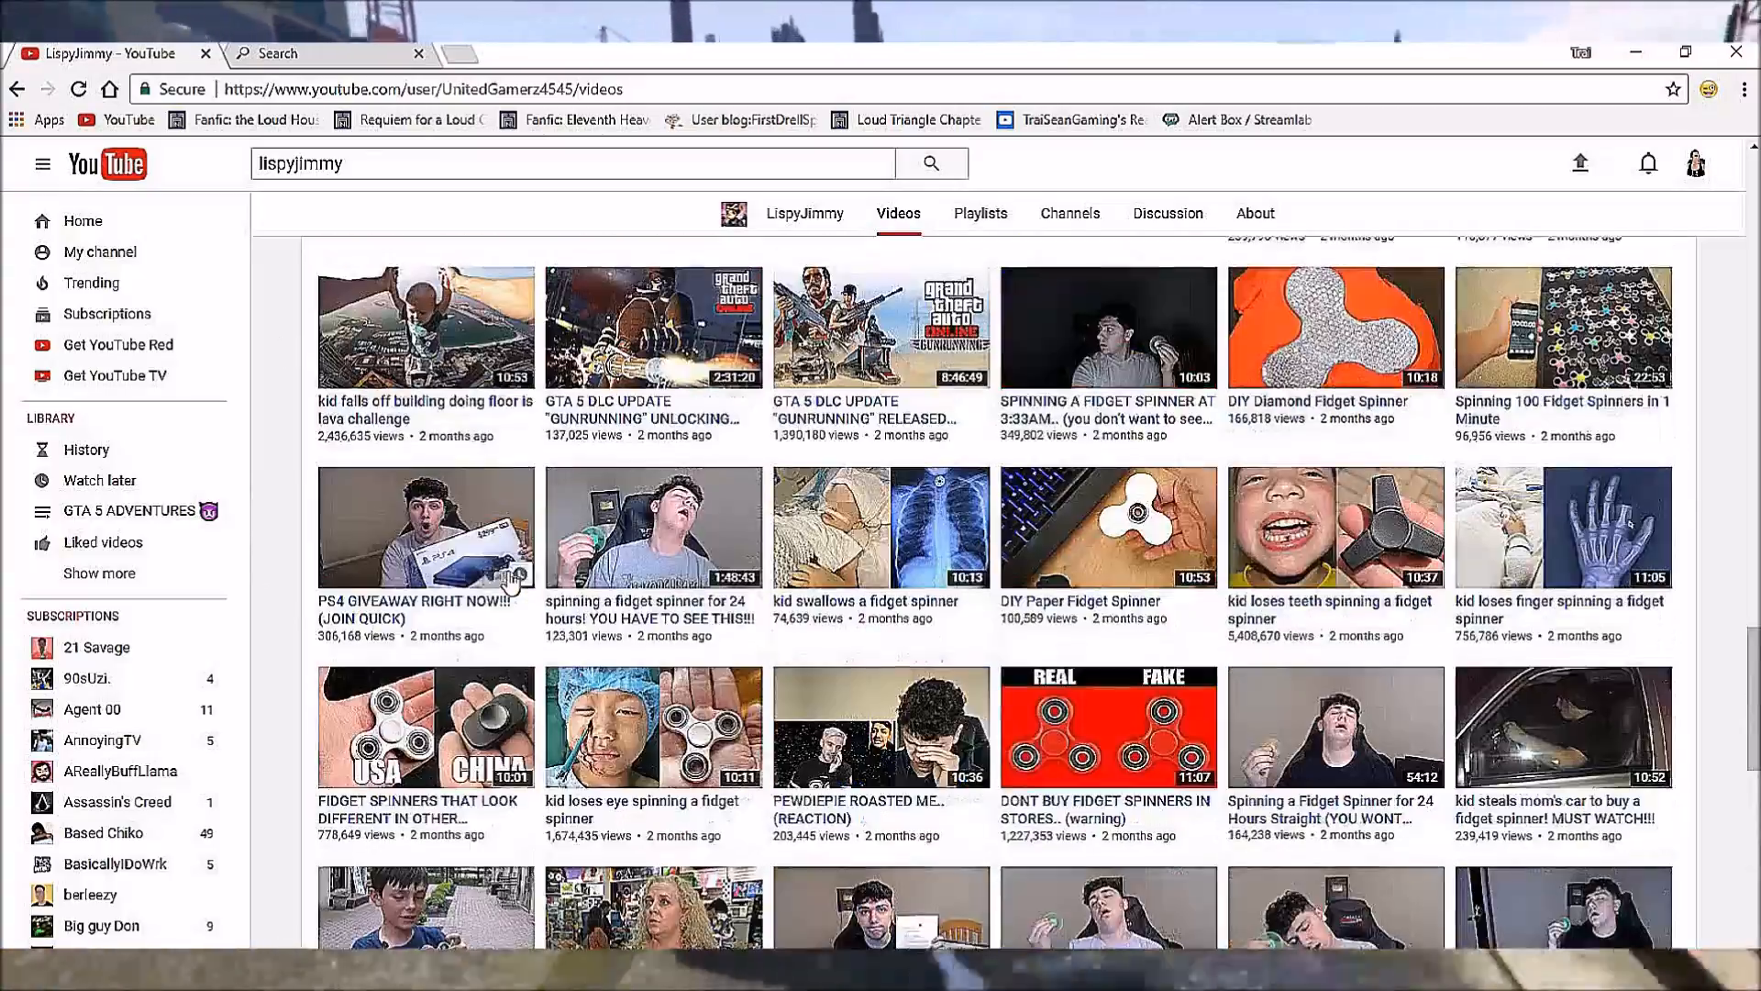
{"action": "scroll", "scroll_direction": "down", "scroll_amount": 3}
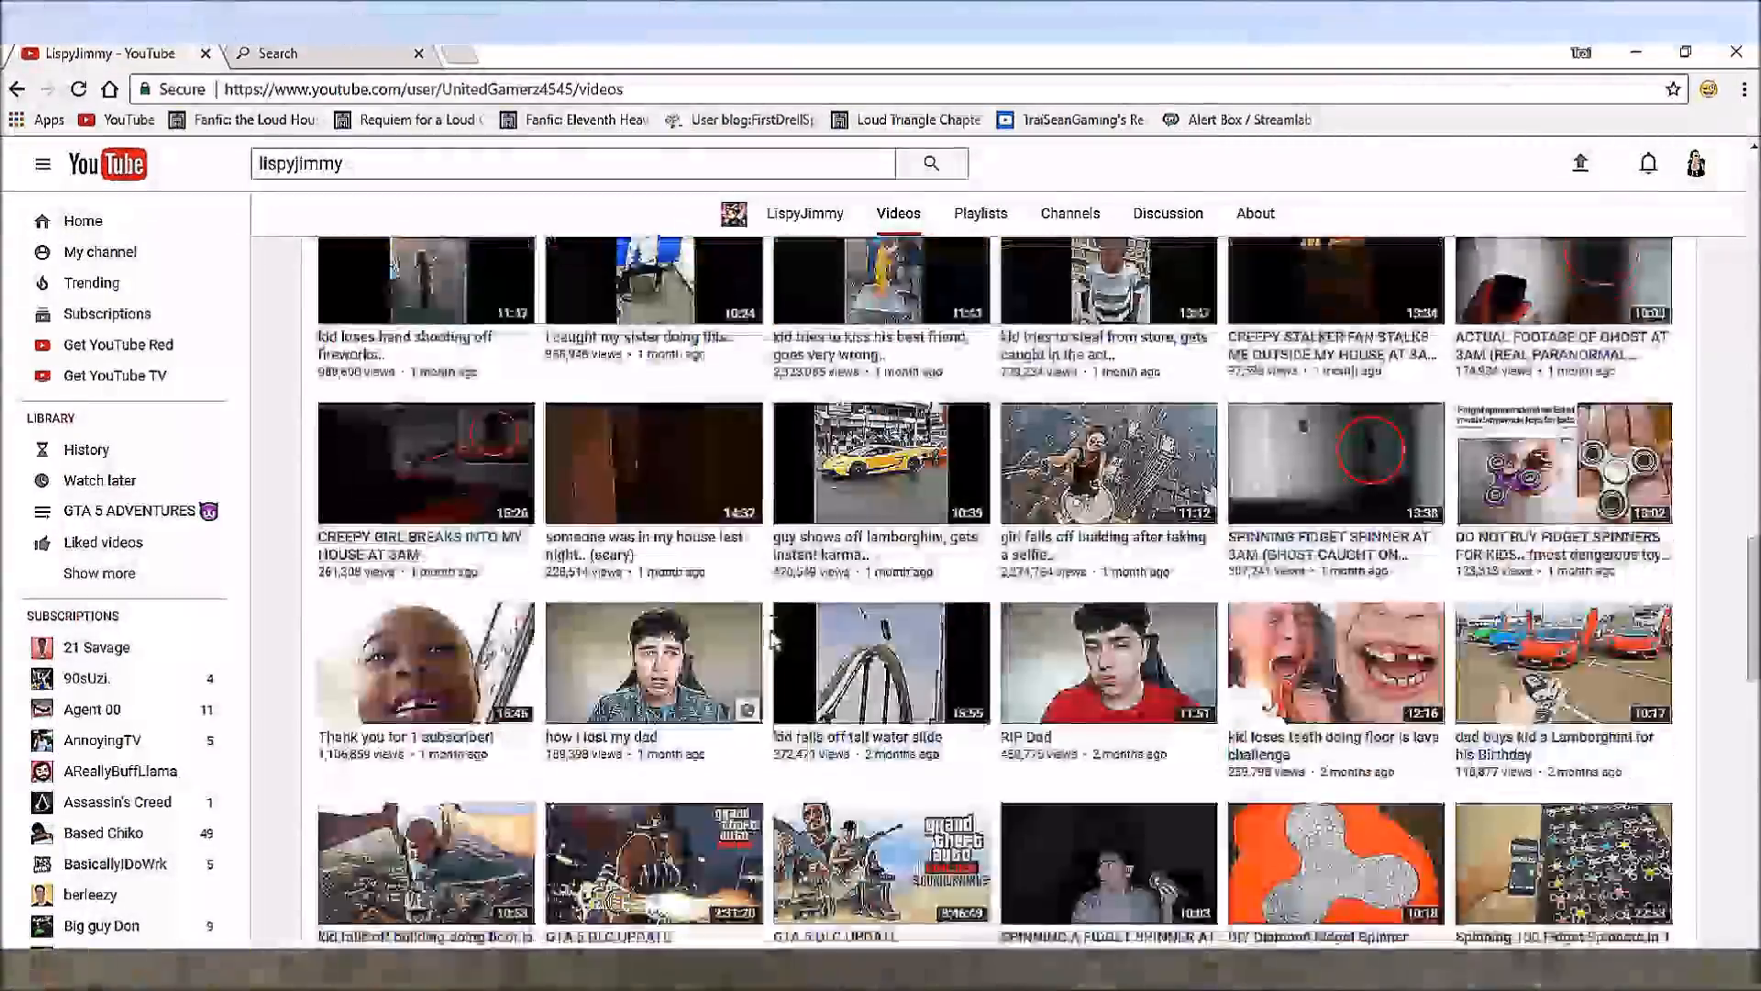
{"action": "scroll", "scroll_direction": "down", "scroll_amount": 3}
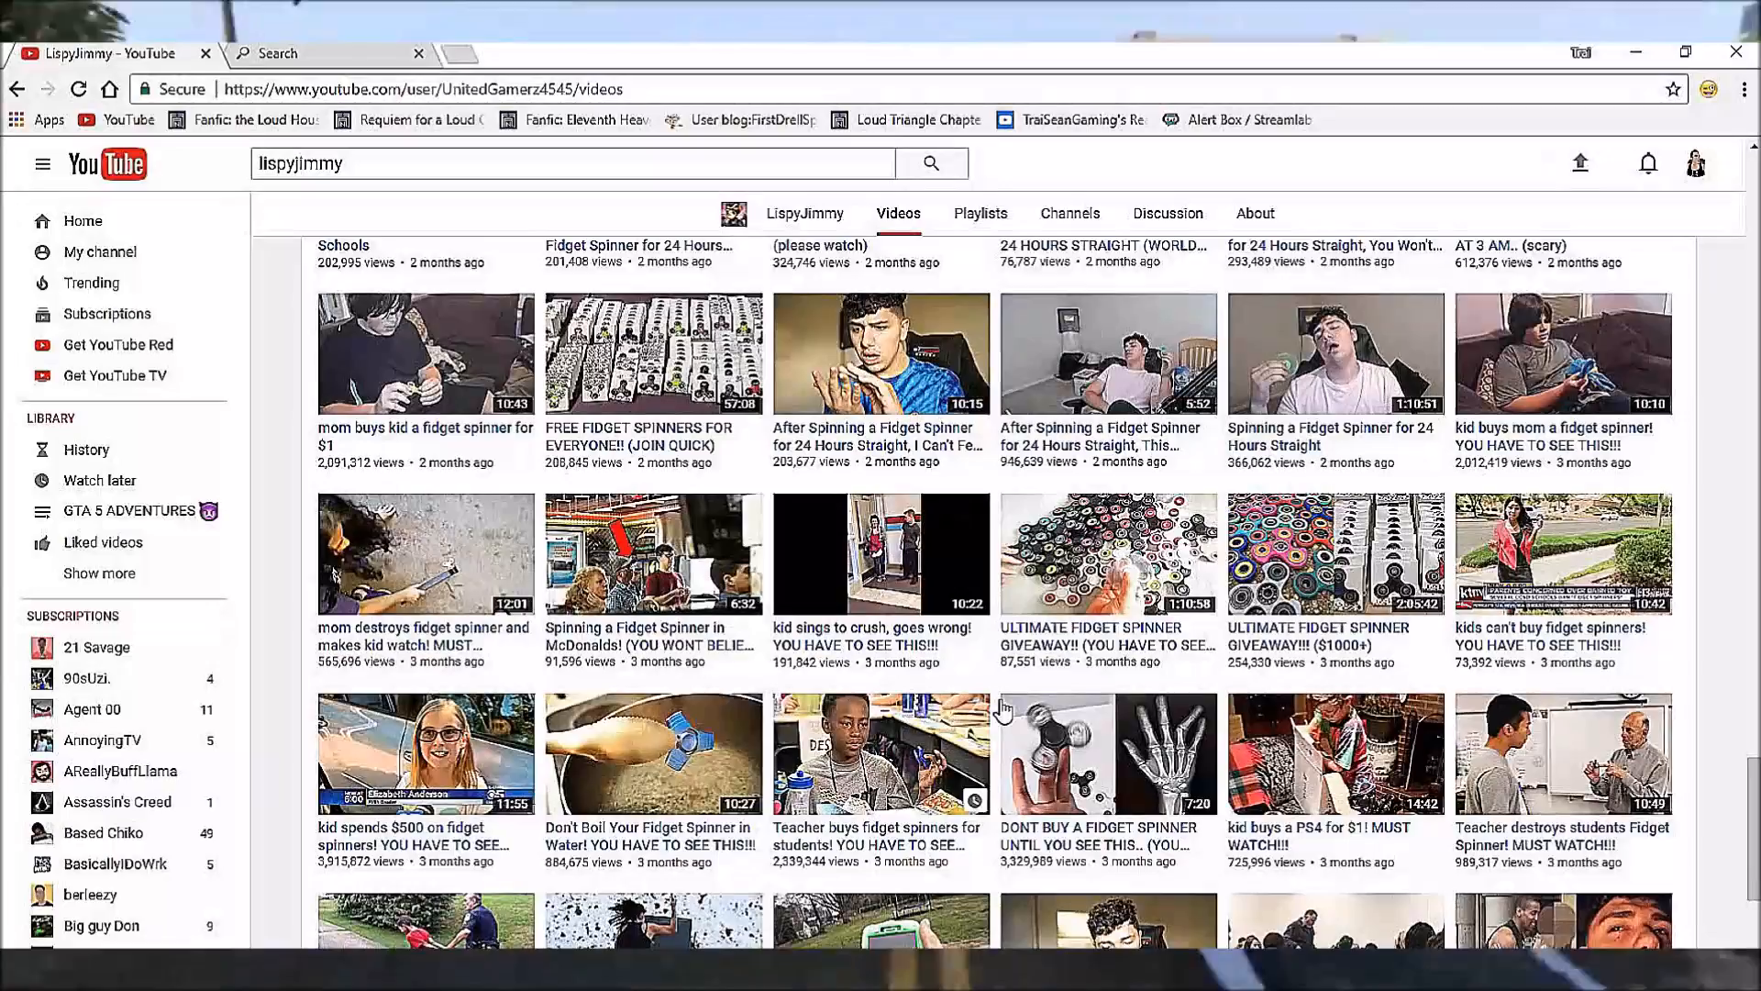
{"action": "scroll", "scroll_direction": "down", "scroll_amount": 3}
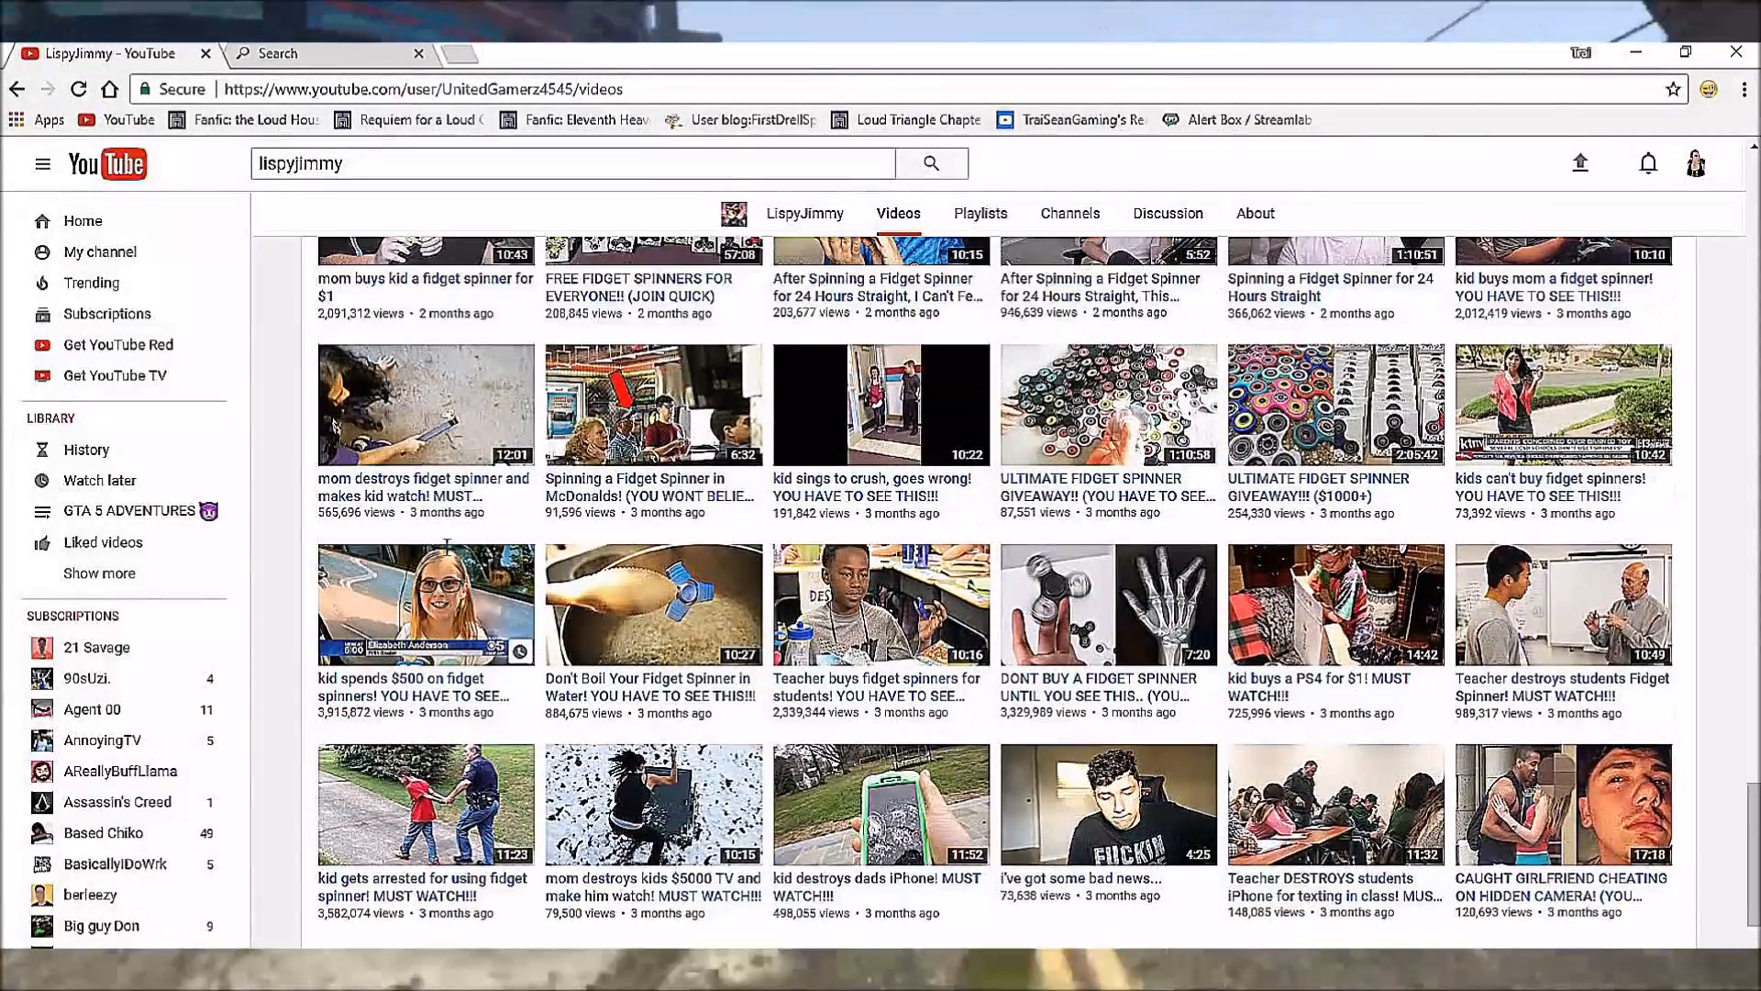
{"action": "scroll", "scroll_direction": "down", "scroll_amount": 3}
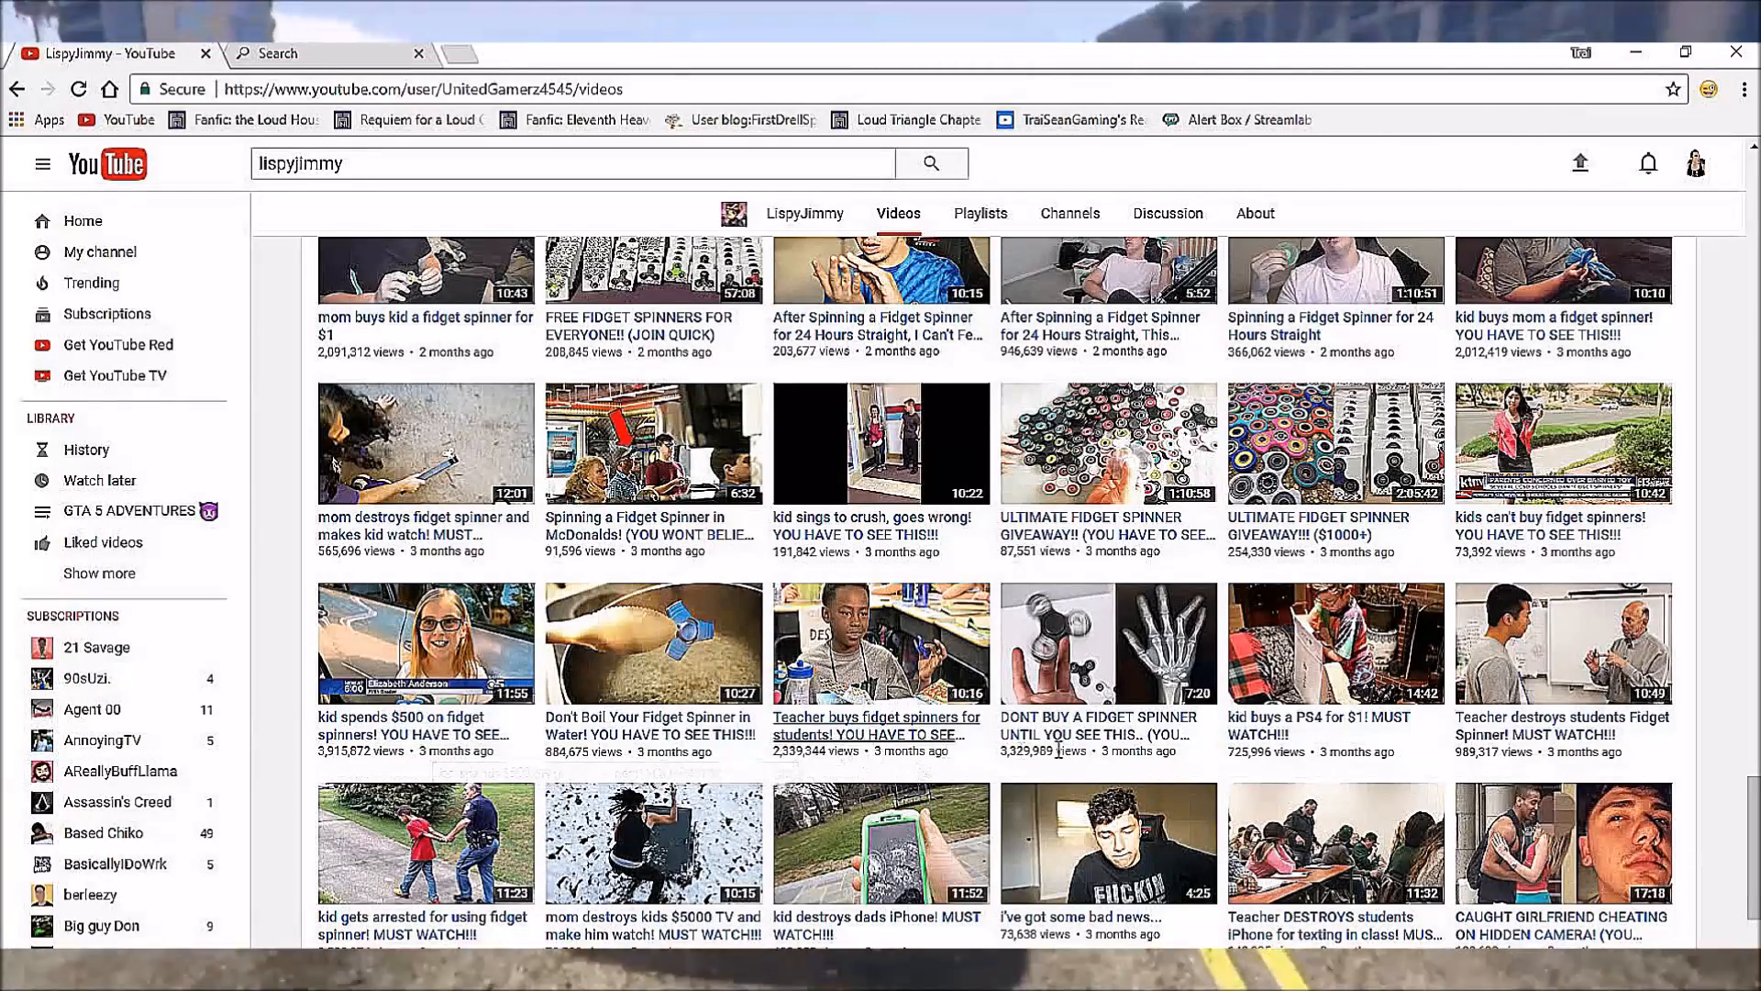
{"action": "mouse_move", "coordinate": [1561, 726]}
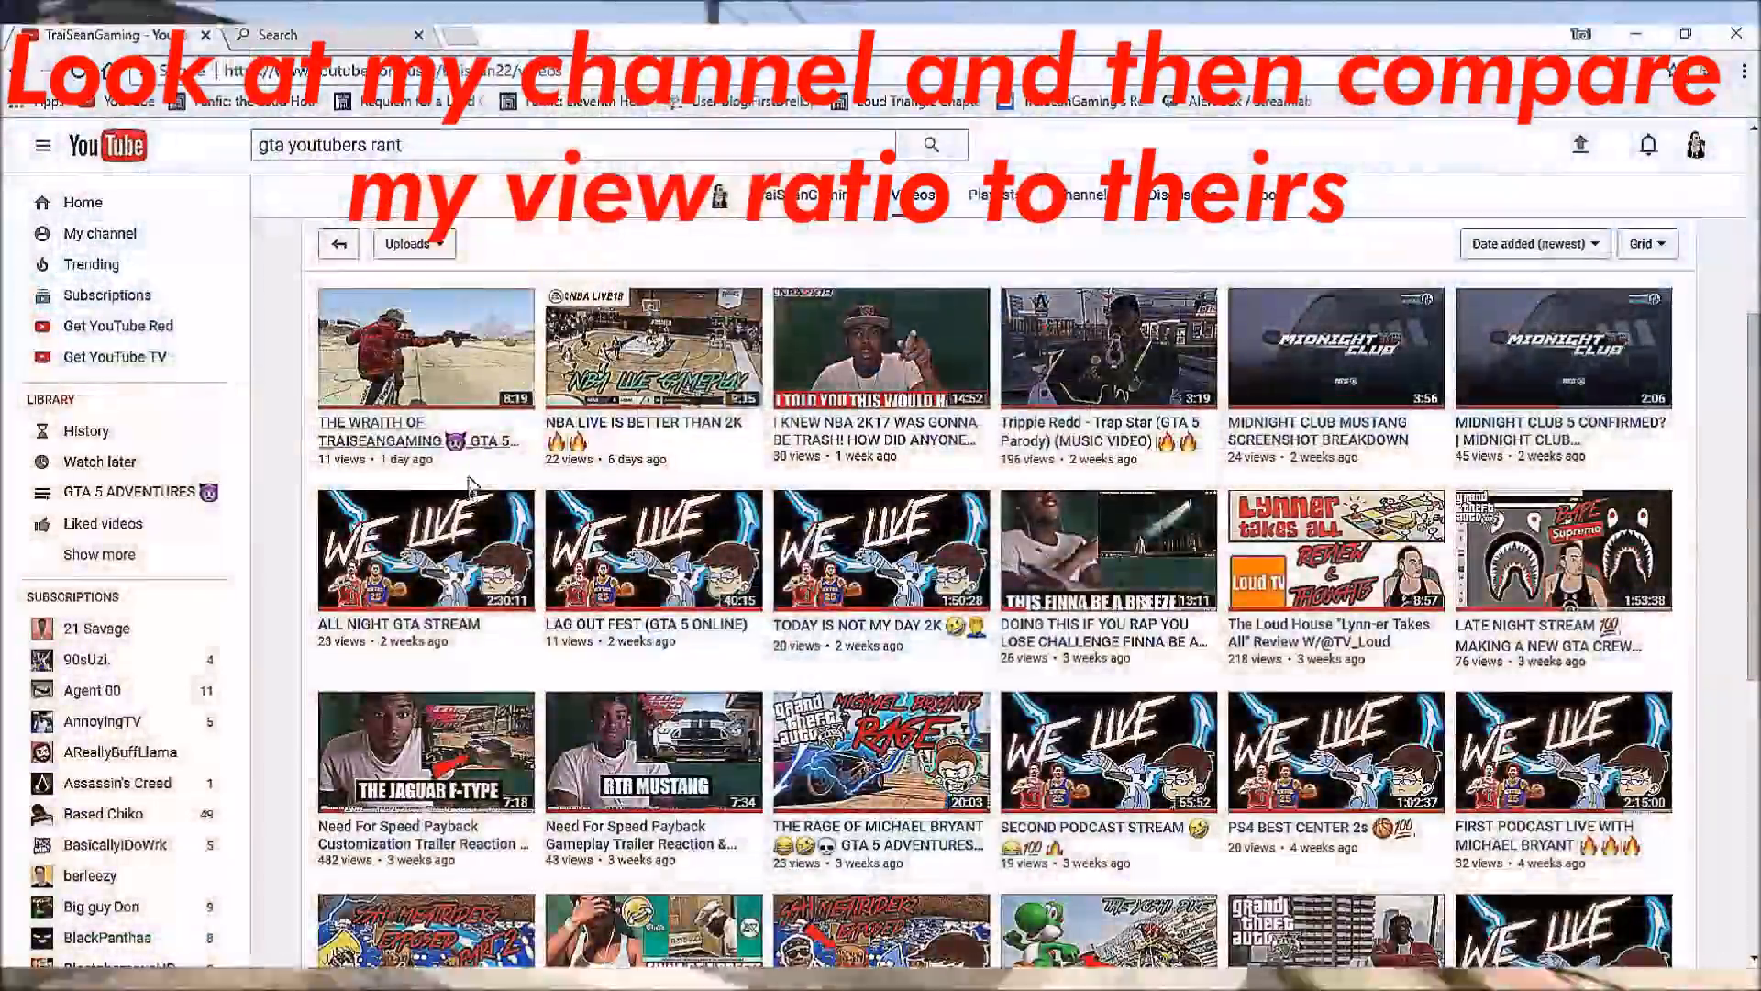
Scroll to the bottom of TraiSeanGaming's first batch of uploads.
{"action": "scroll", "scroll_direction": "down", "scroll_amount": 3}
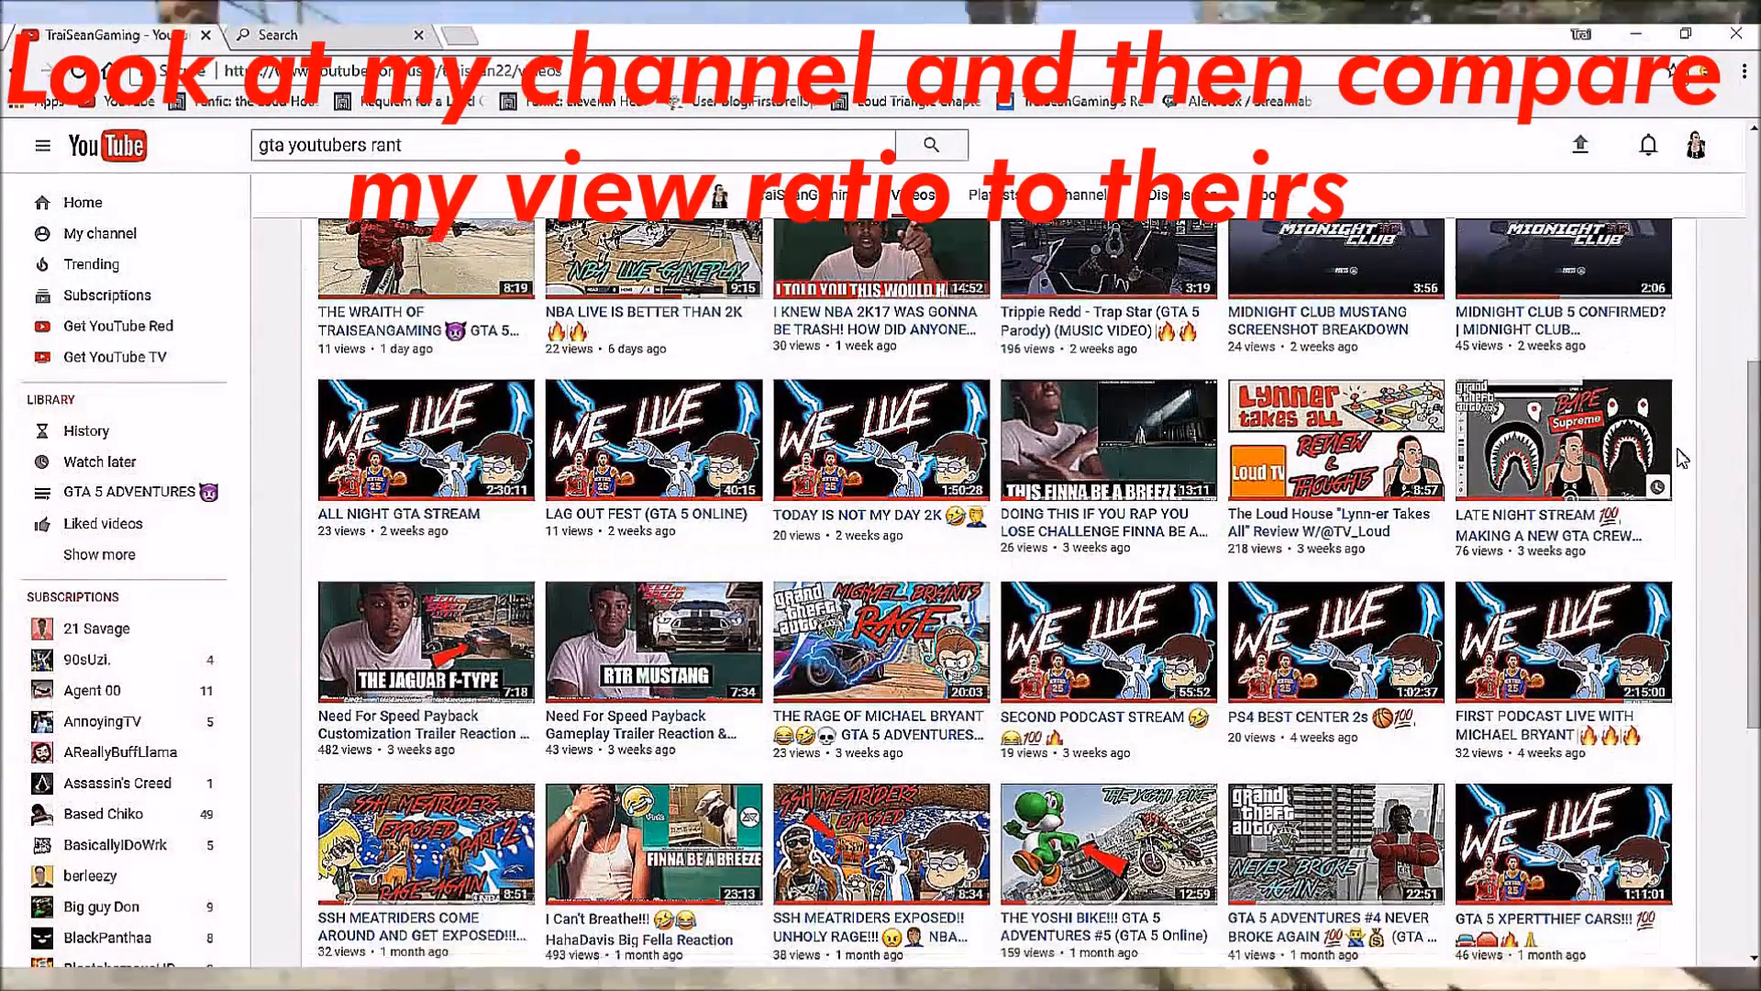
{"action": "scroll", "scroll_direction": "down", "scroll_amount": 3}
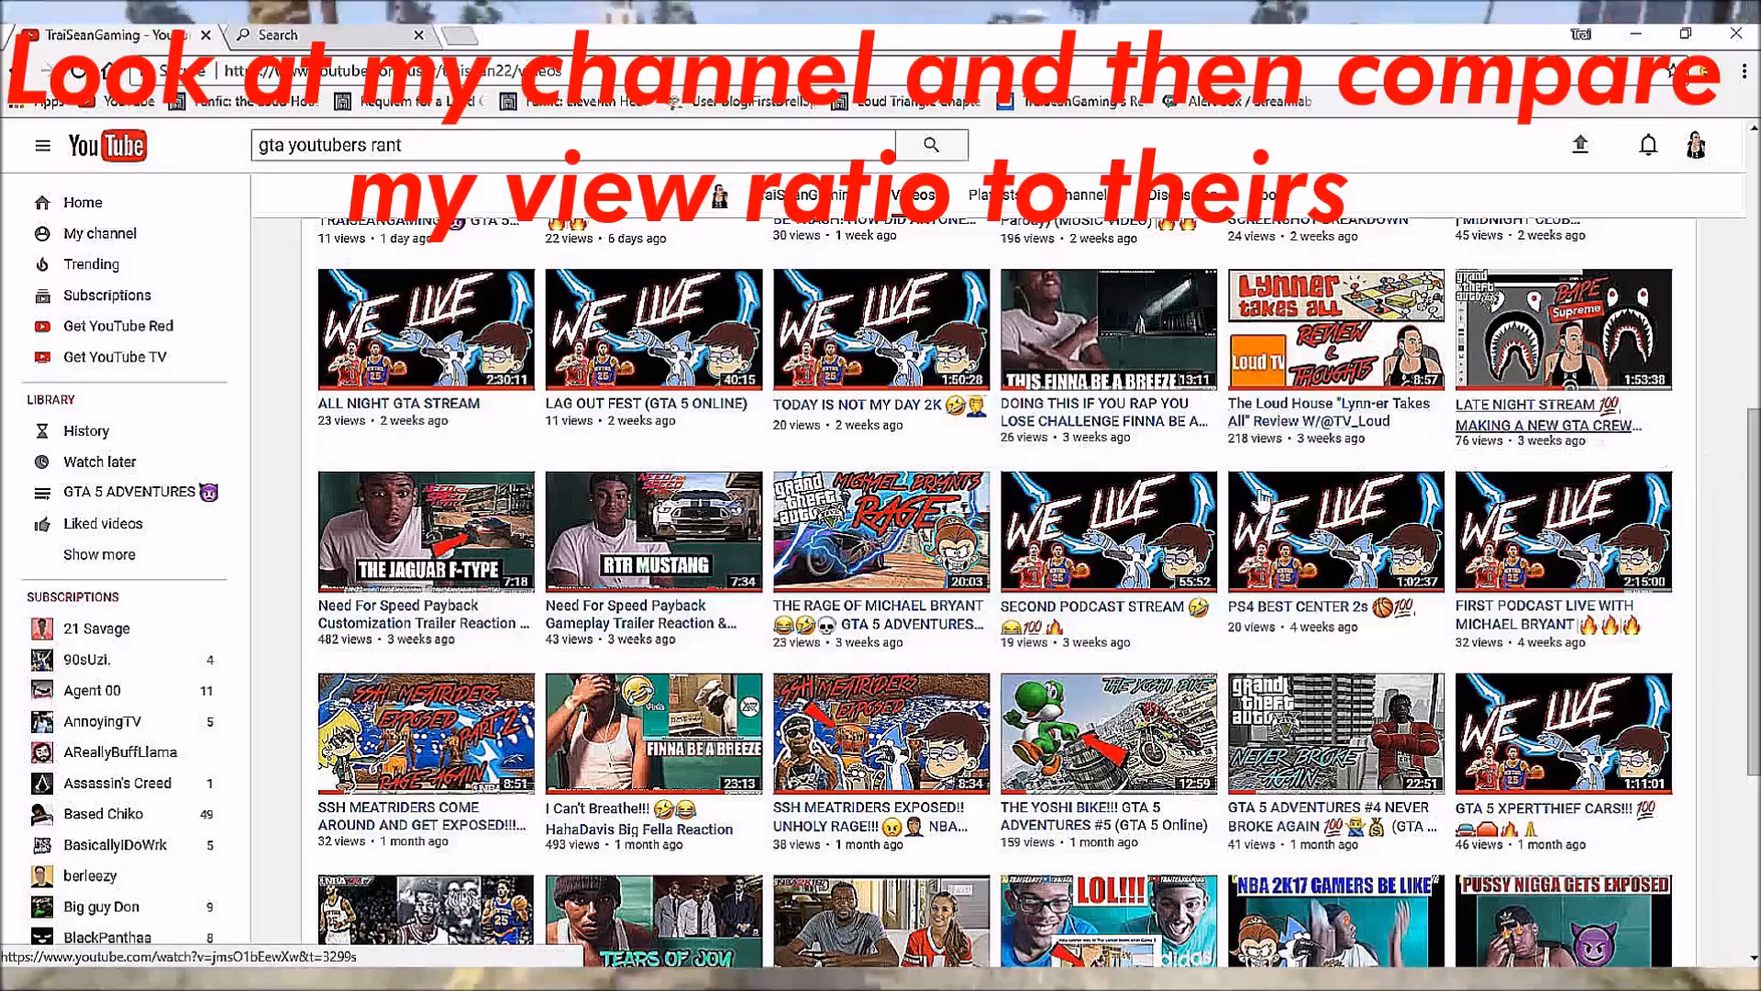
{"action": "scroll", "scroll_direction": "down", "scroll_amount": 3}
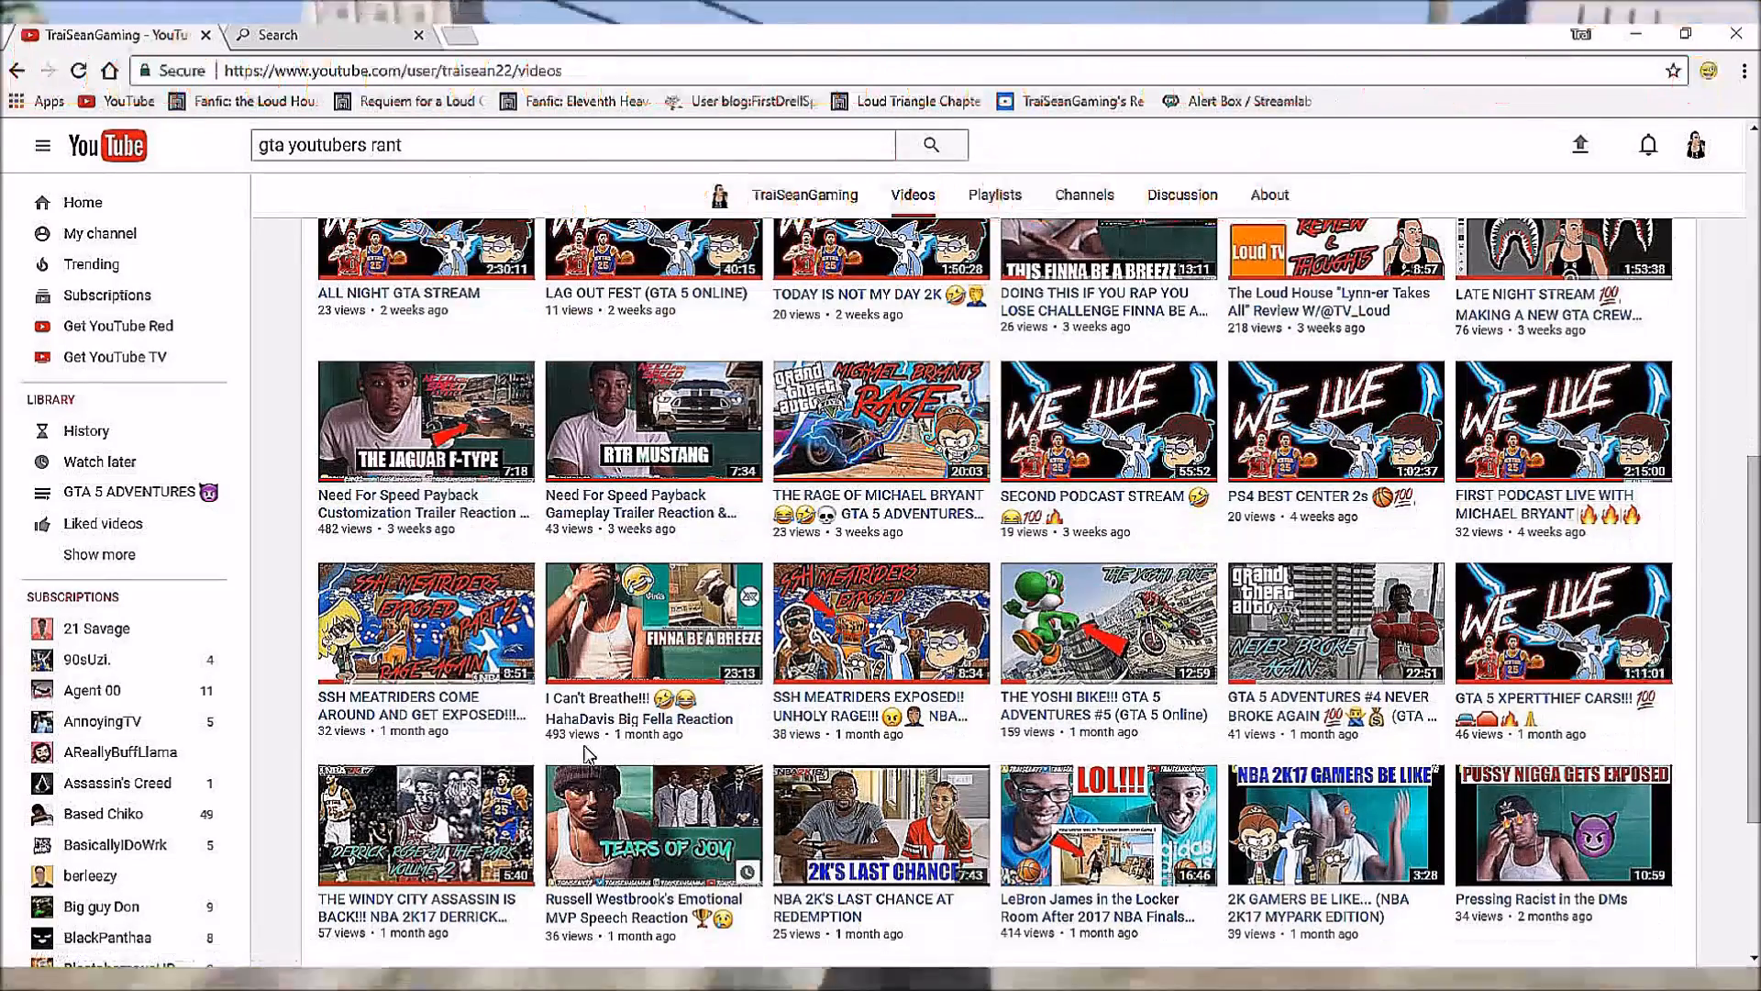
{"action": "mouse_move", "coordinate": [1330, 705]}
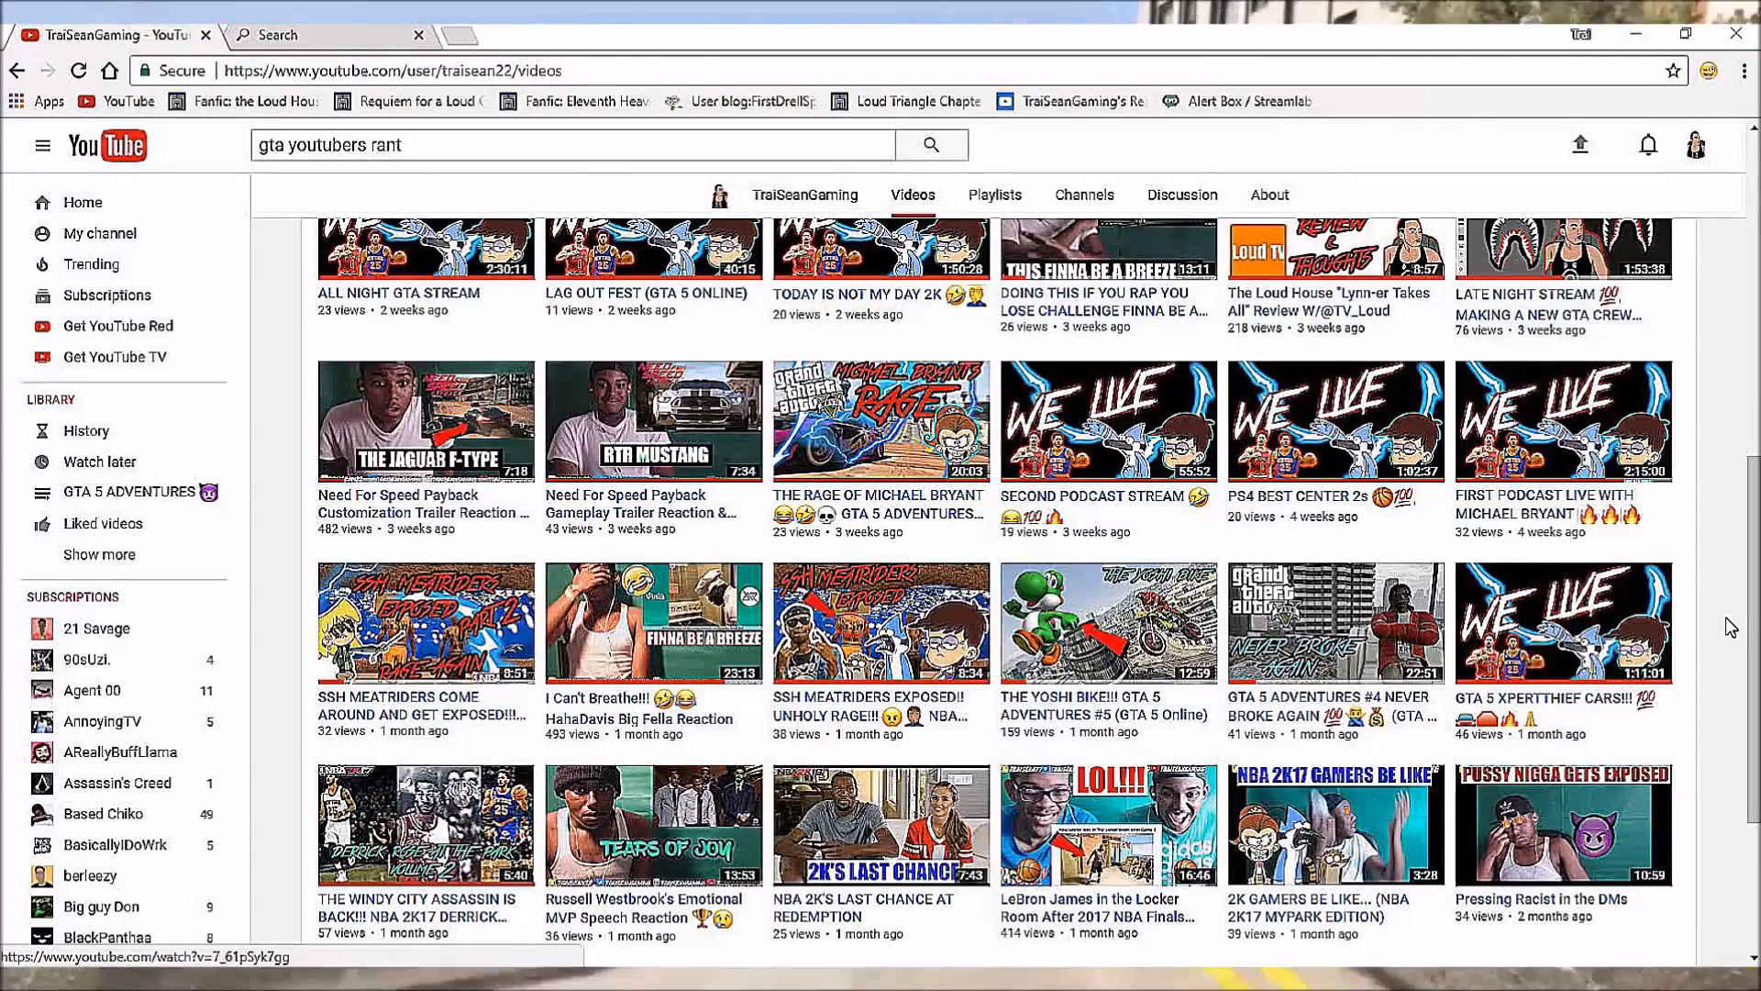
{"action": "scroll", "scroll_direction": "down", "scroll_amount": 3}
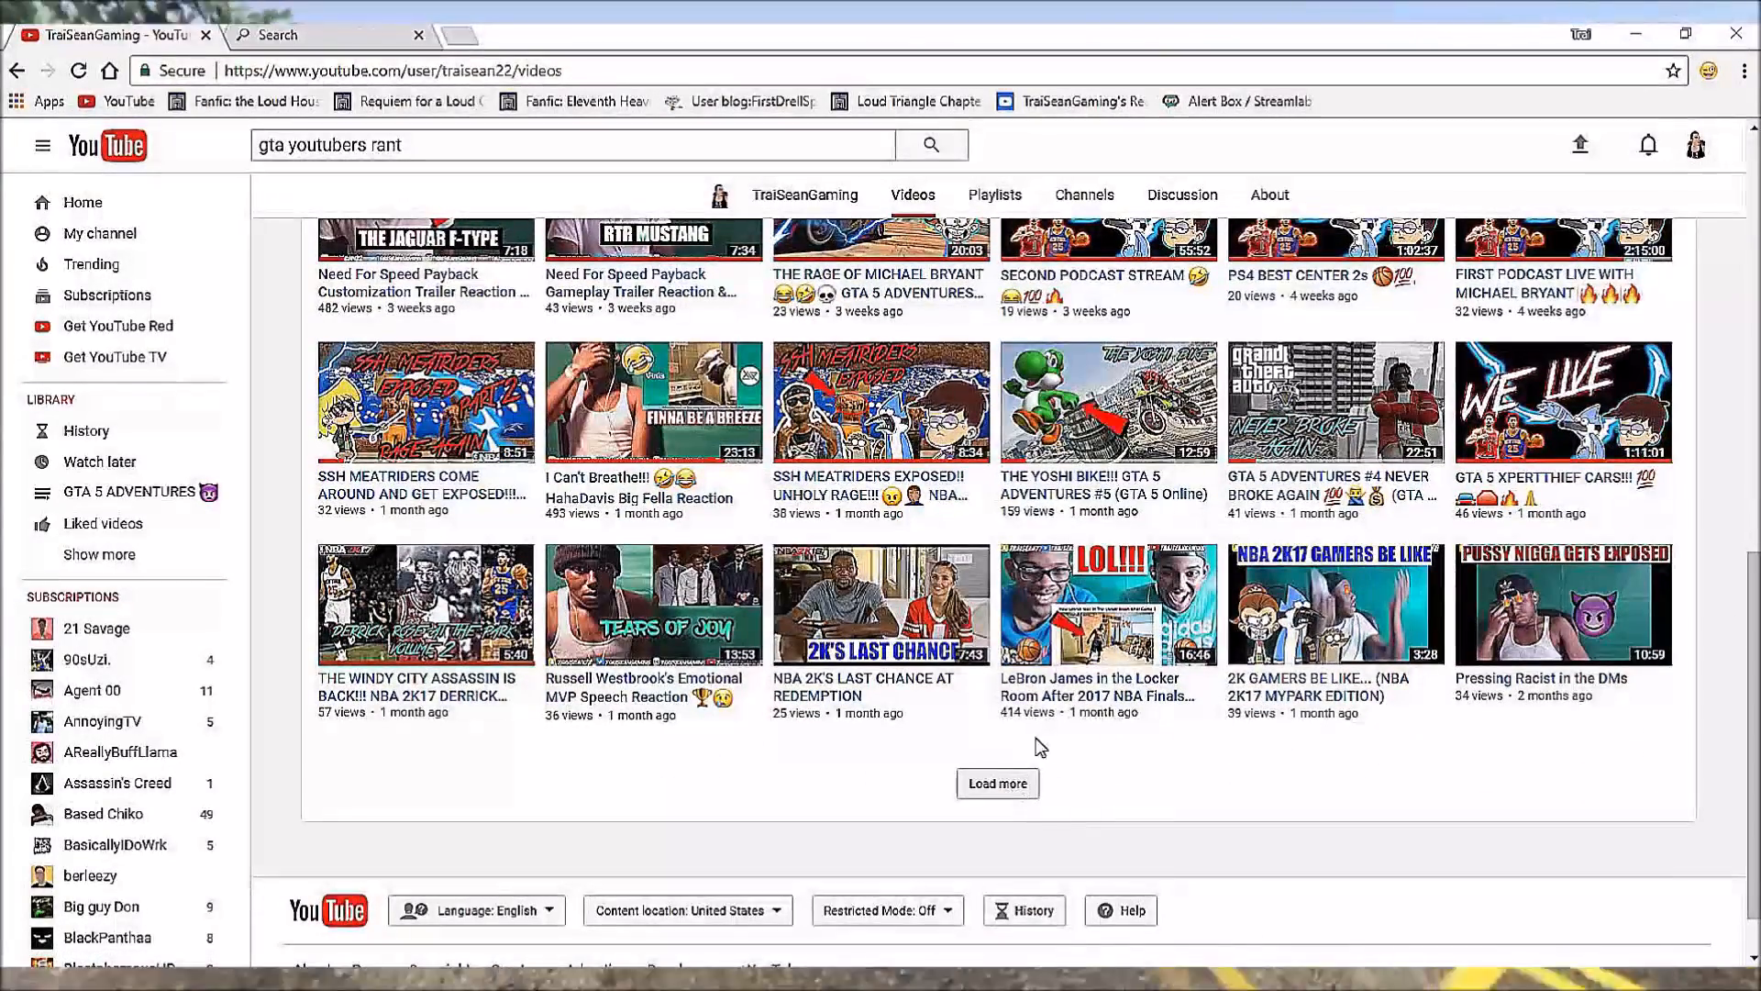
{"action": "mouse_move", "coordinate": [944, 663]}
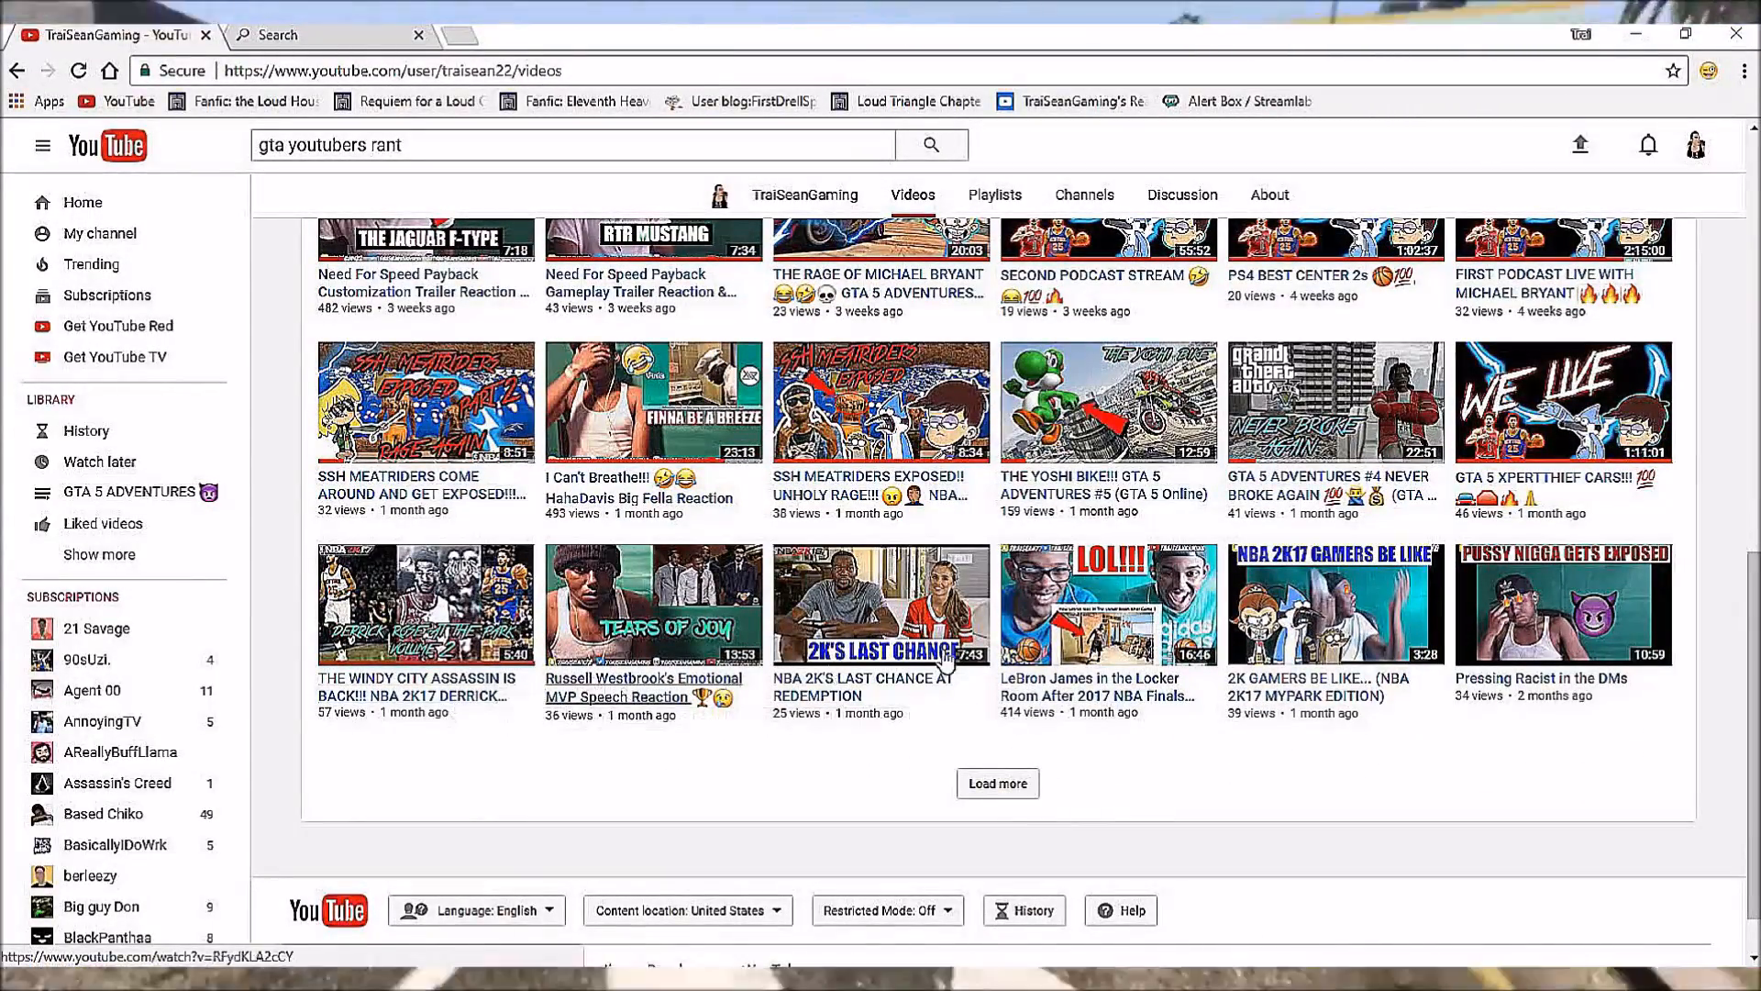
Load more of TraiSeanGaming's older videos and scroll through them.
{"action": "left_click", "coordinate": [996, 782]}
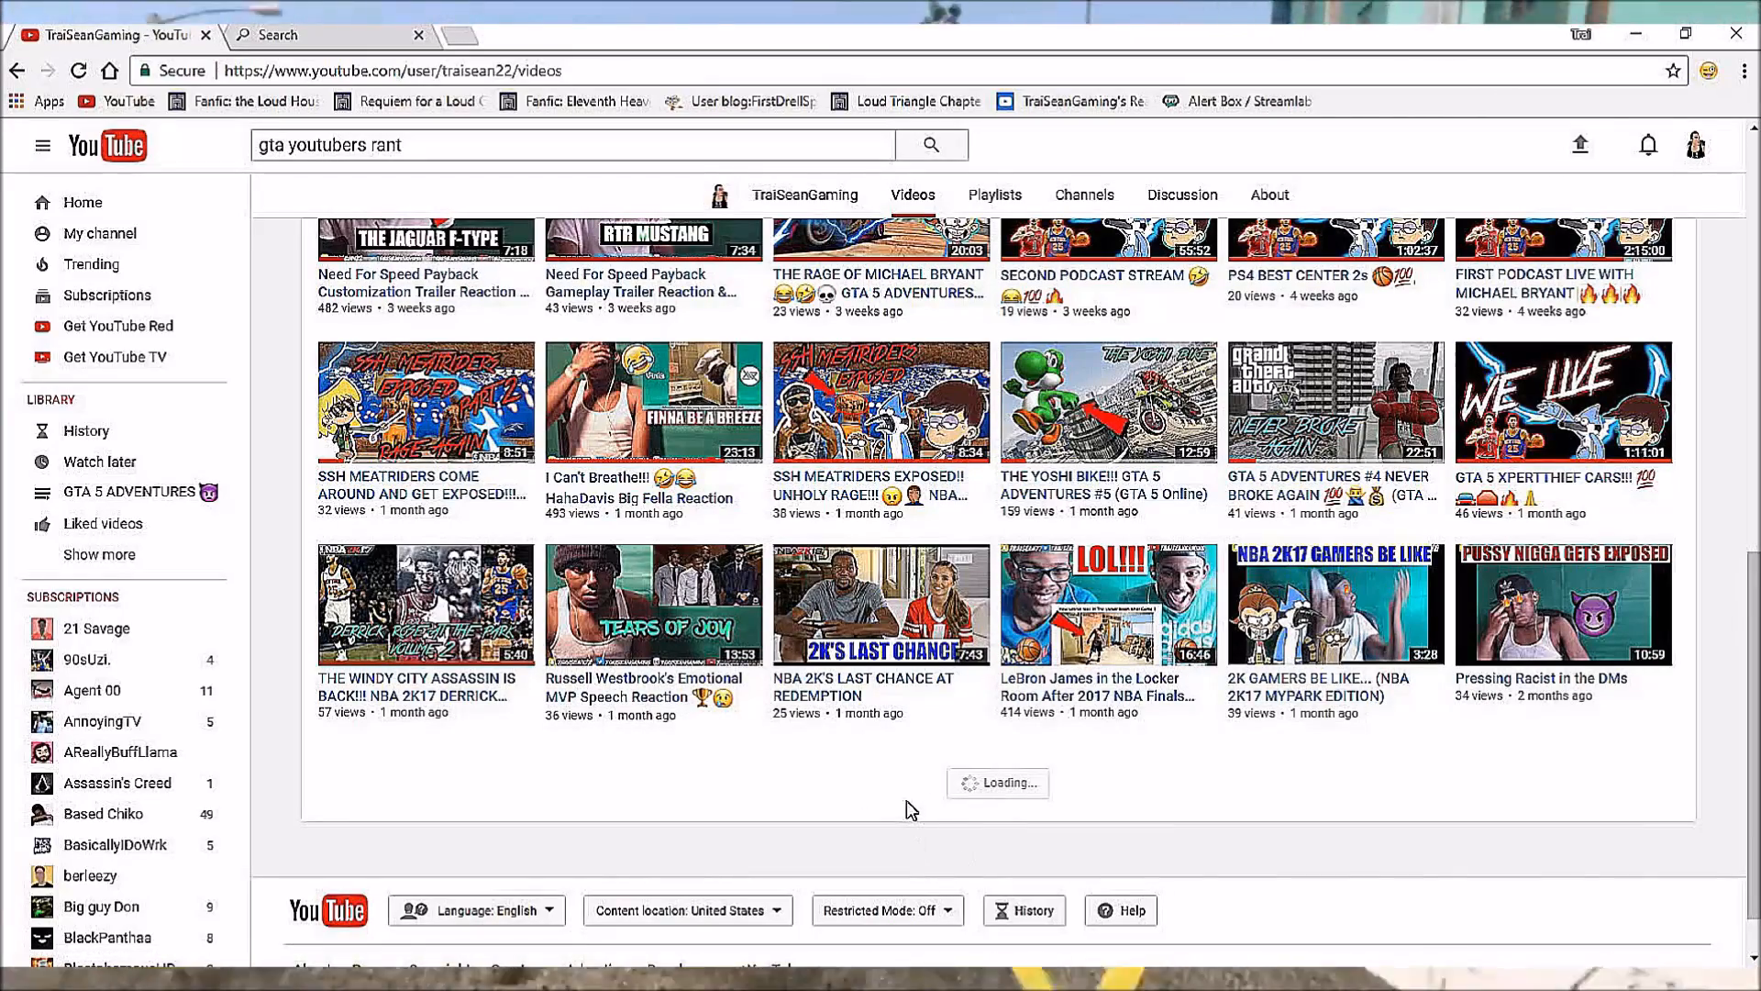
{"action": "scroll", "scroll_direction": "down", "scroll_amount": 3}
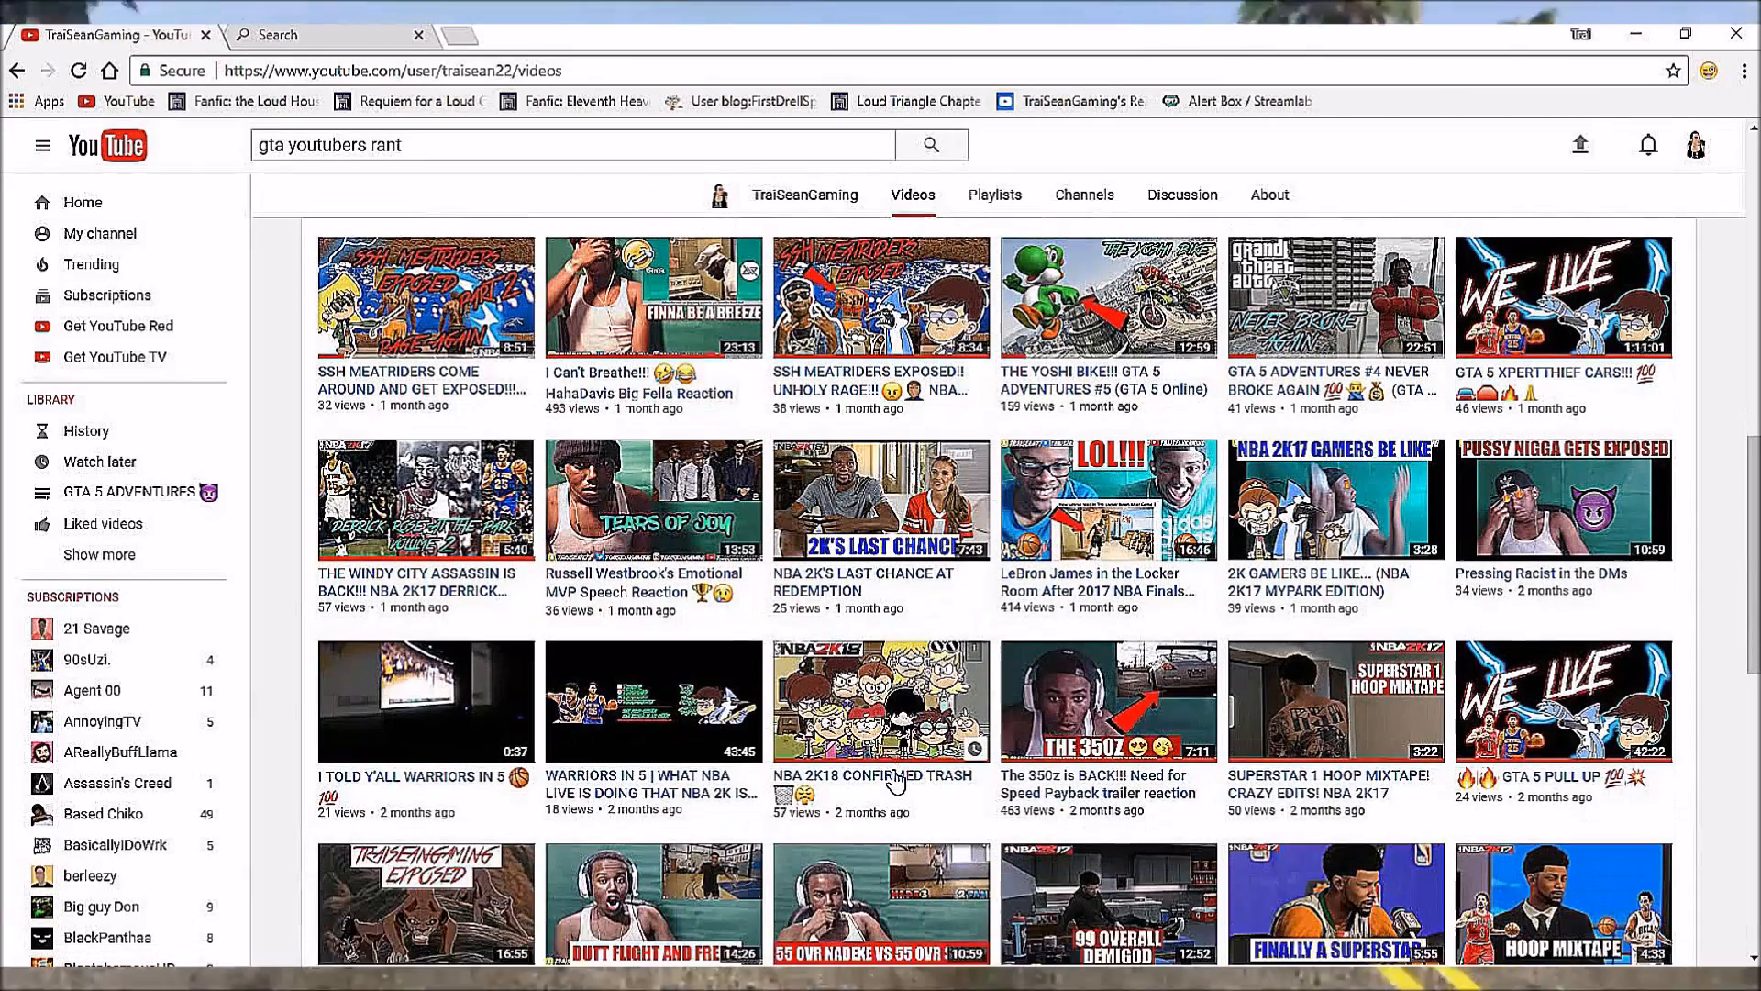
{"action": "scroll", "scroll_direction": "down", "scroll_amount": 3}
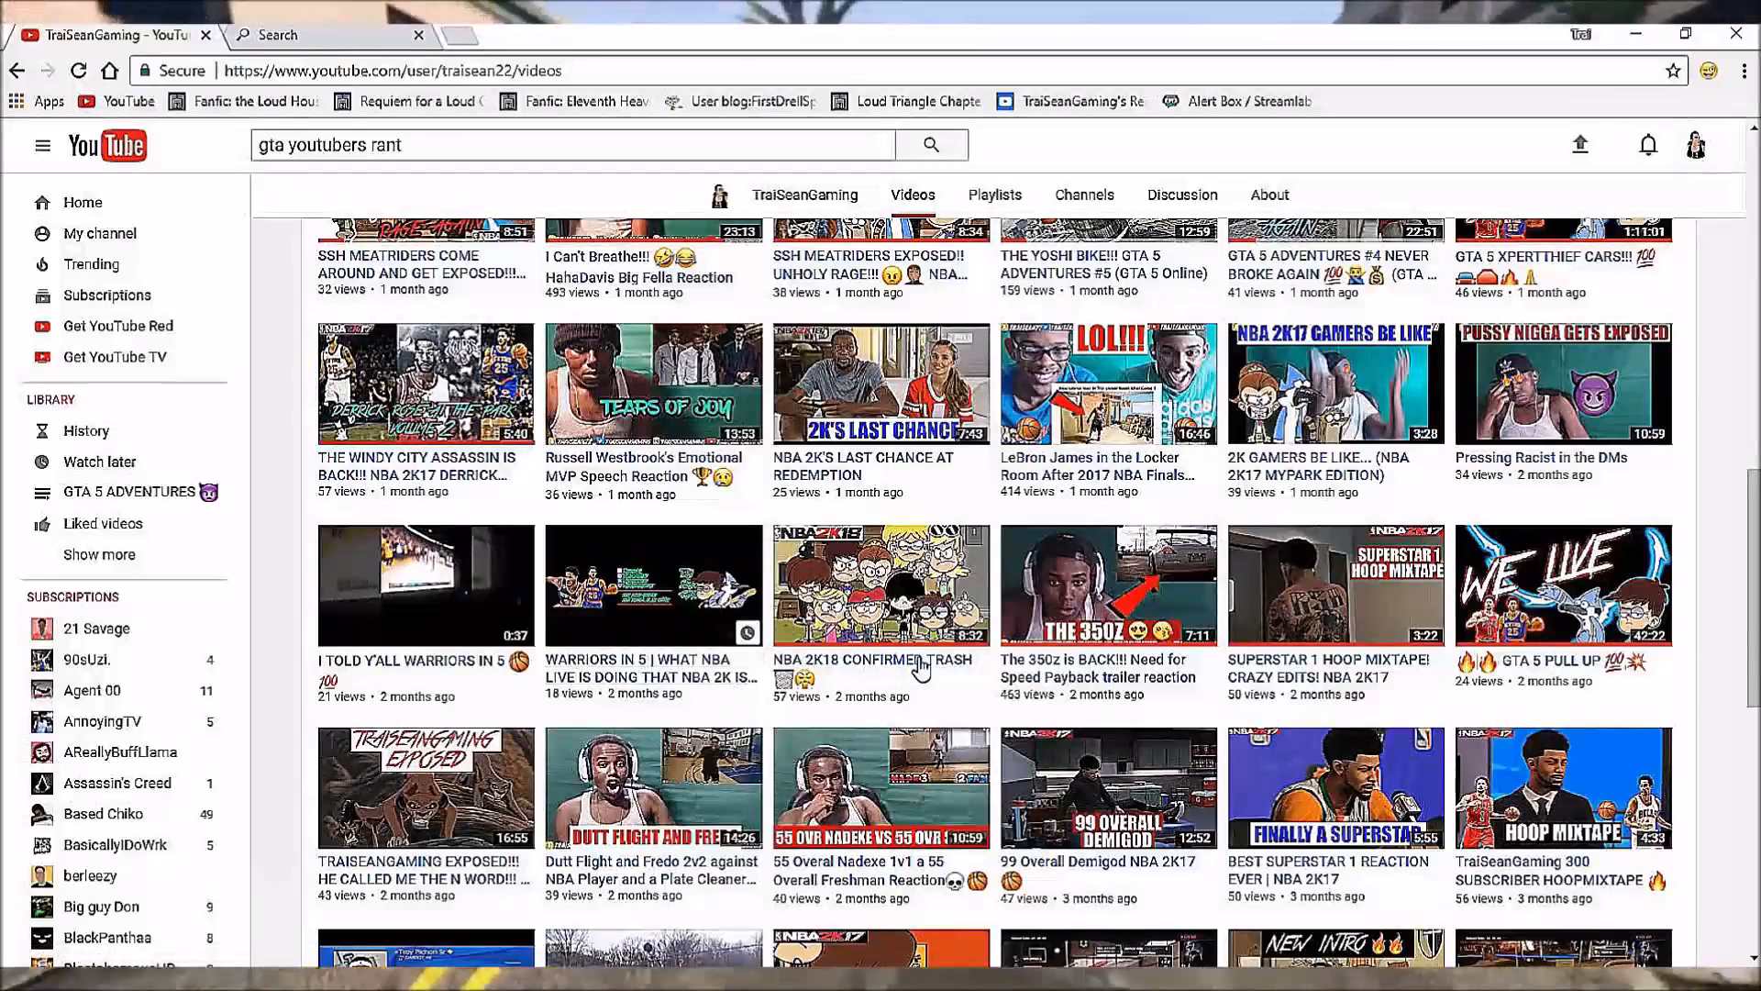
{"action": "scroll", "scroll_direction": "down", "scroll_amount": 3}
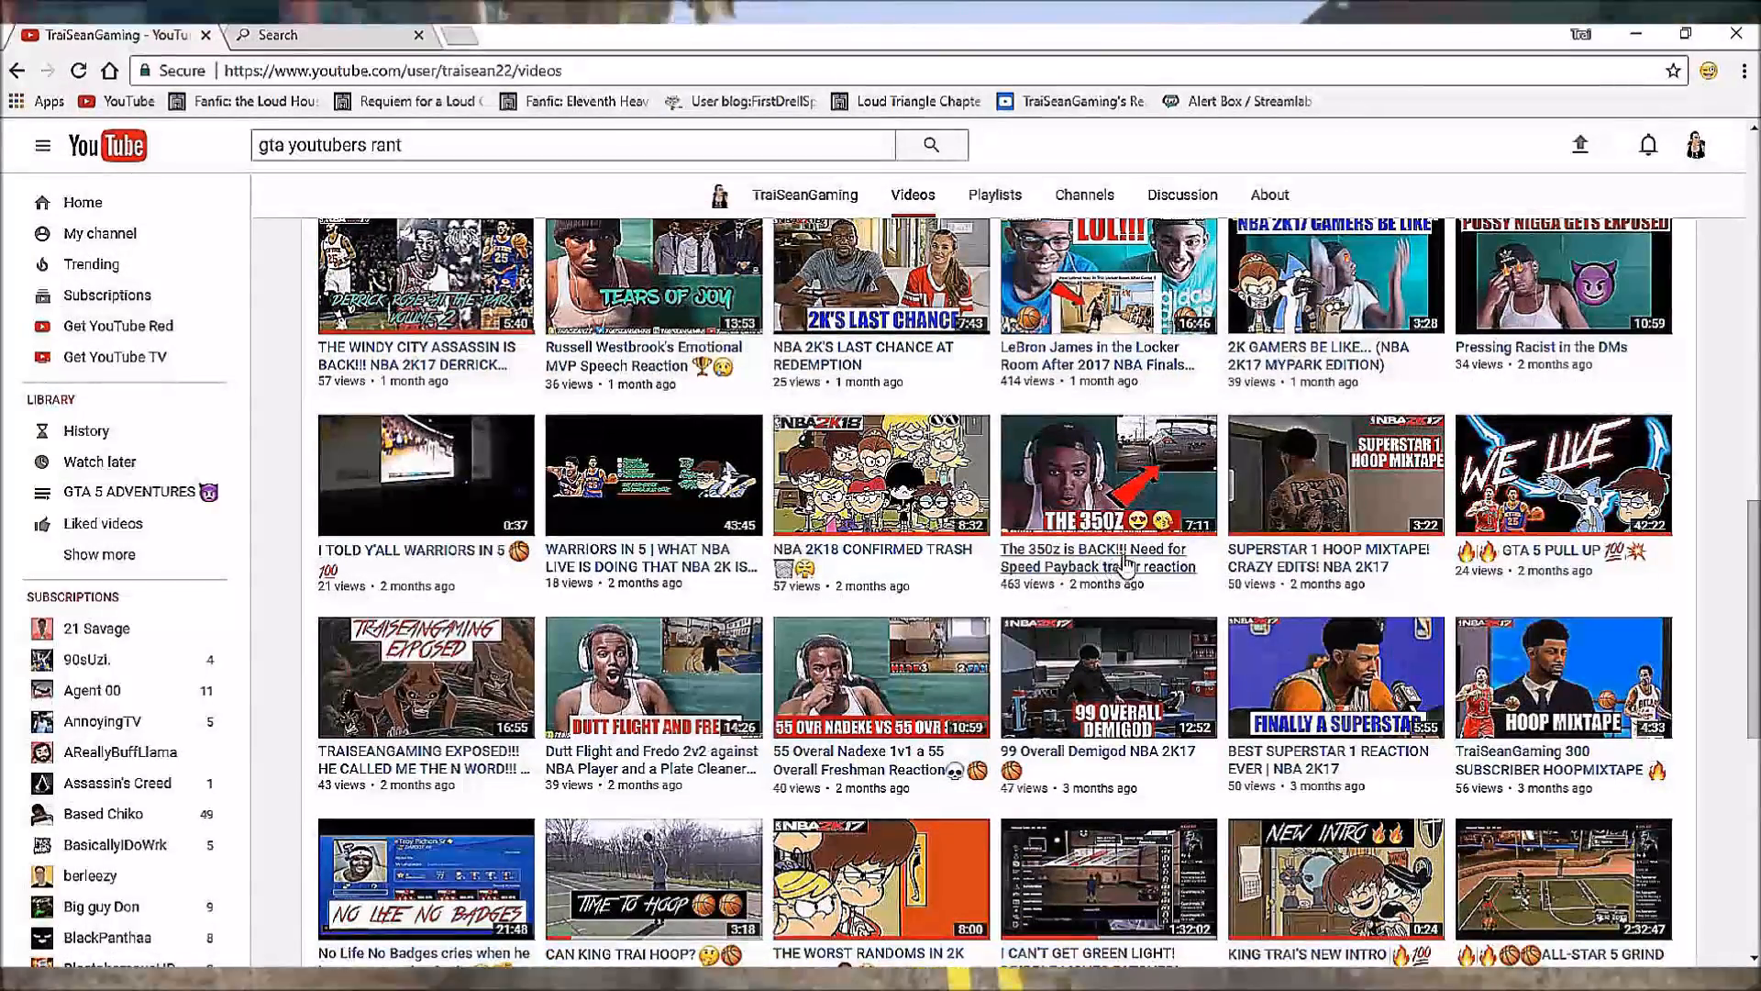
{"action": "scroll", "scroll_direction": "down", "scroll_amount": 3}
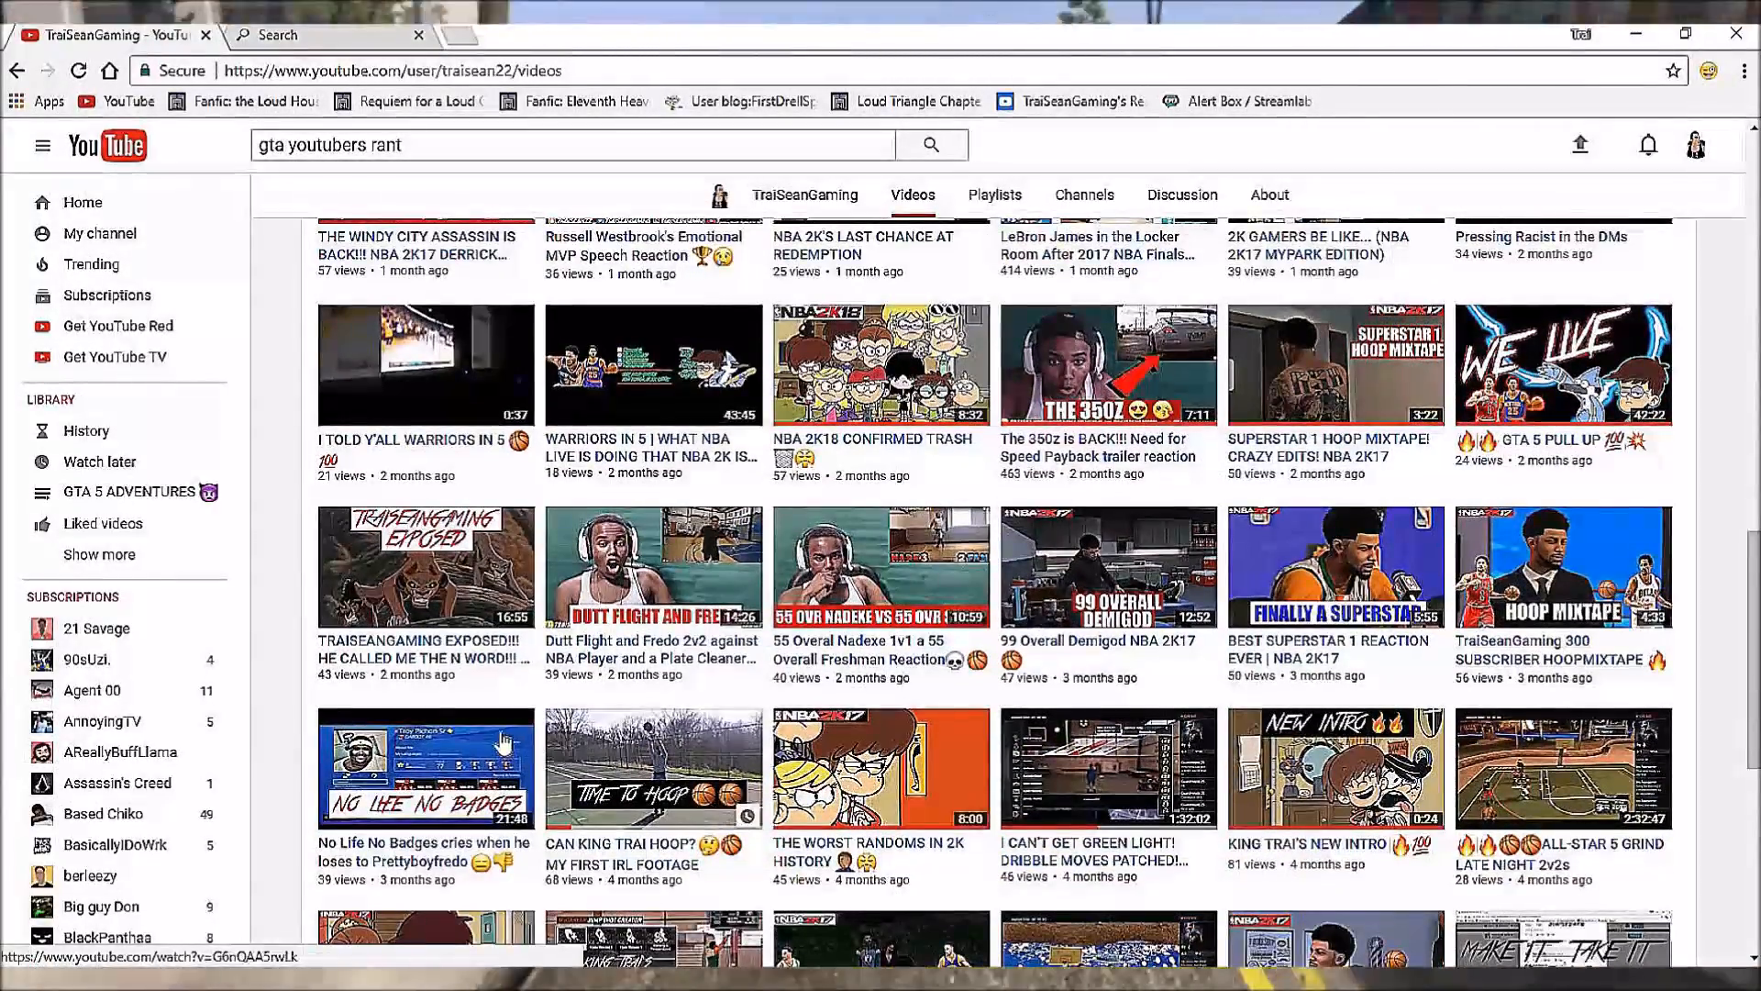
{"action": "scroll", "scroll_direction": "down", "scroll_amount": 3}
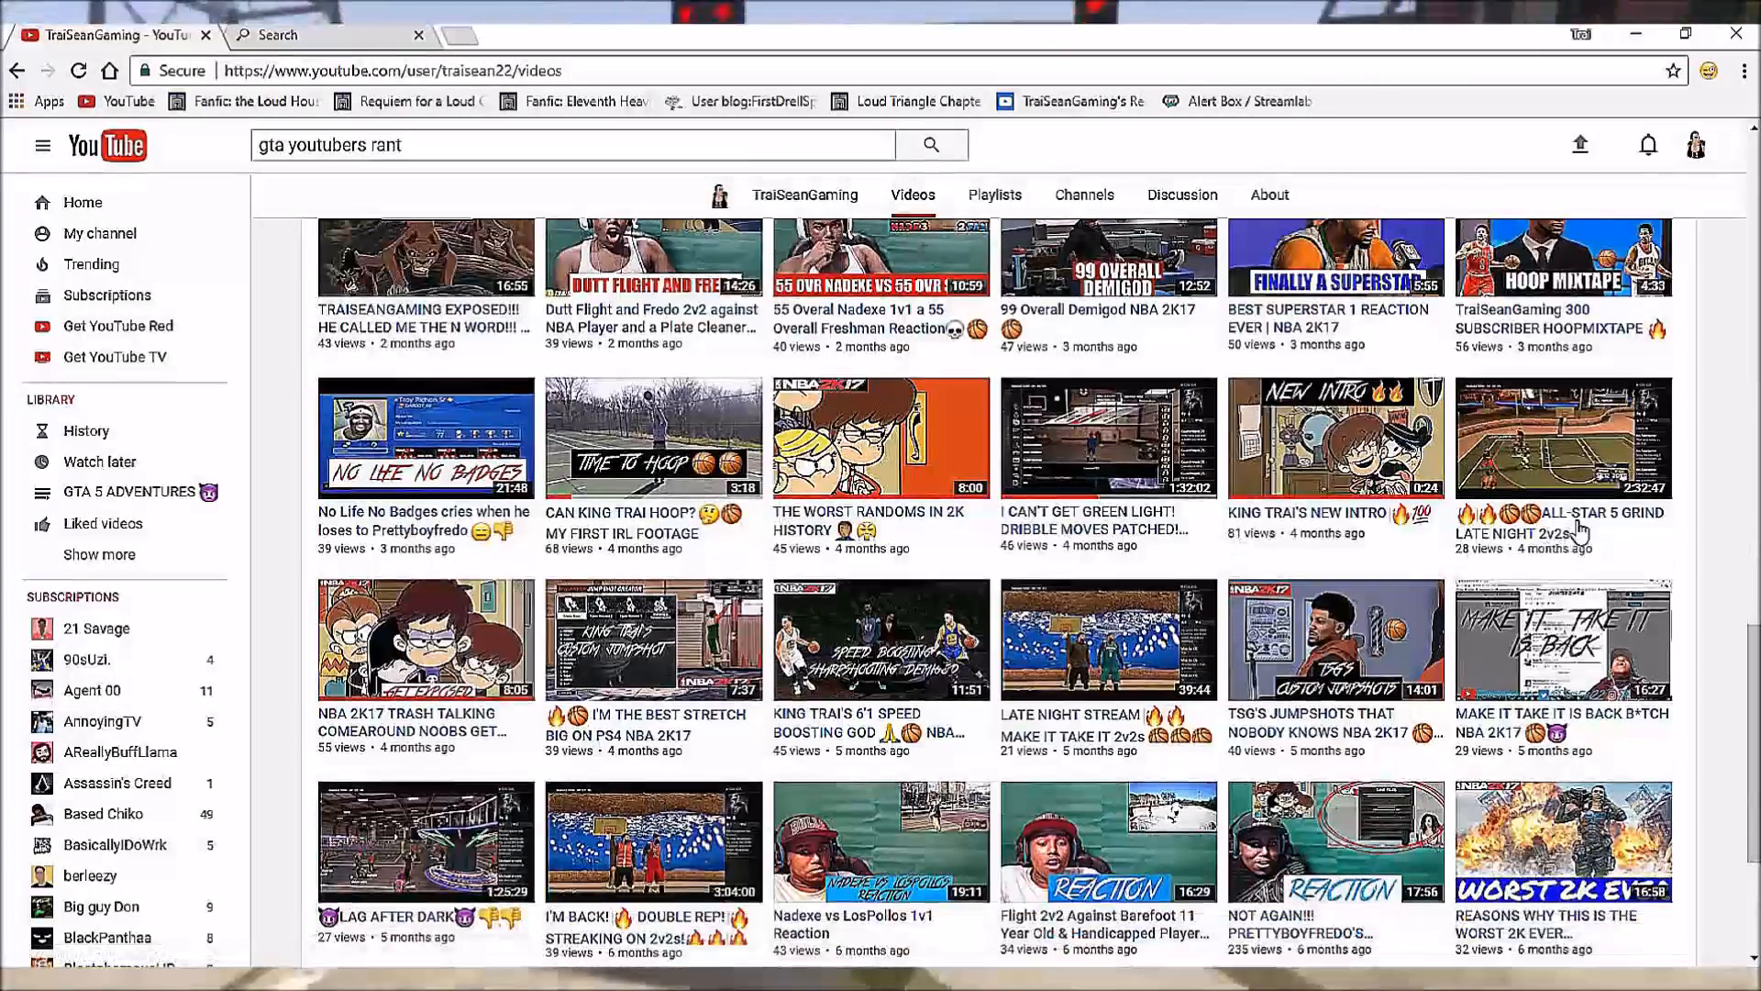
{"action": "scroll", "scroll_direction": "down", "scroll_amount": 3}
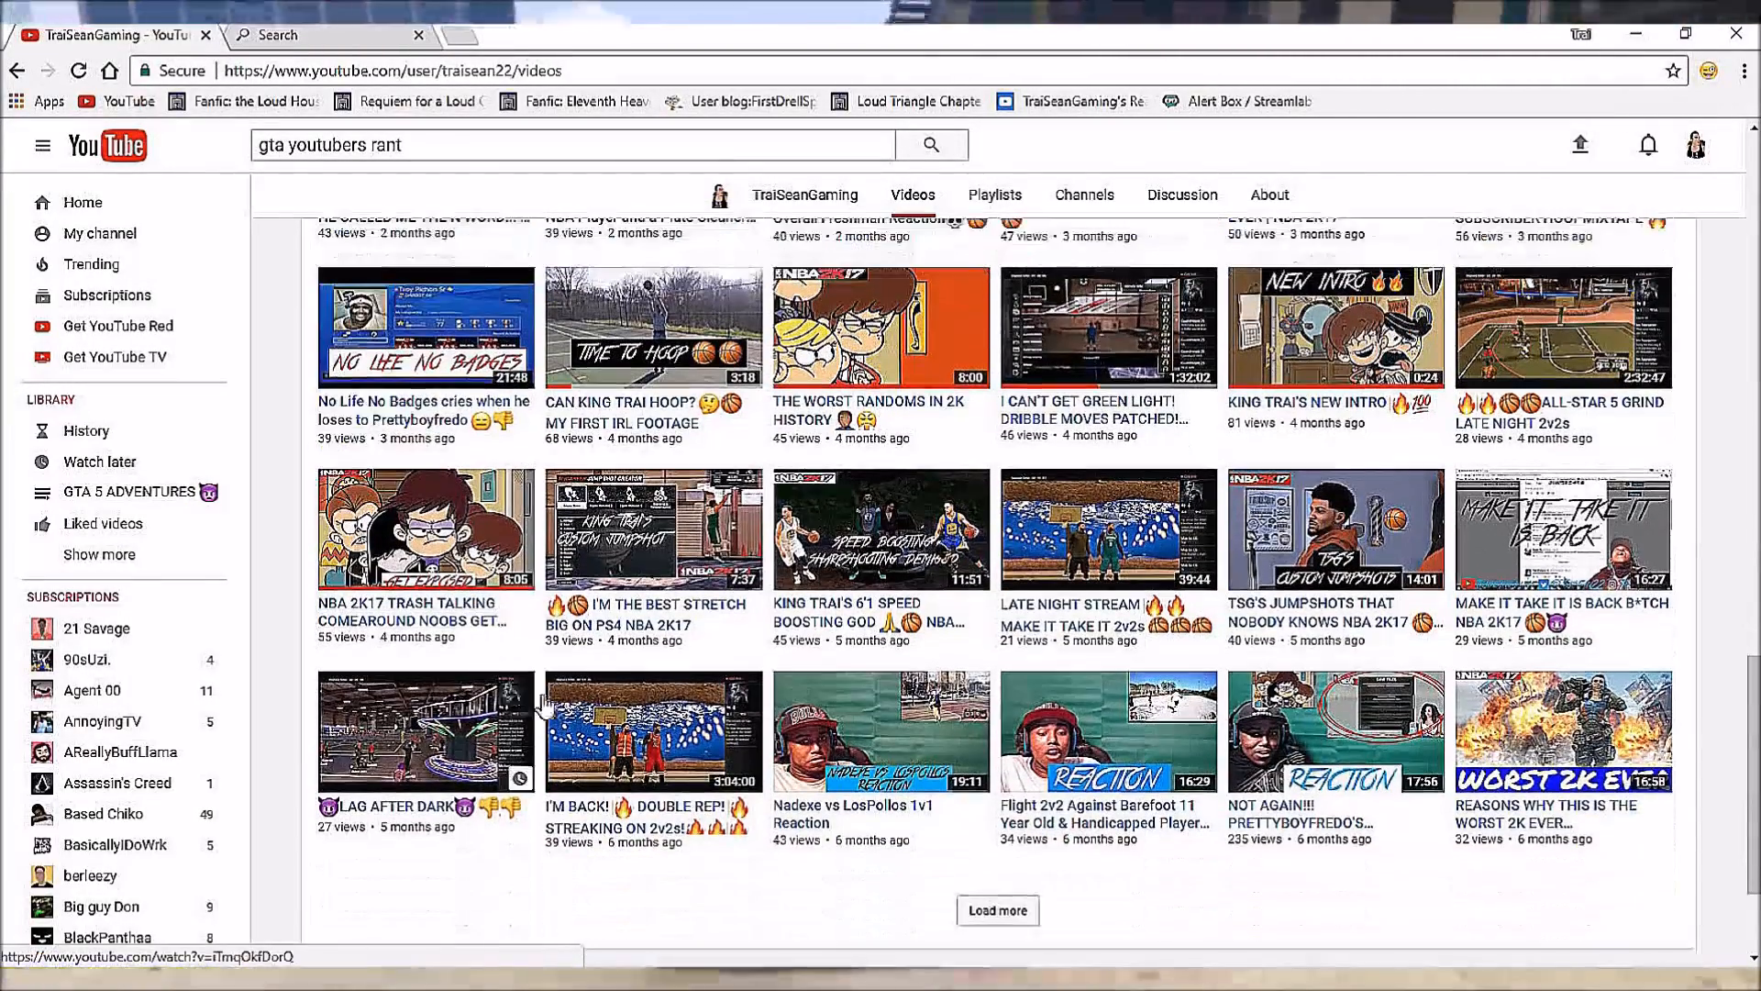
Load another batch and scroll to videos from about nine months ago.
{"action": "left_click", "coordinate": [996, 910]}
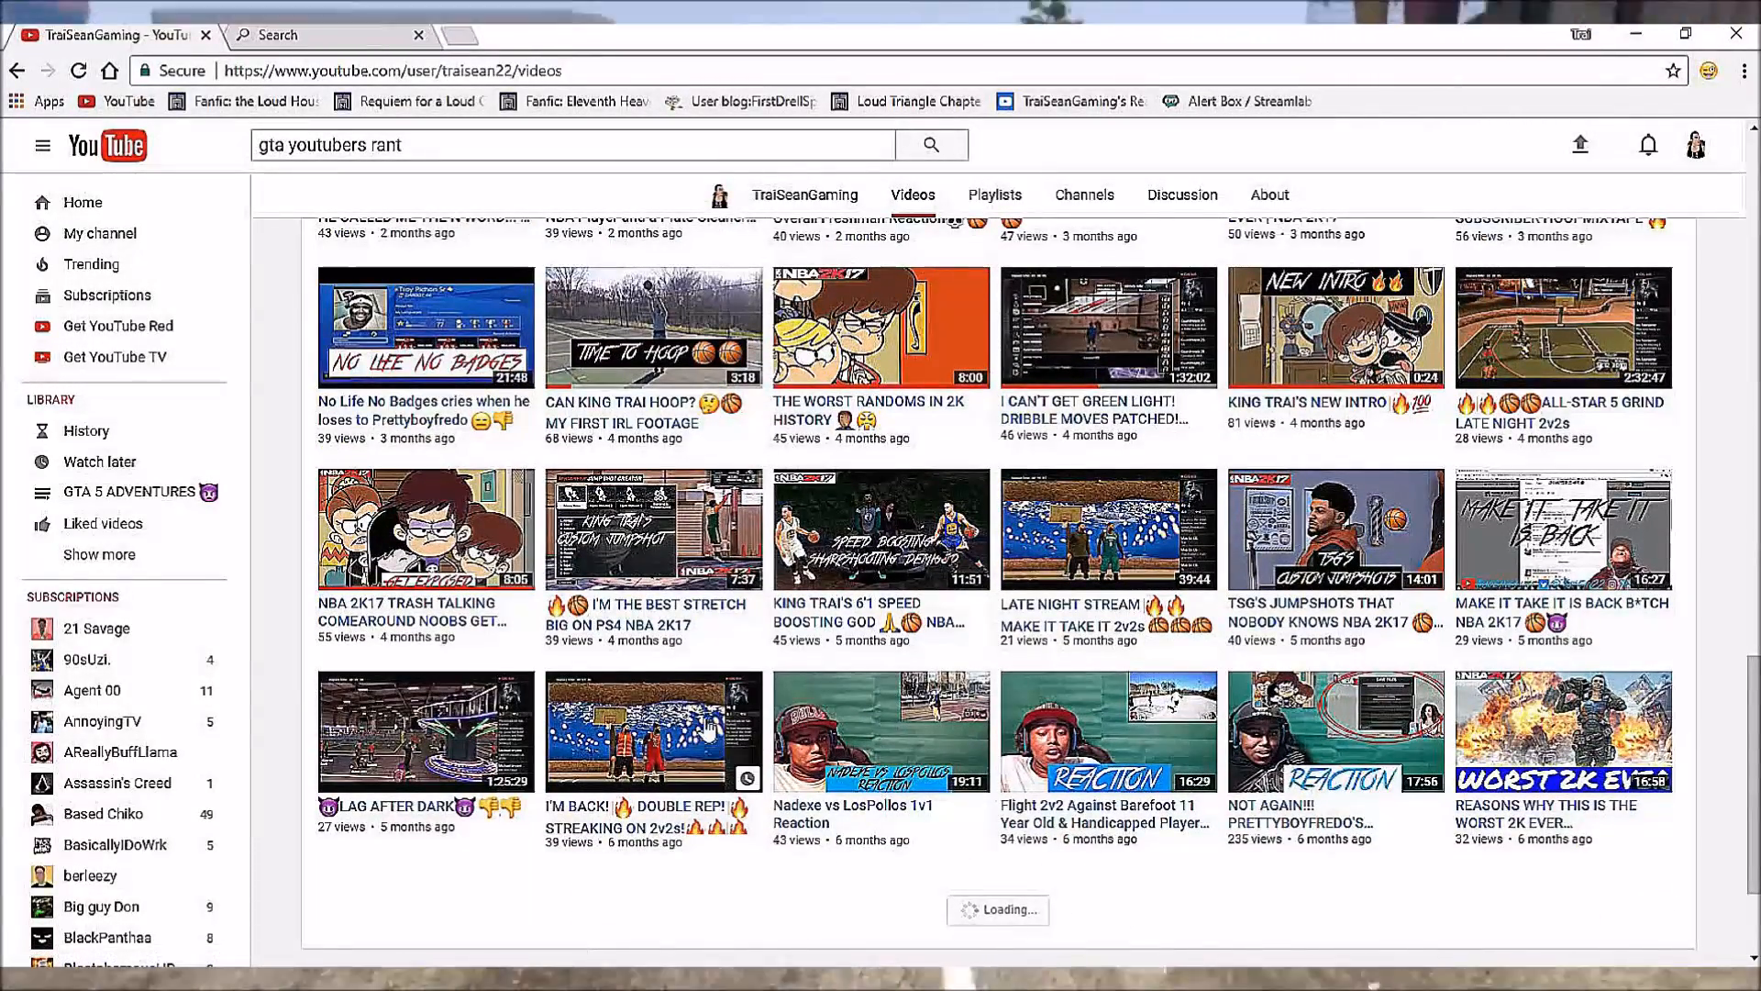
{"action": "scroll", "scroll_direction": "down", "scroll_amount": 3}
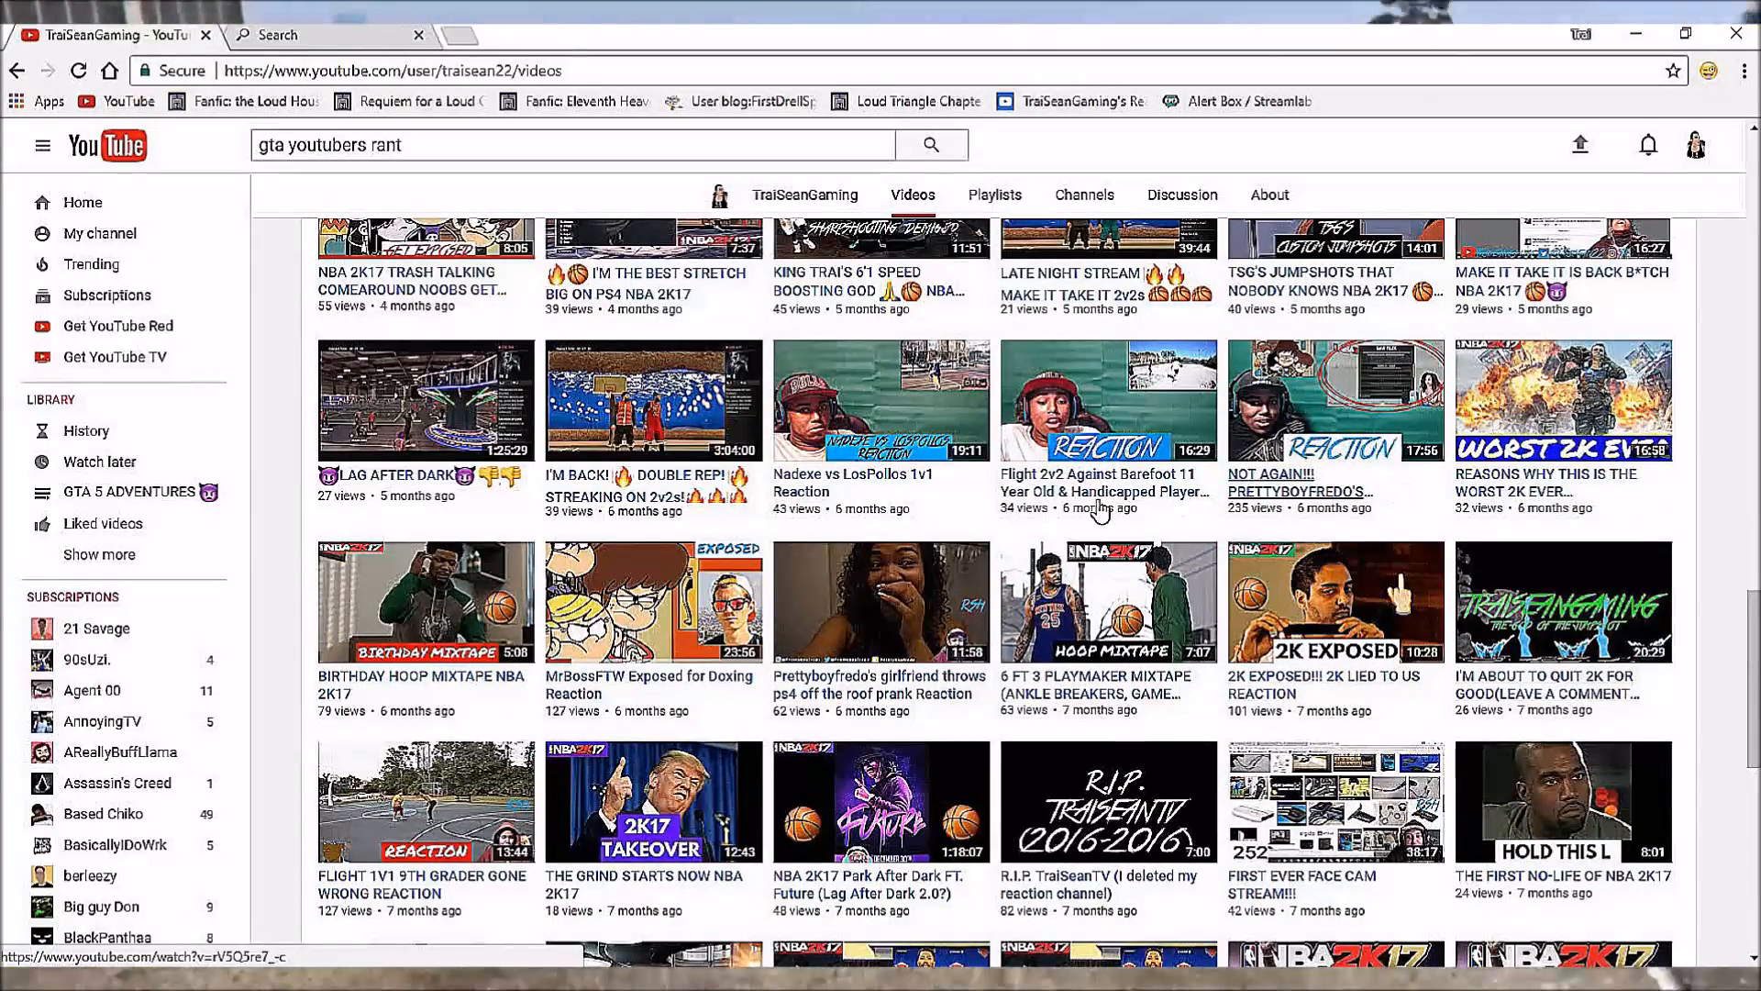
{"action": "scroll", "scroll_direction": "down", "scroll_amount": 3}
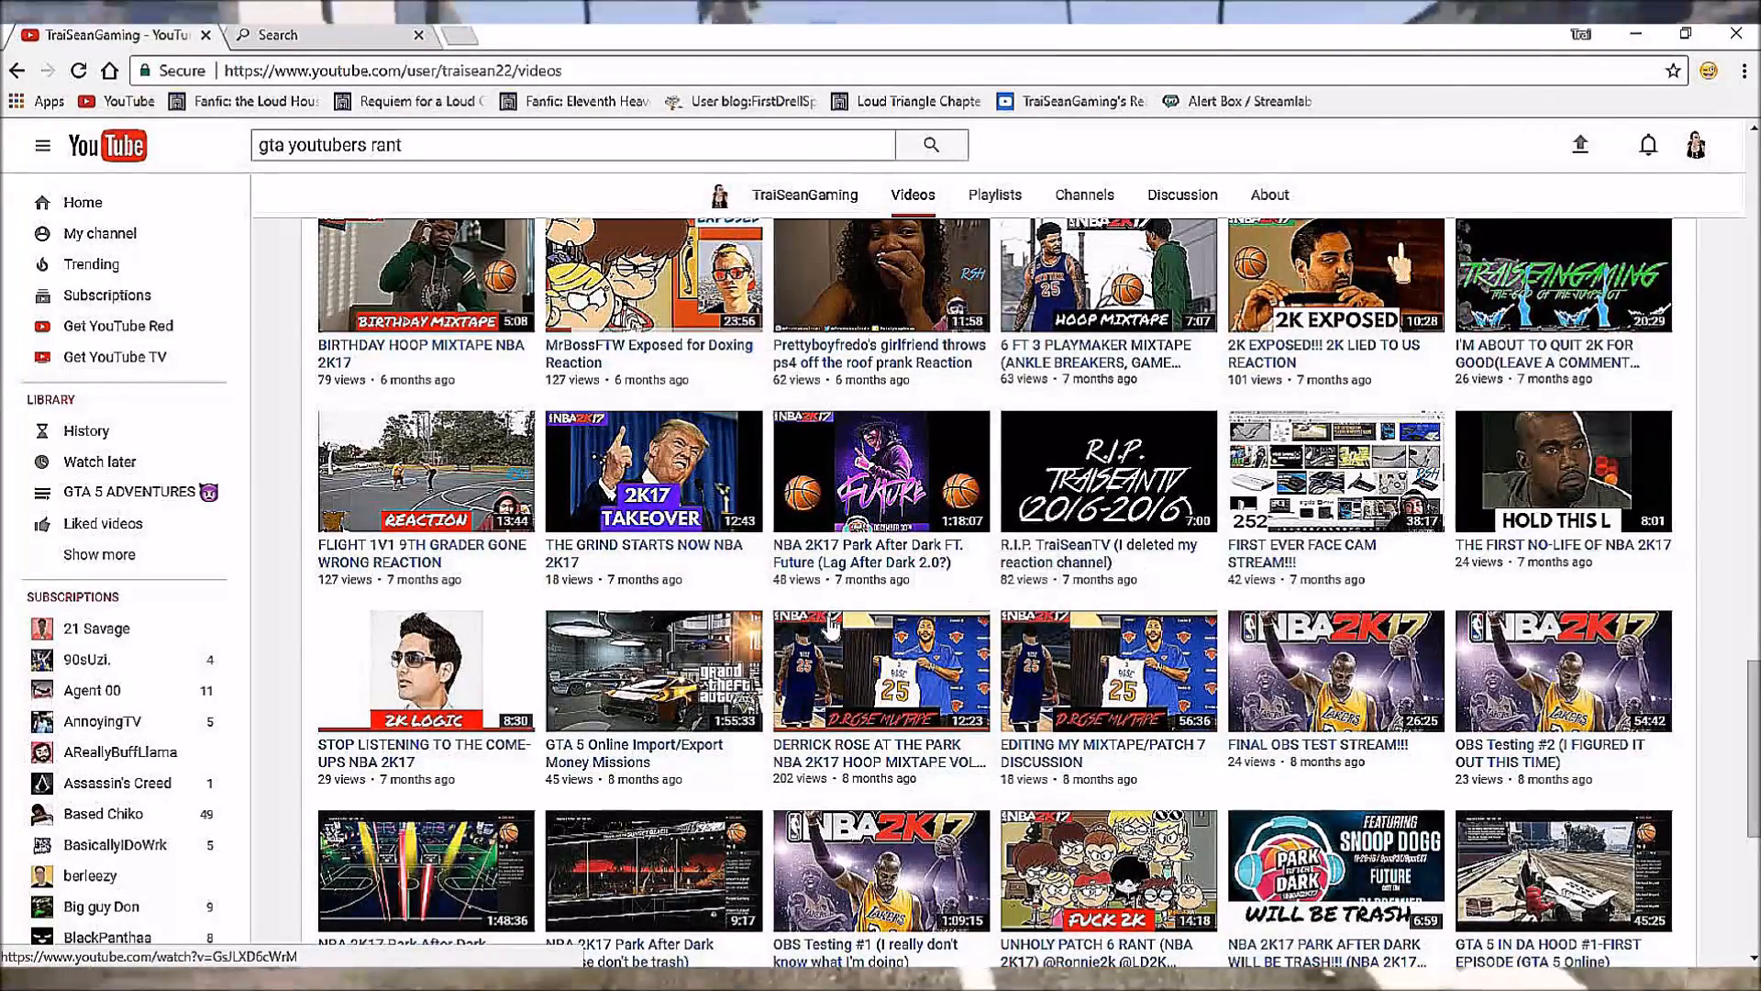
{"action": "scroll", "scroll_direction": "down", "scroll_amount": 3}
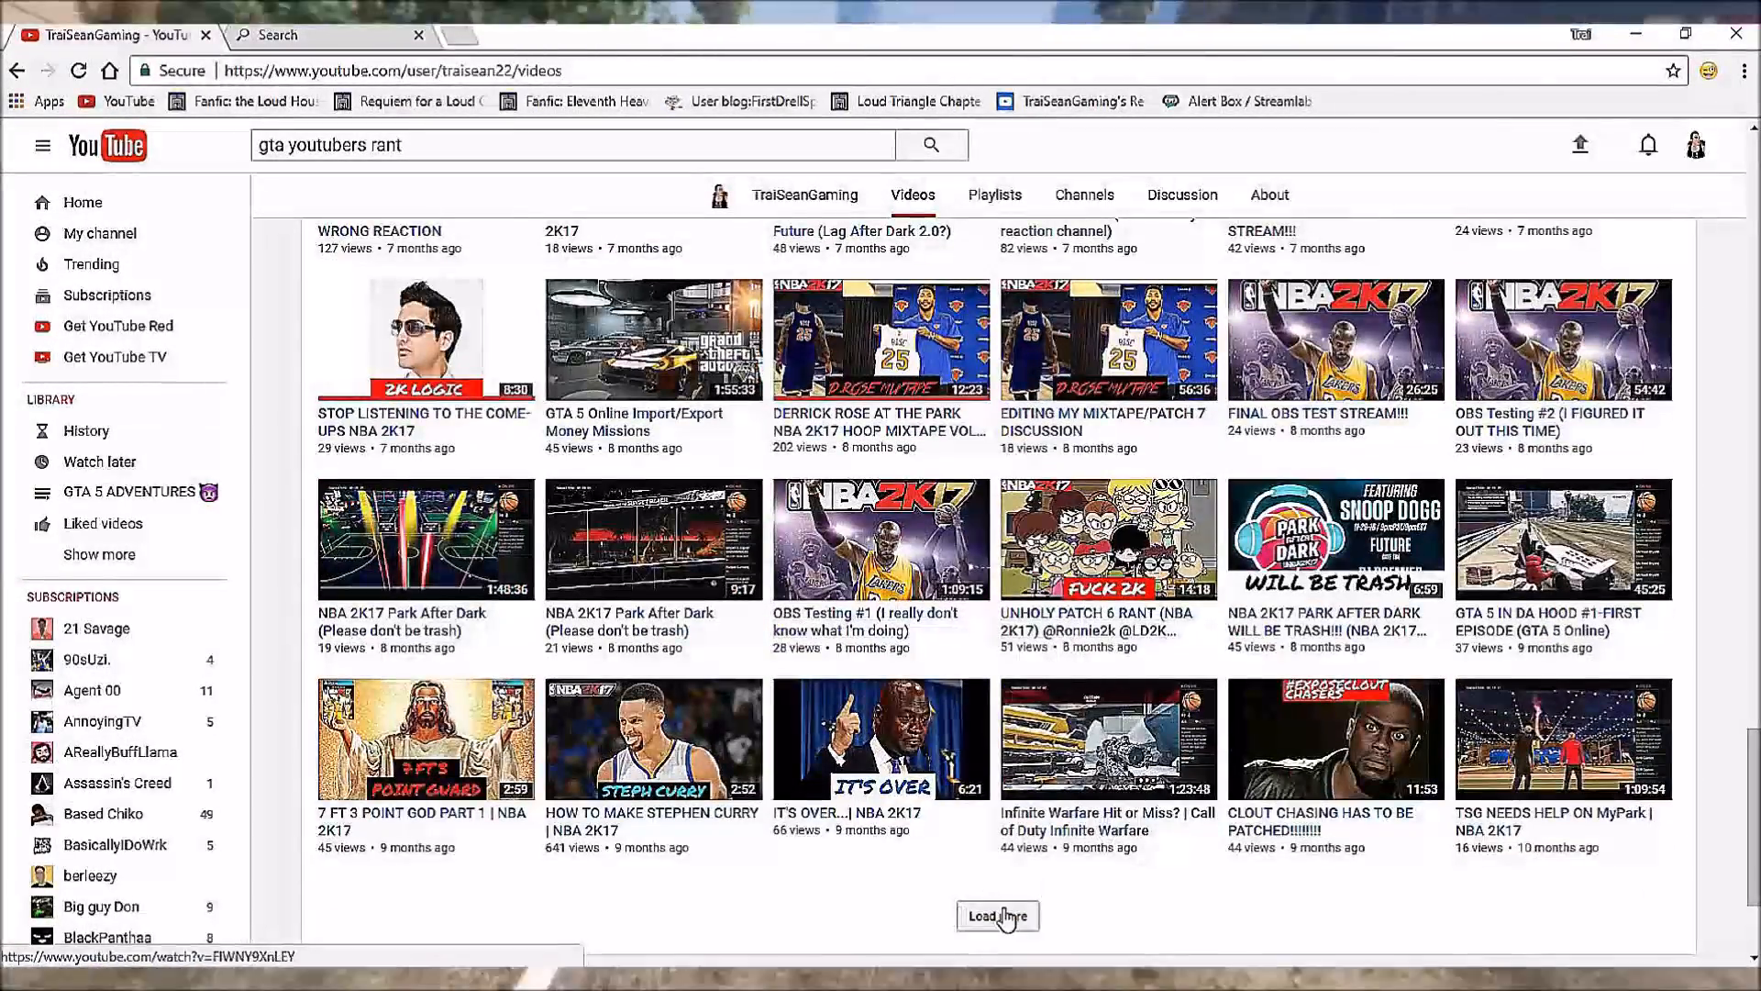
Load the next TraiSeanGaming batch and scroll to its end at year-old uploads.
{"action": "left_click", "coordinate": [997, 915]}
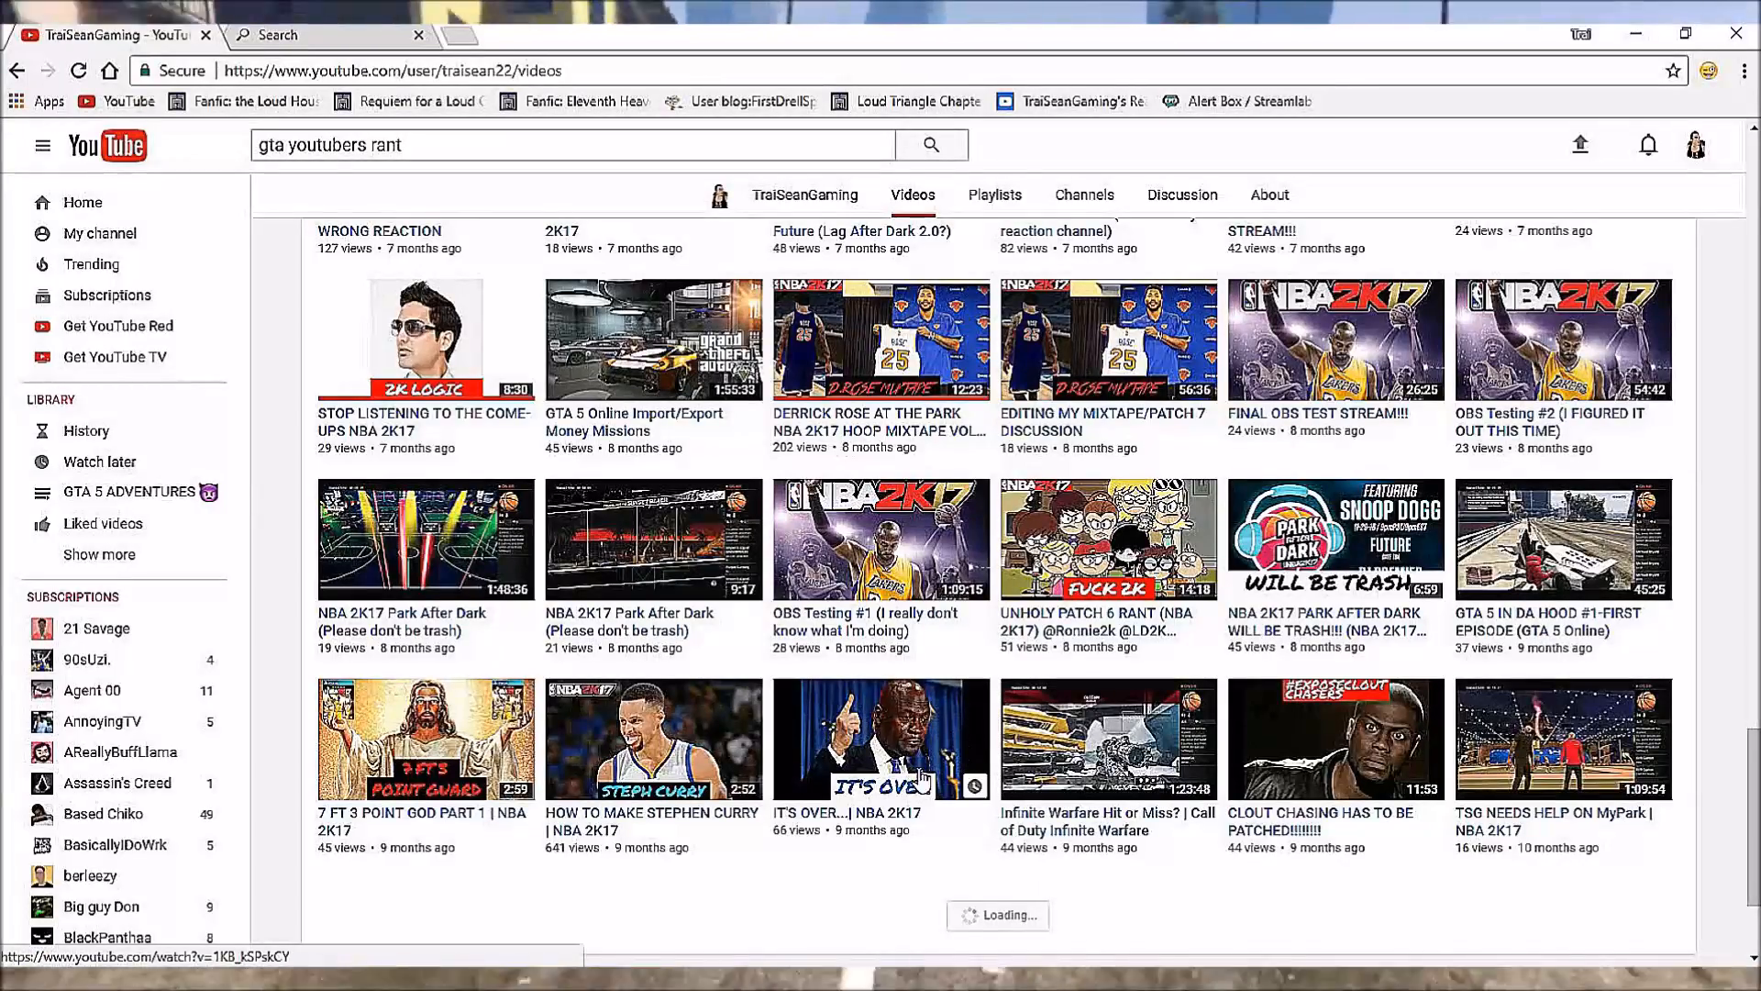
{"action": "scroll", "scroll_direction": "down", "scroll_amount": 3}
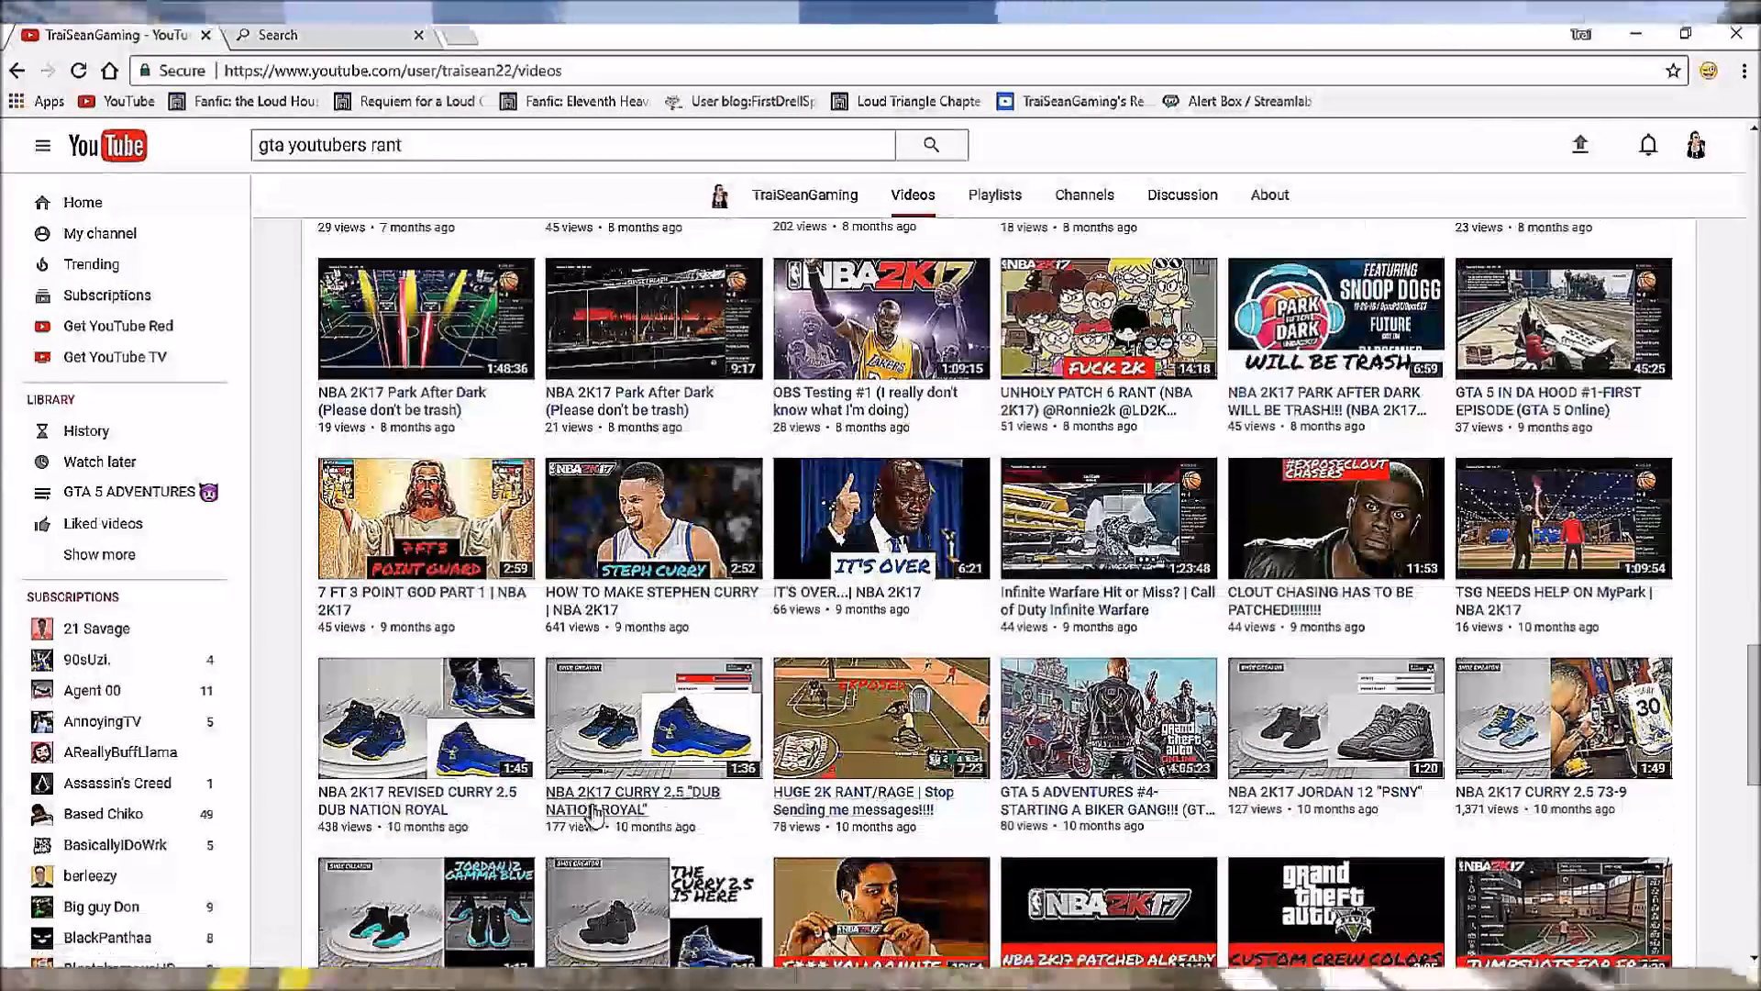
{"action": "mouse_move", "coordinate": [1286, 821]}
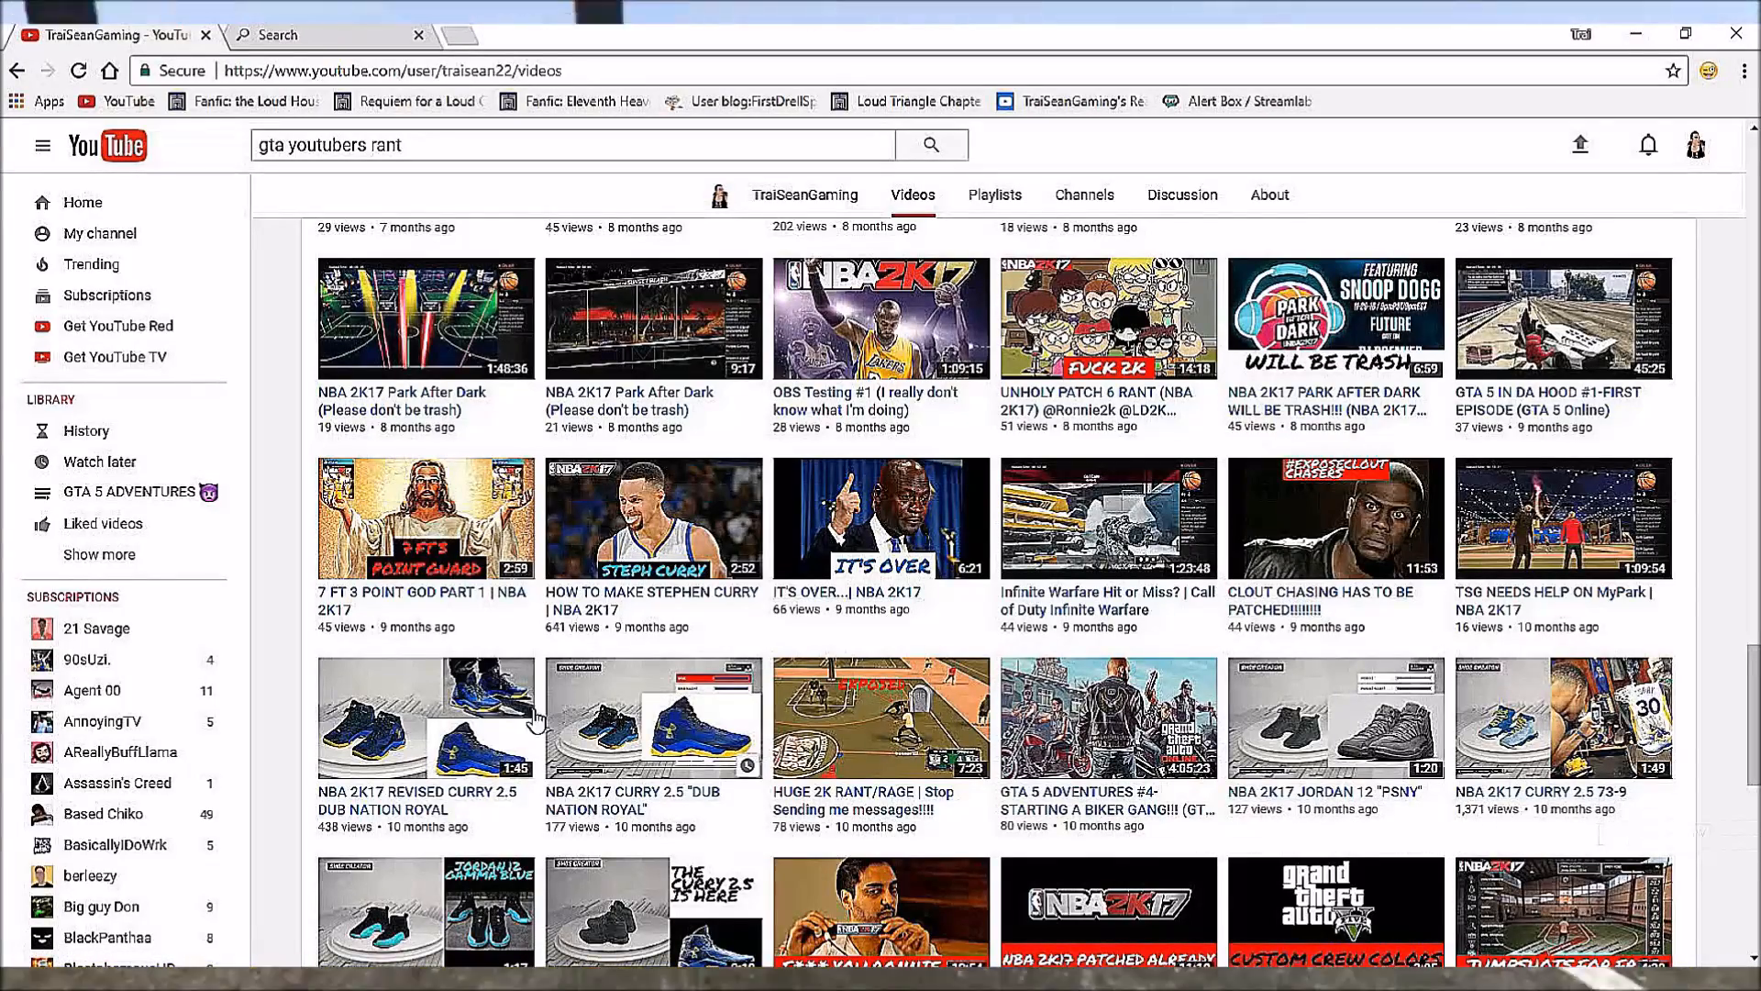
{"action": "scroll", "scroll_direction": "down", "scroll_amount": 3}
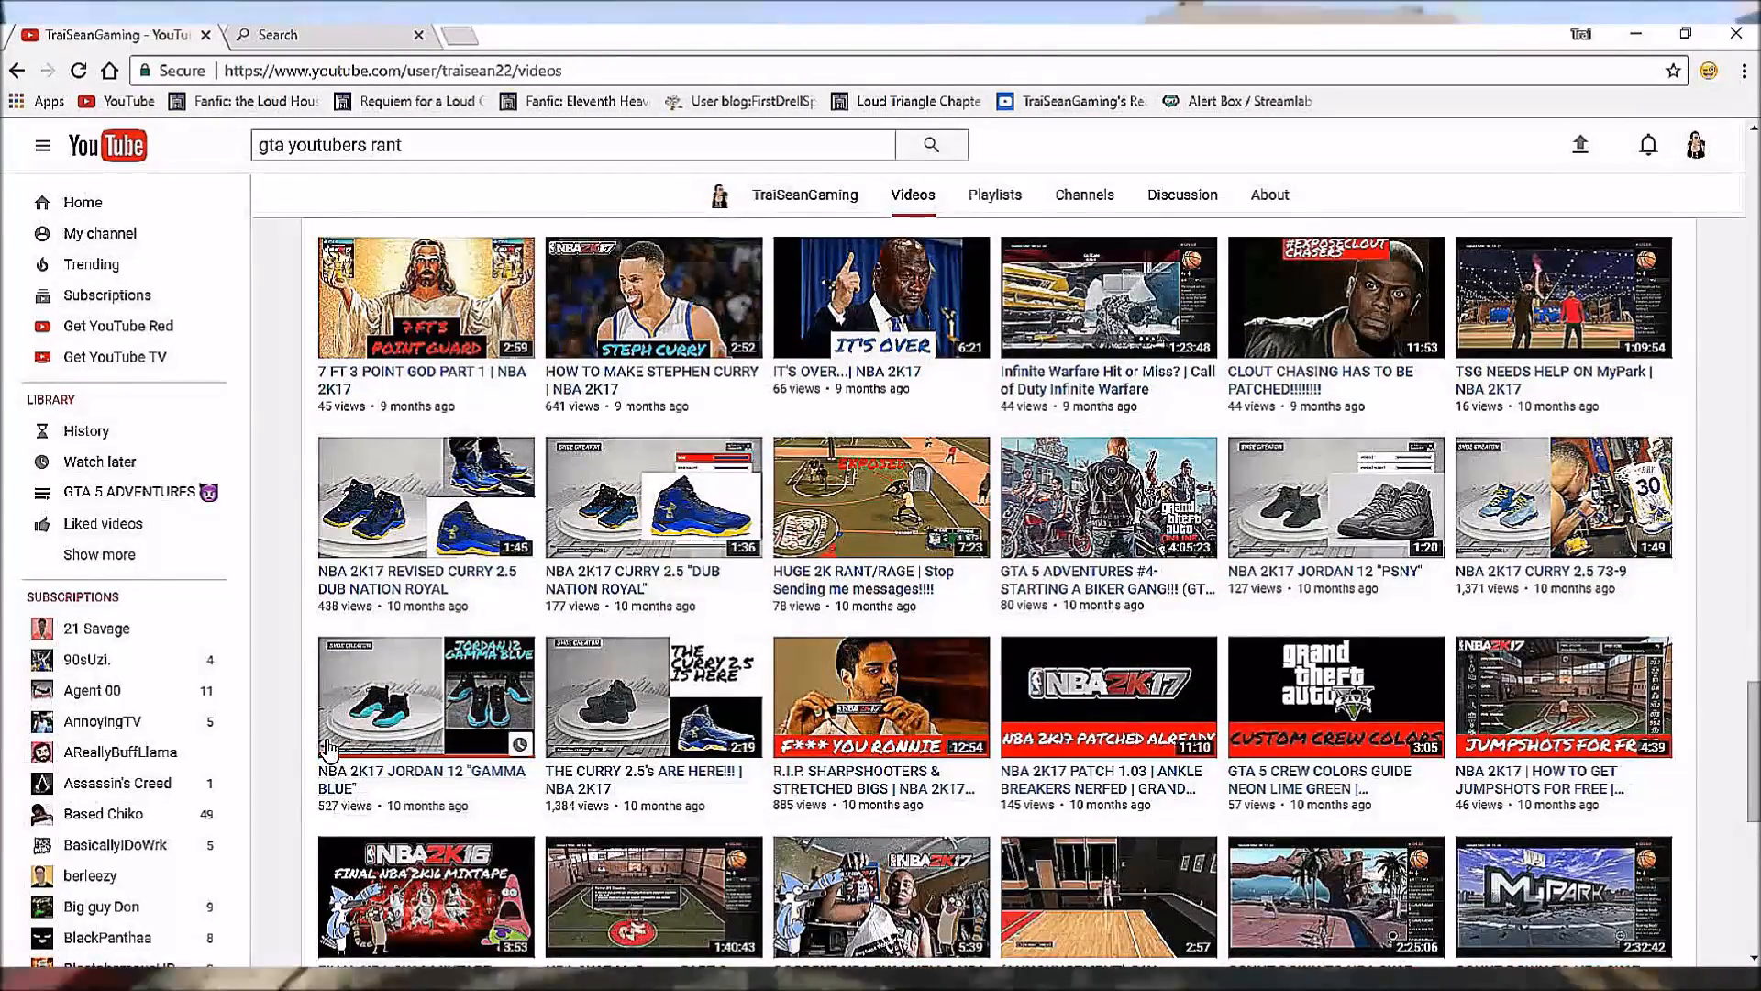
{"action": "scroll", "scroll_direction": "down", "scroll_amount": 3}
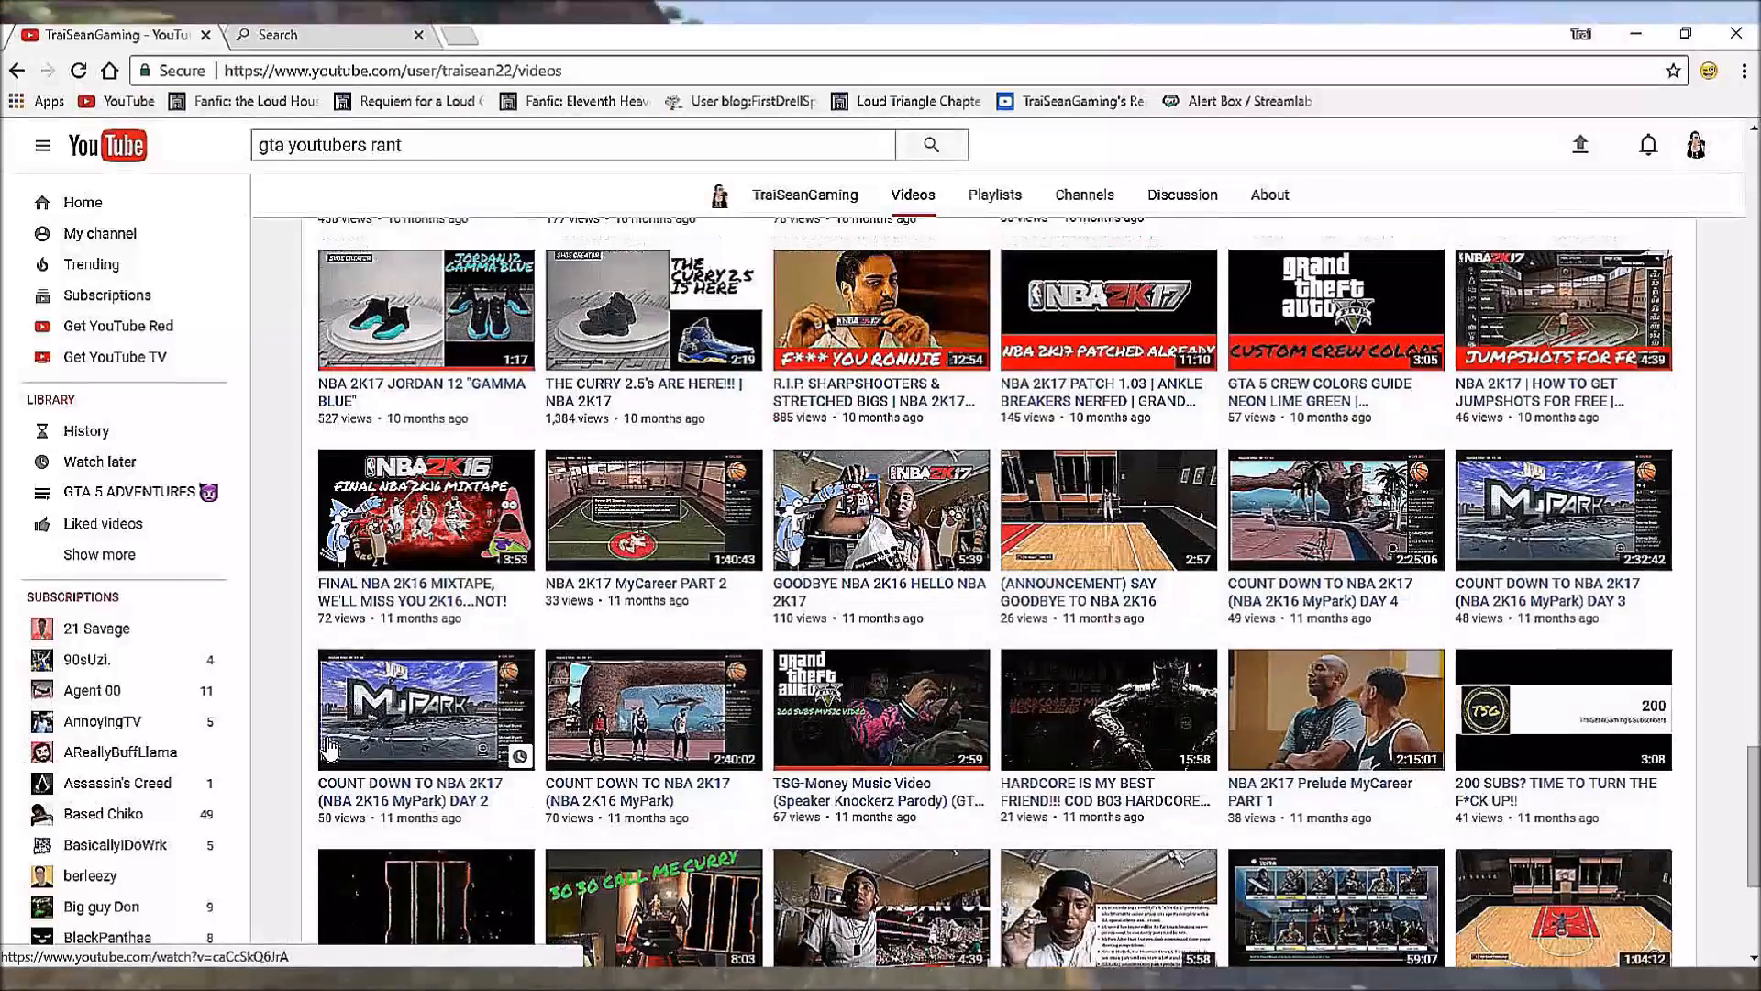
{"action": "scroll", "scroll_direction": "down", "scroll_amount": 3}
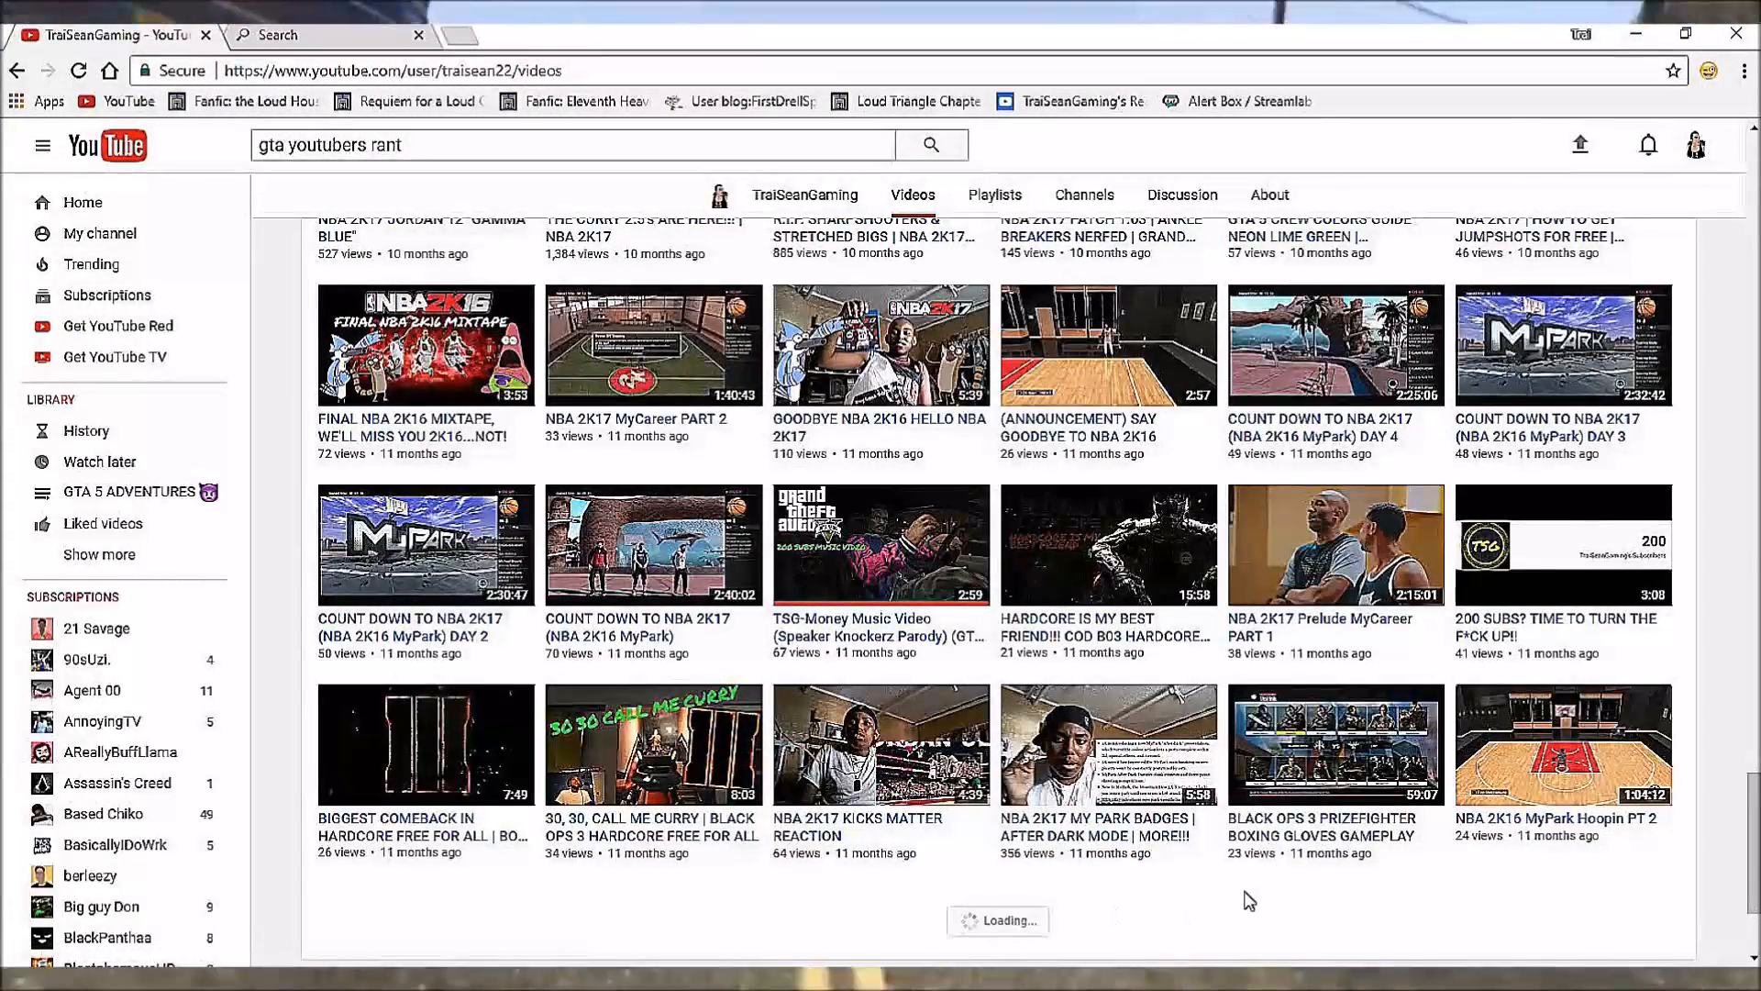
{"action": "scroll", "scroll_direction": "down", "scroll_amount": 3}
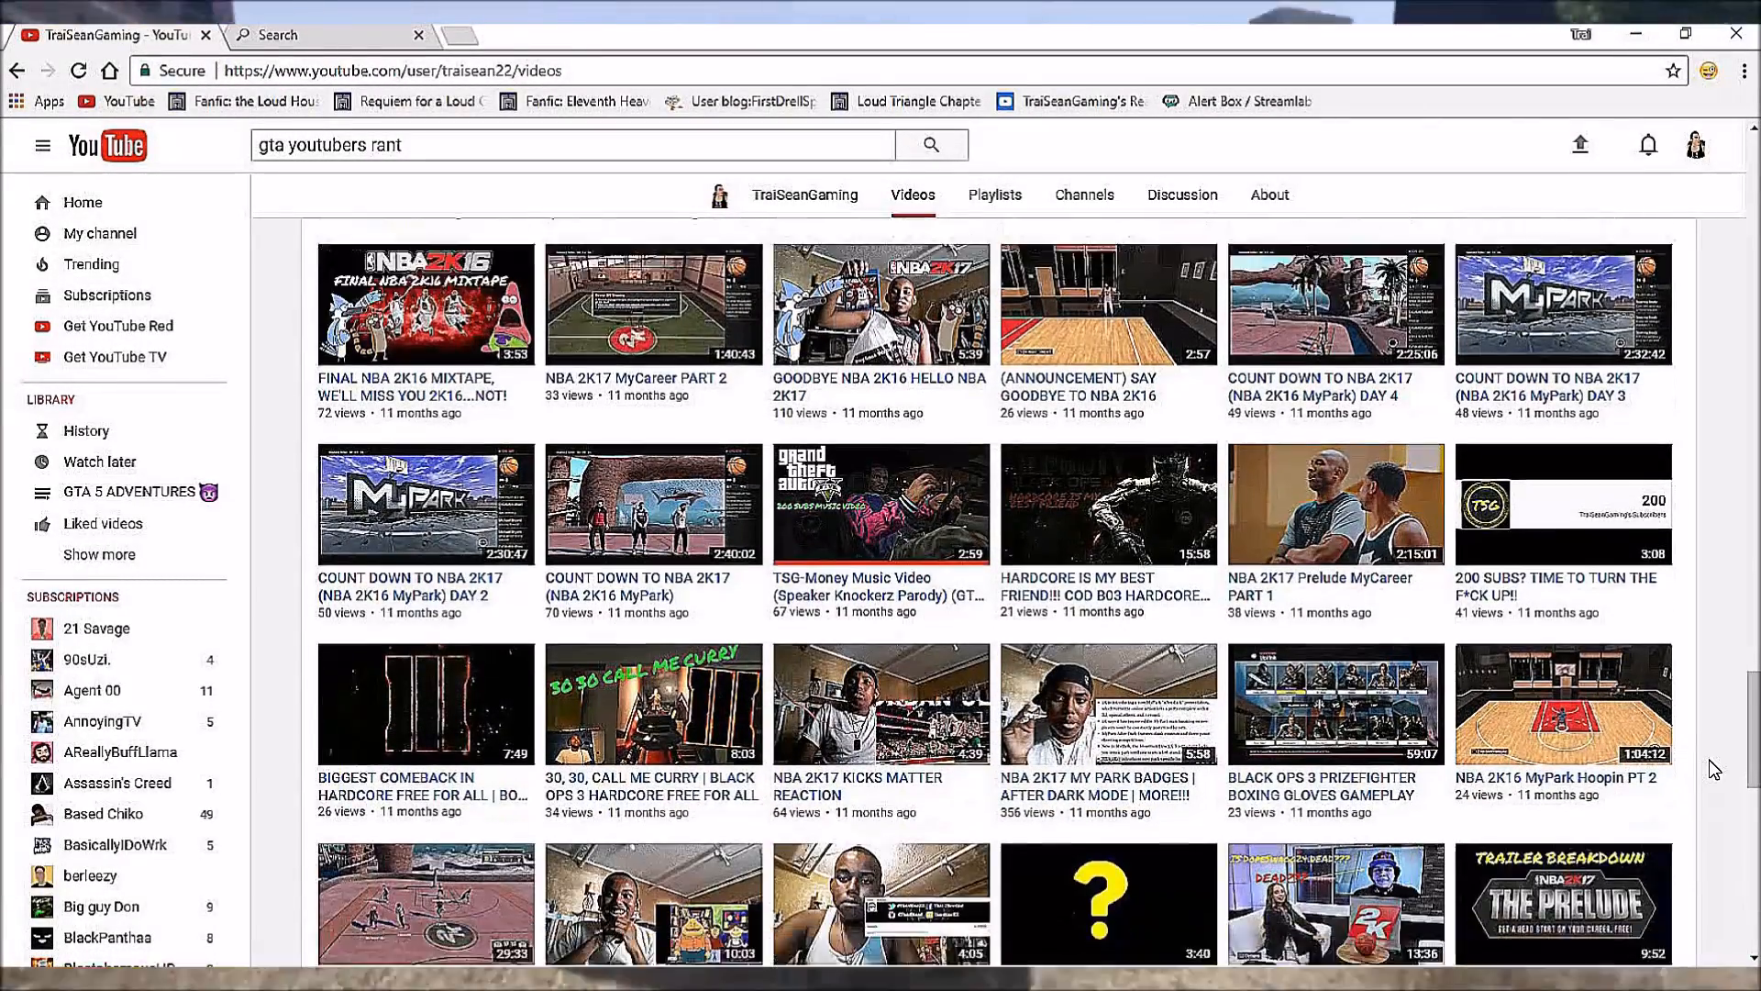
{"action": "scroll", "scroll_direction": "down", "scroll_amount": 3}
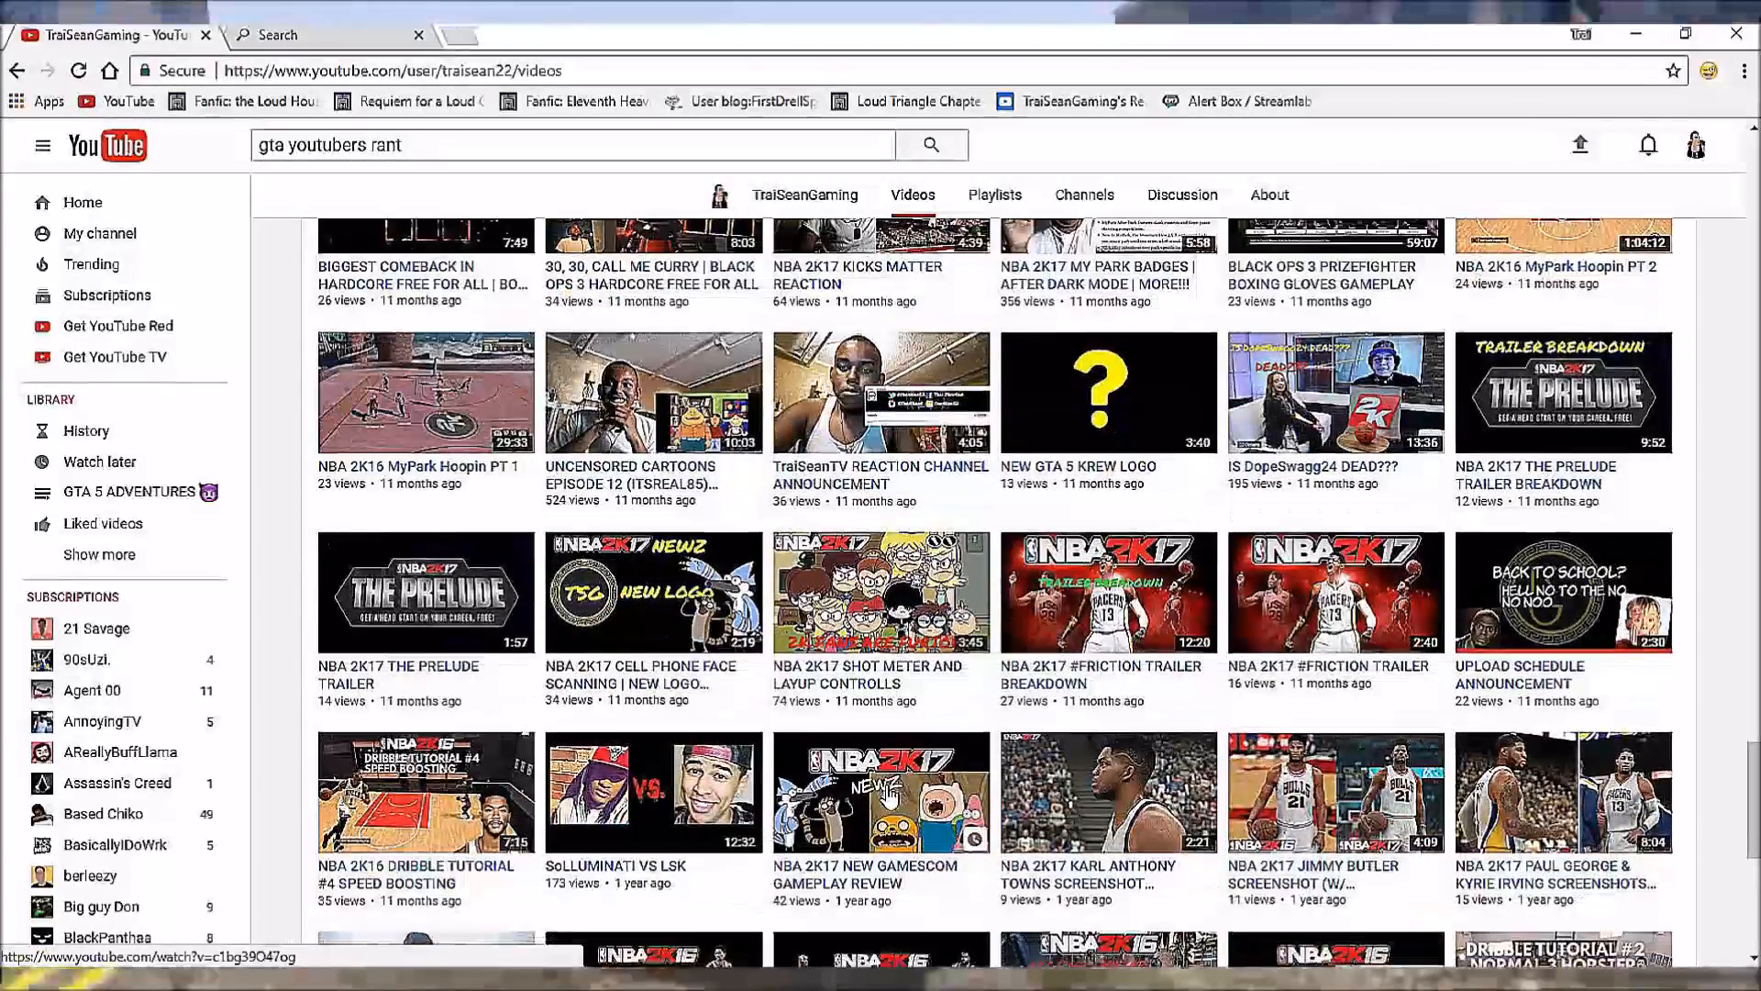
{"action": "scroll", "scroll_direction": "down", "scroll_amount": 3}
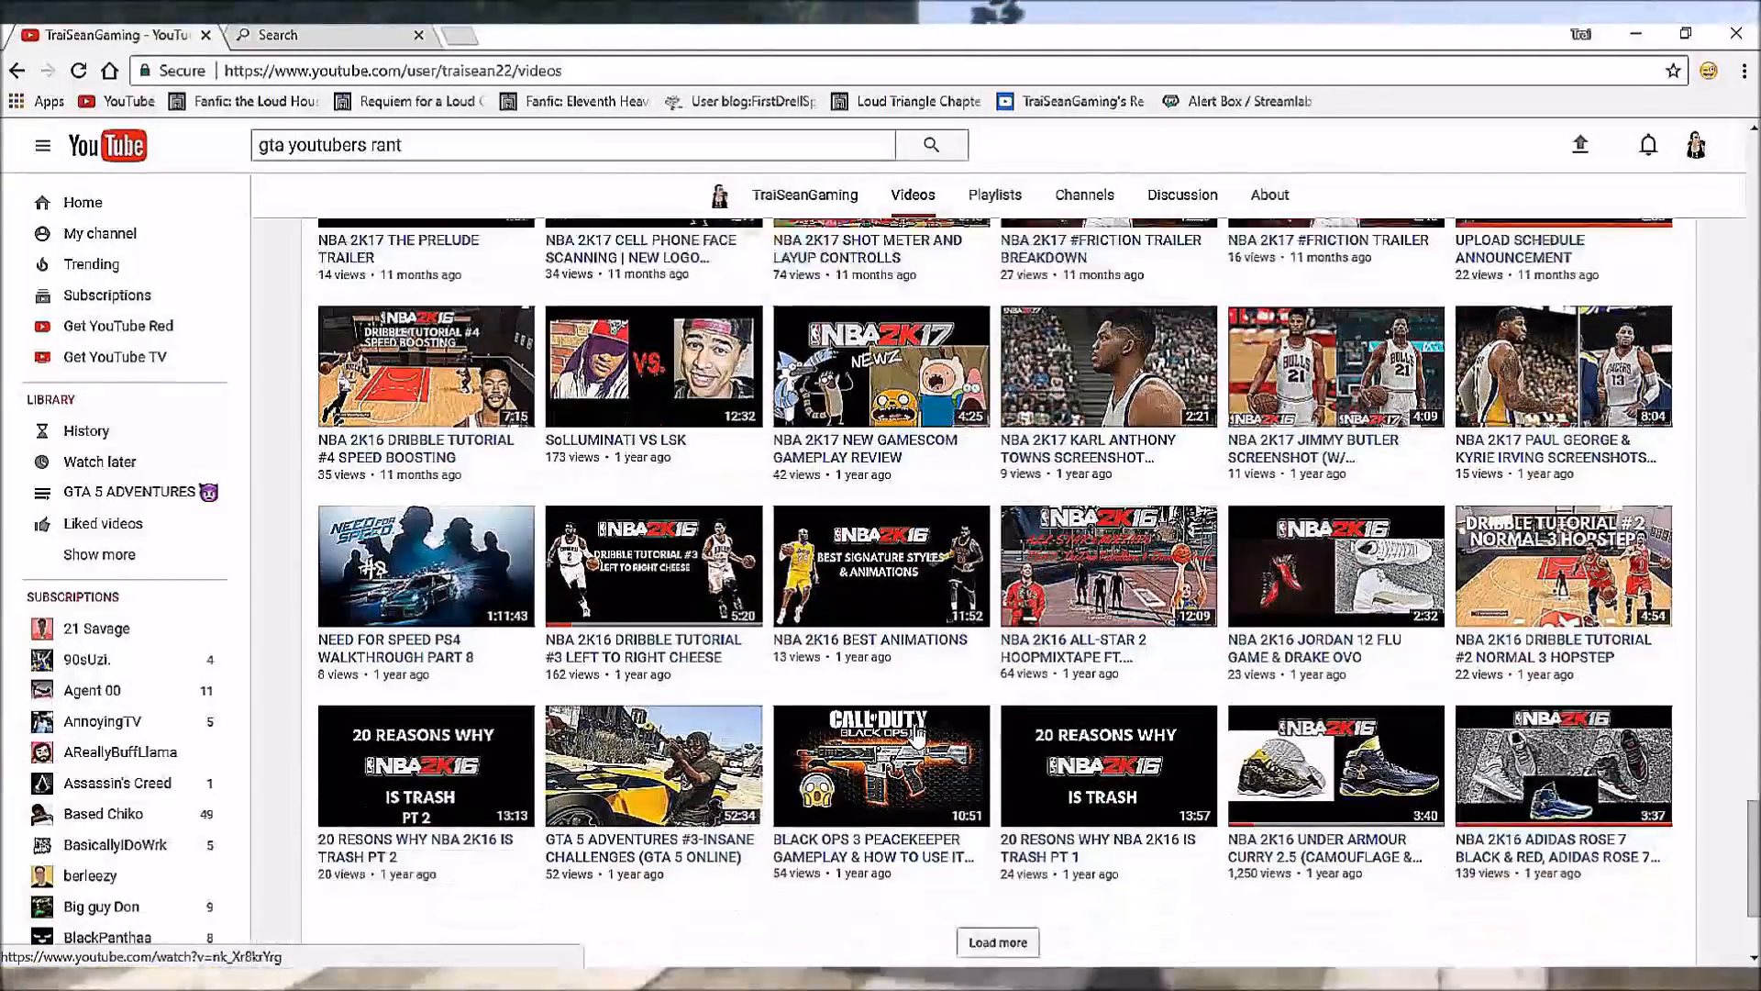
{"action": "scroll", "scroll_direction": "down", "scroll_amount": 3}
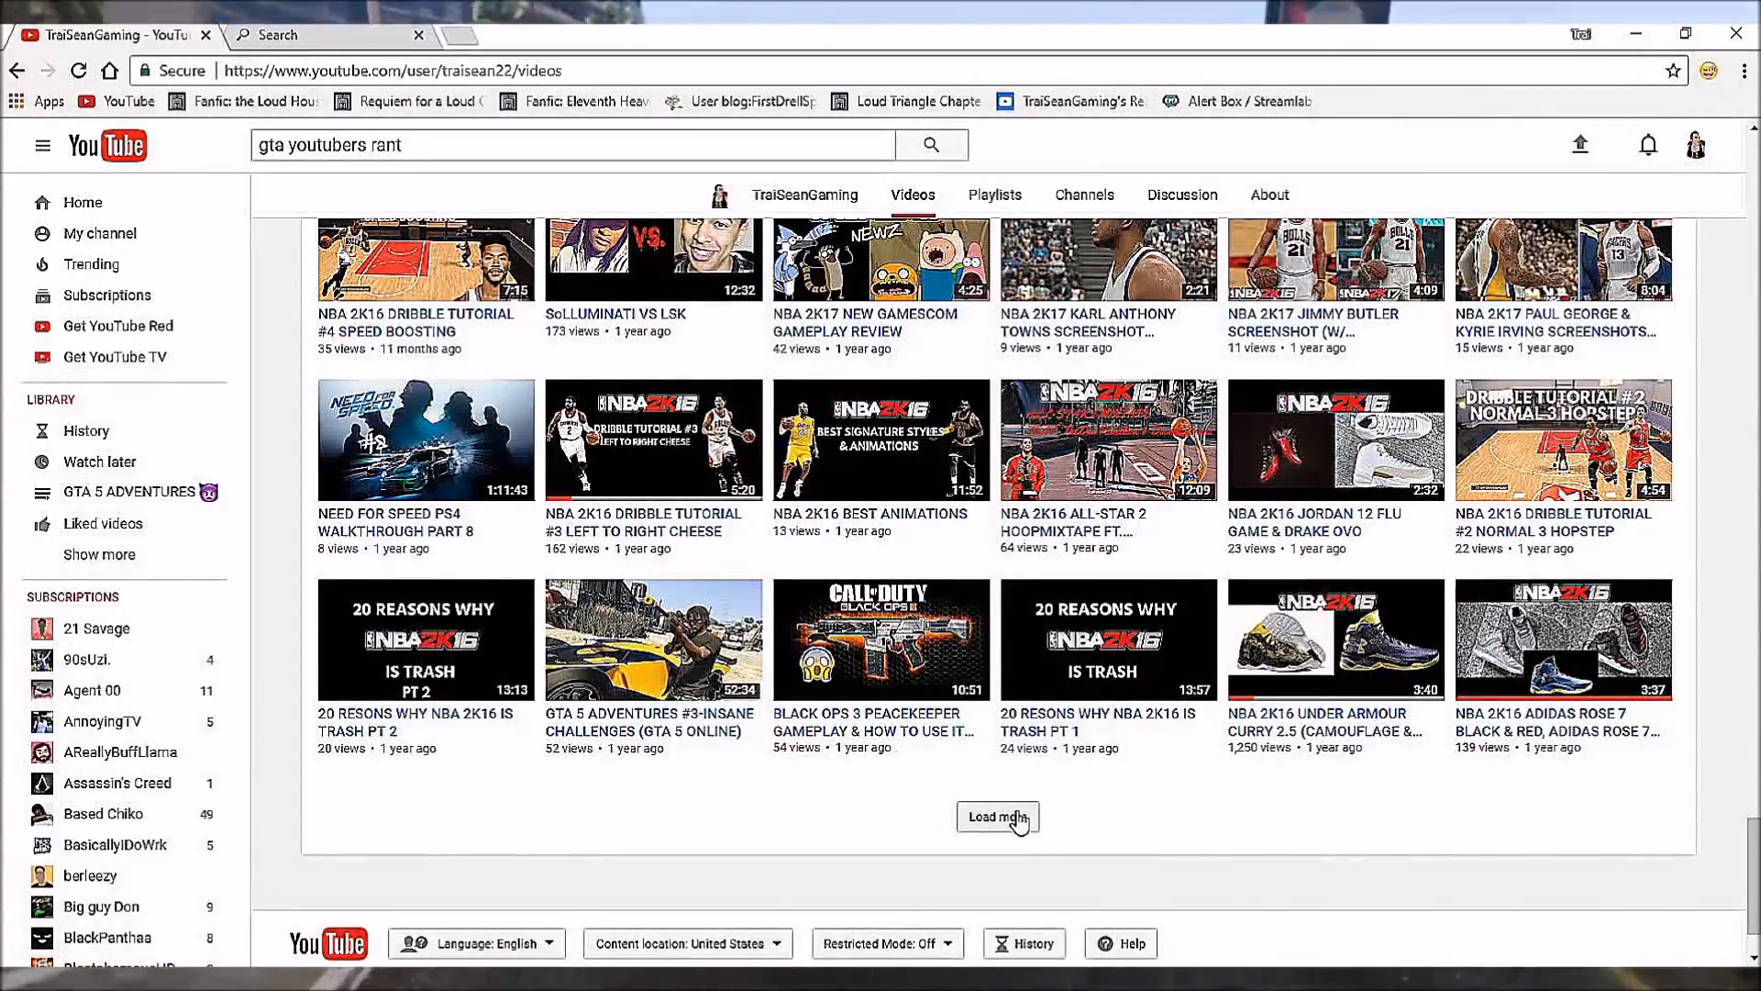
Load another batch of year-old TraiSeanGaming uploads and scroll through the Need for Speed videos.
{"action": "left_click", "coordinate": [996, 816]}
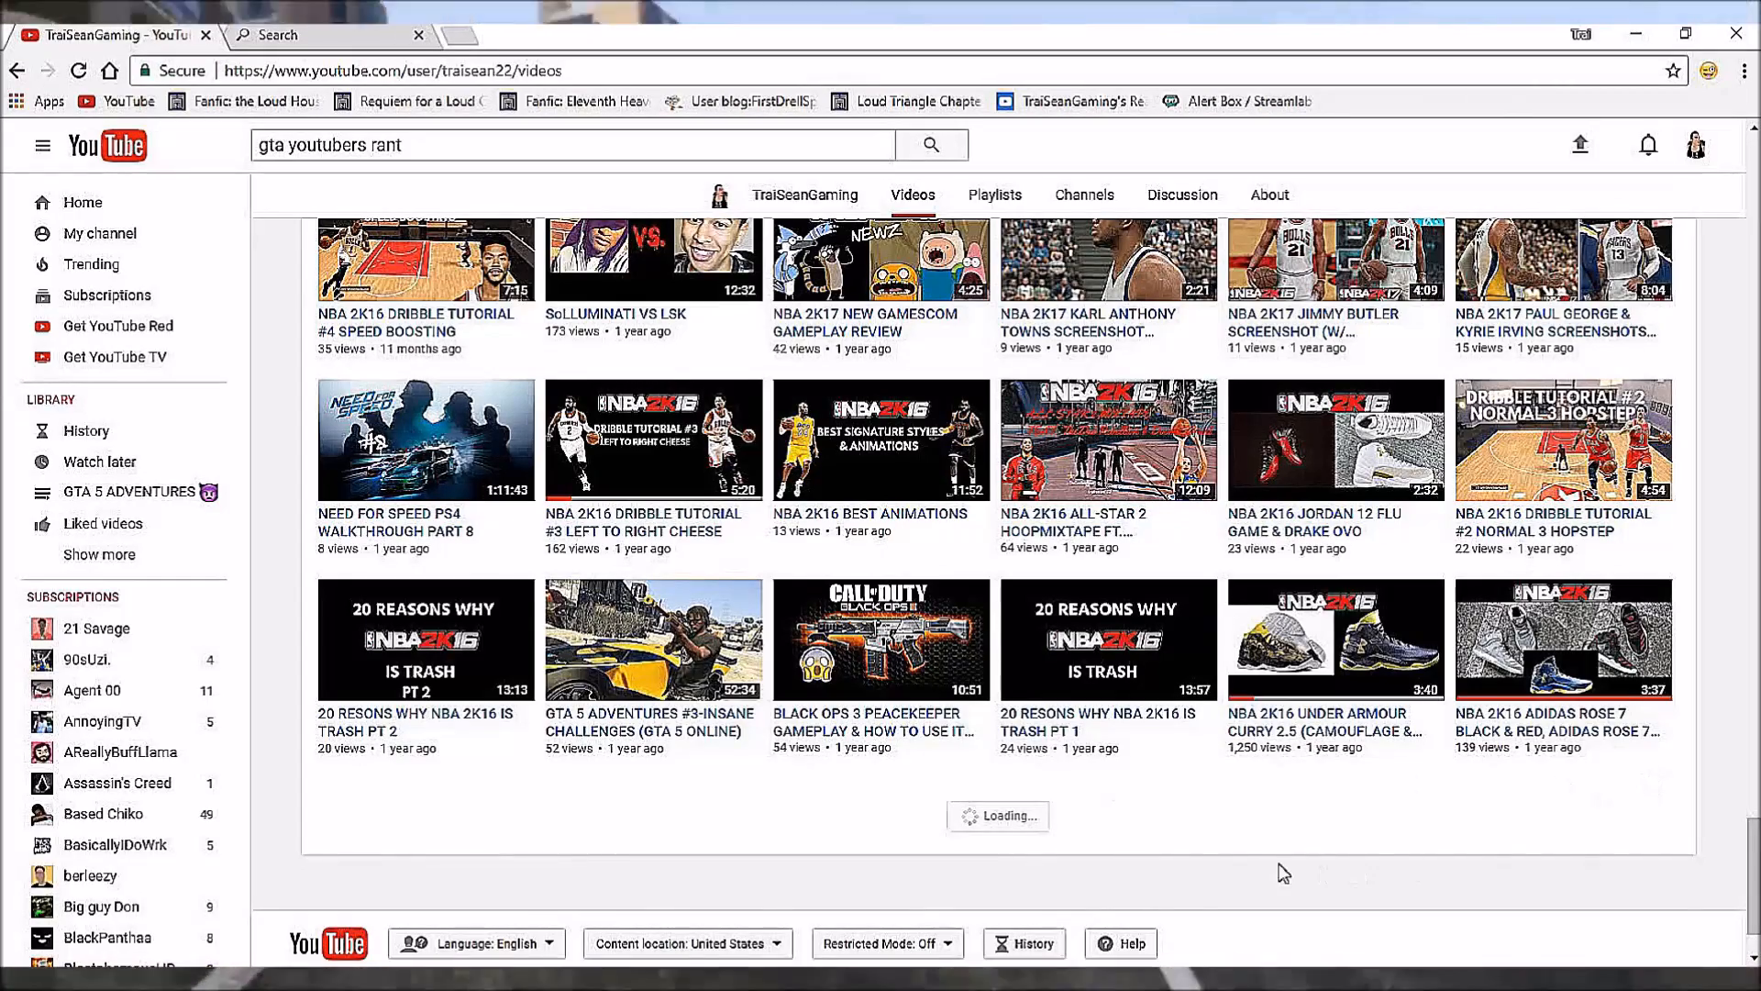
{"action": "scroll", "scroll_direction": "down", "scroll_amount": 3}
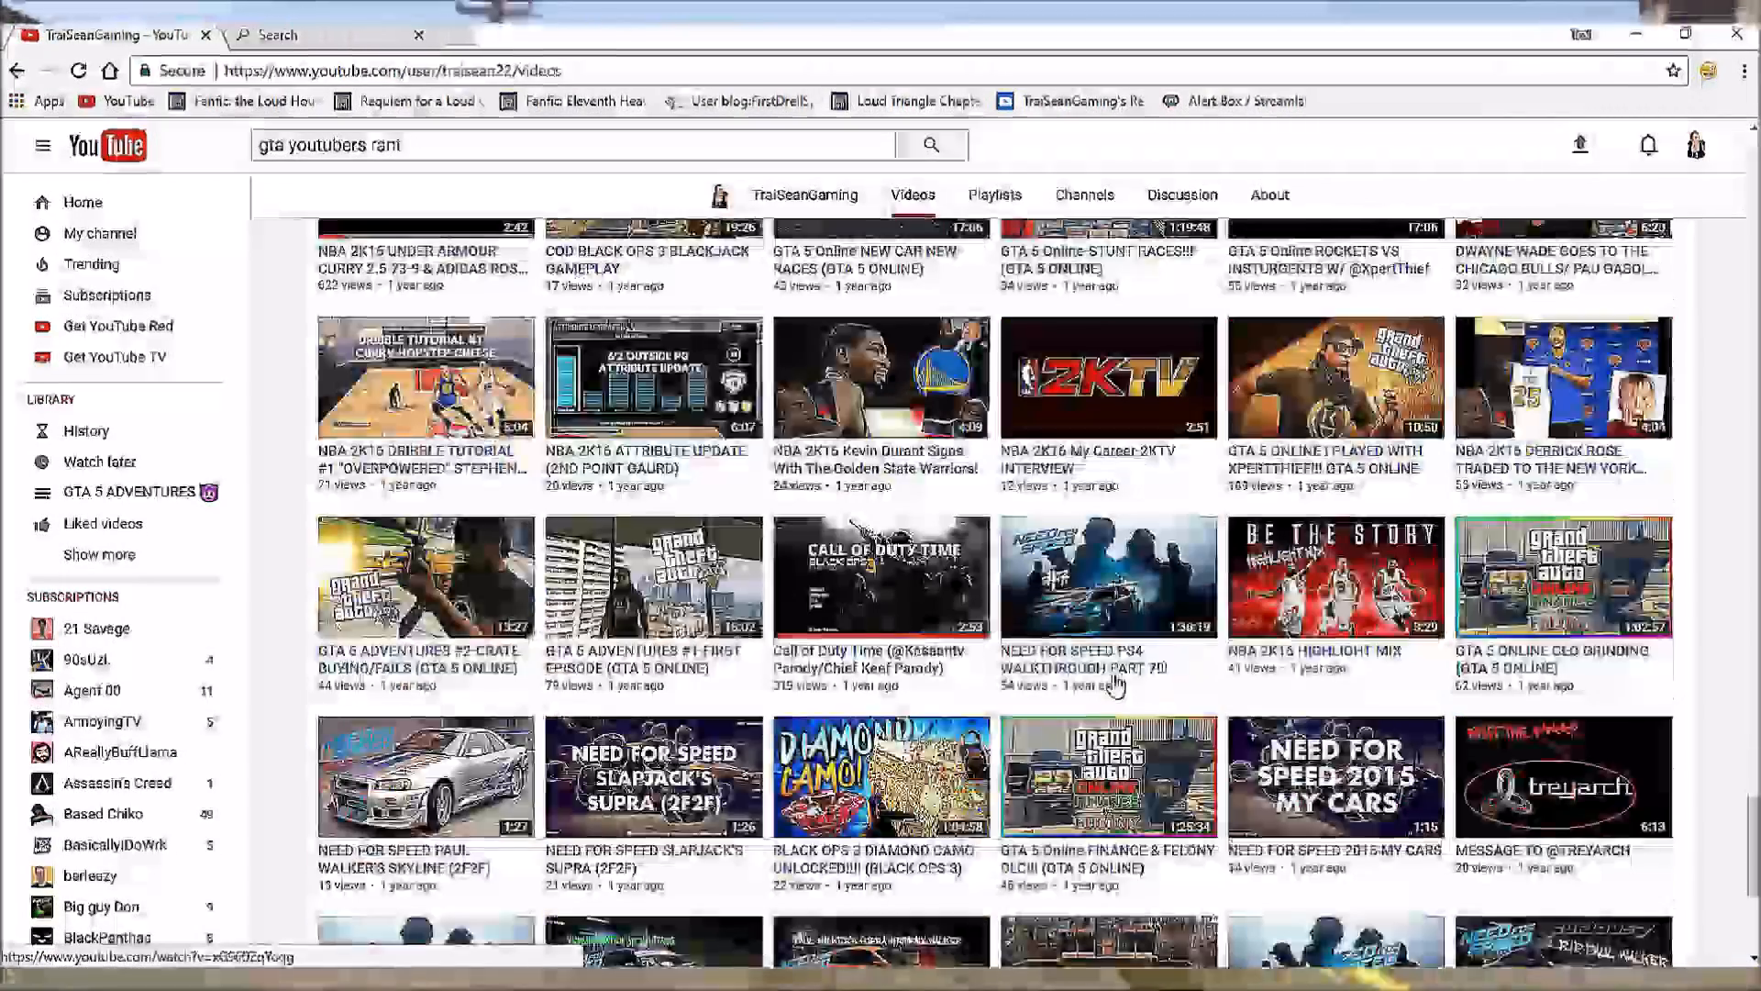
{"action": "scroll", "scroll_direction": "down", "scroll_amount": 3}
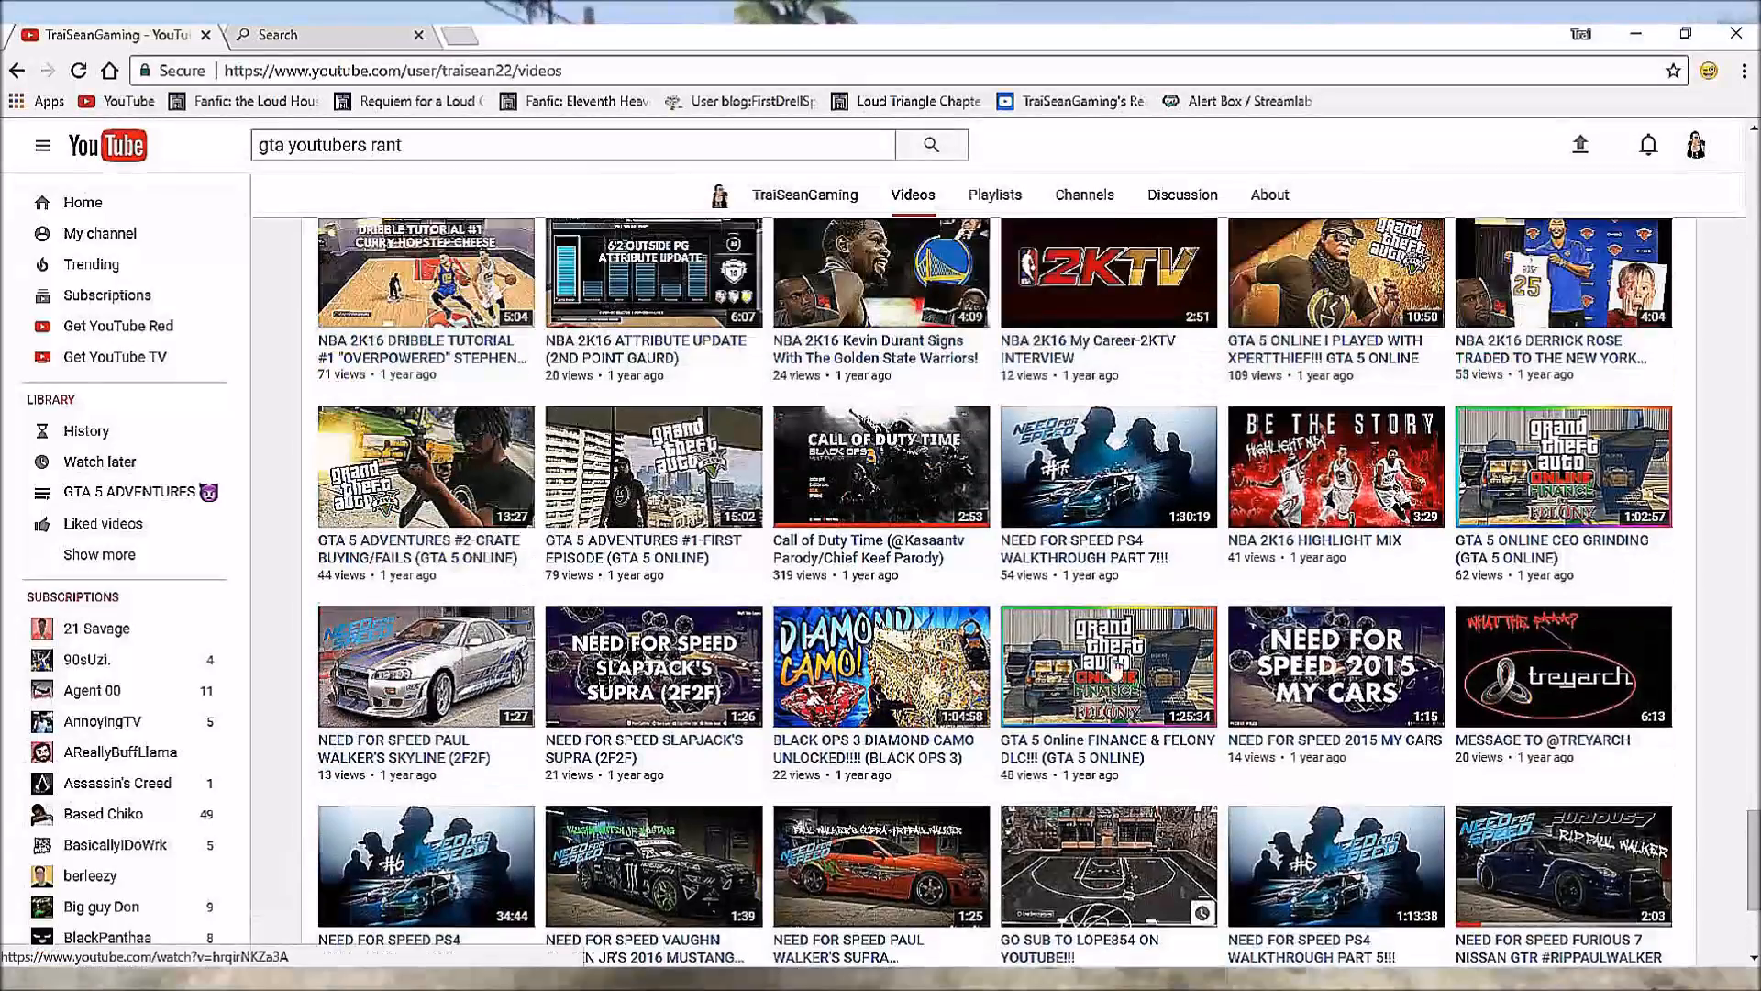
{"action": "scroll", "scroll_direction": "down", "scroll_amount": 3}
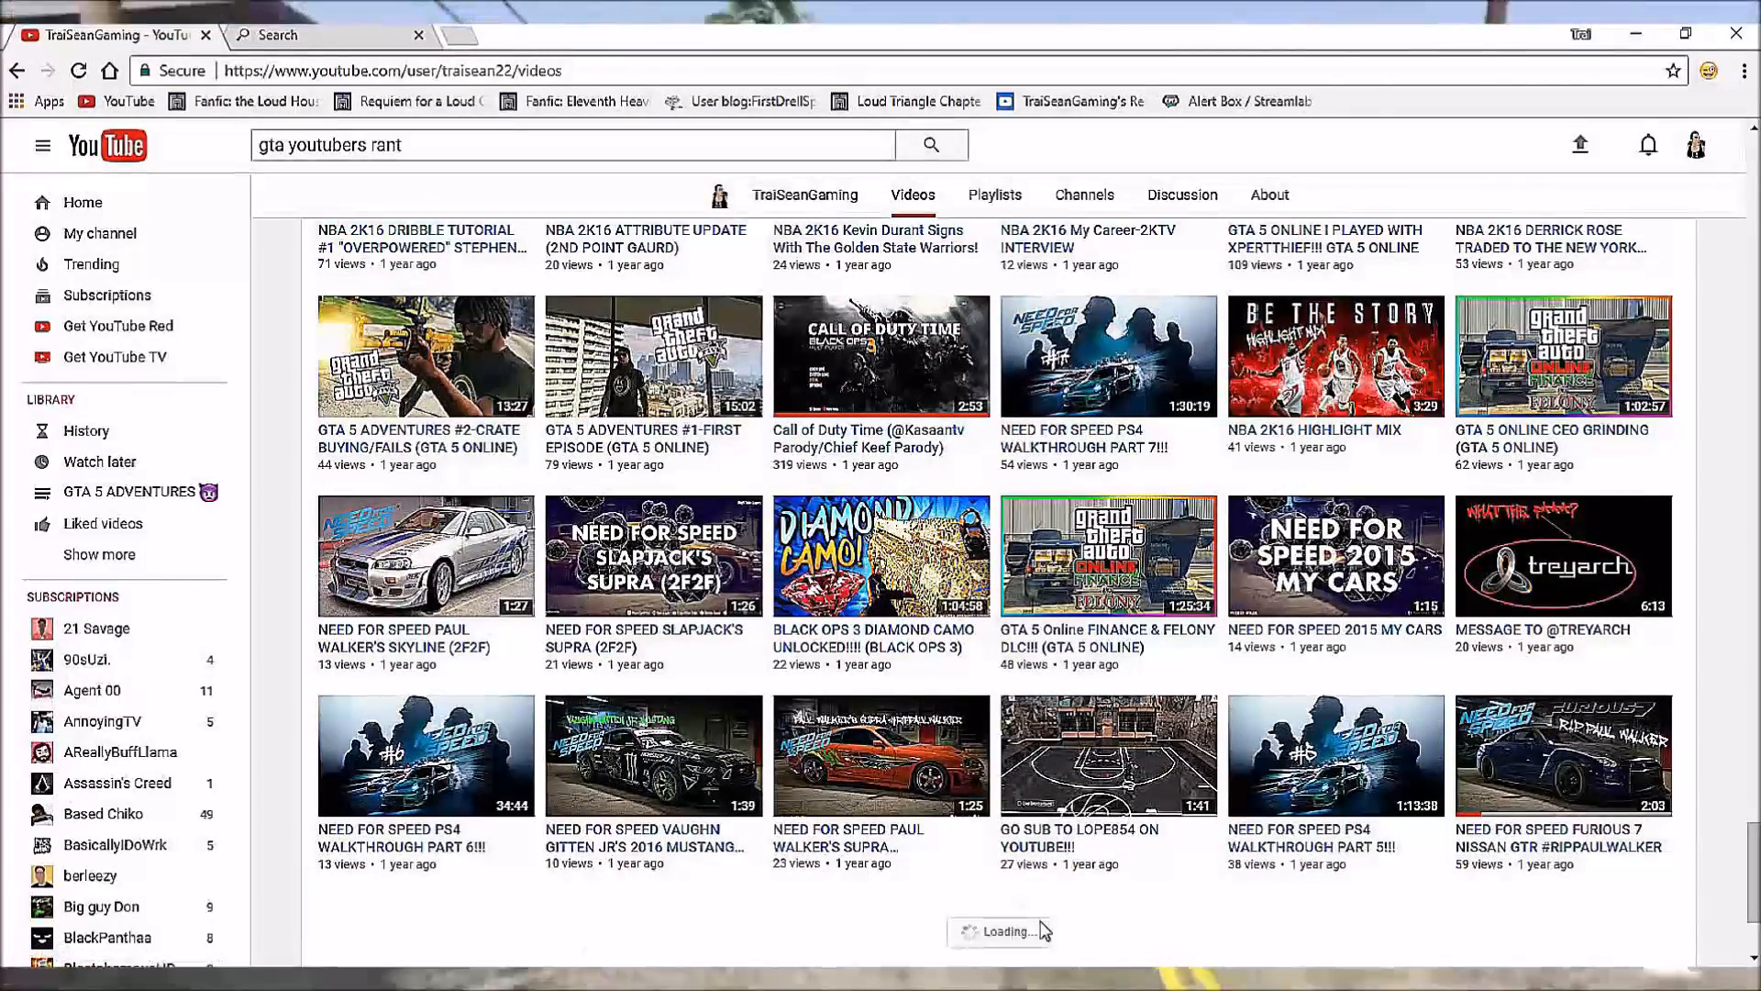
{"action": "scroll", "scroll_direction": "down", "scroll_amount": 3}
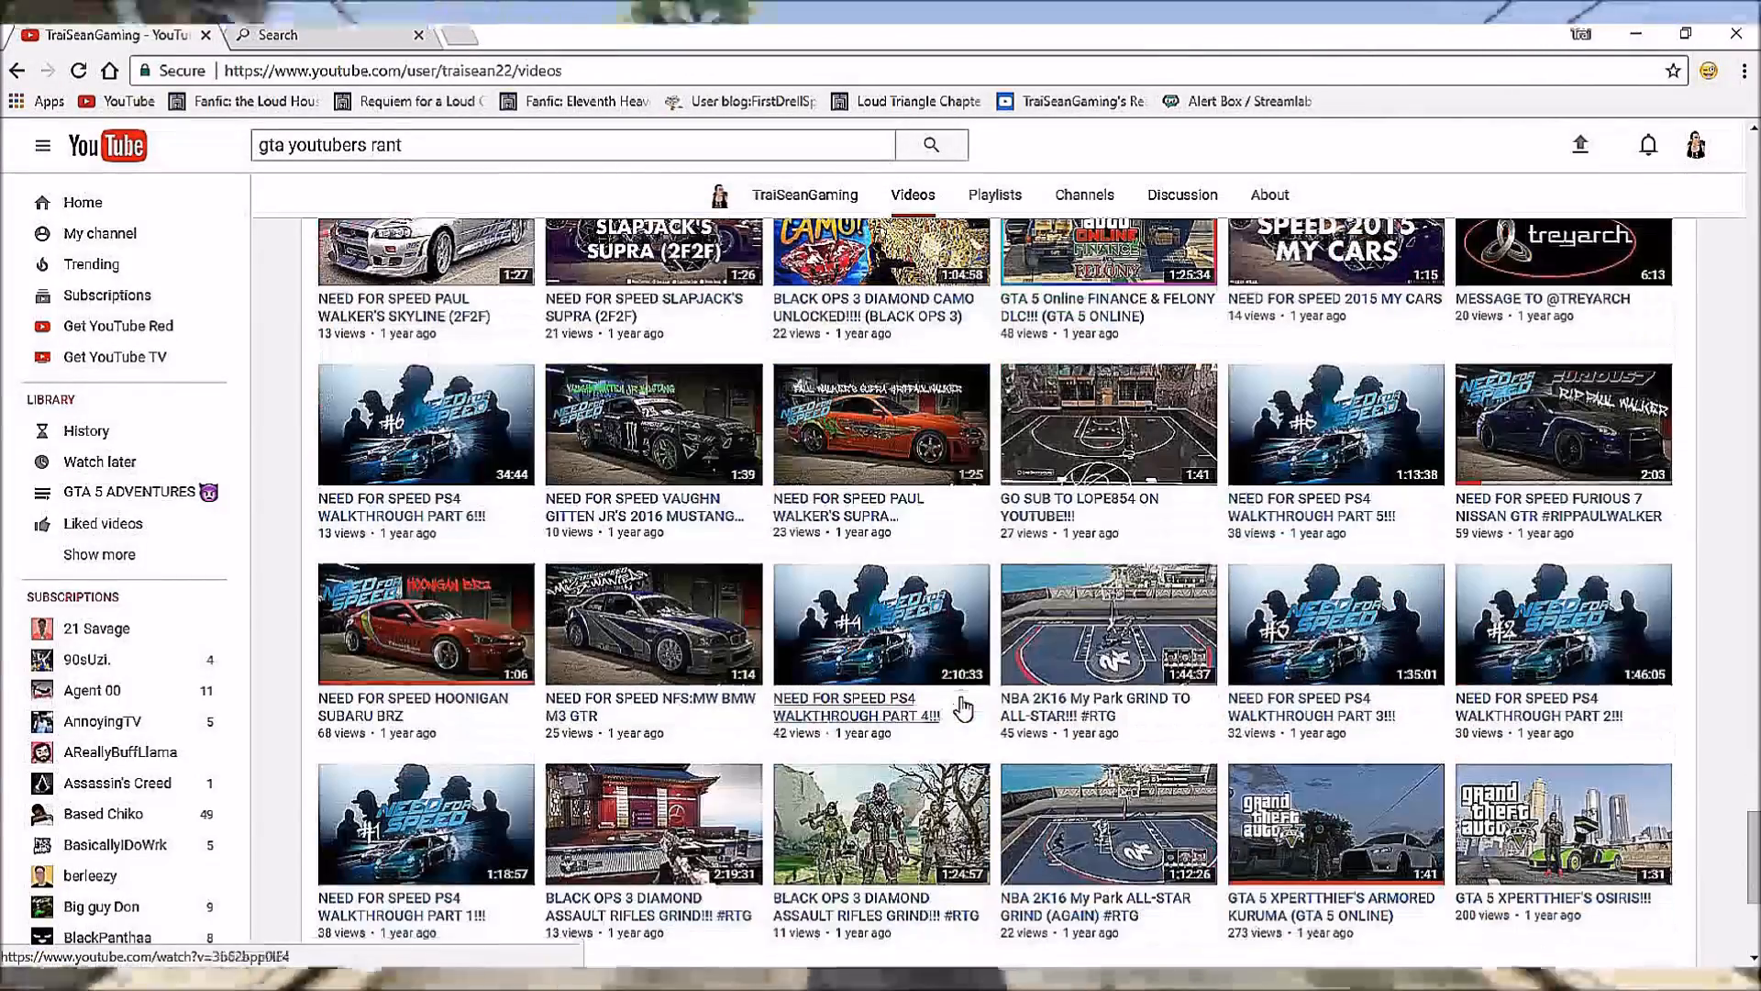
{"action": "scroll", "scroll_direction": "down", "scroll_amount": 3}
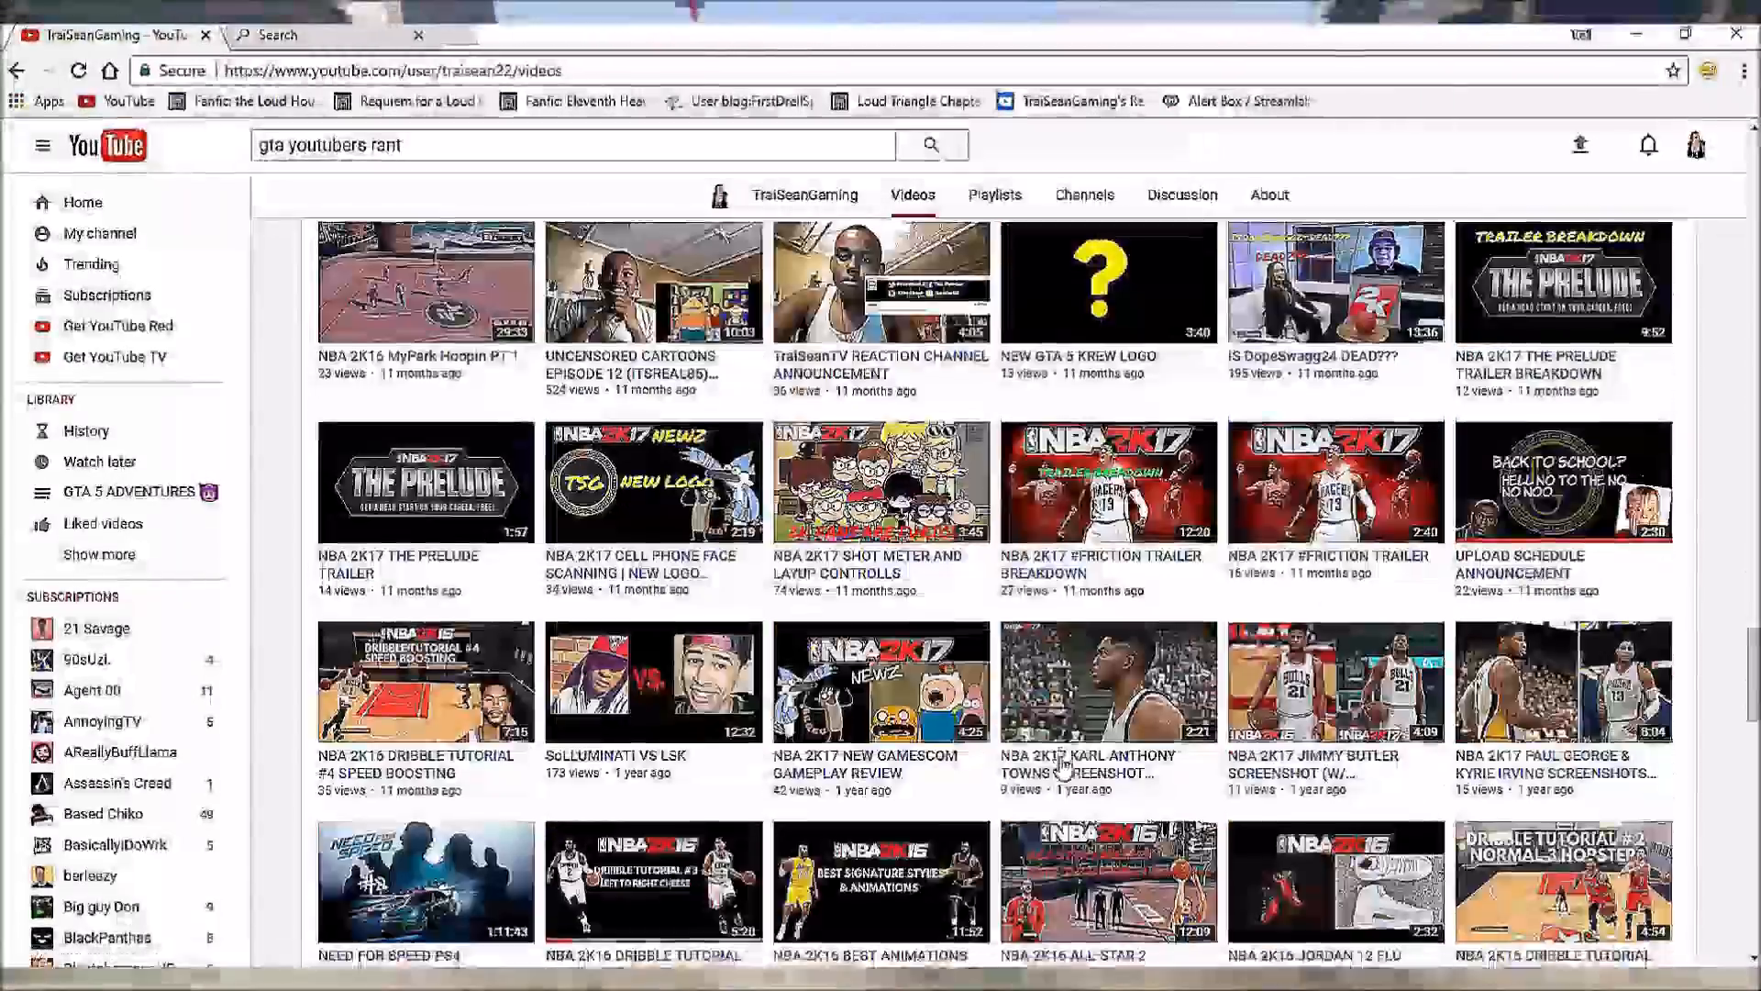
{"action": "scroll", "scroll_direction": "down", "scroll_amount": 3}
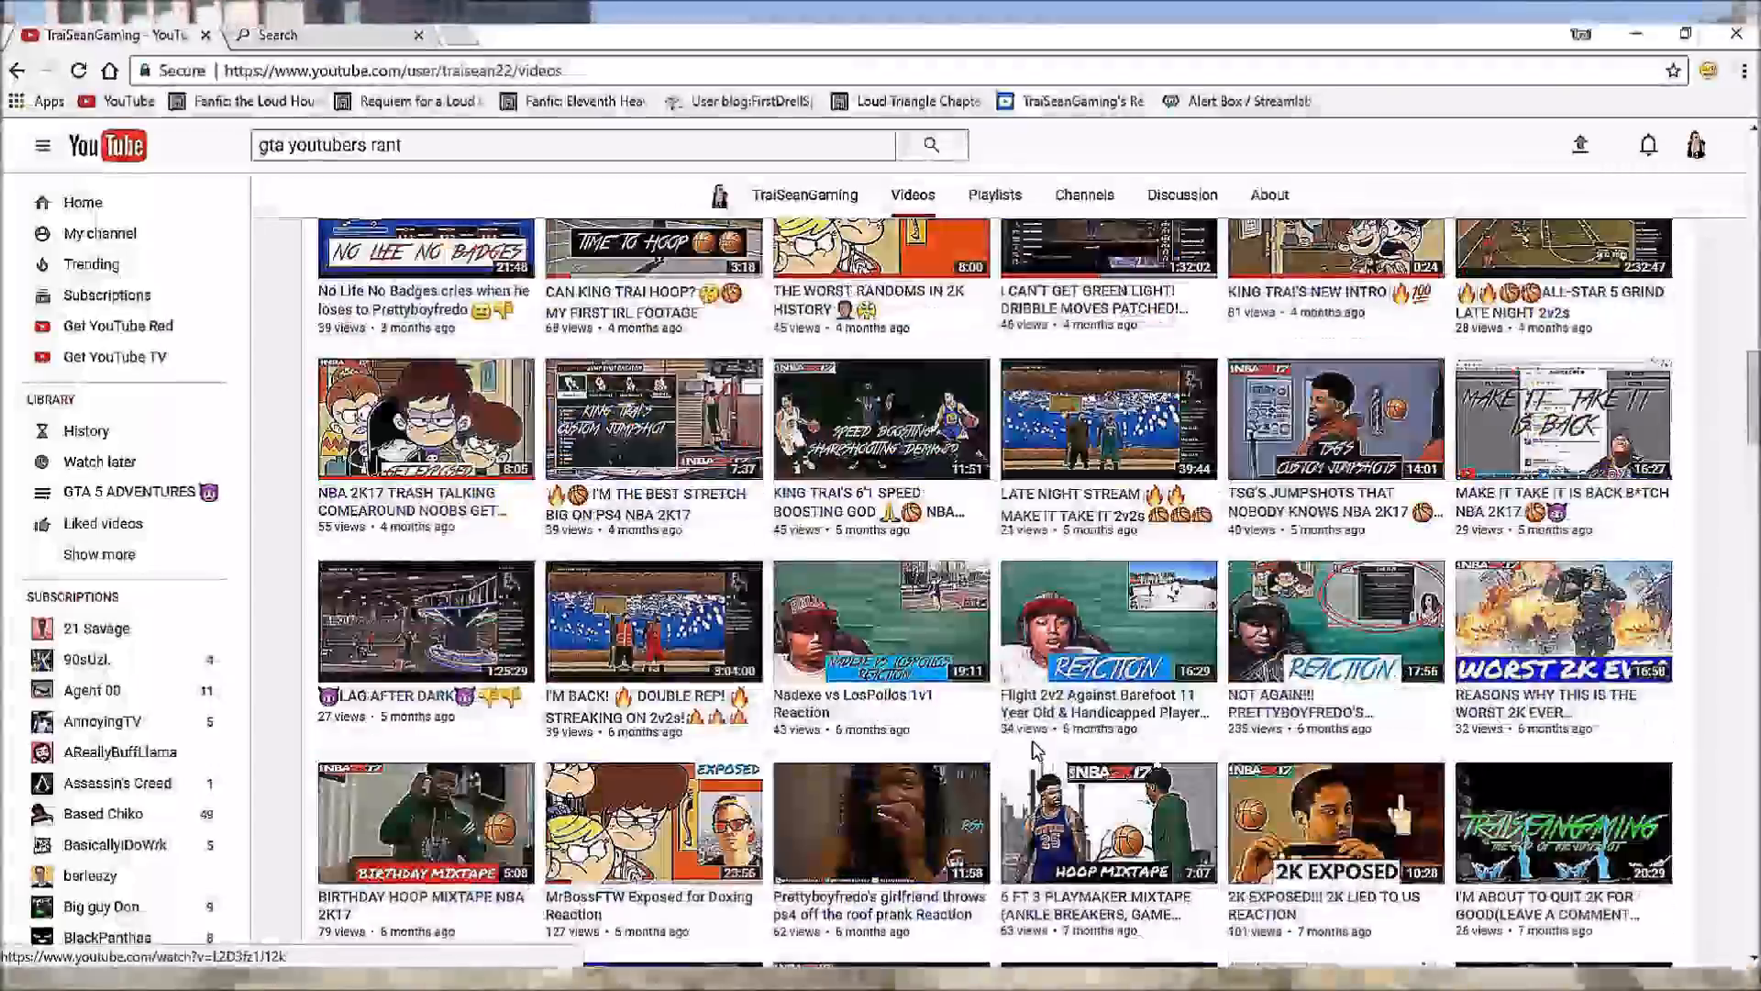
{"action": "scroll", "scroll_direction": "down", "scroll_amount": 3}
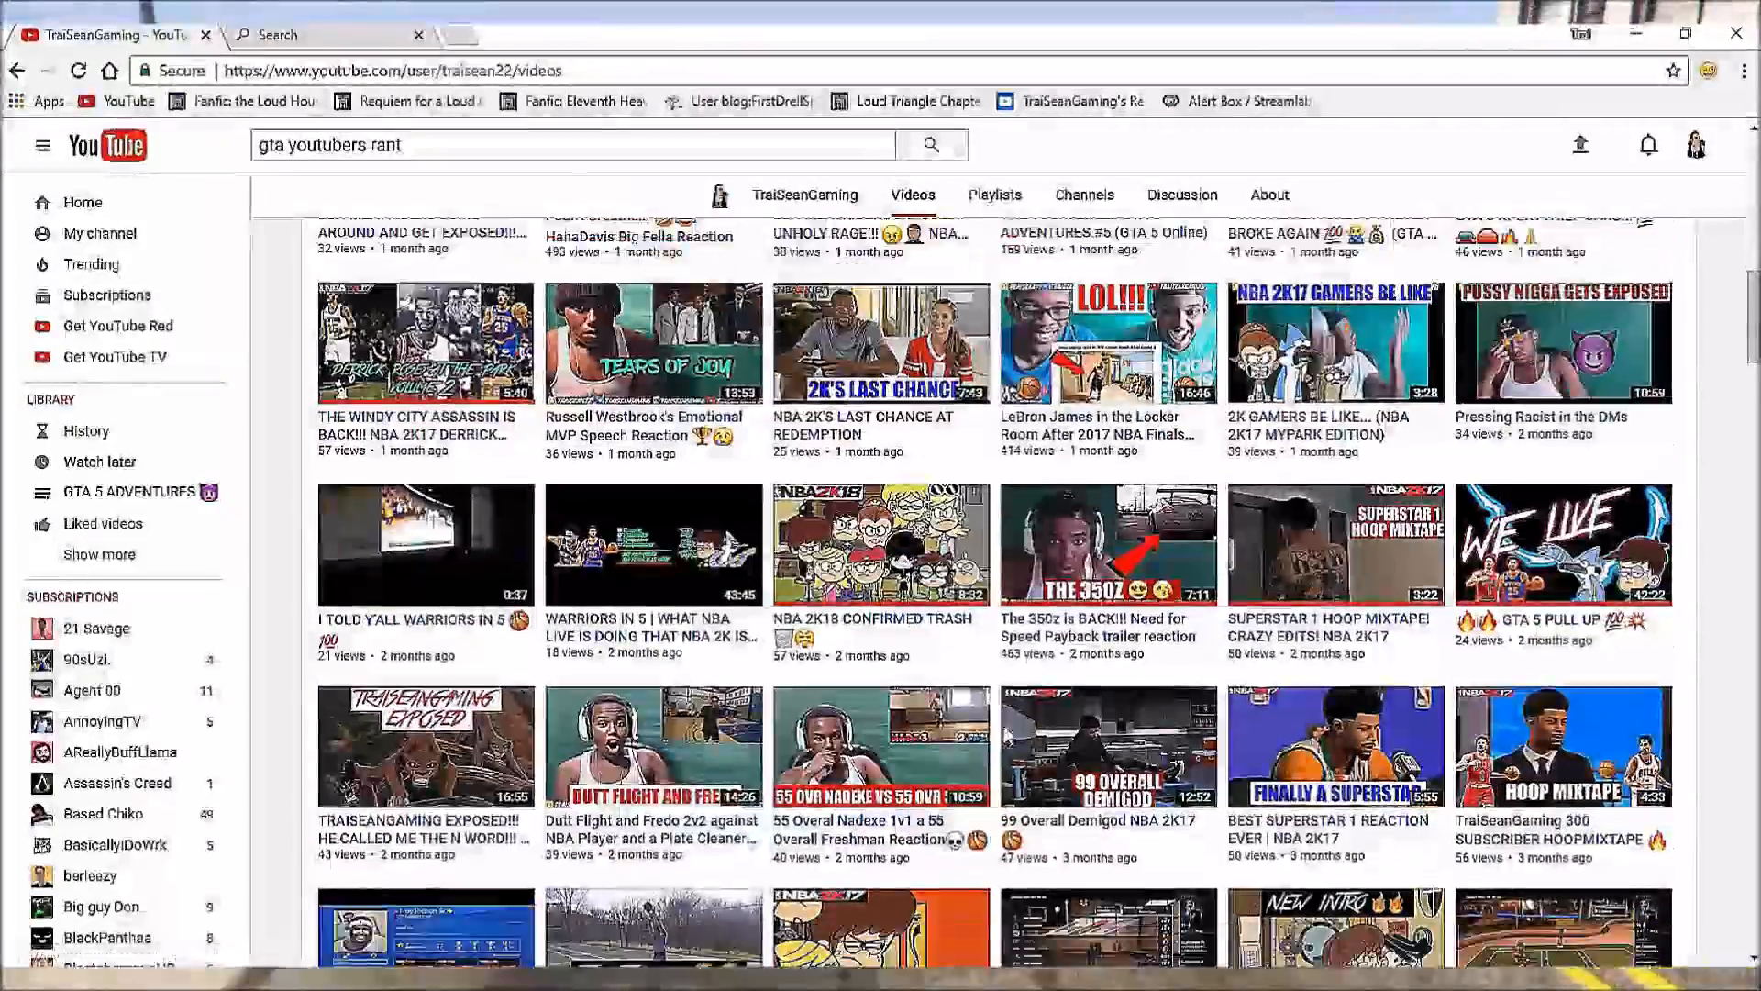